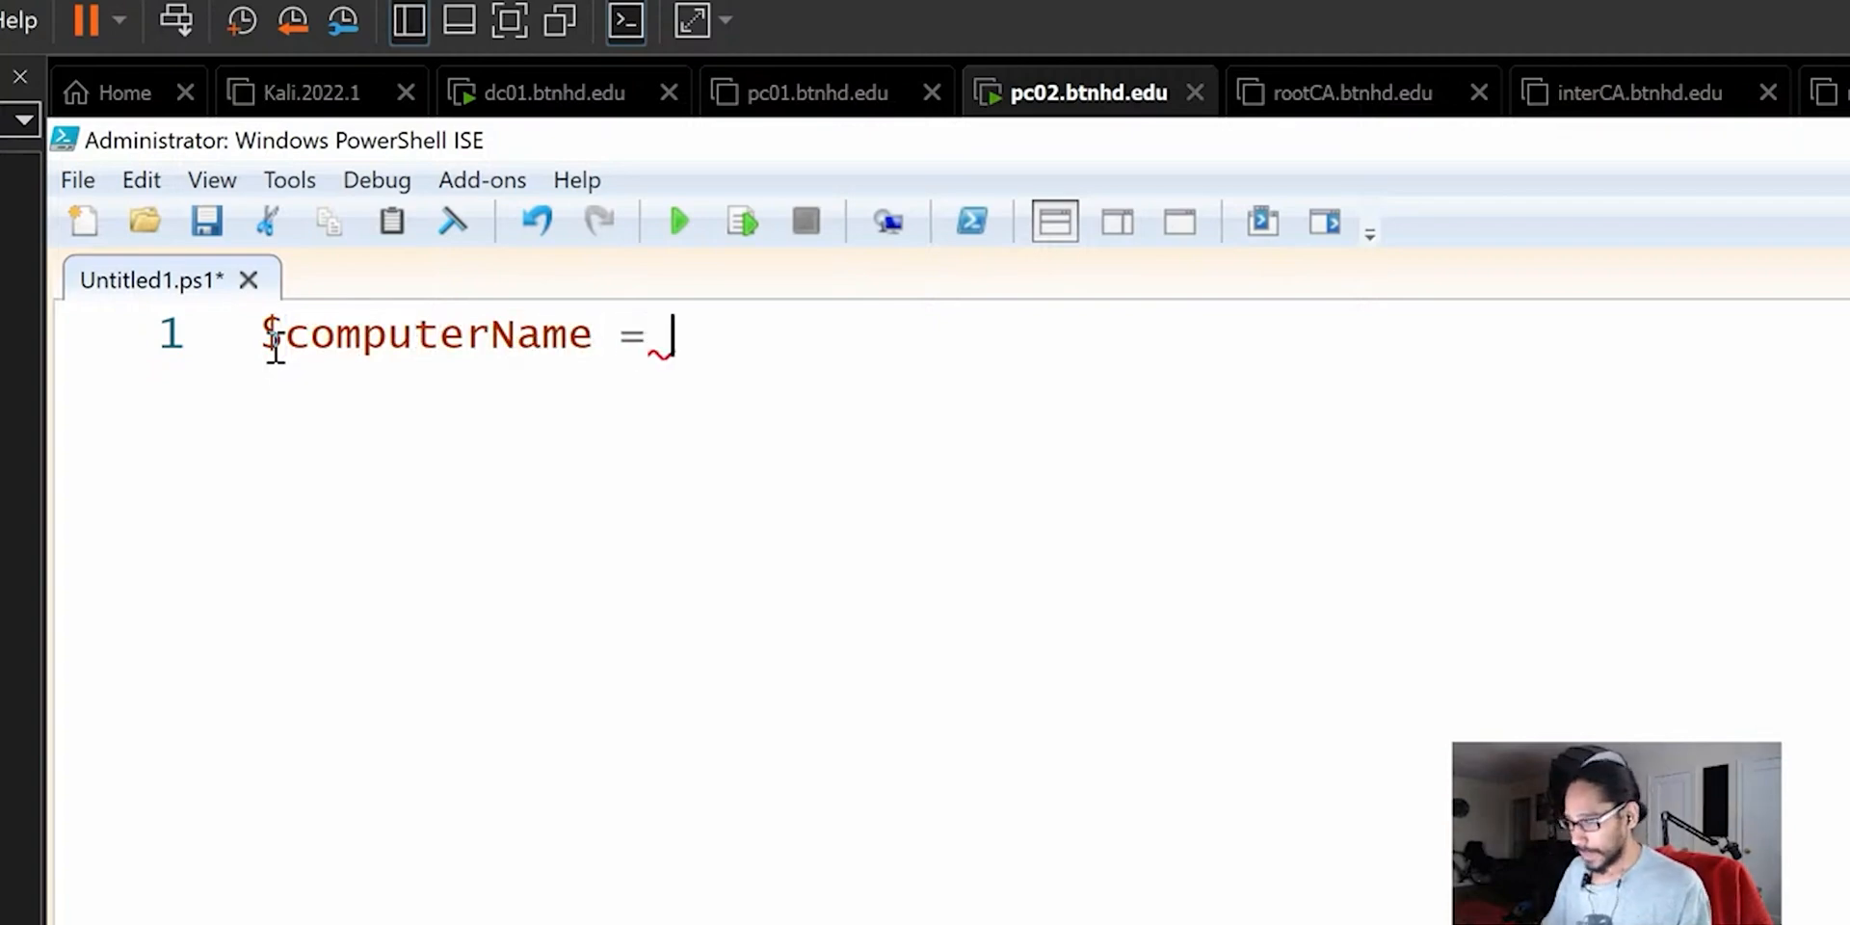
Declare $computerName = "PC02.btnhd.edu" and start a $profilePath variable with empty quotes
text("")
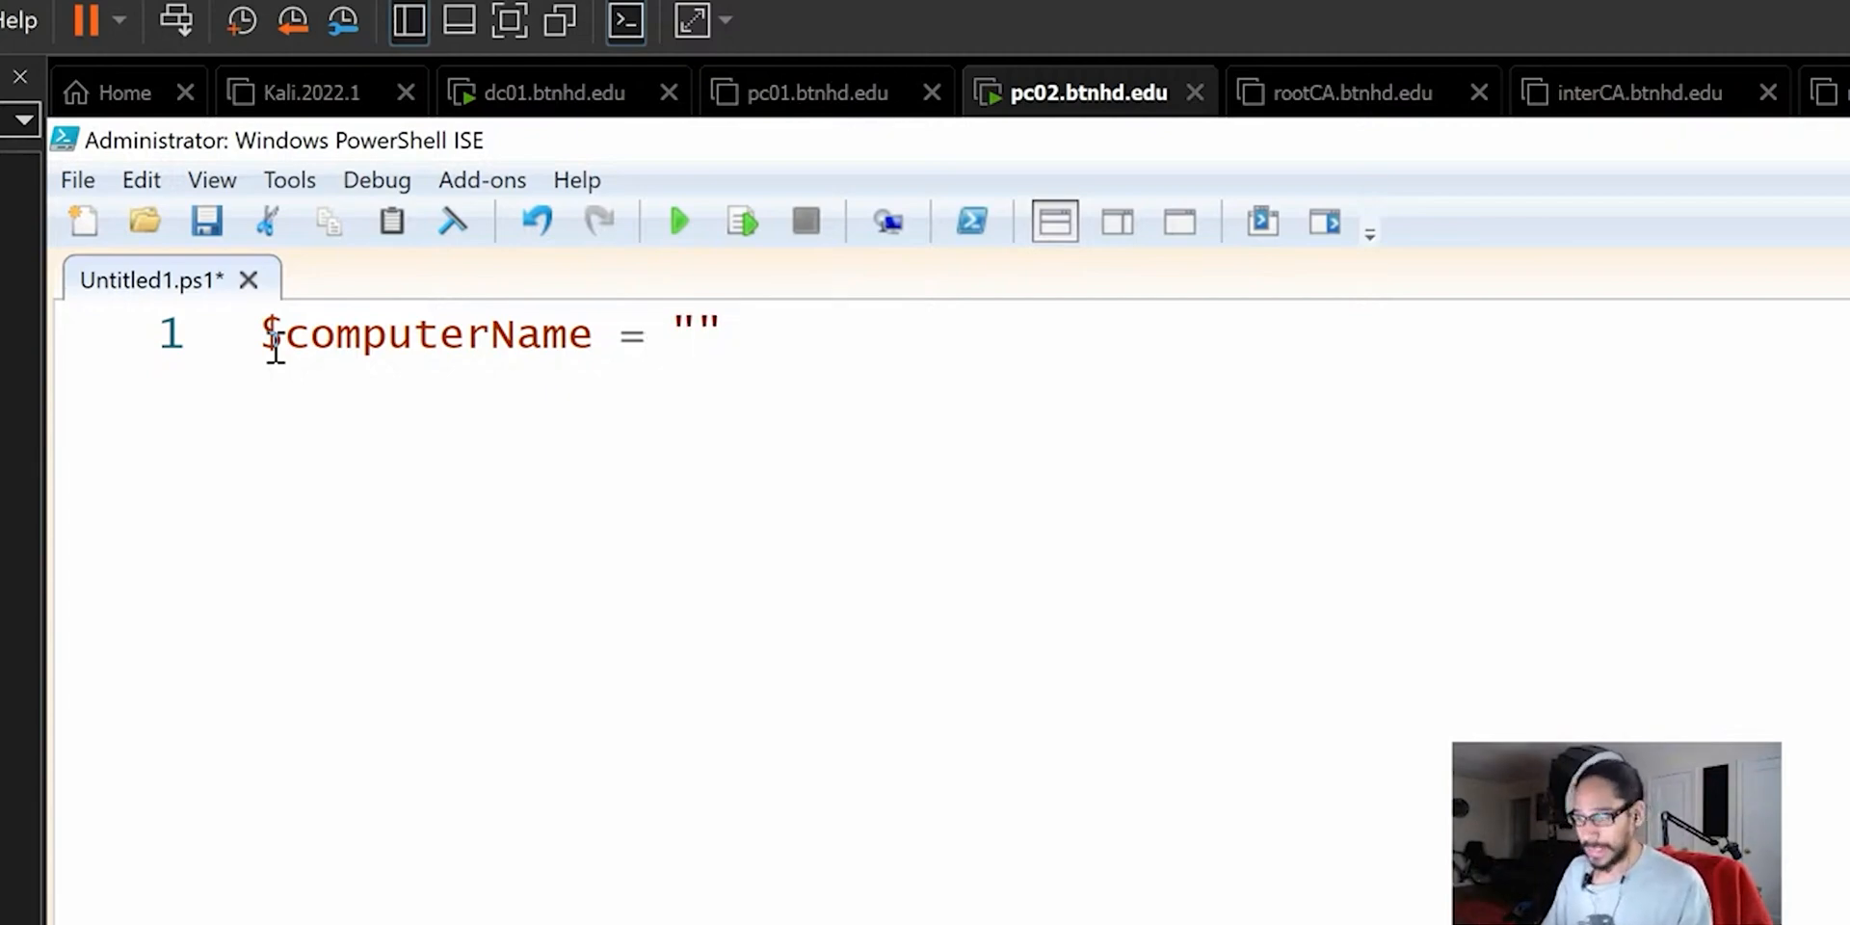
text(PX)
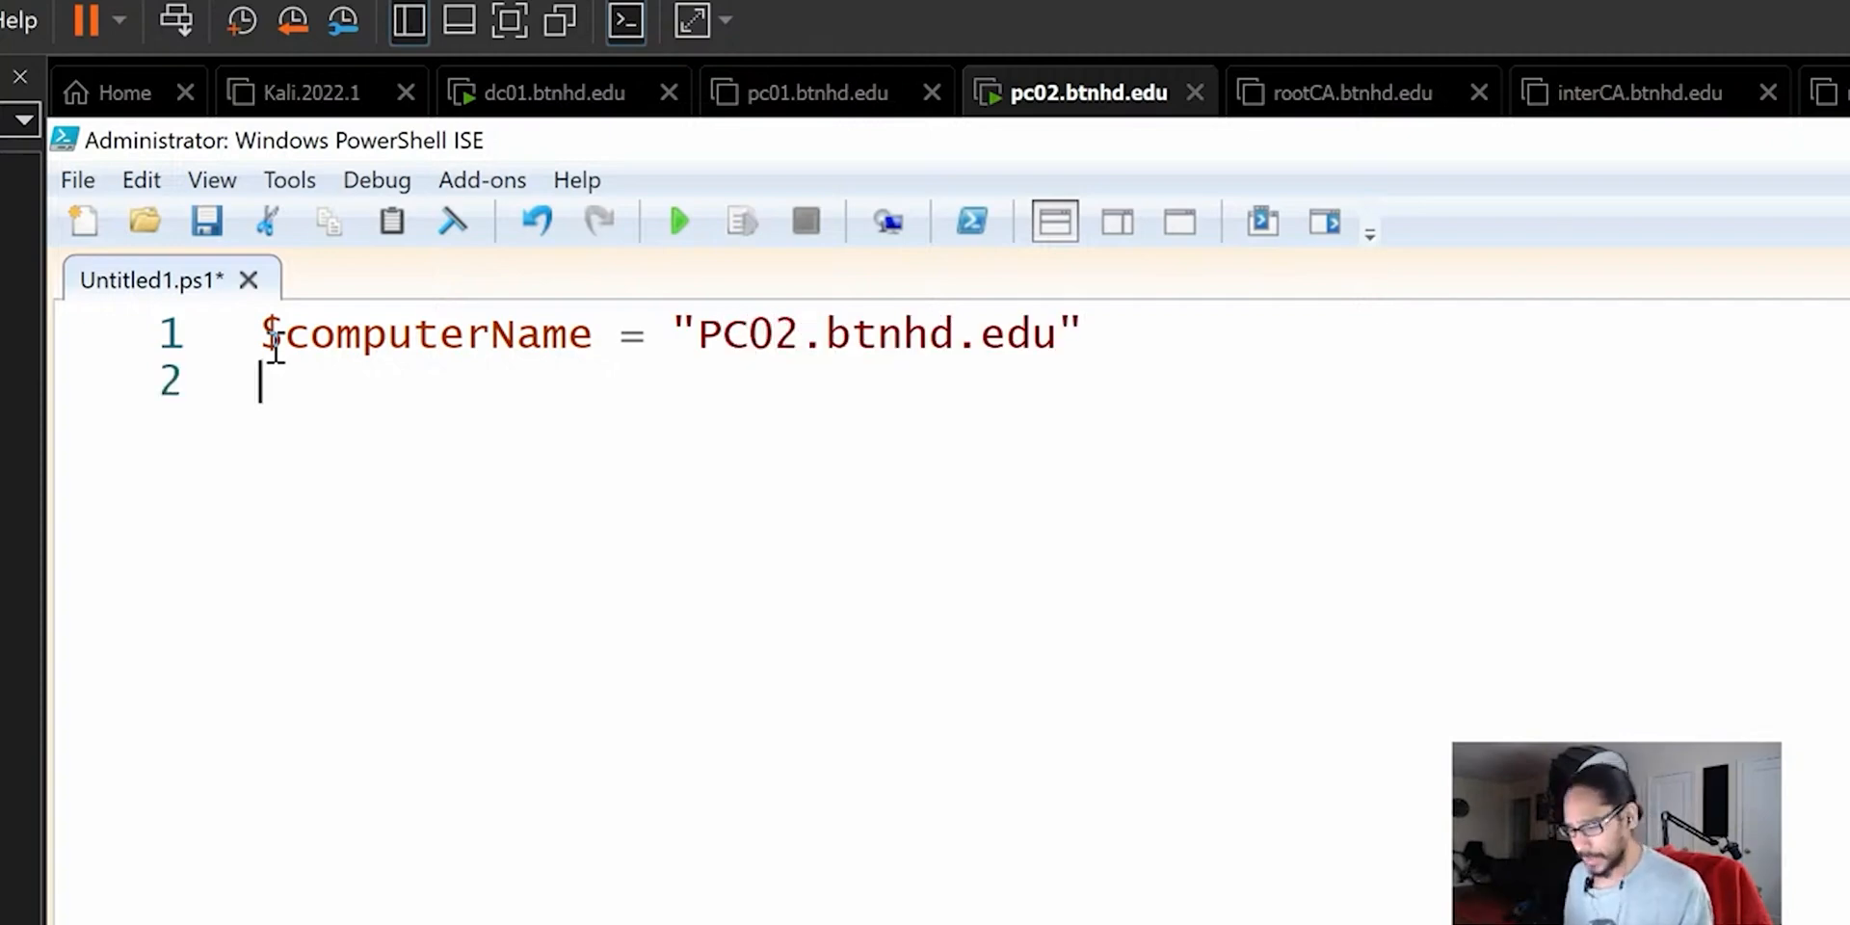
text($)
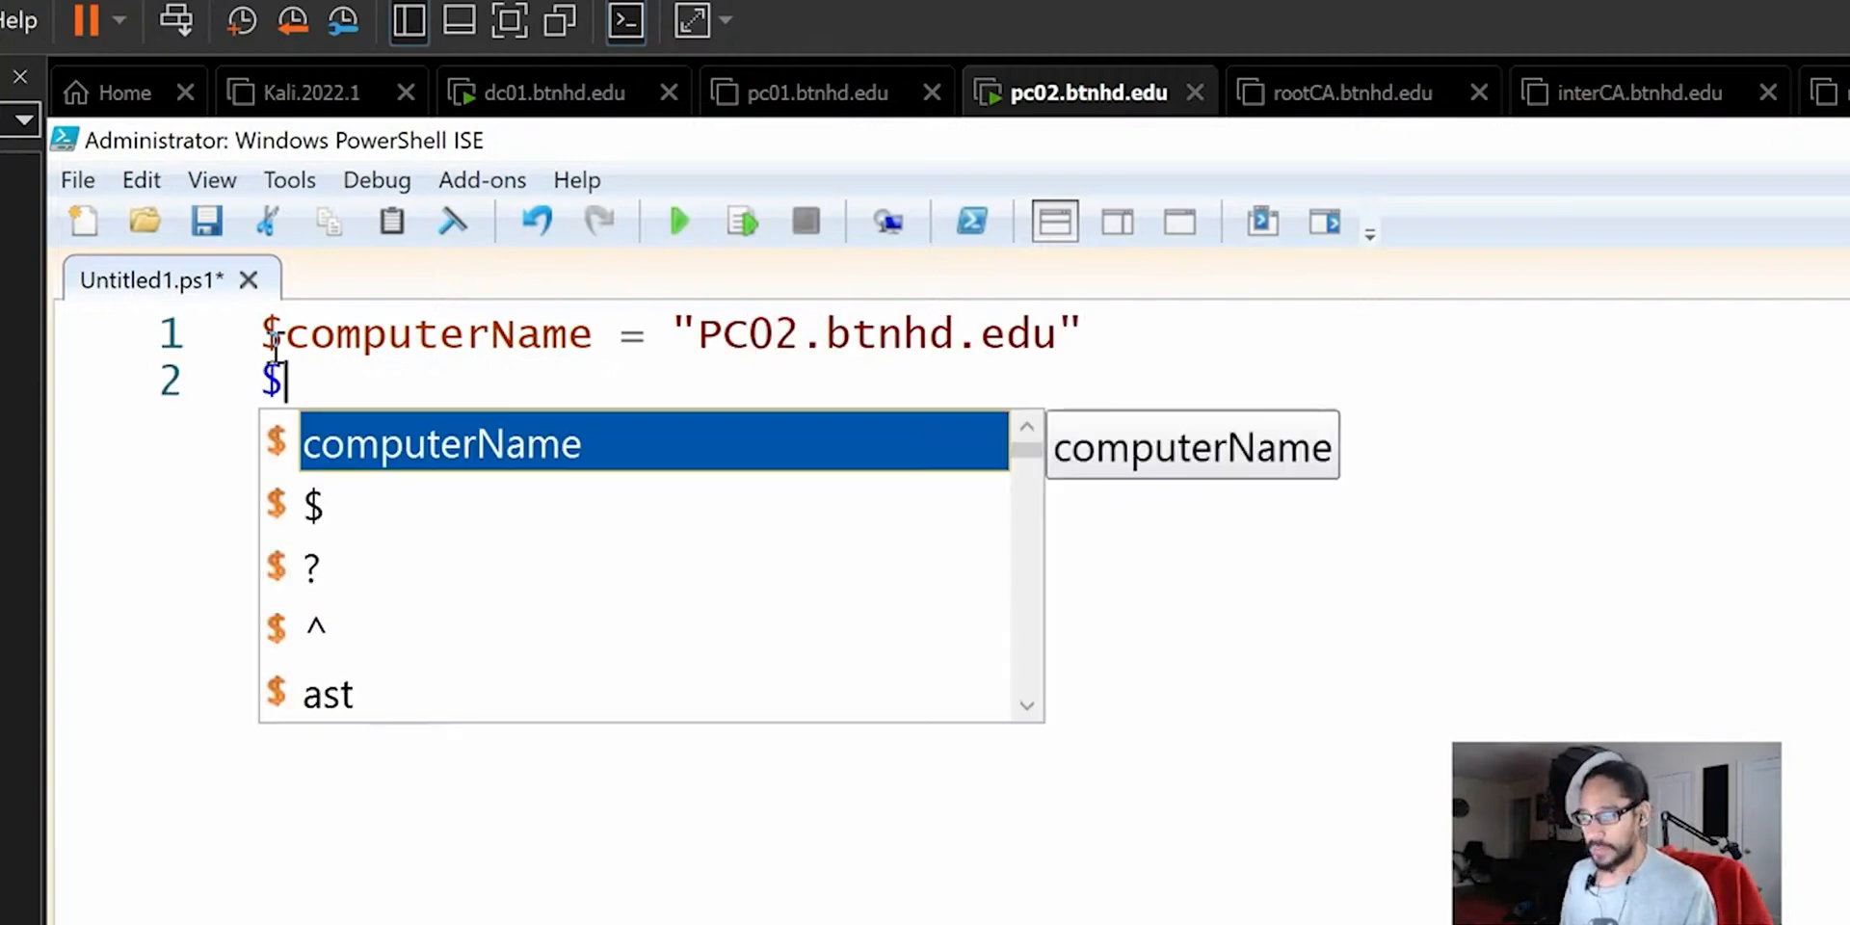
text(profilePath)
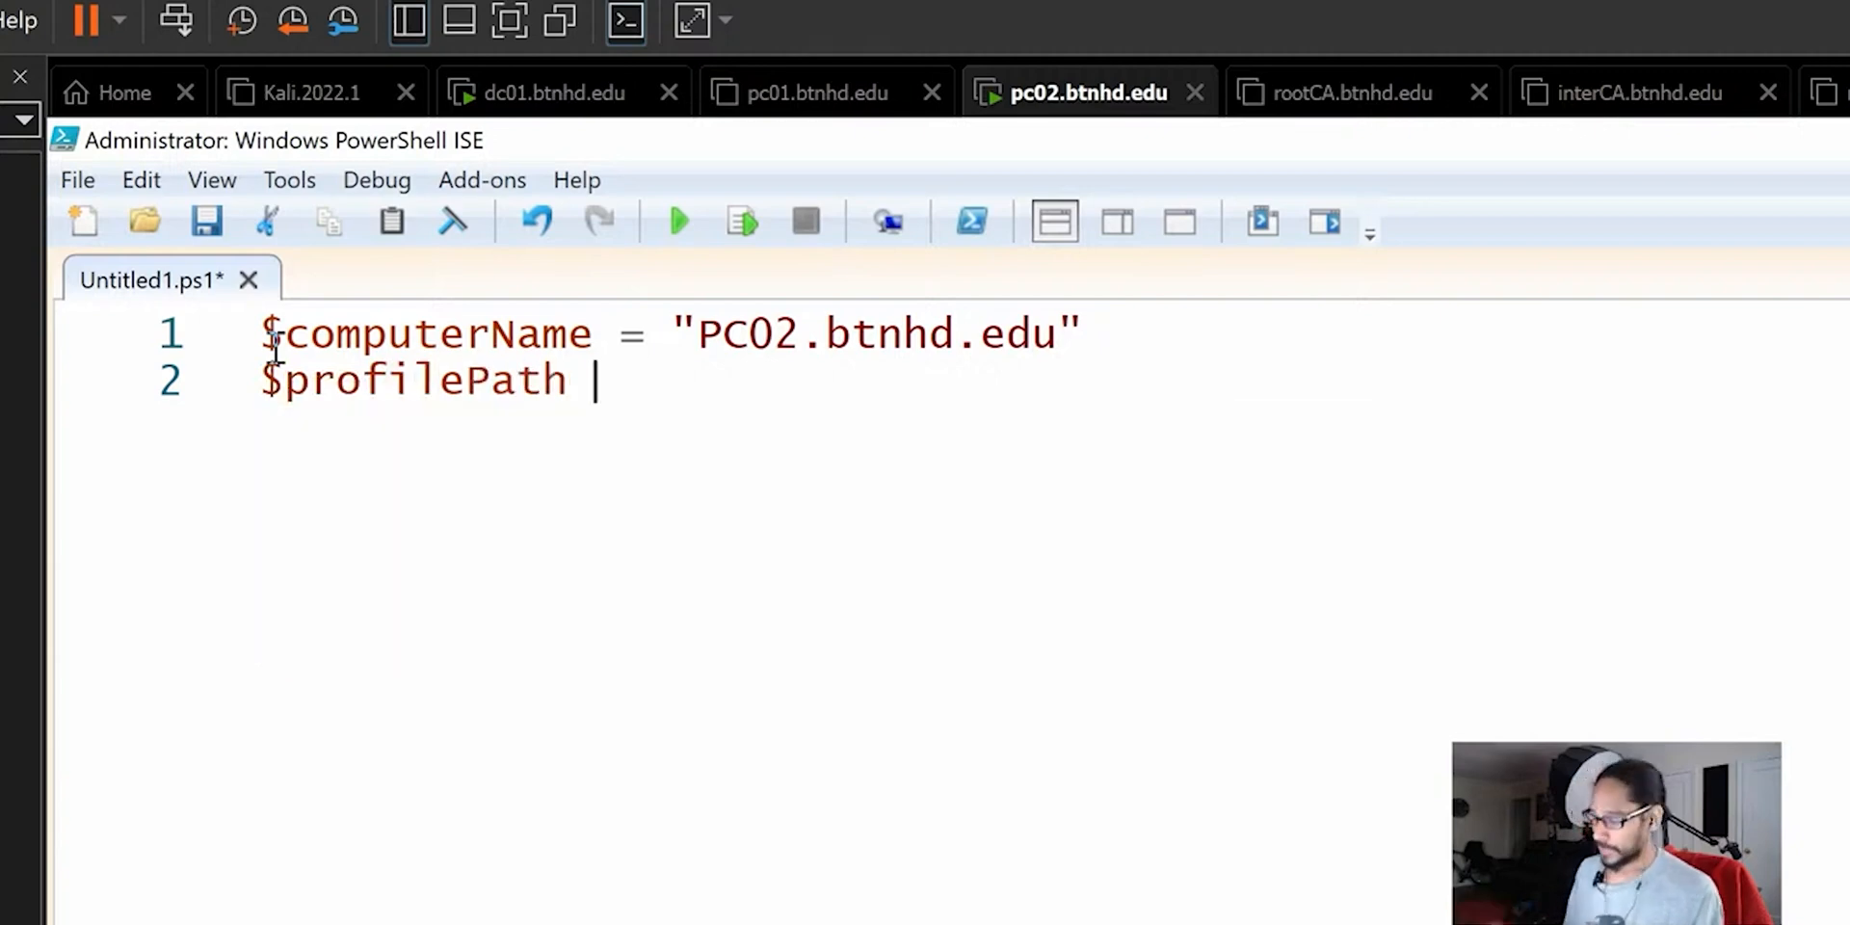
text(=)
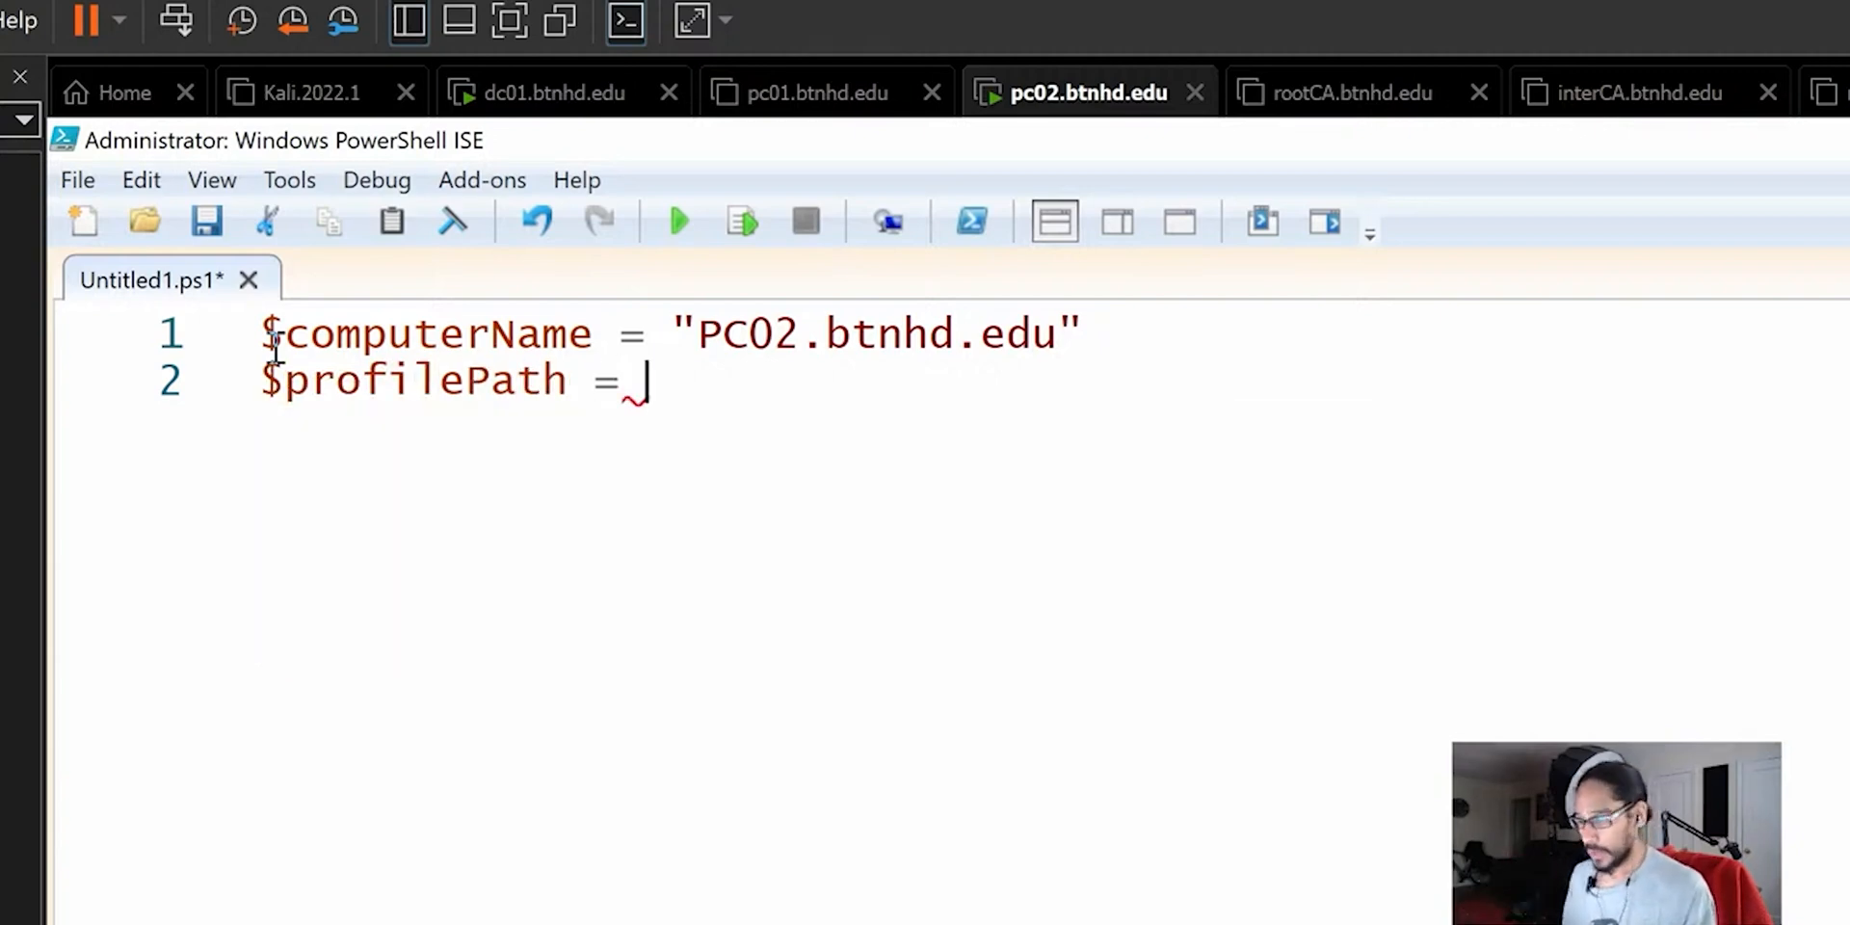
text(")
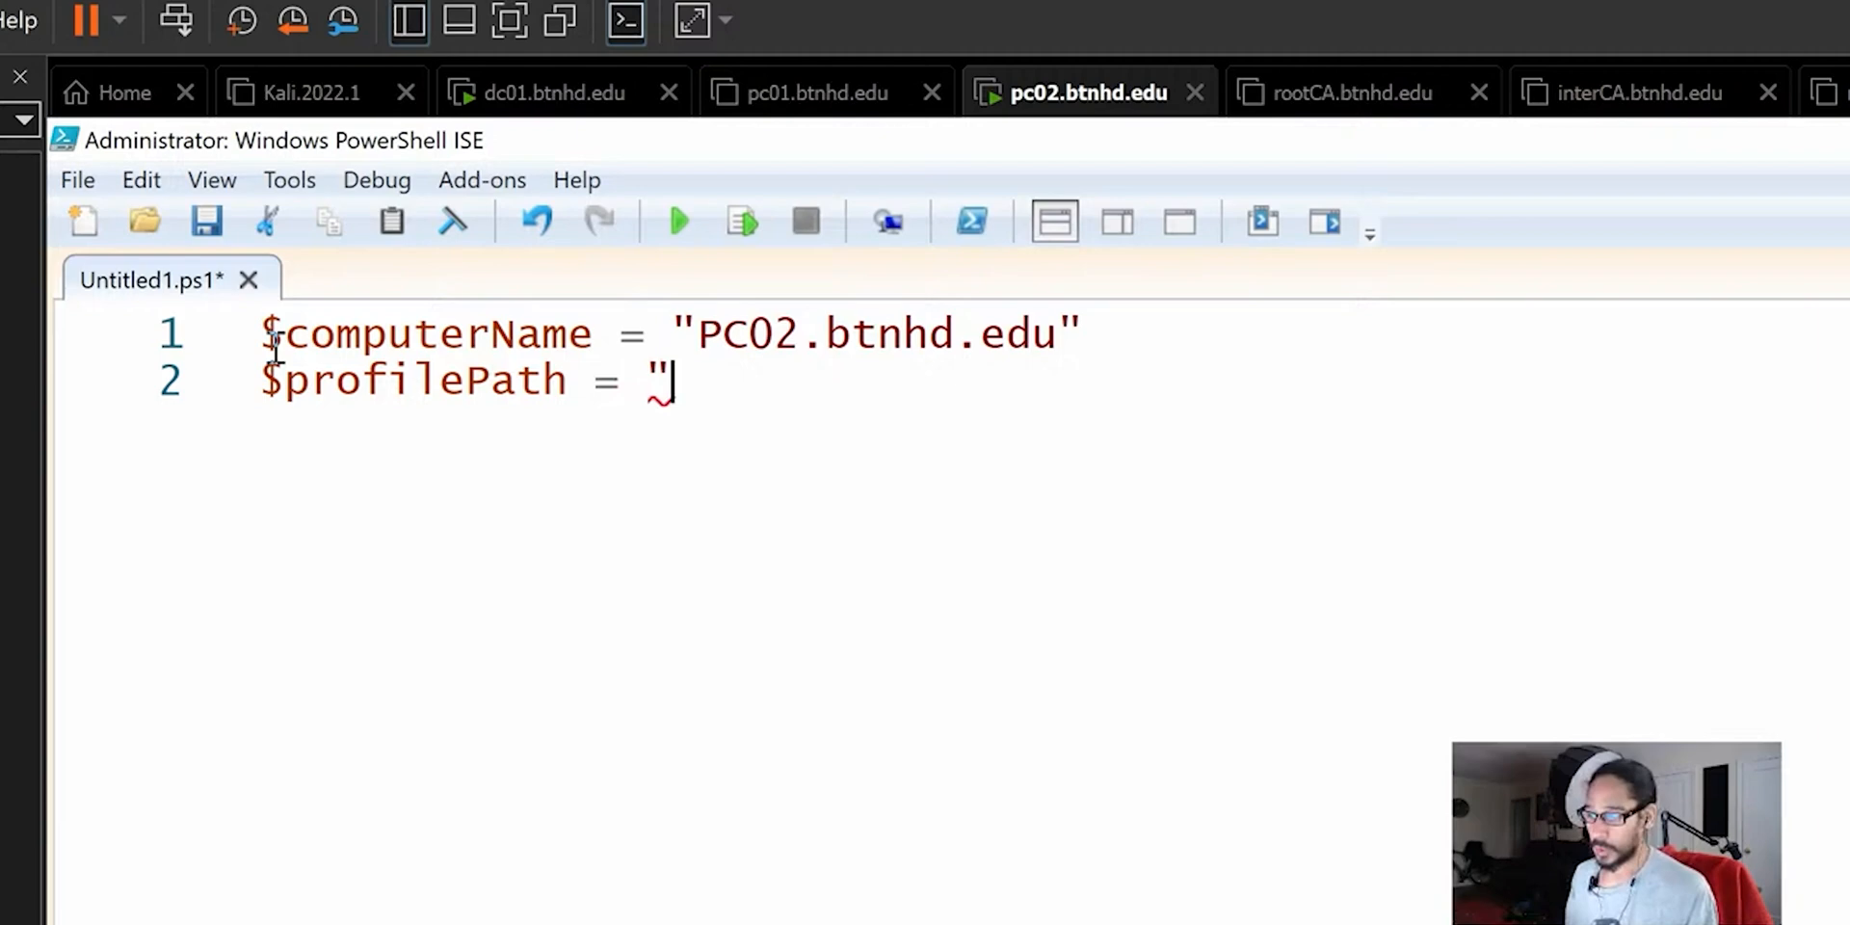
text(")
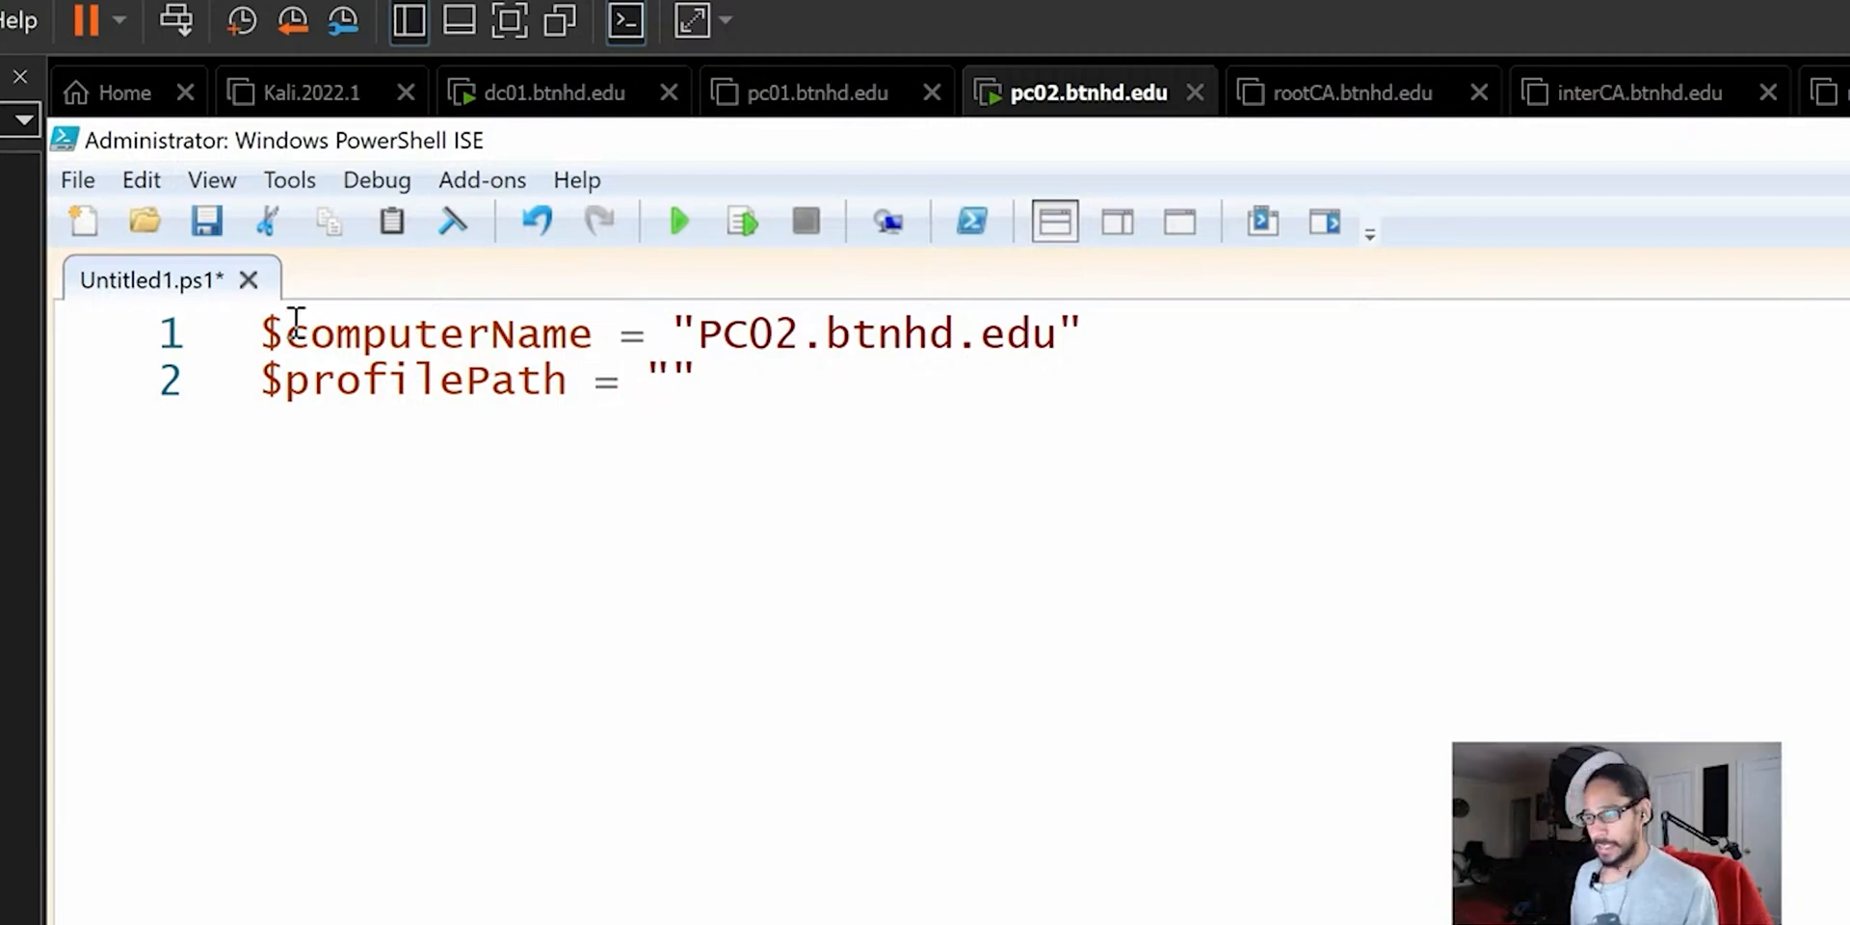
Fill the $profilePath value with C:\Users
click(672, 379)
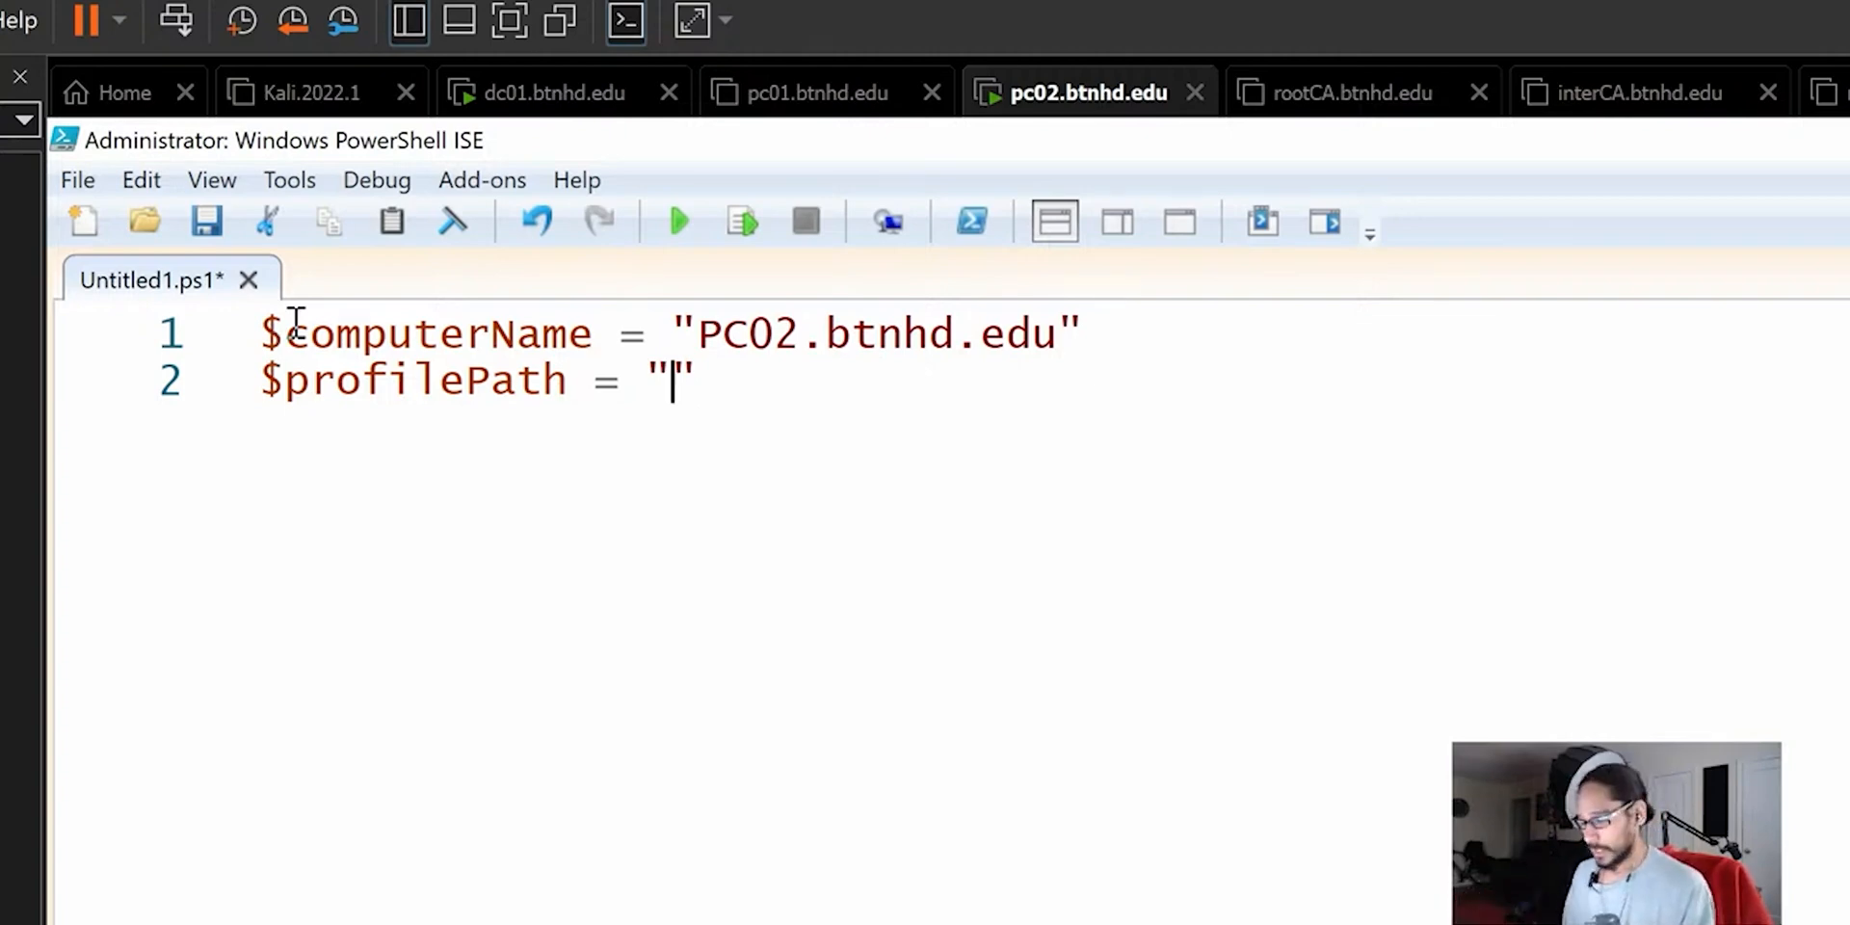
text(C)
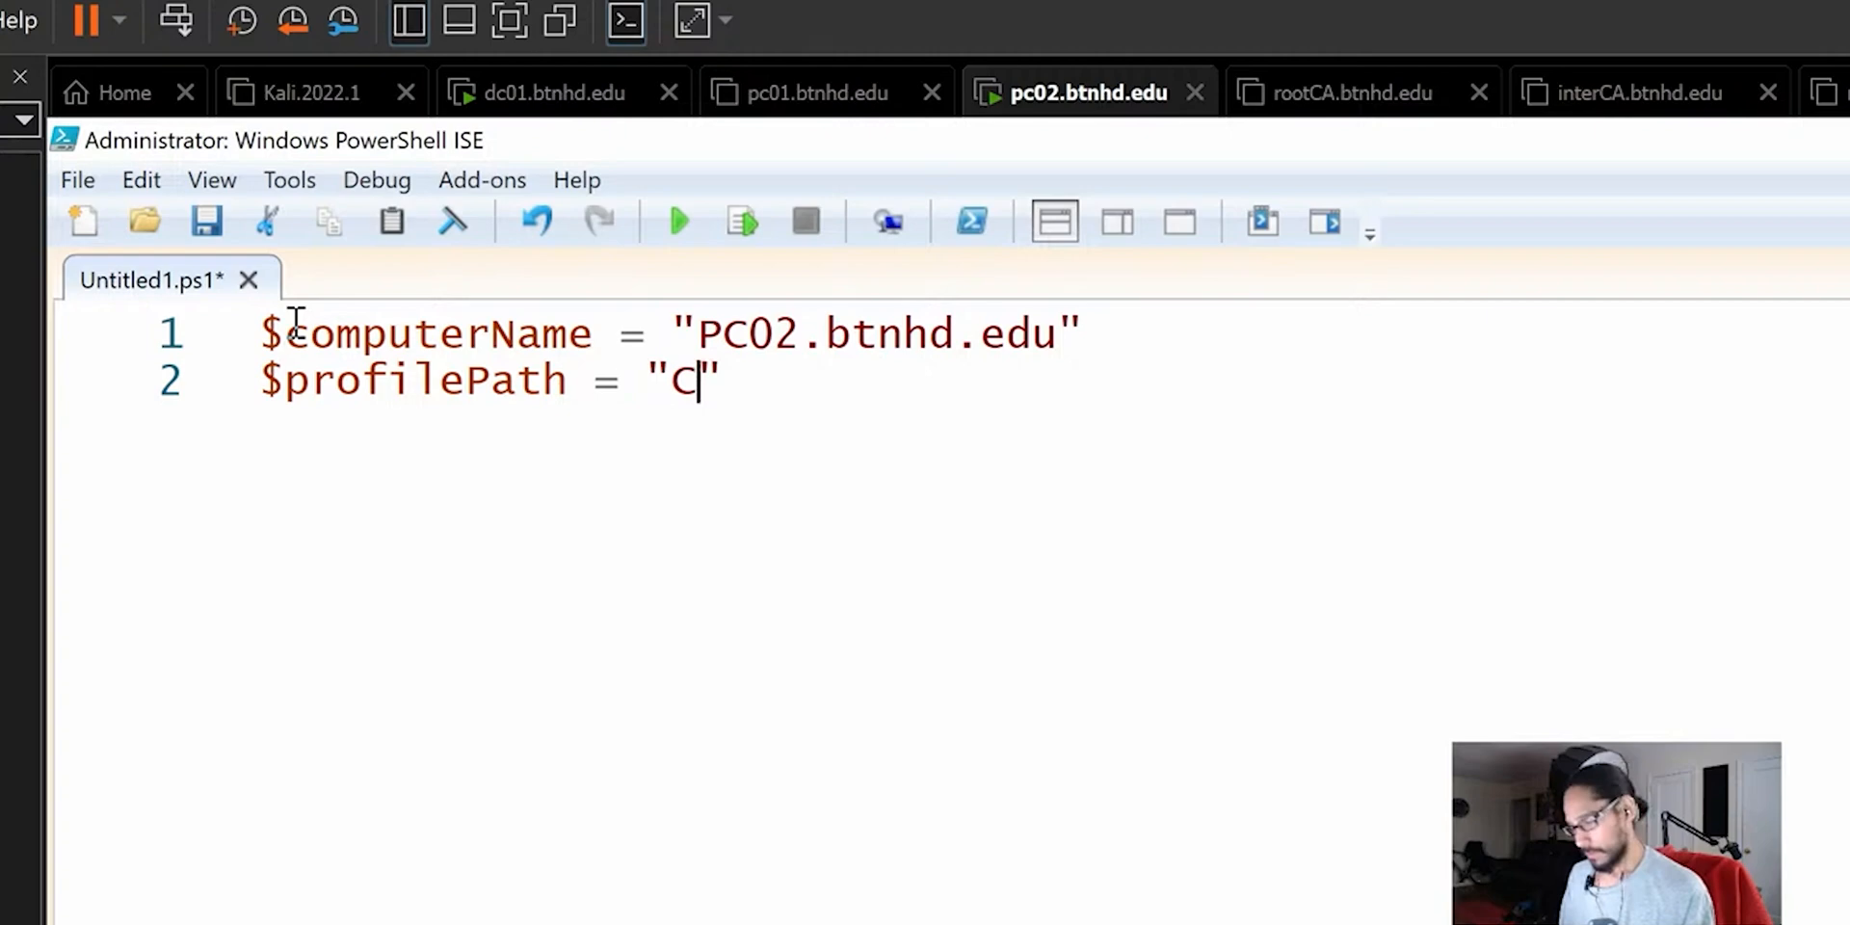
text(:\)
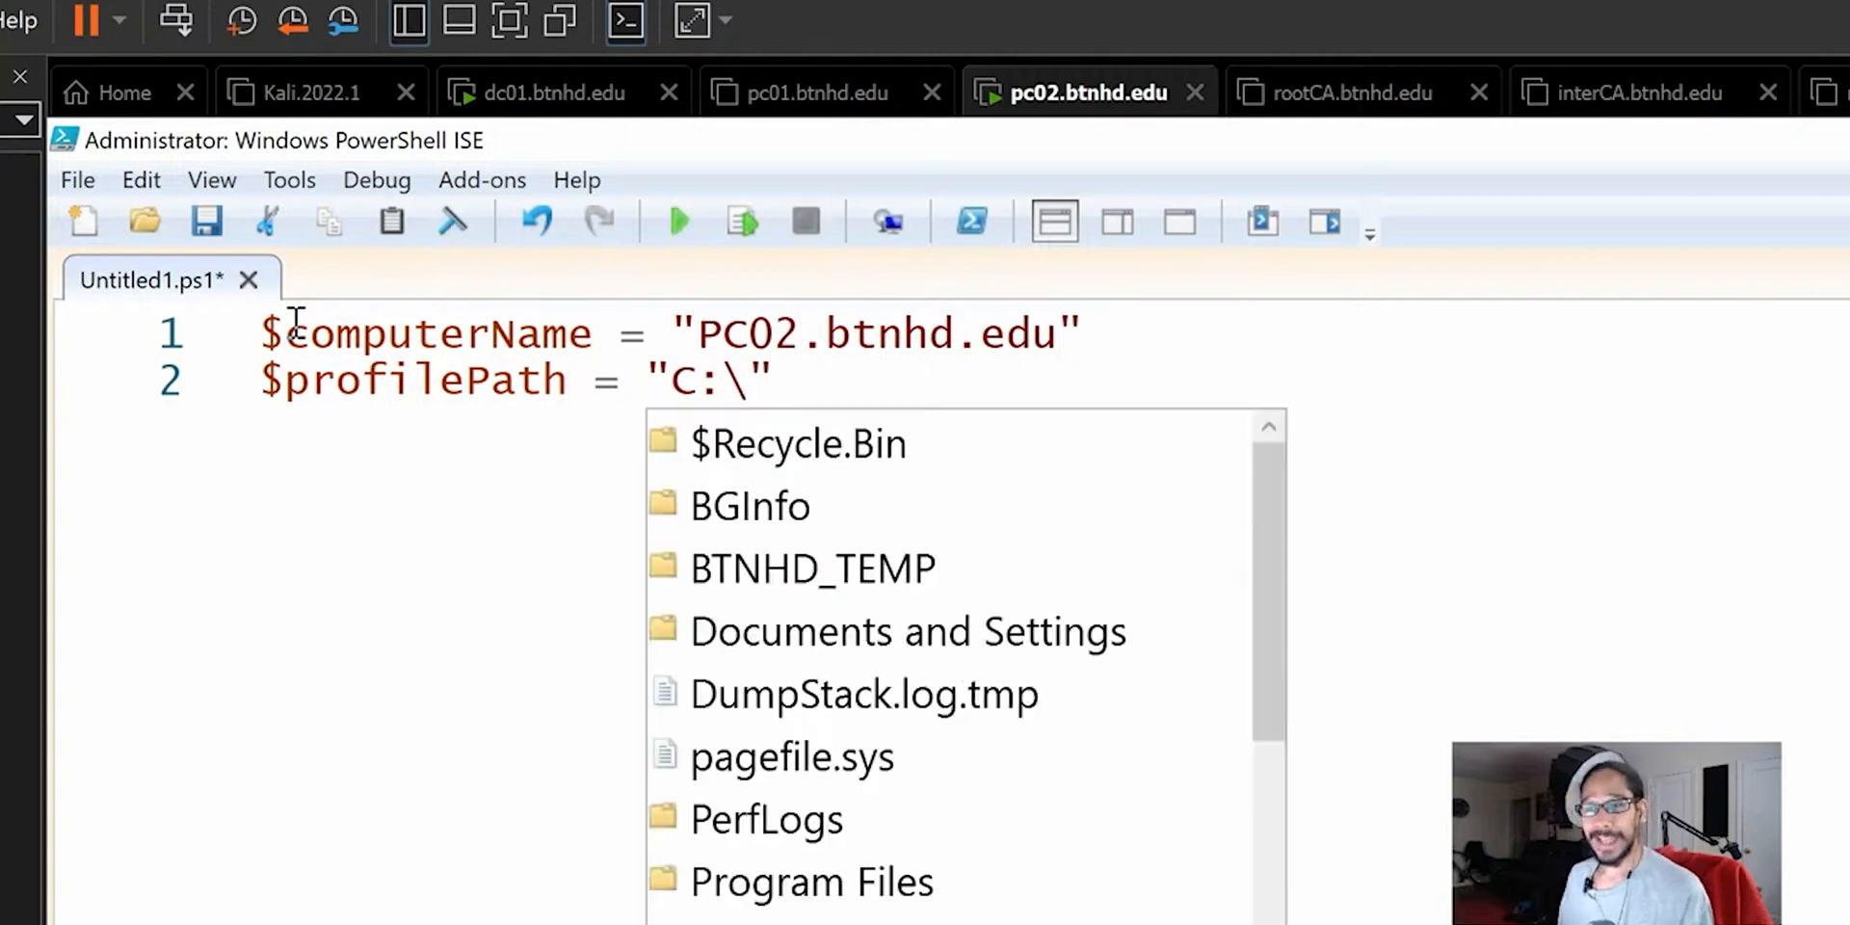
text(Users)
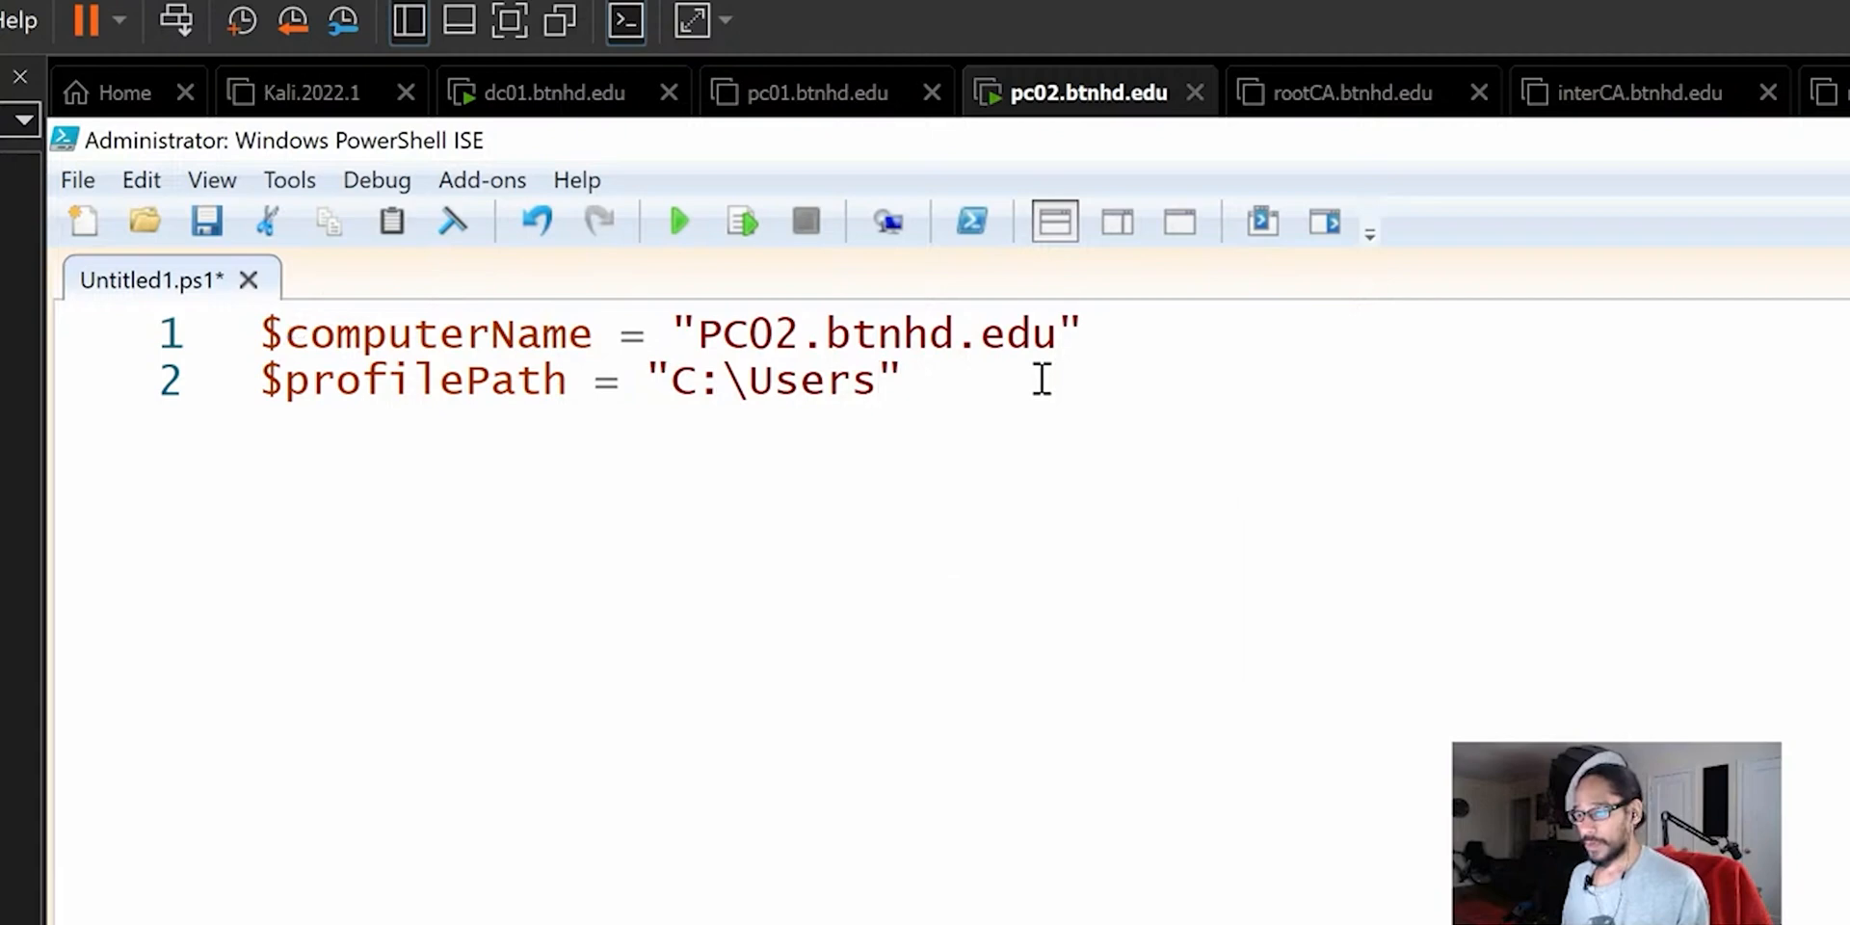
text($)
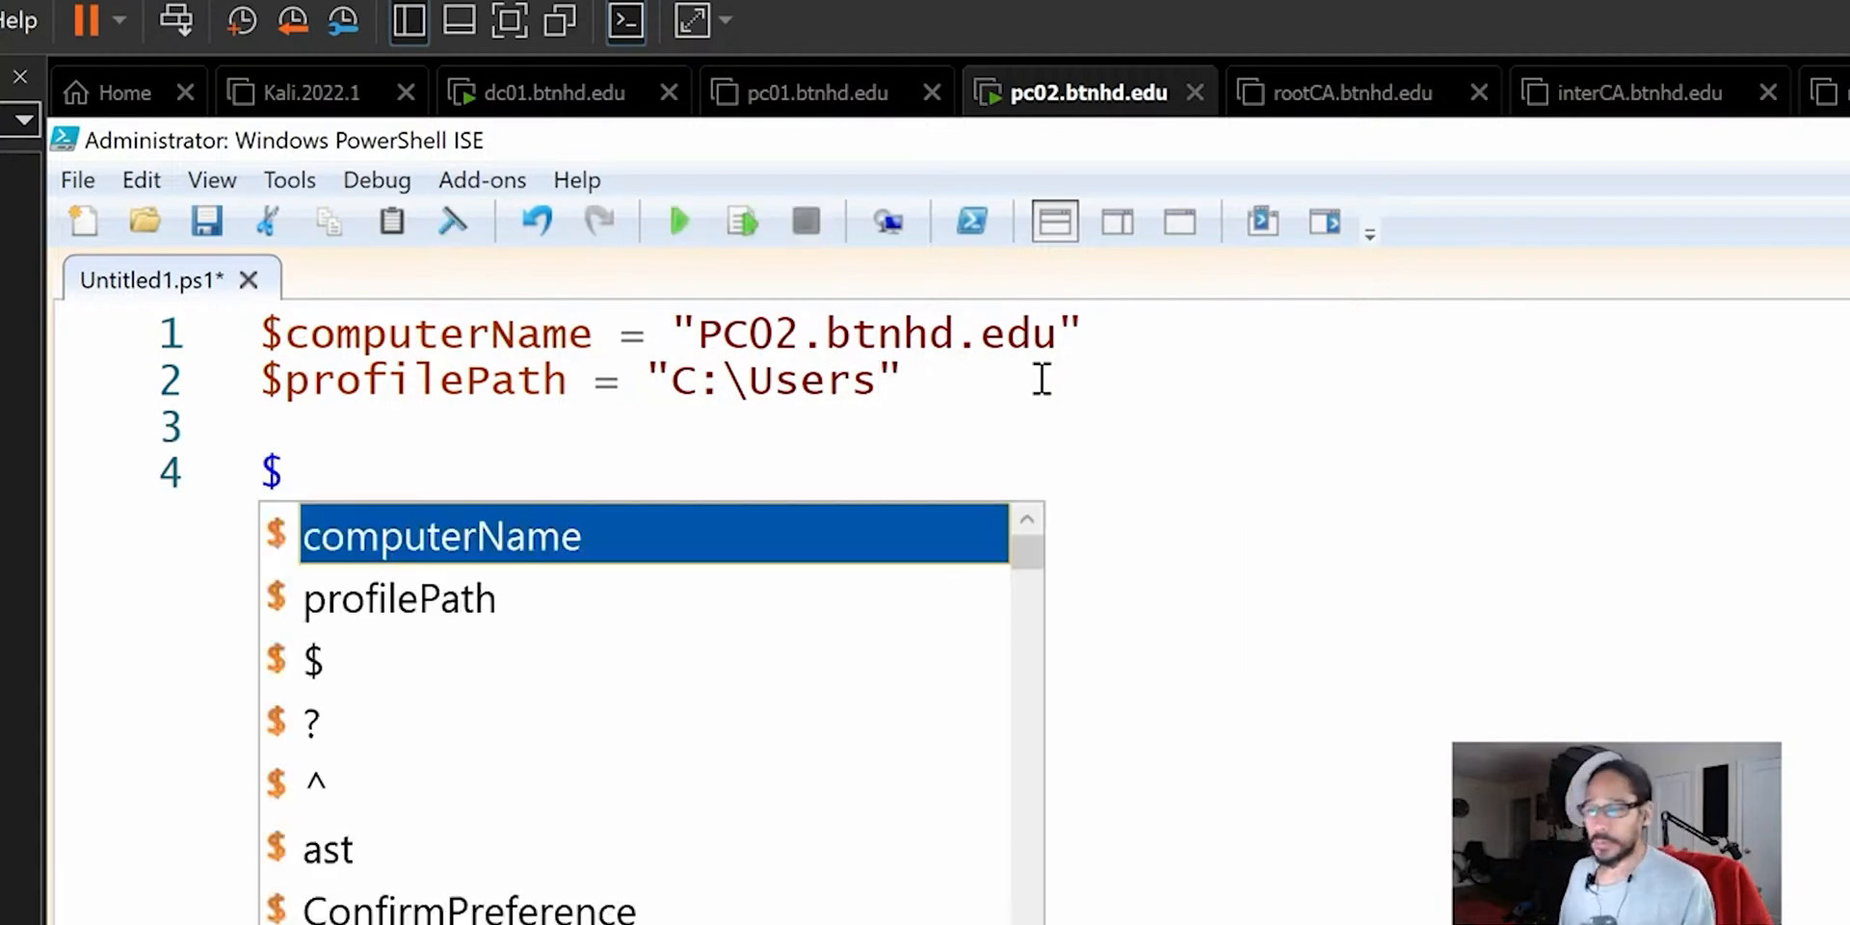
text(p)
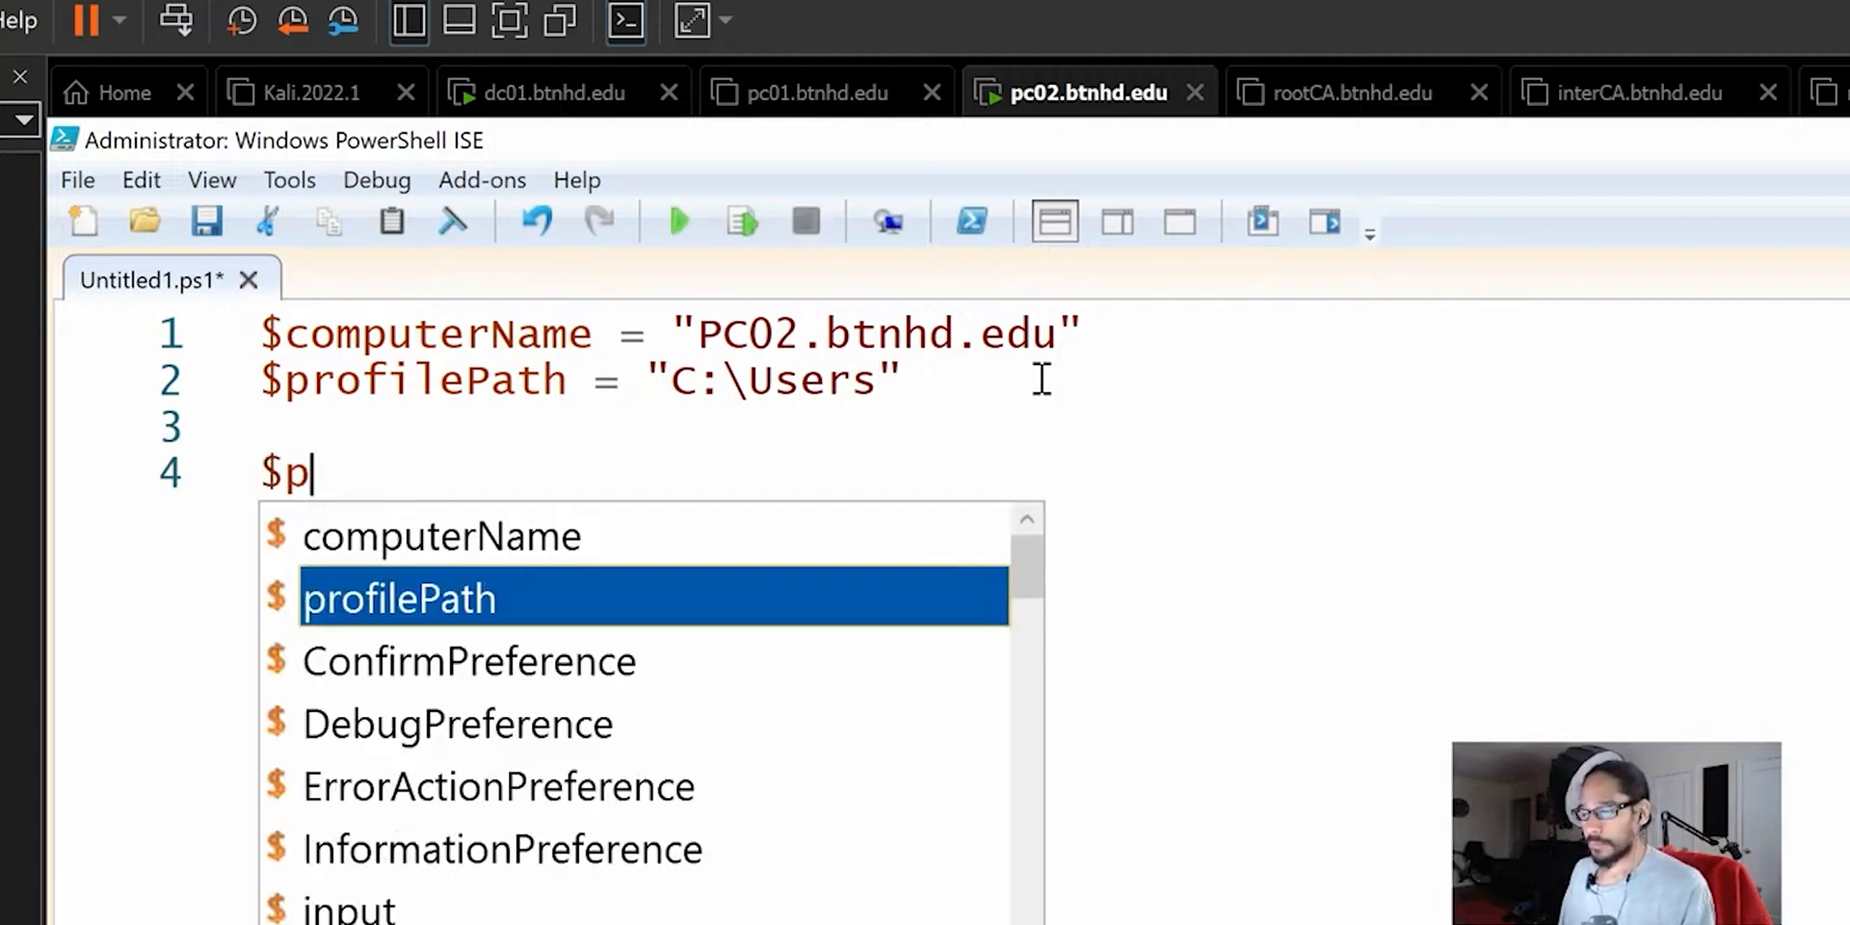
text(rofiles)
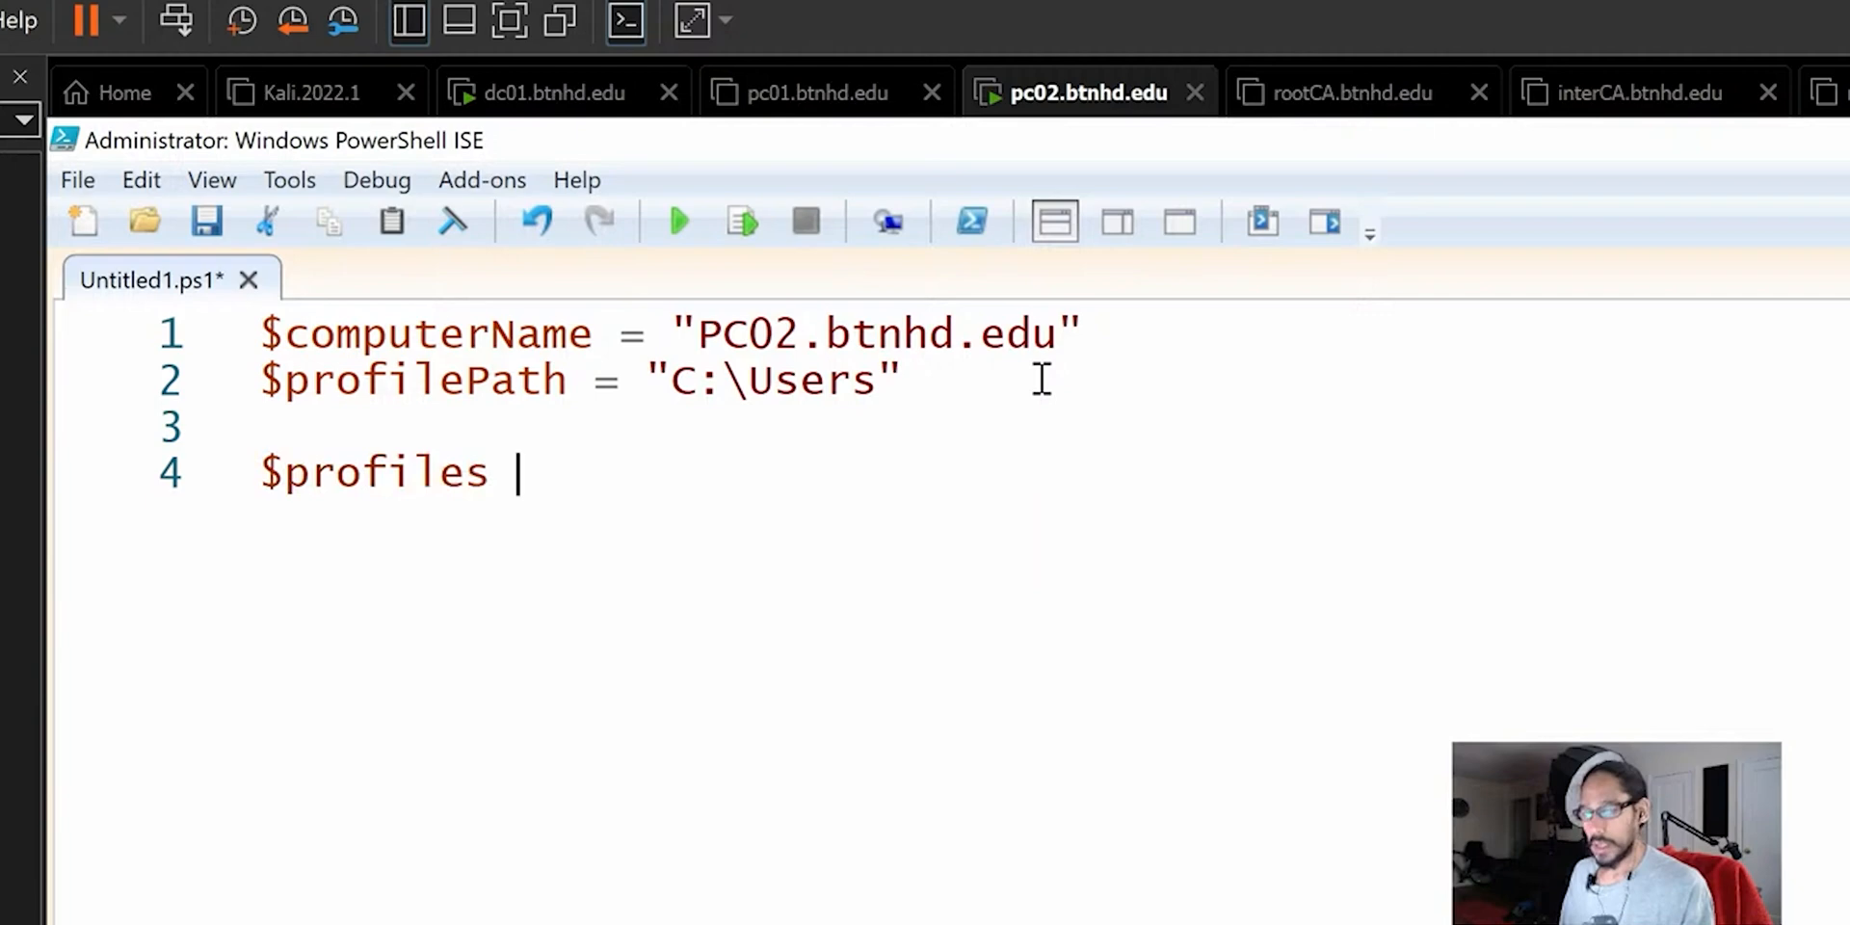
text(To)
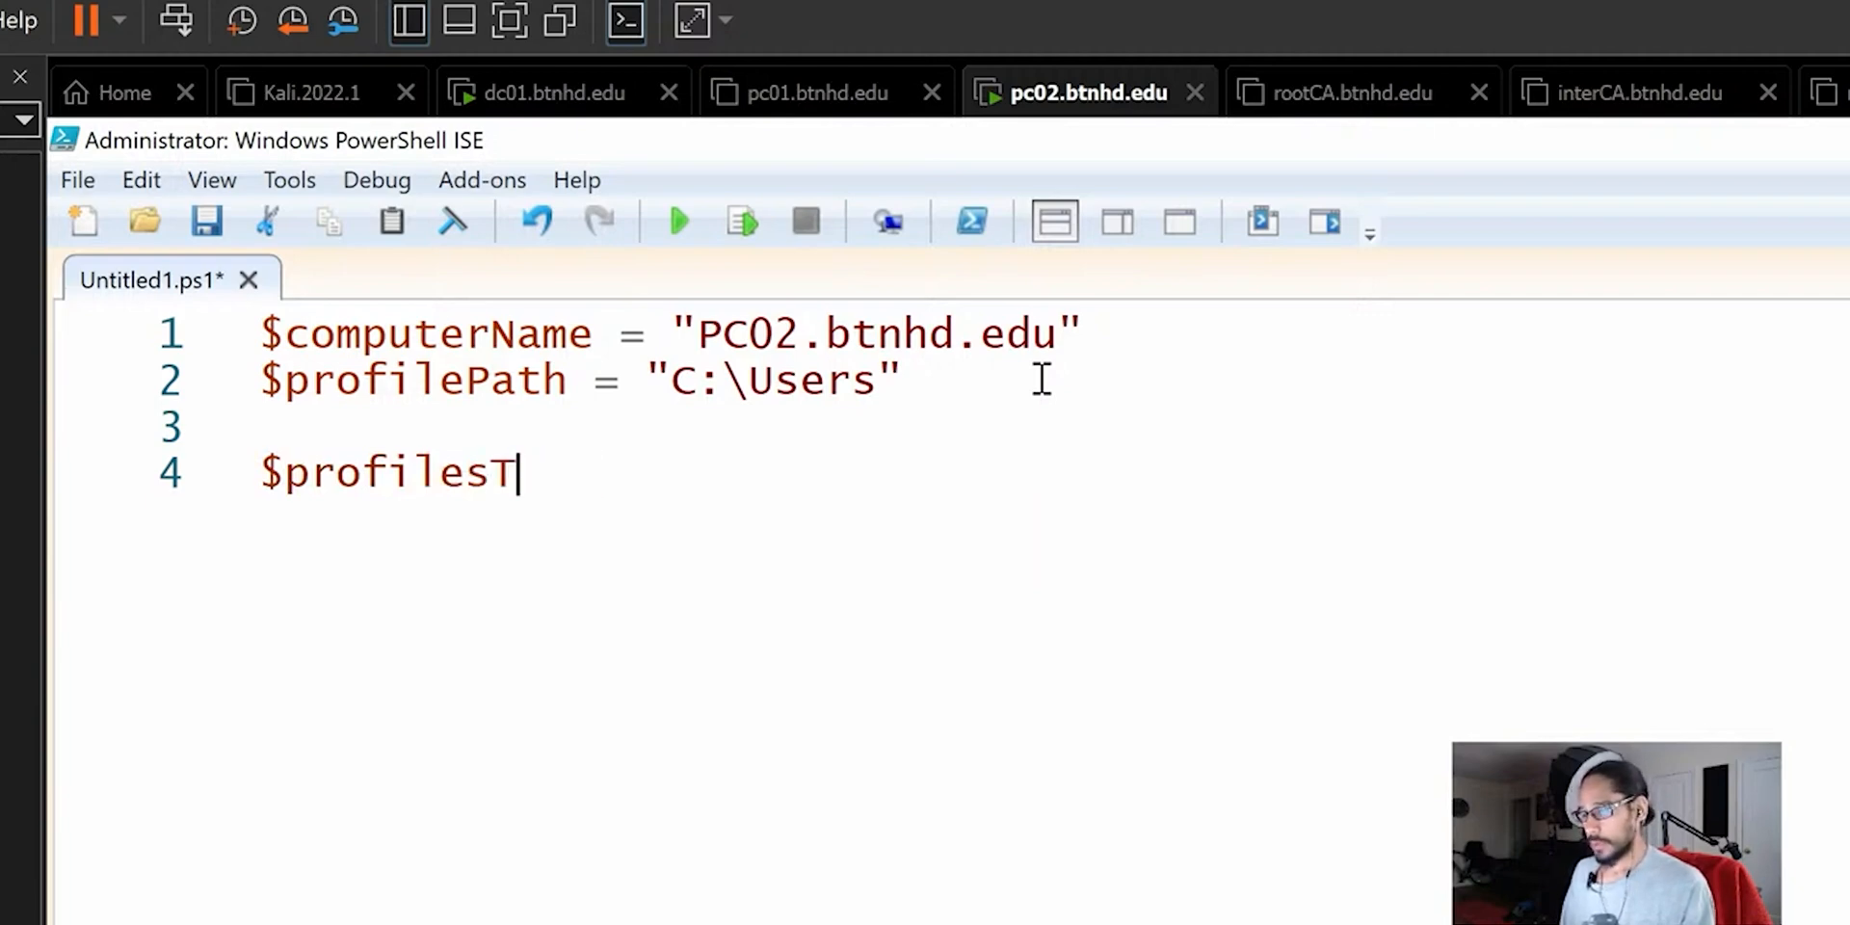
text(oExlcude =)
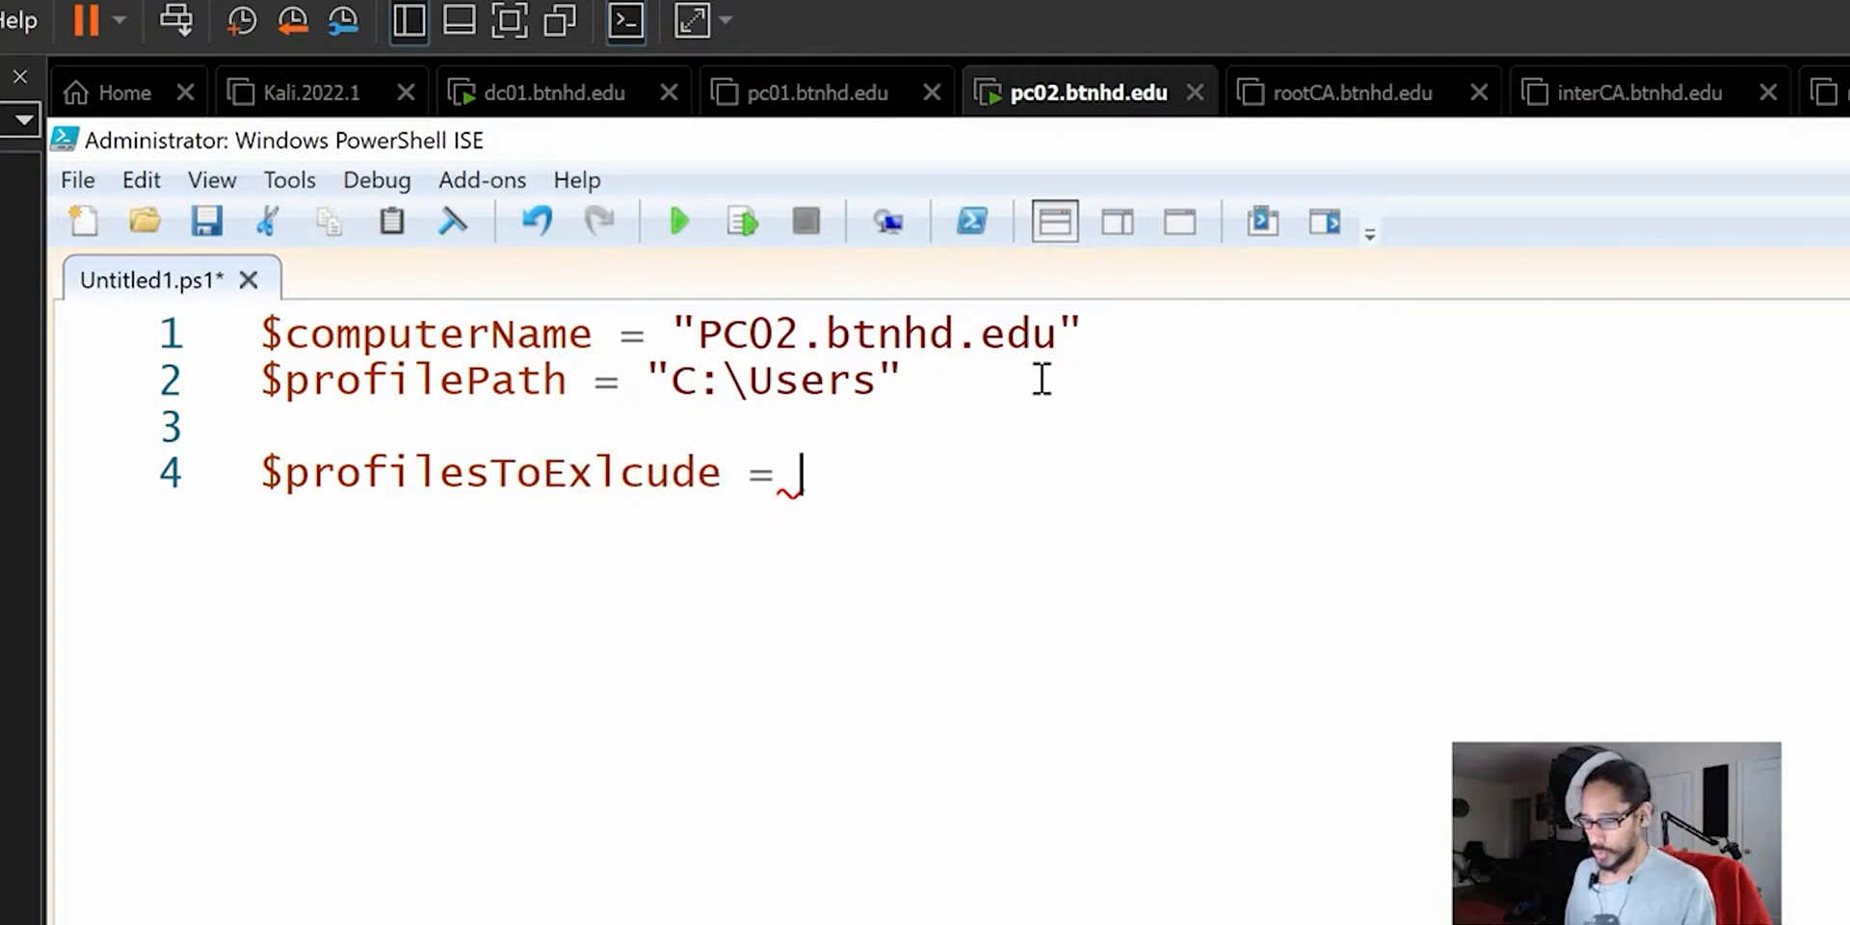
text(@(")
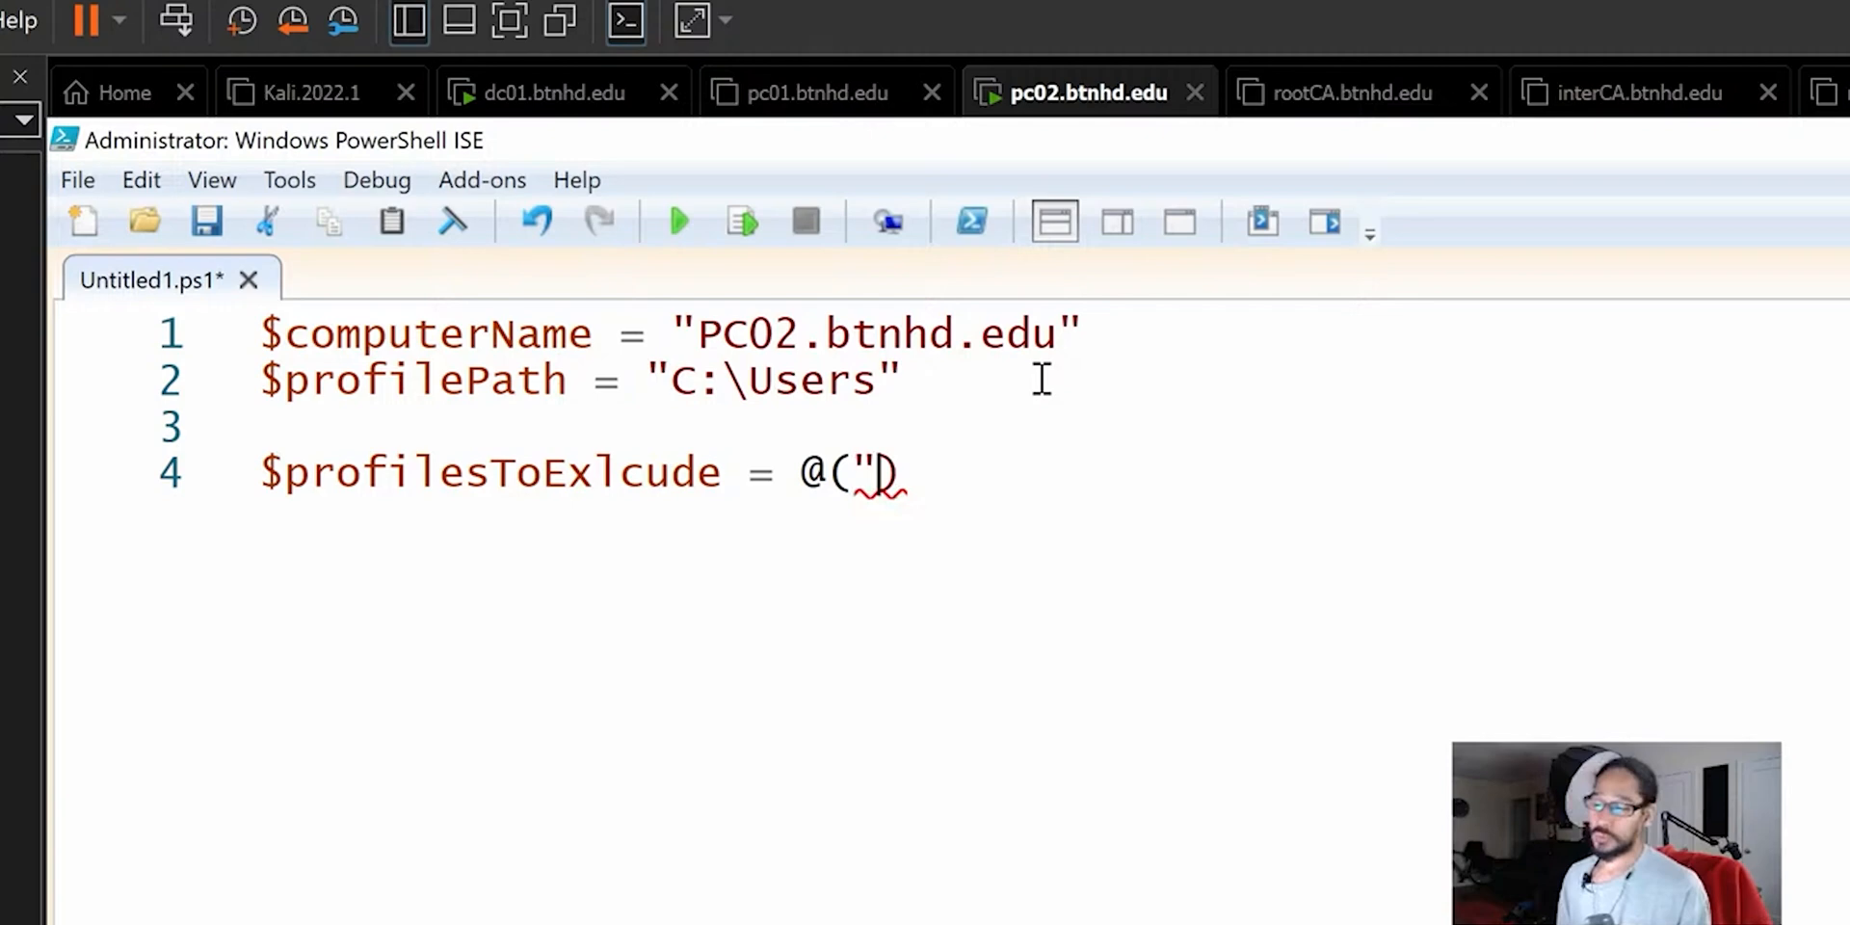
text(bernardo)
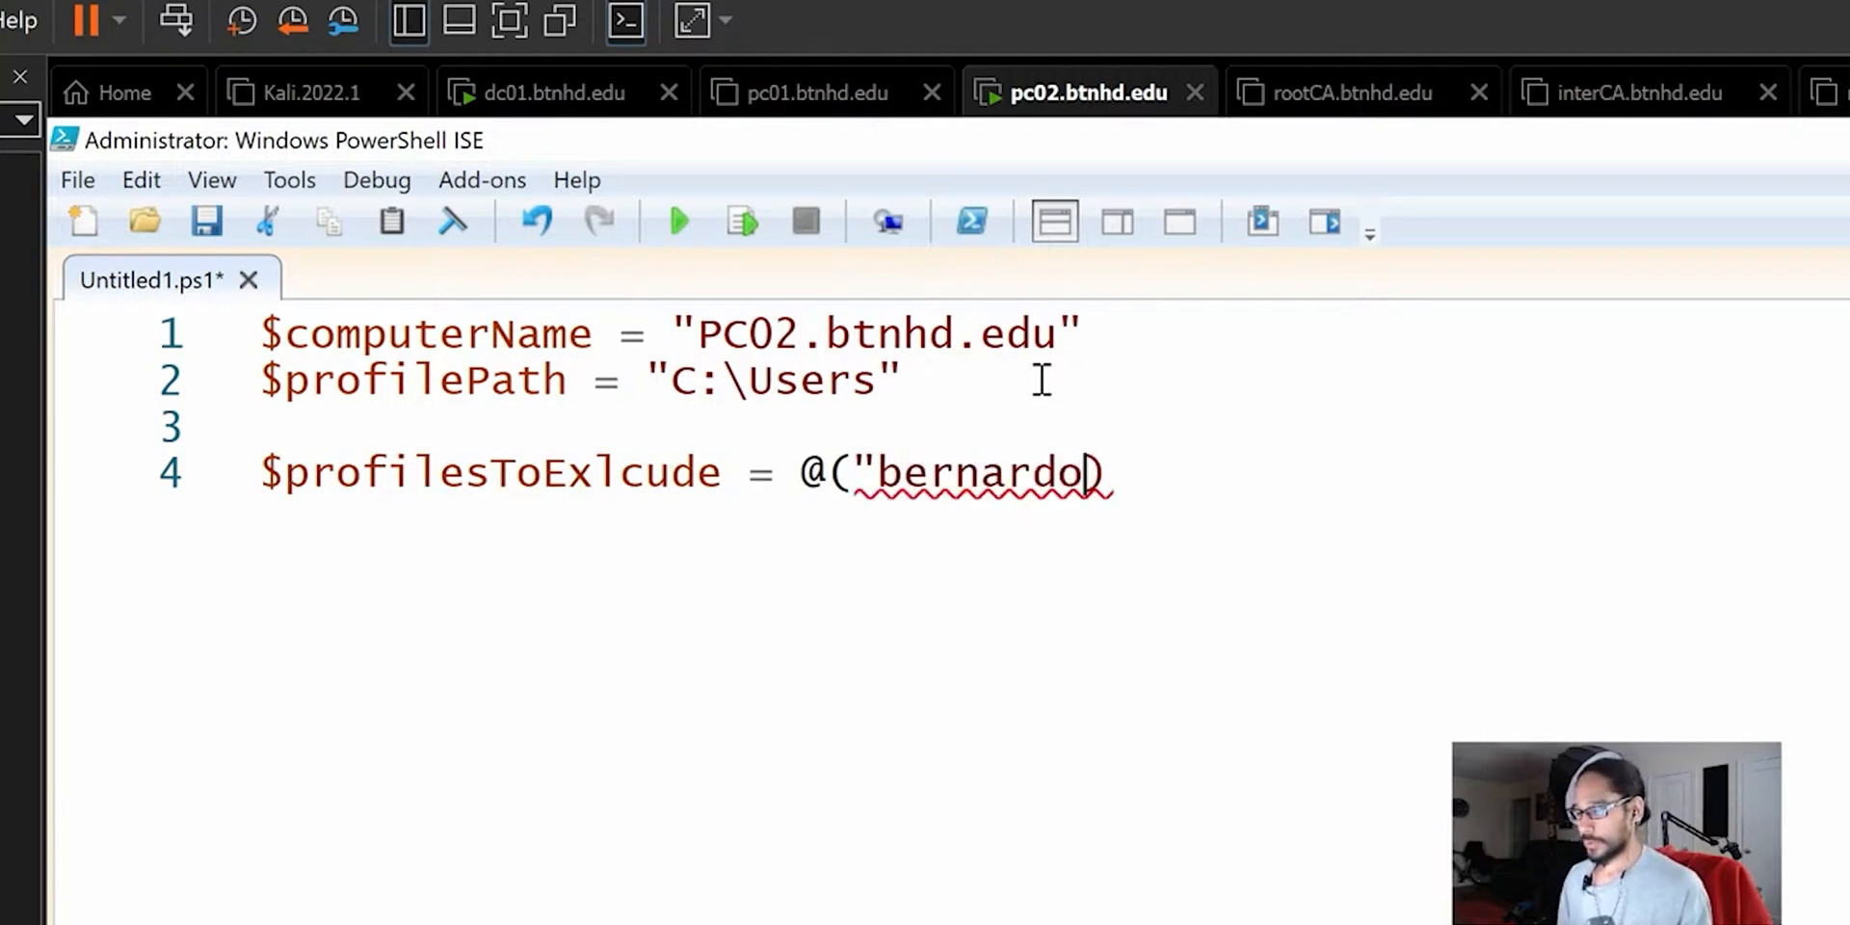
text(.arocho)
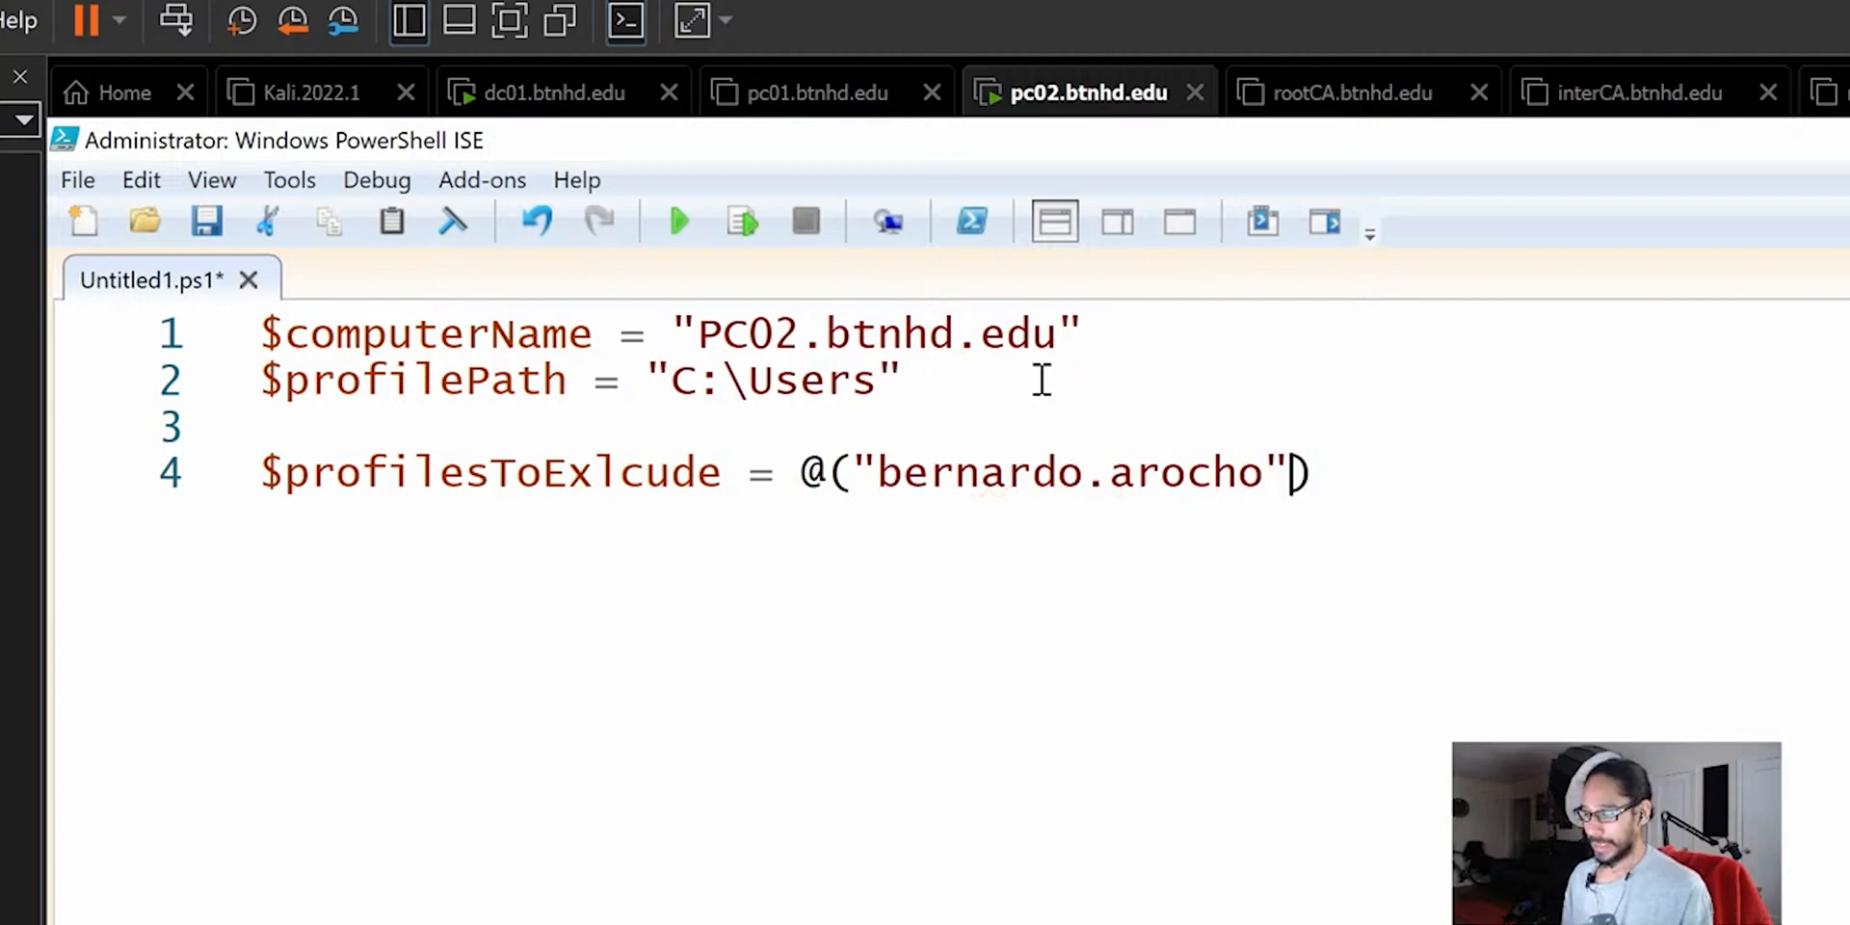
Add "btnhd", "Default" and "Public" to the exclusion array
text(,)
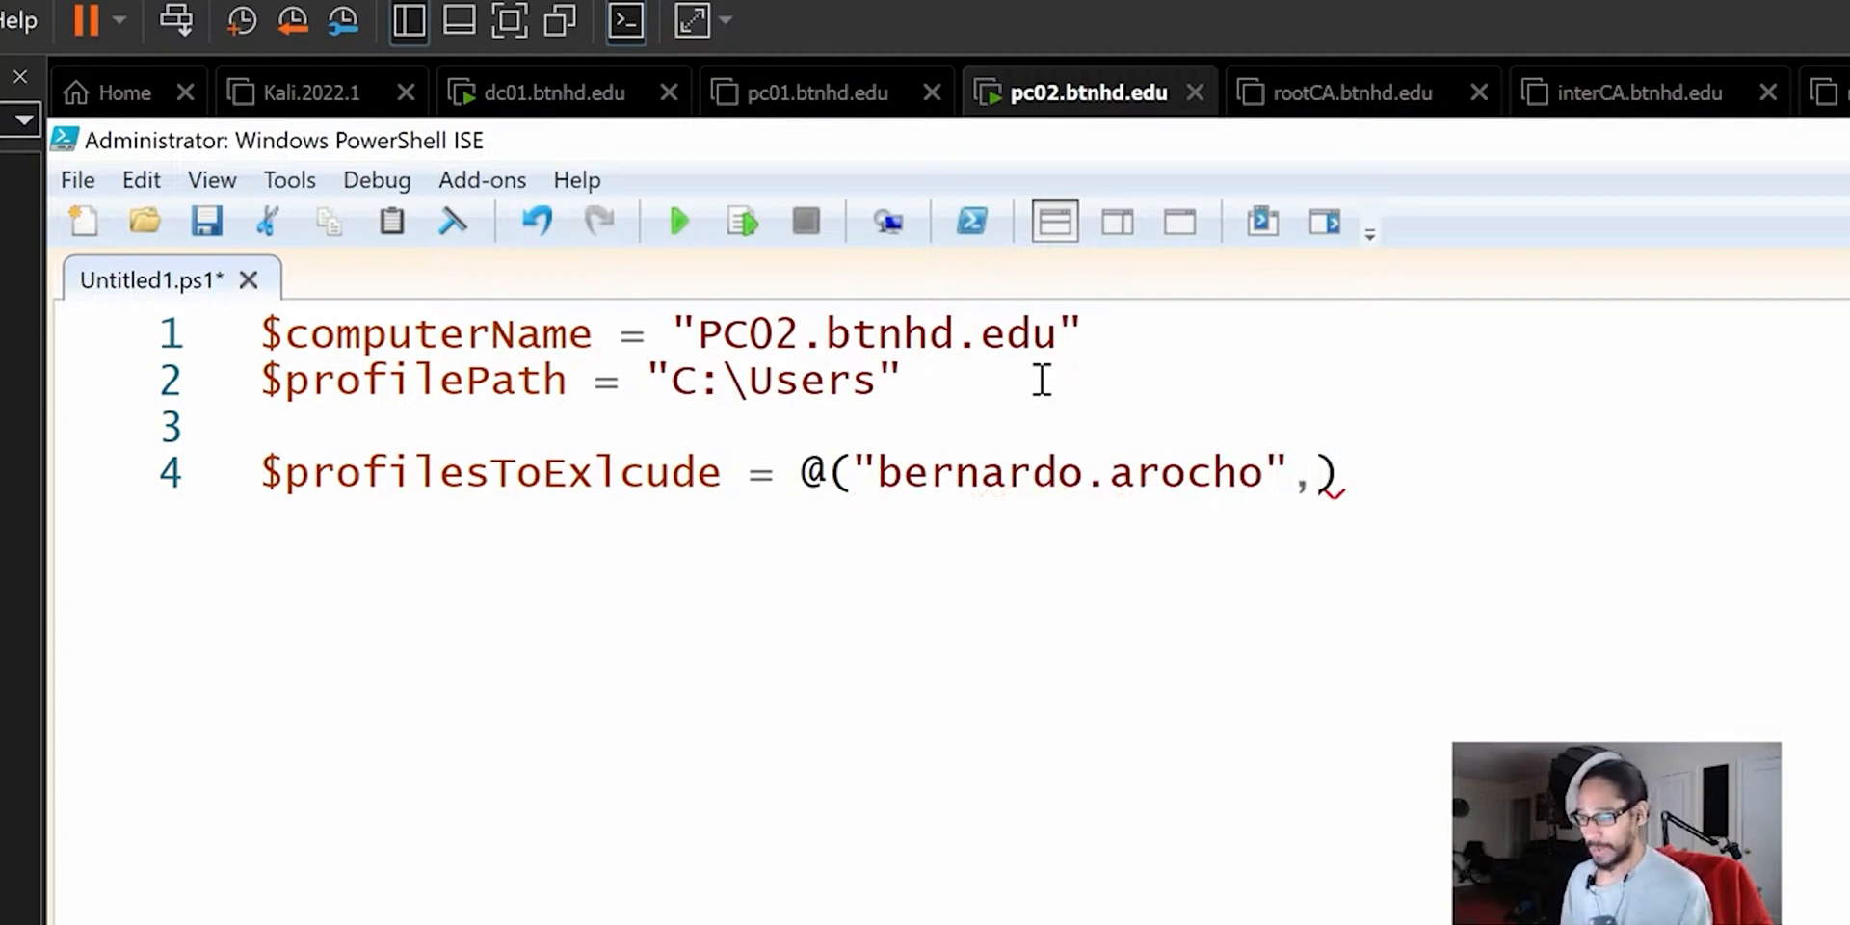
text("")
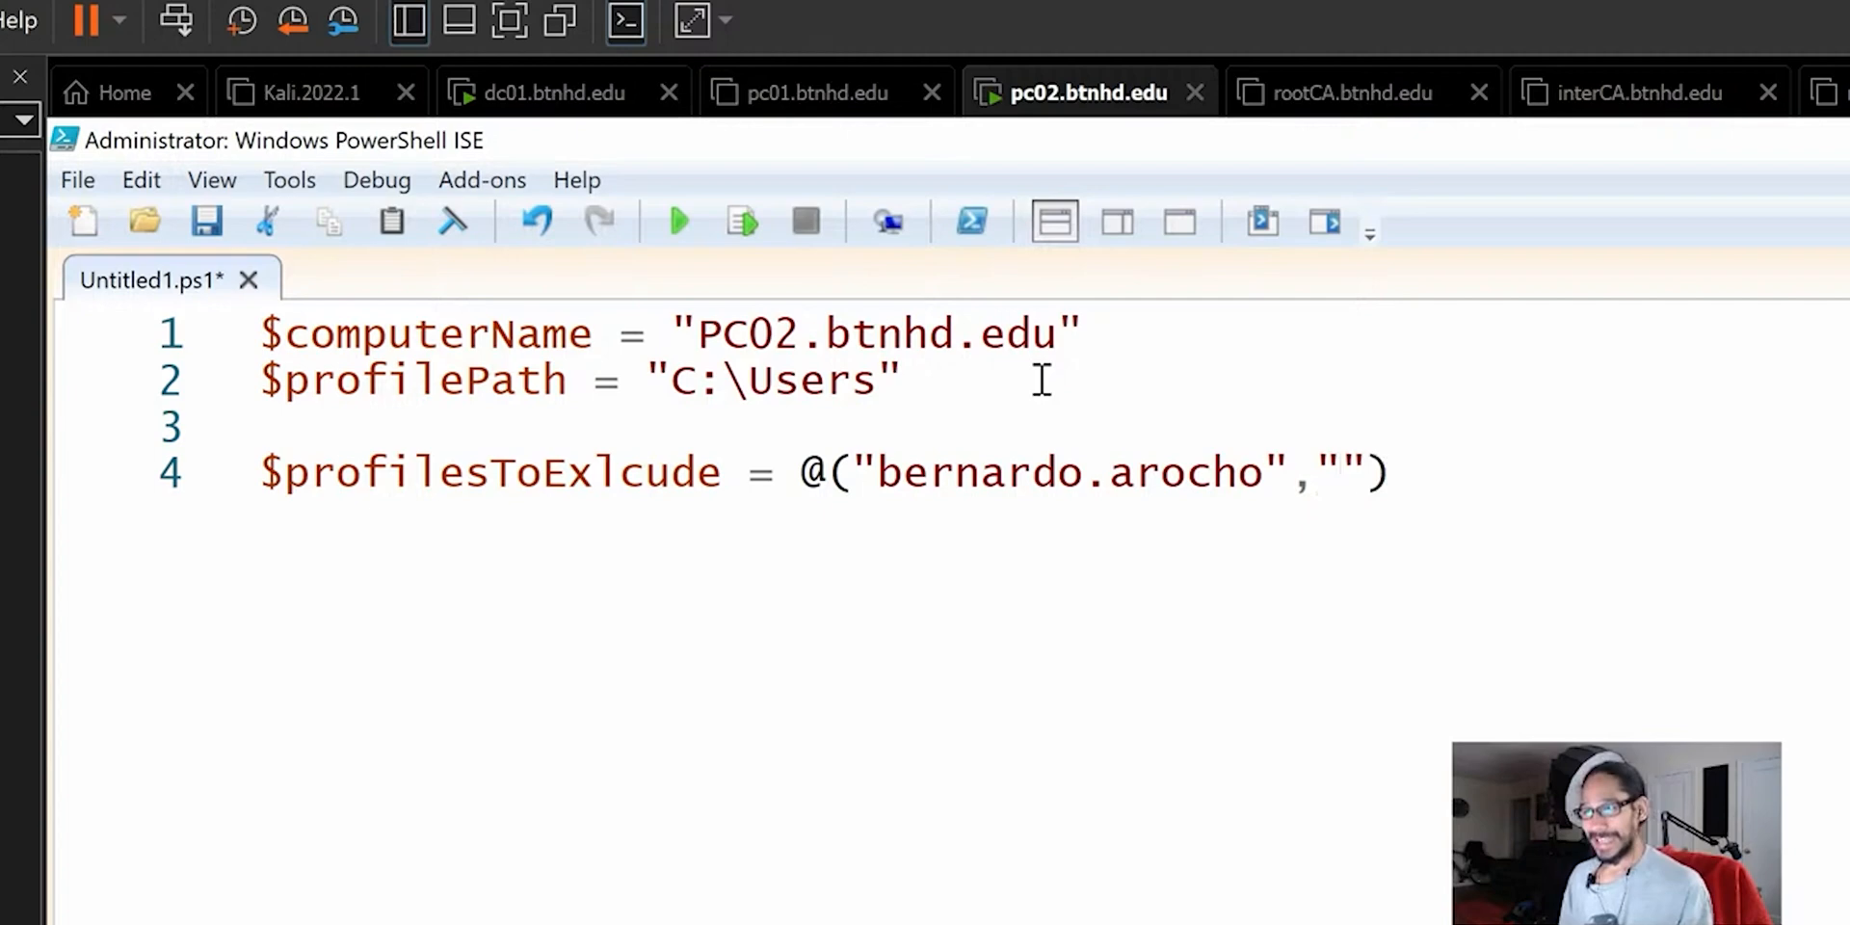
text(btnhd)
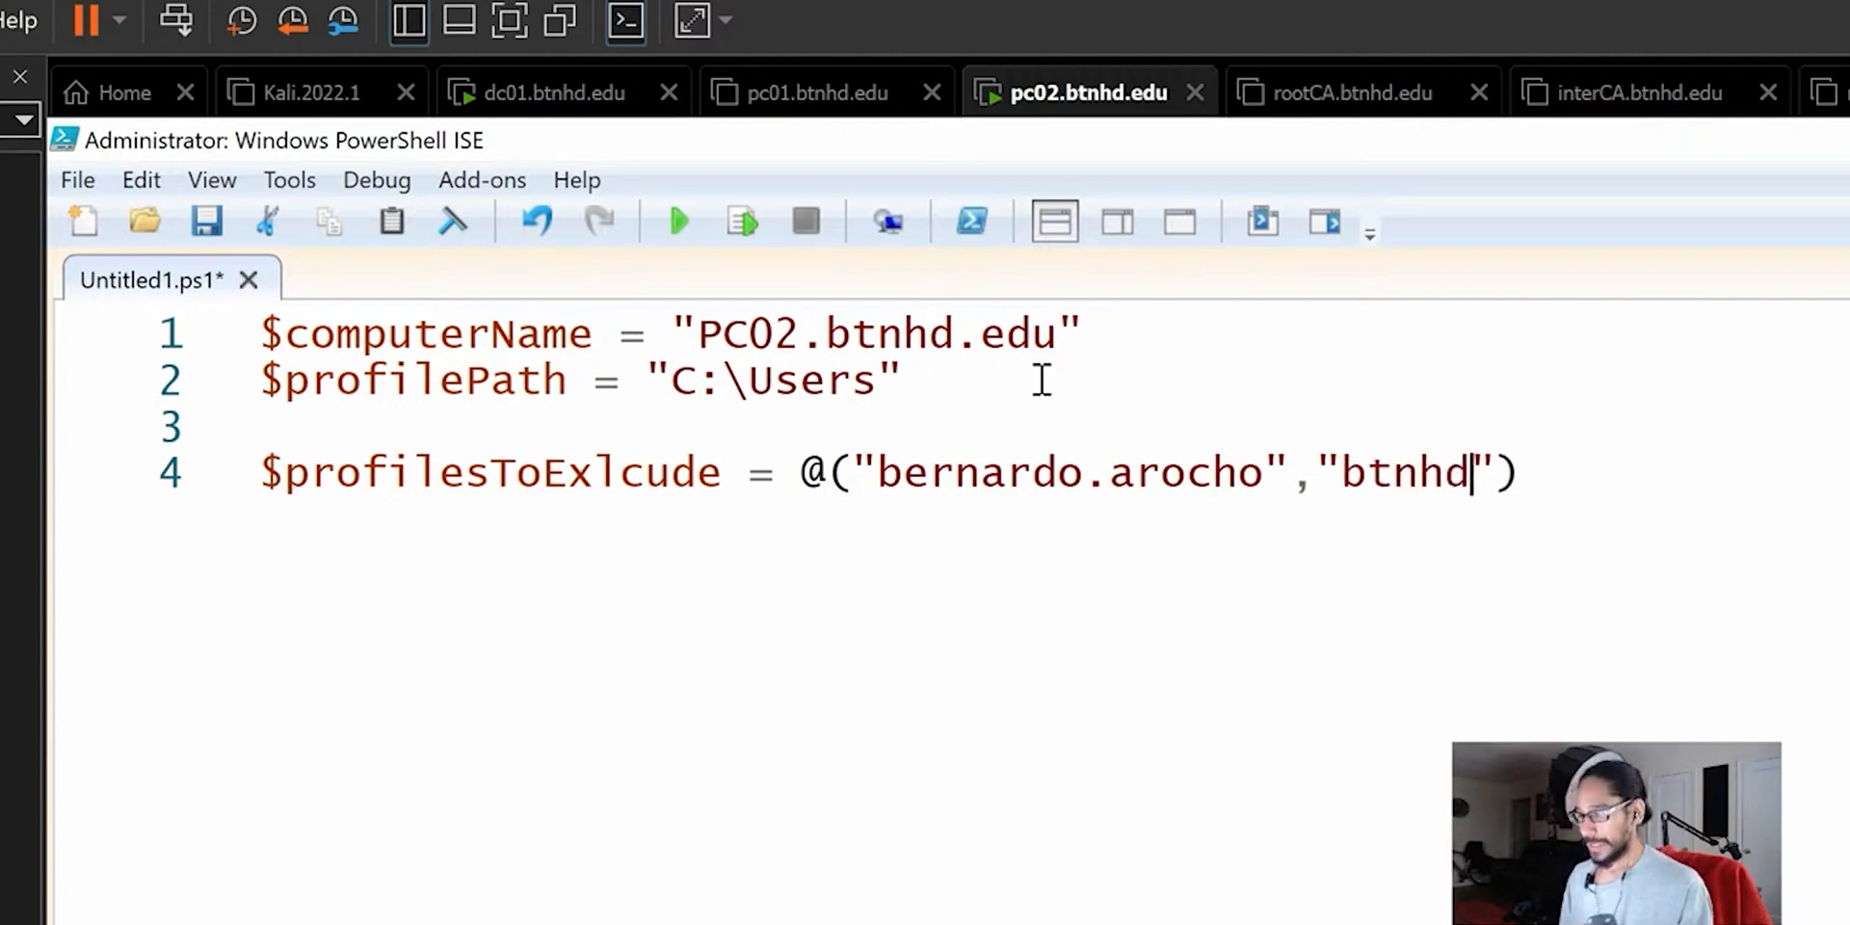
text(,)
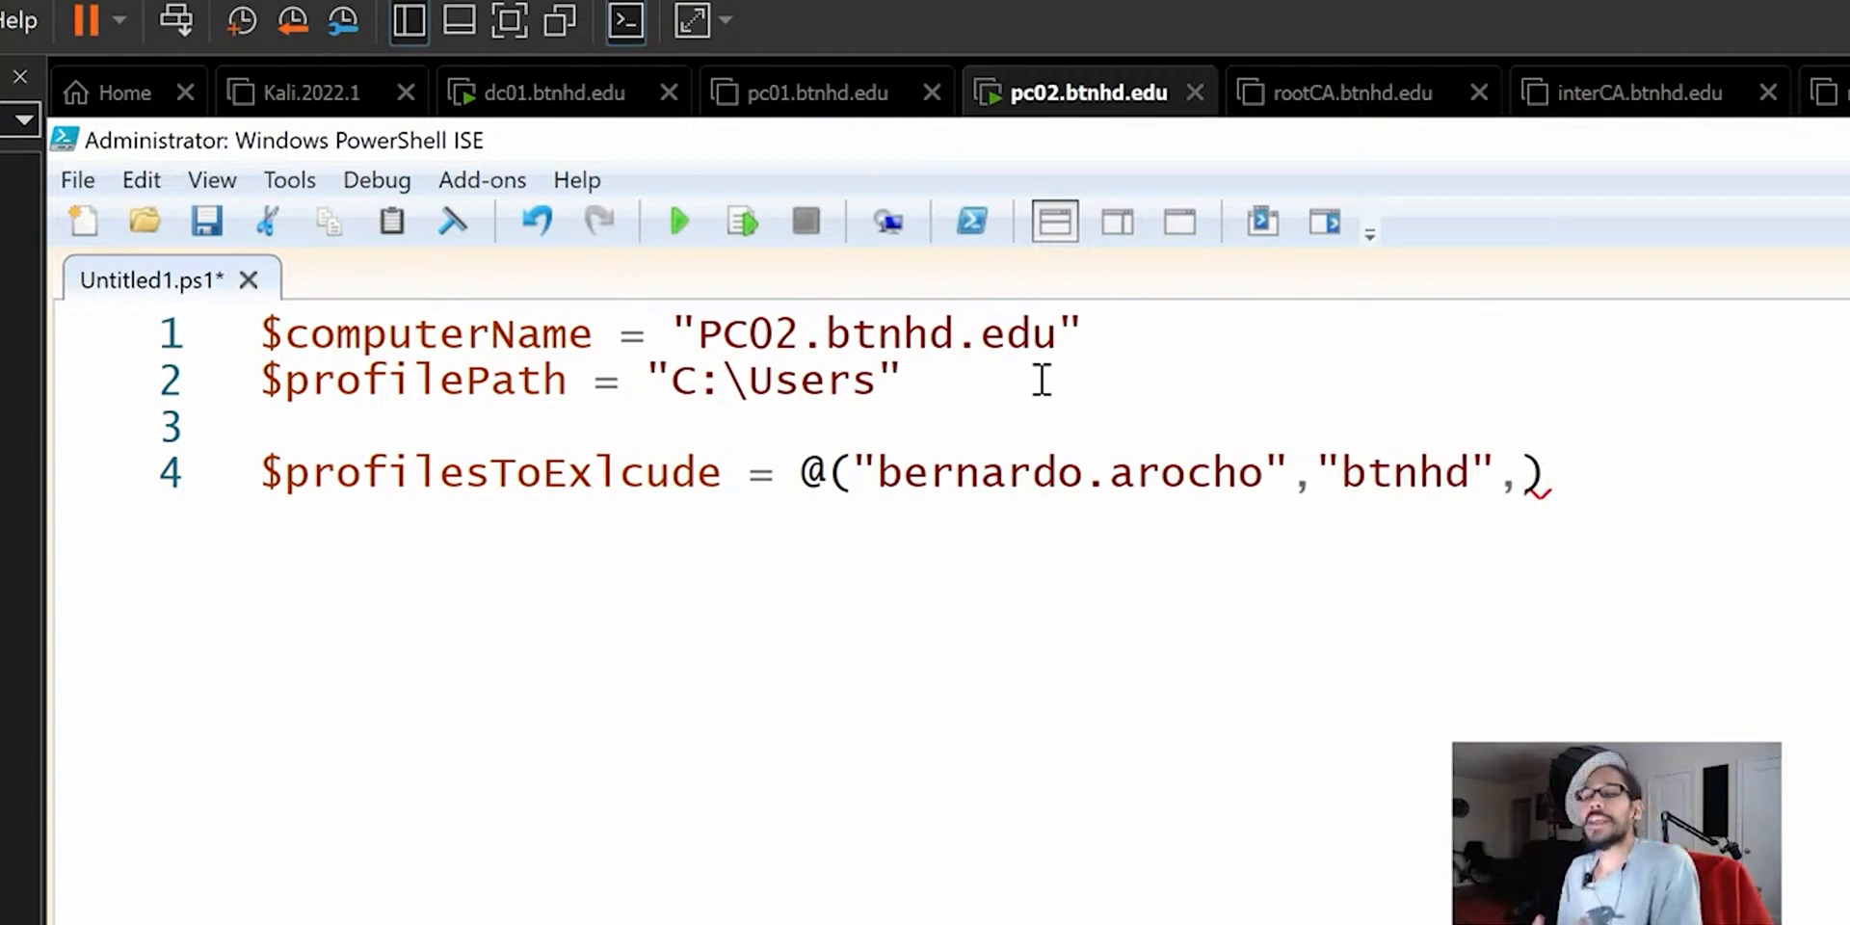
text("")
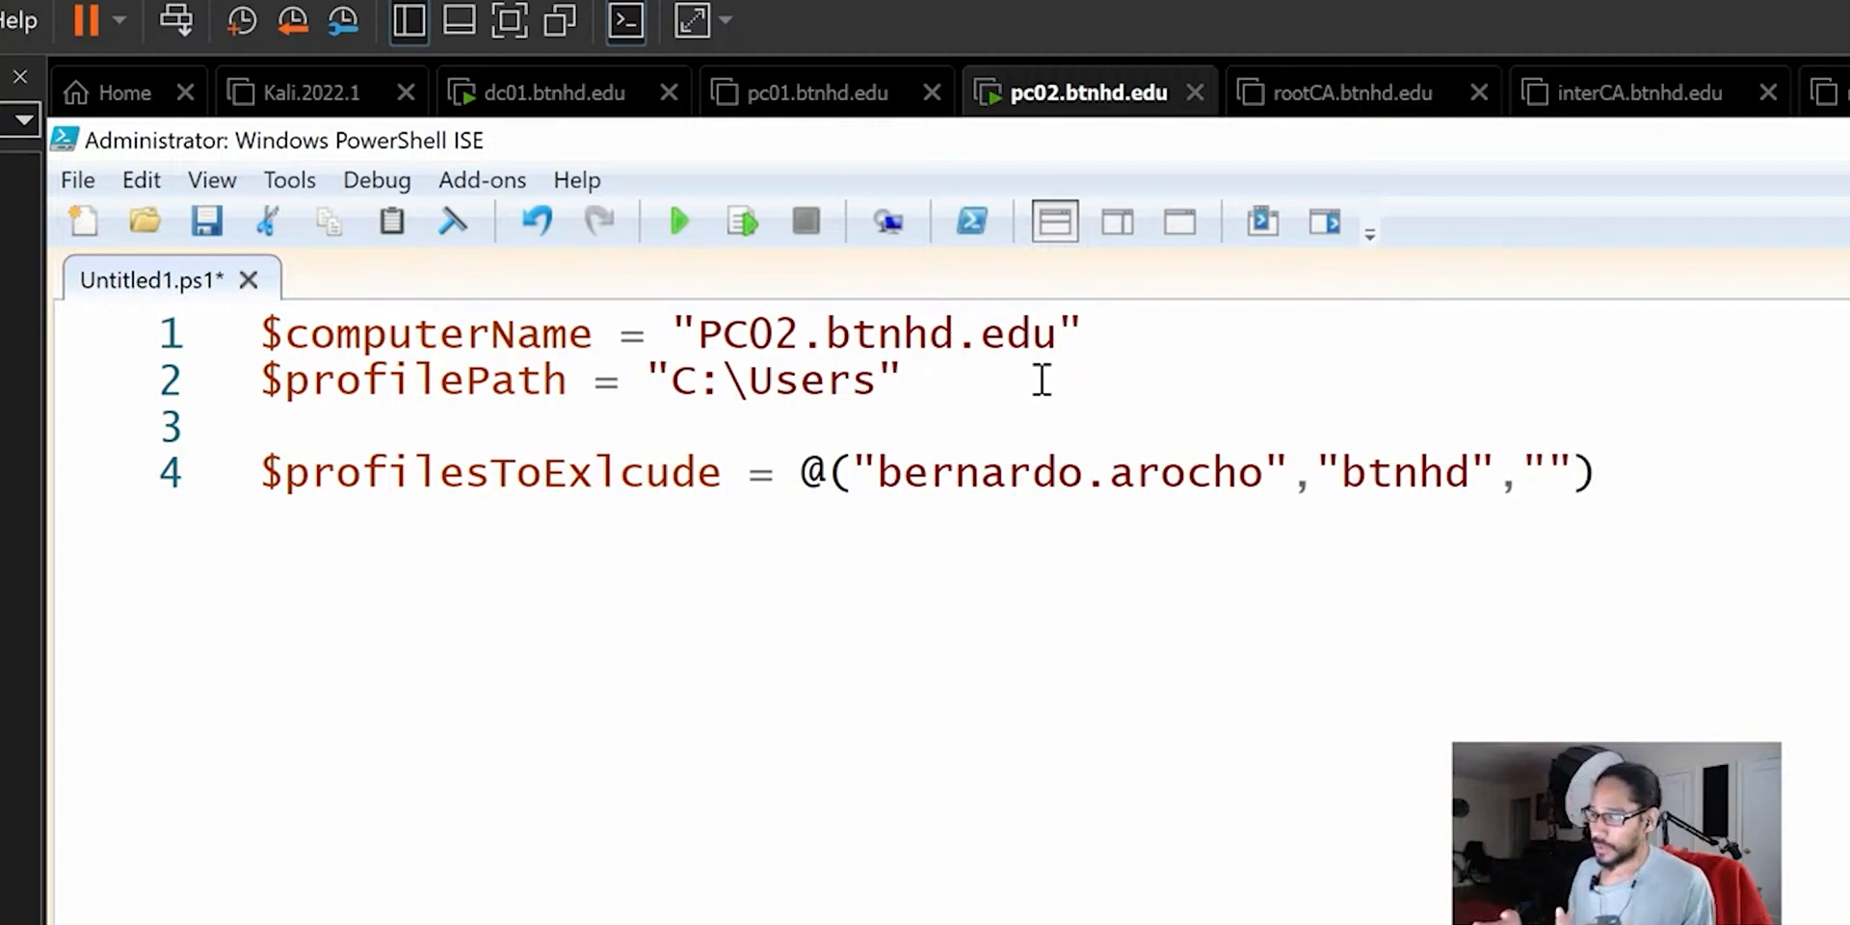
text(De)
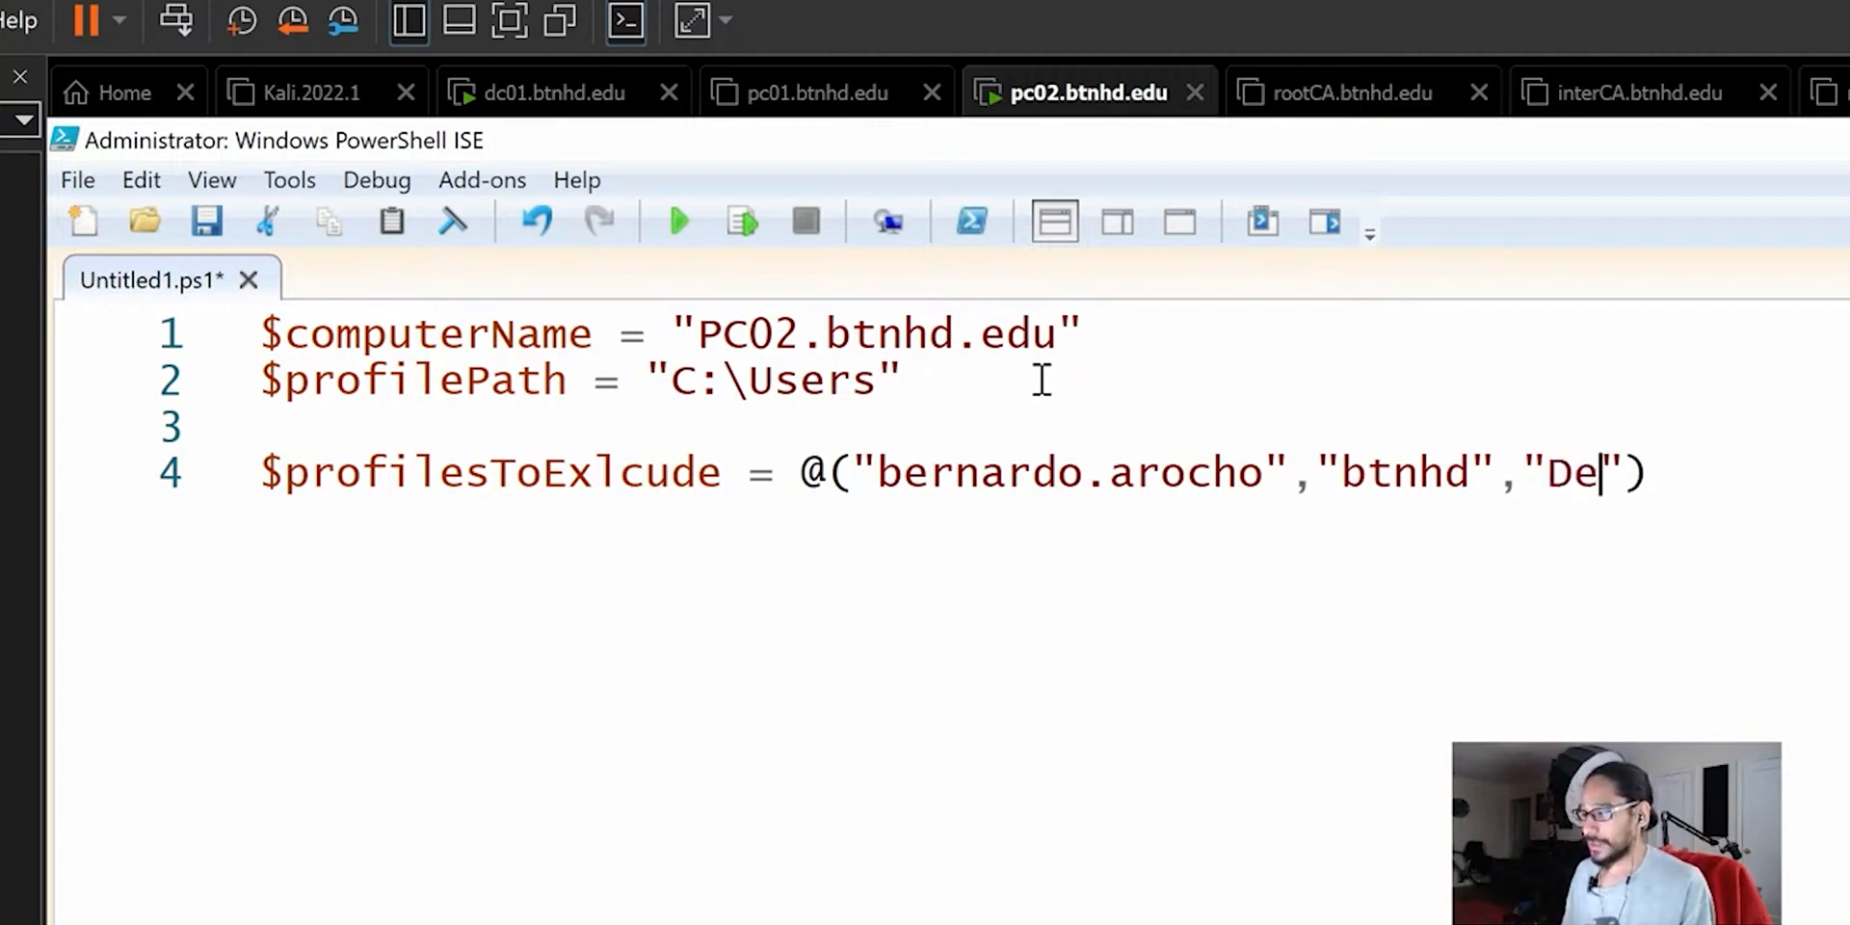
text(fault)
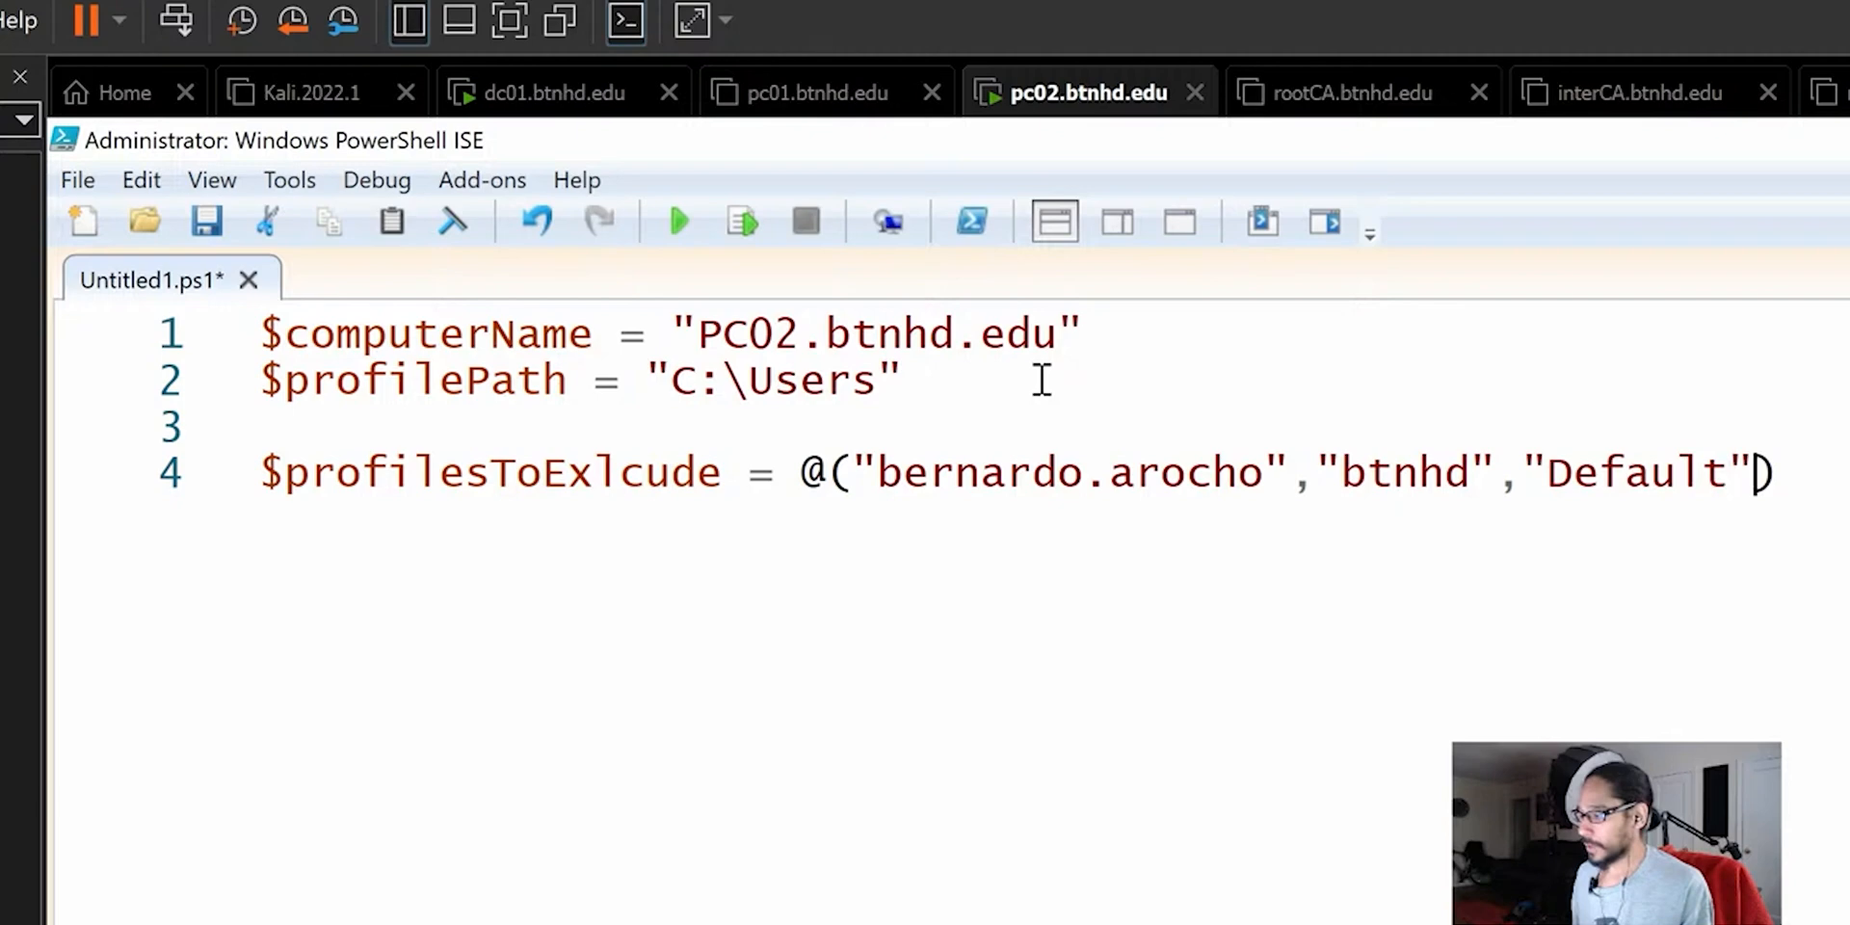
text(,)
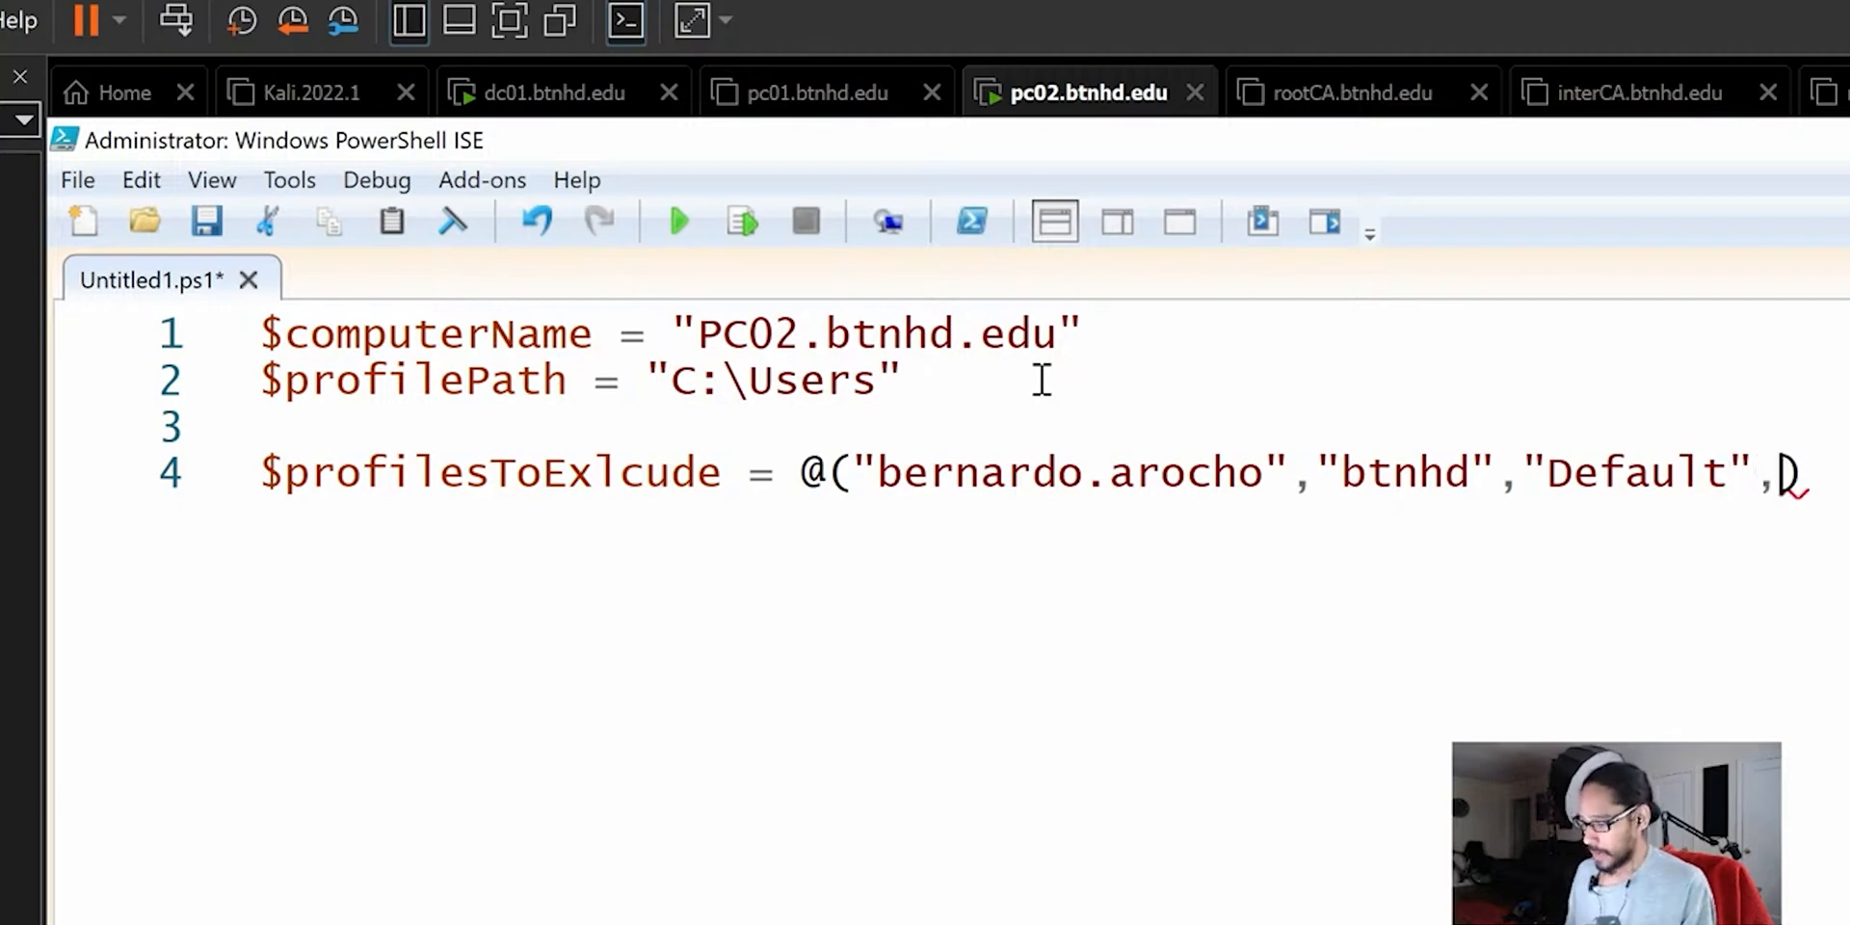
text("")
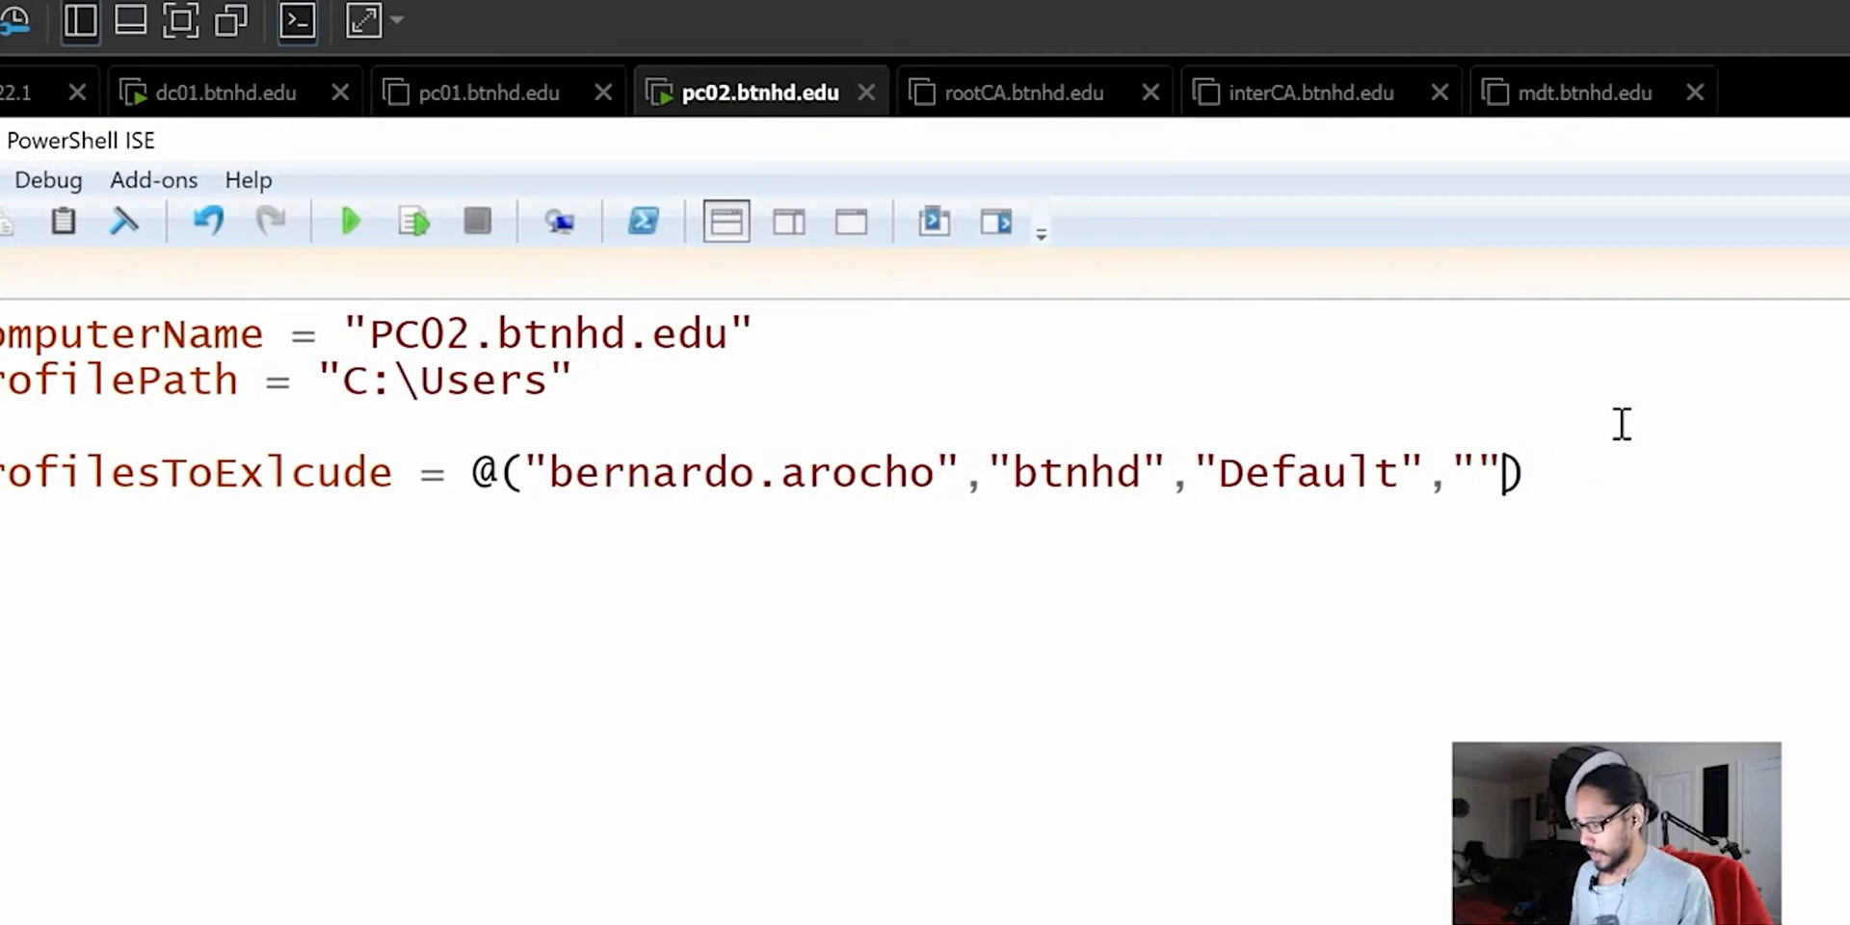
text(Public)
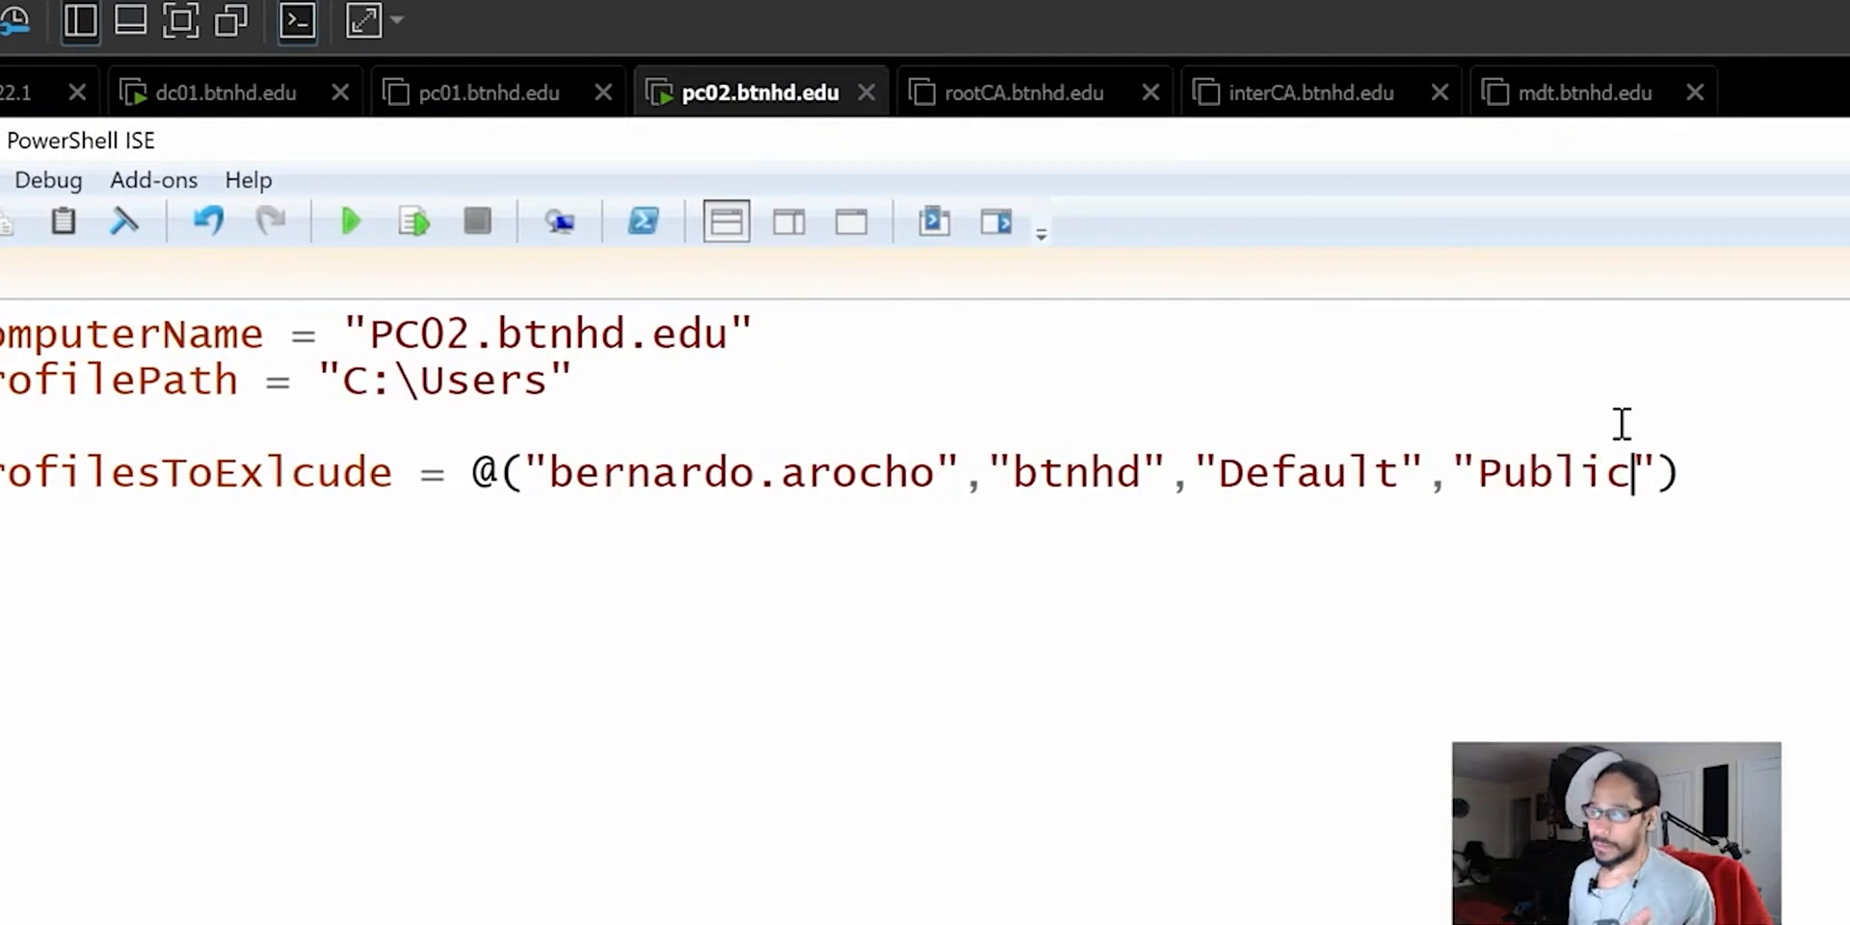
Write $allProfiles = Get-WmiObject Win32_UserProfile on line 6
text($)
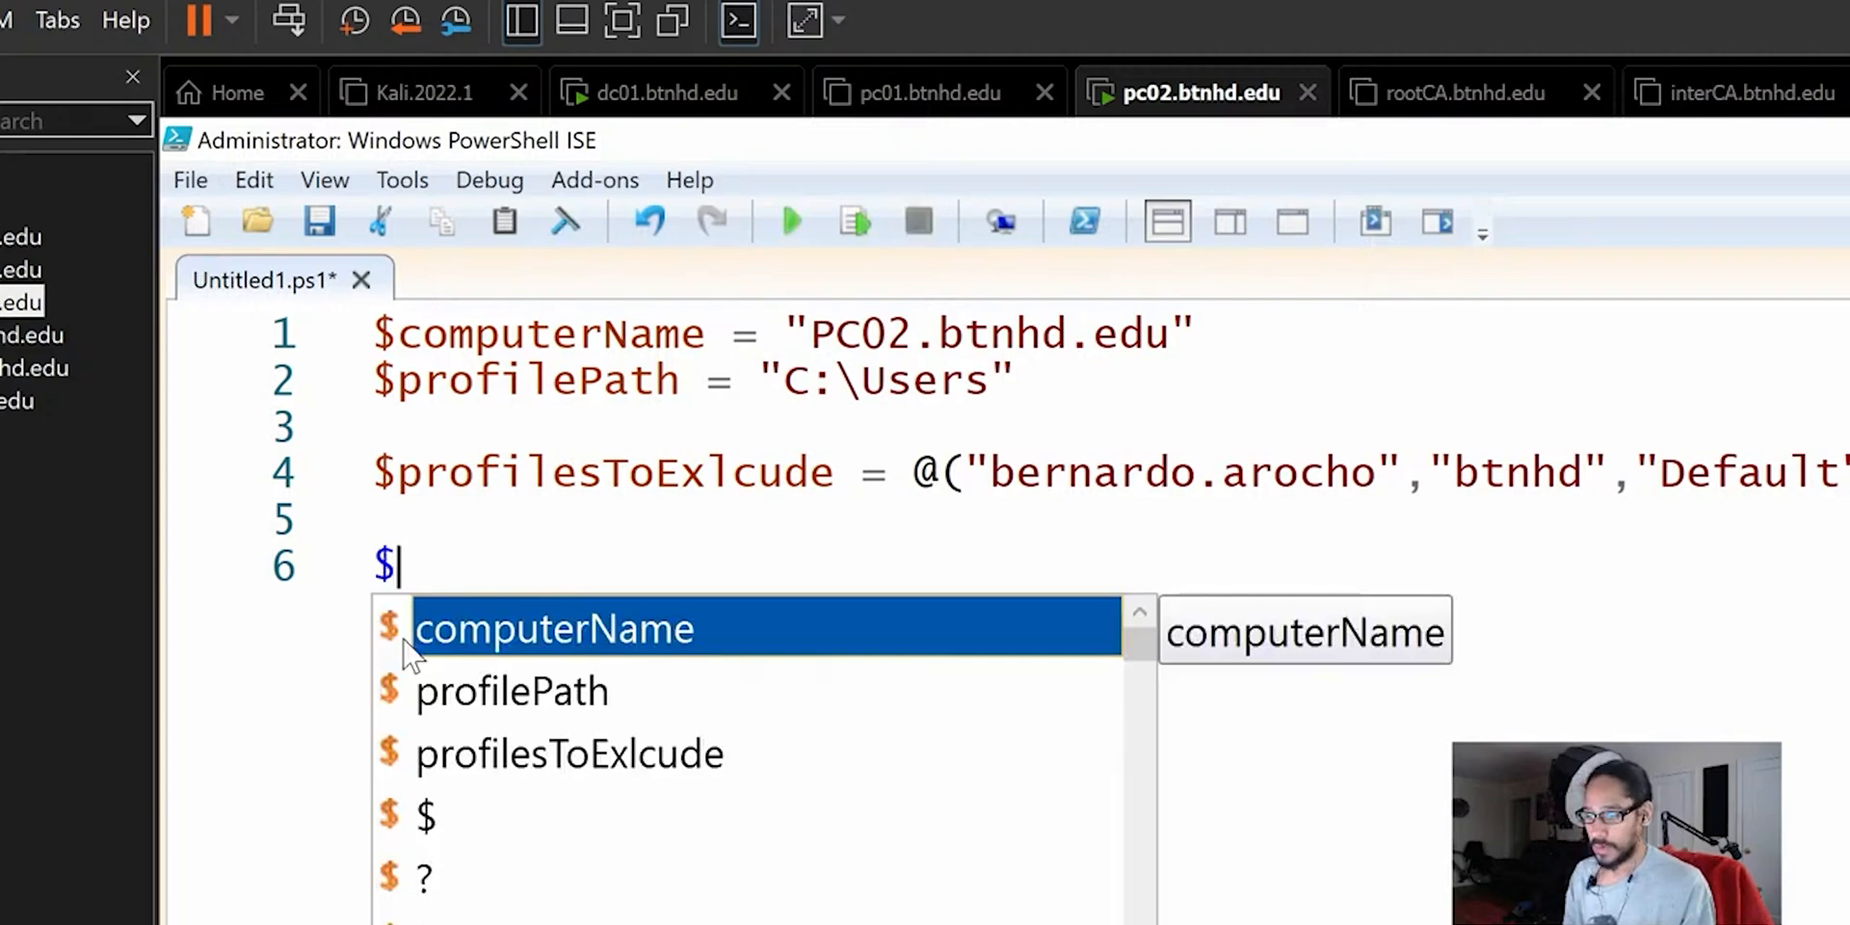
text(allP)
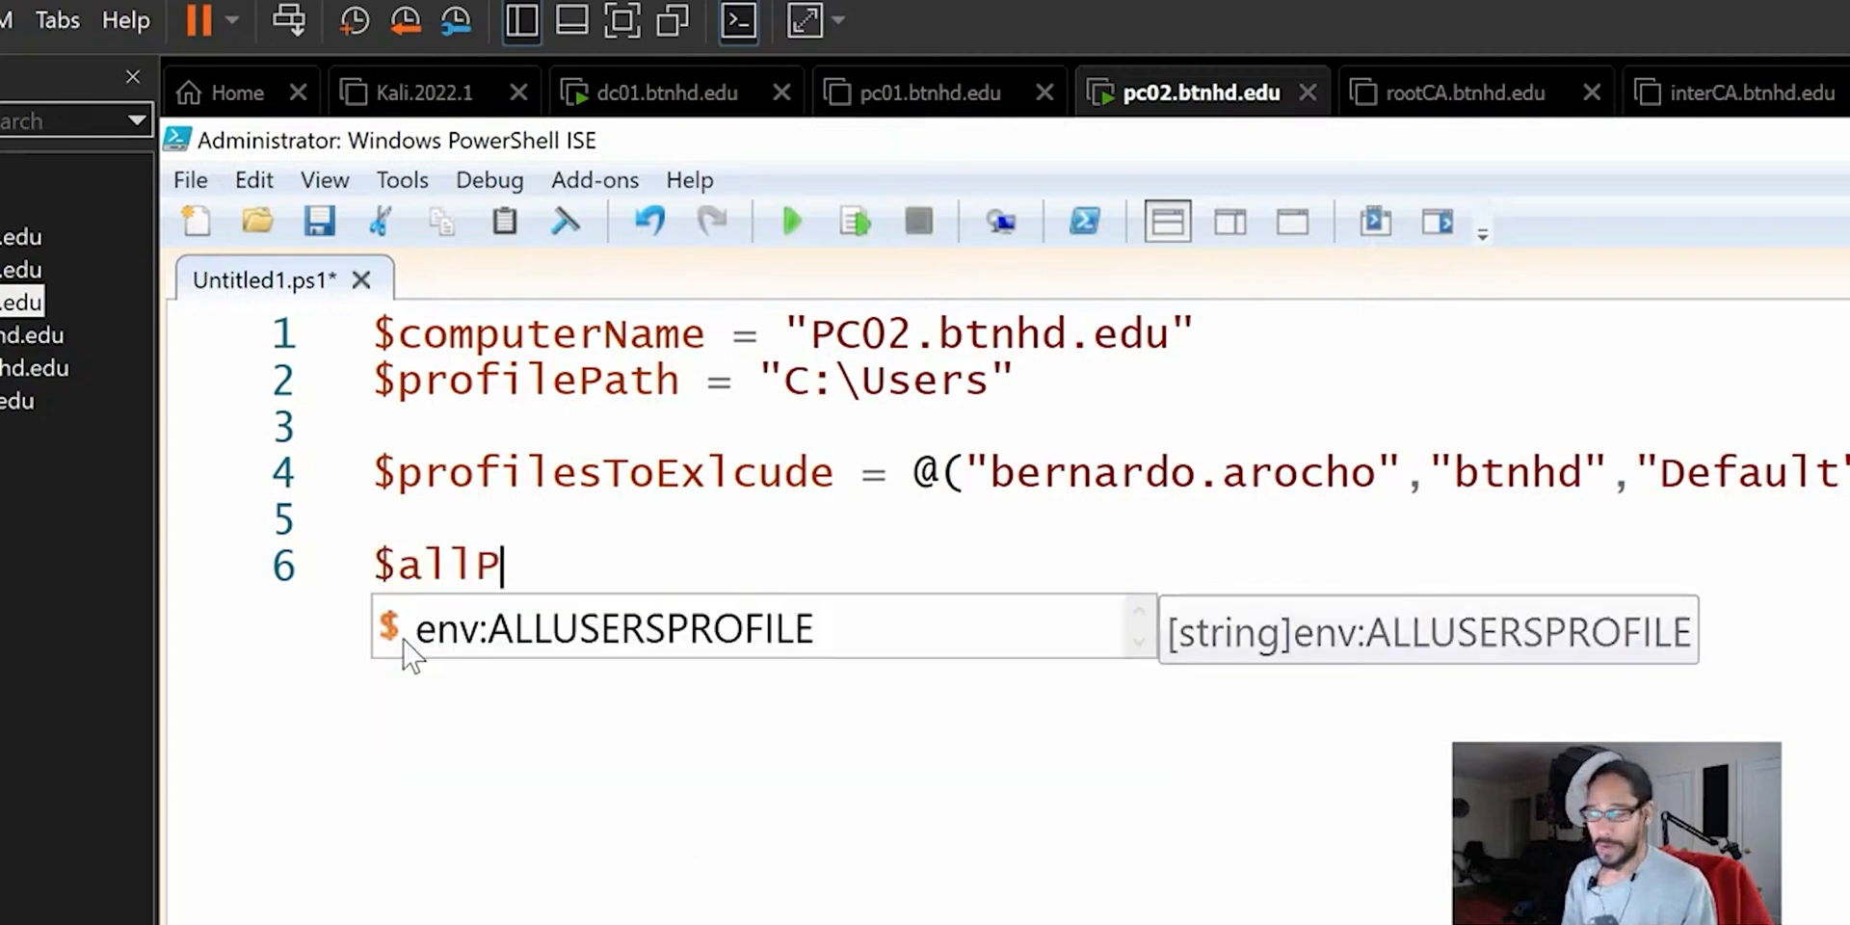
text(rofiles =)
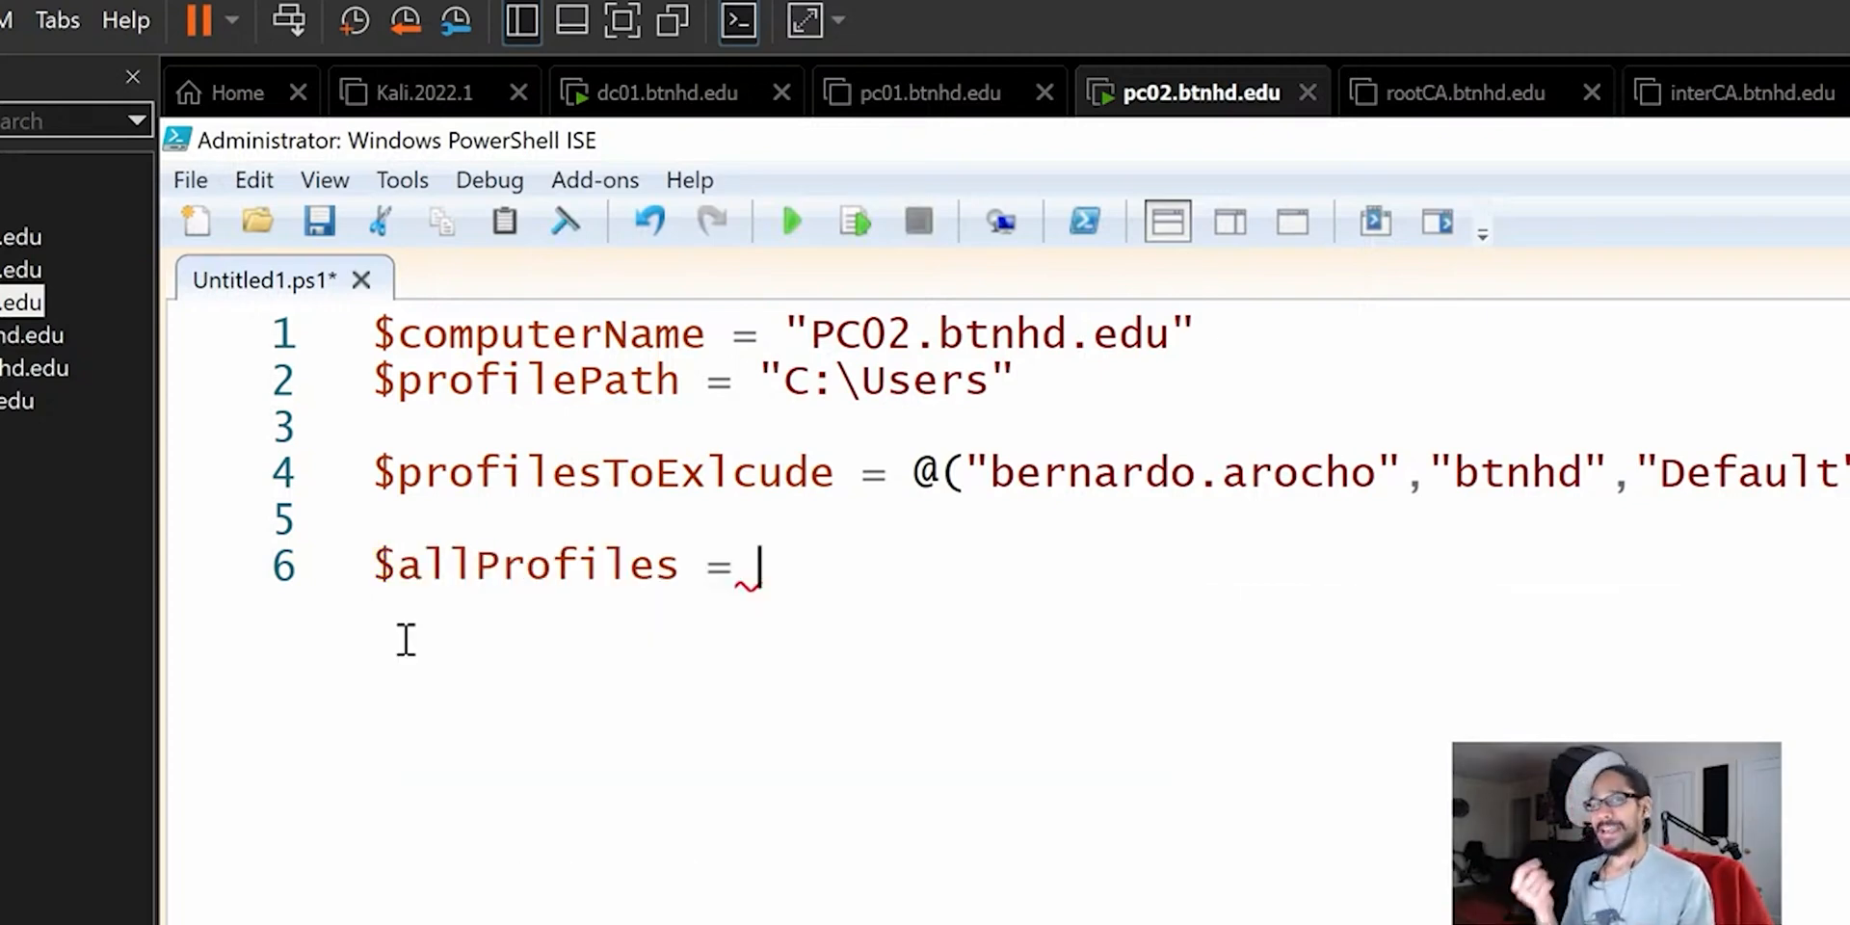
text(get-)
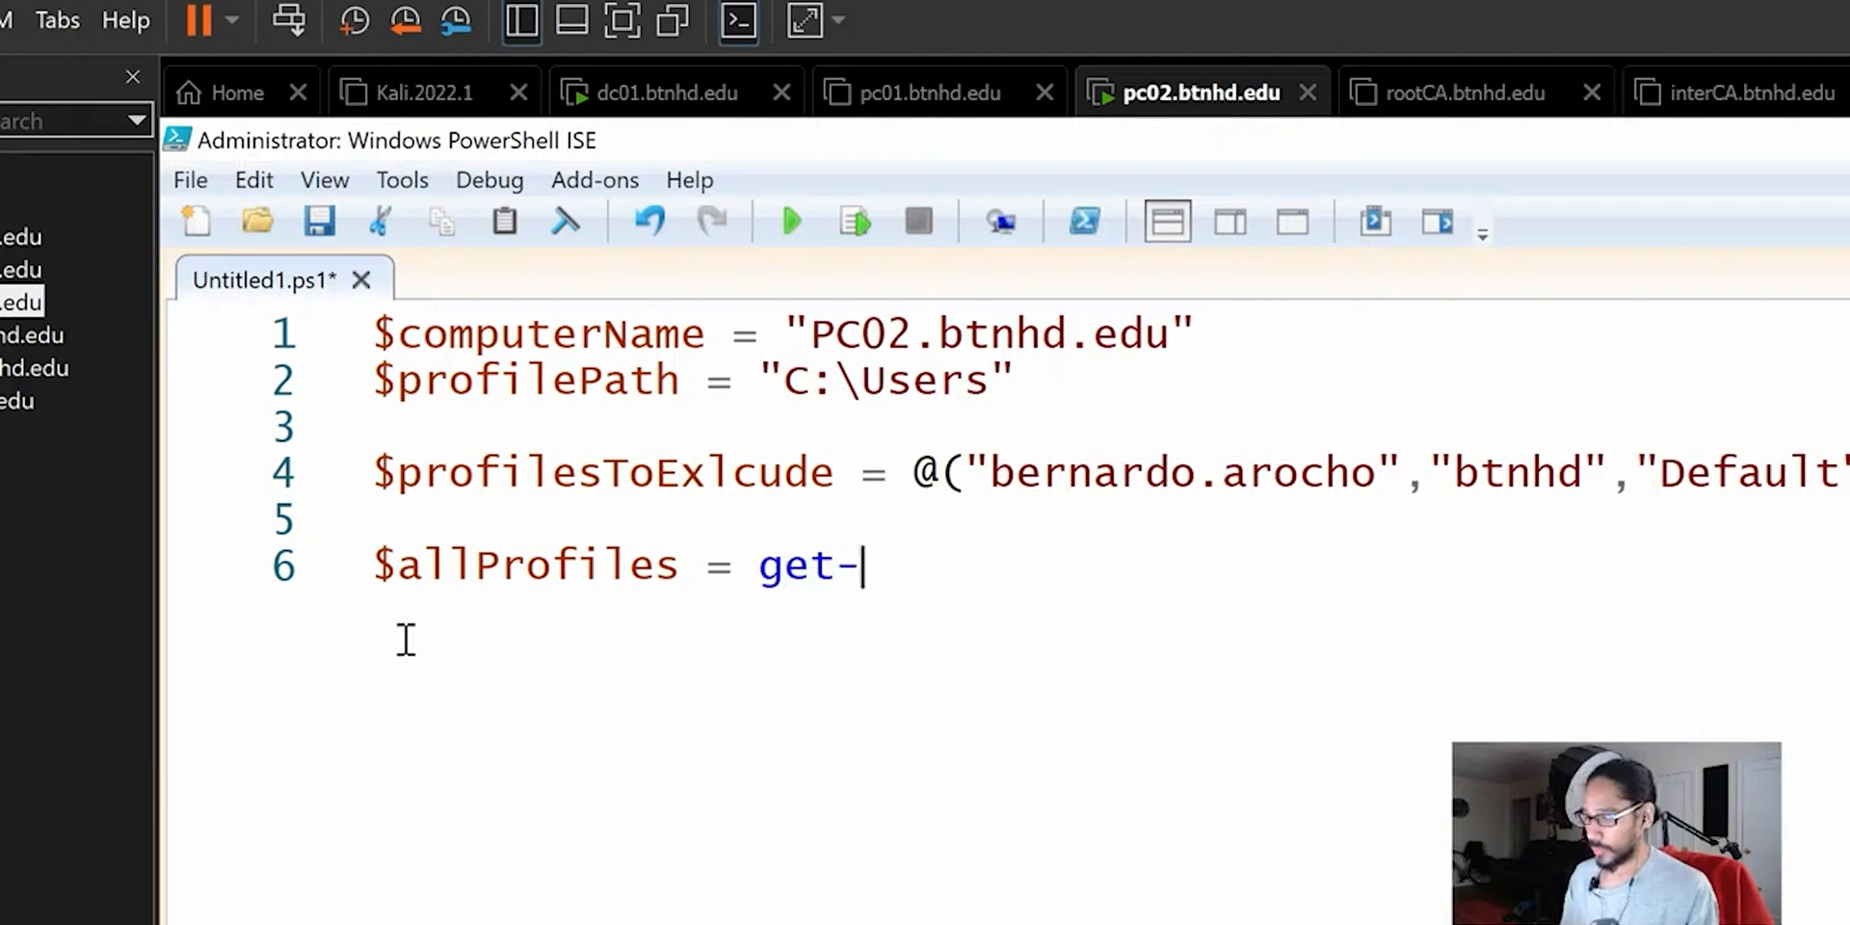
text(wmi)
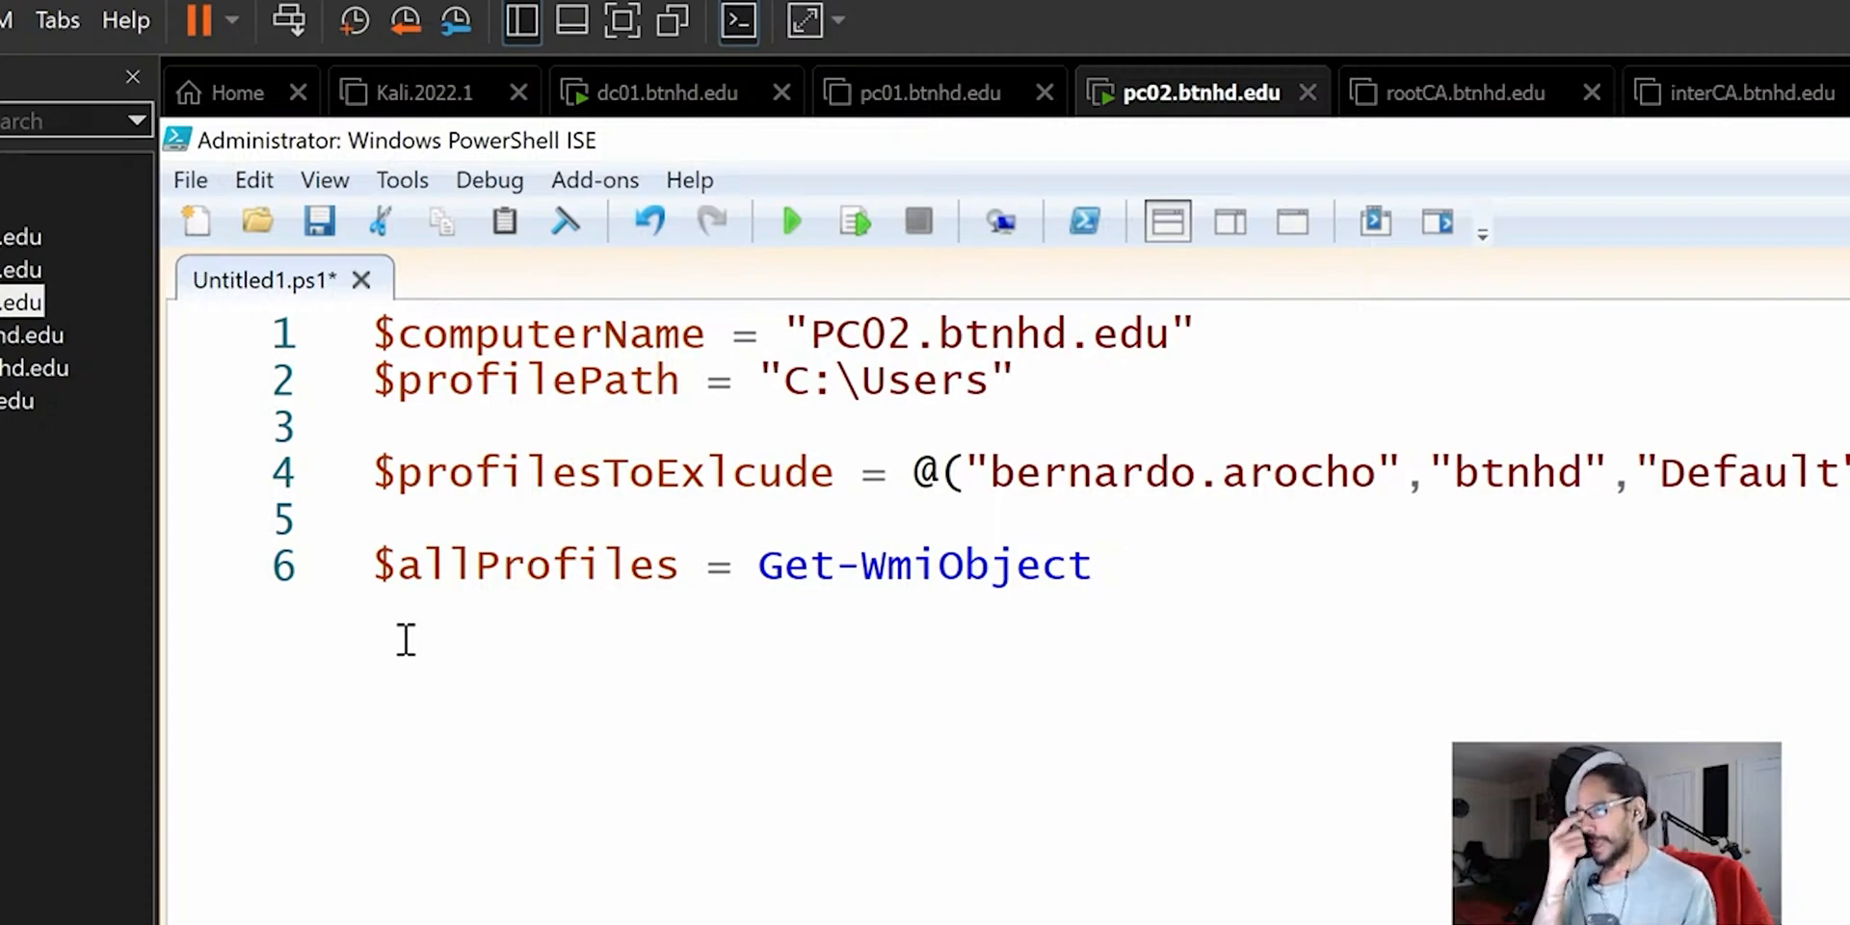
text(W)
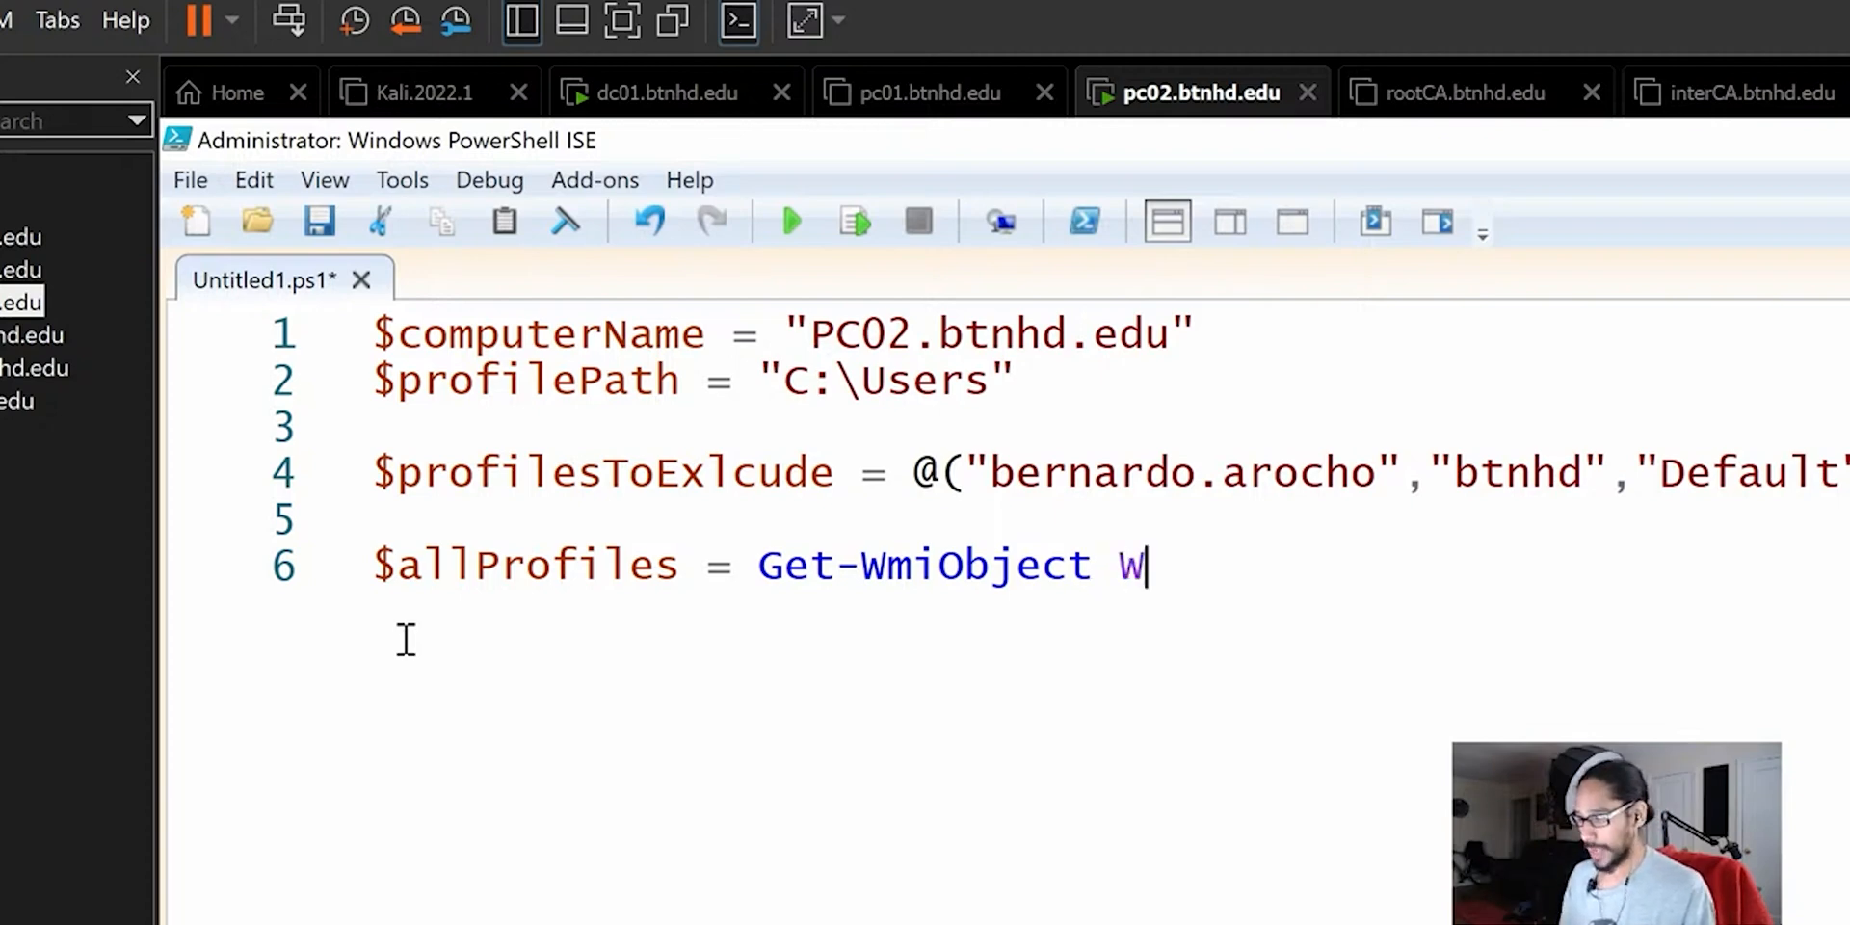
text(in32_)
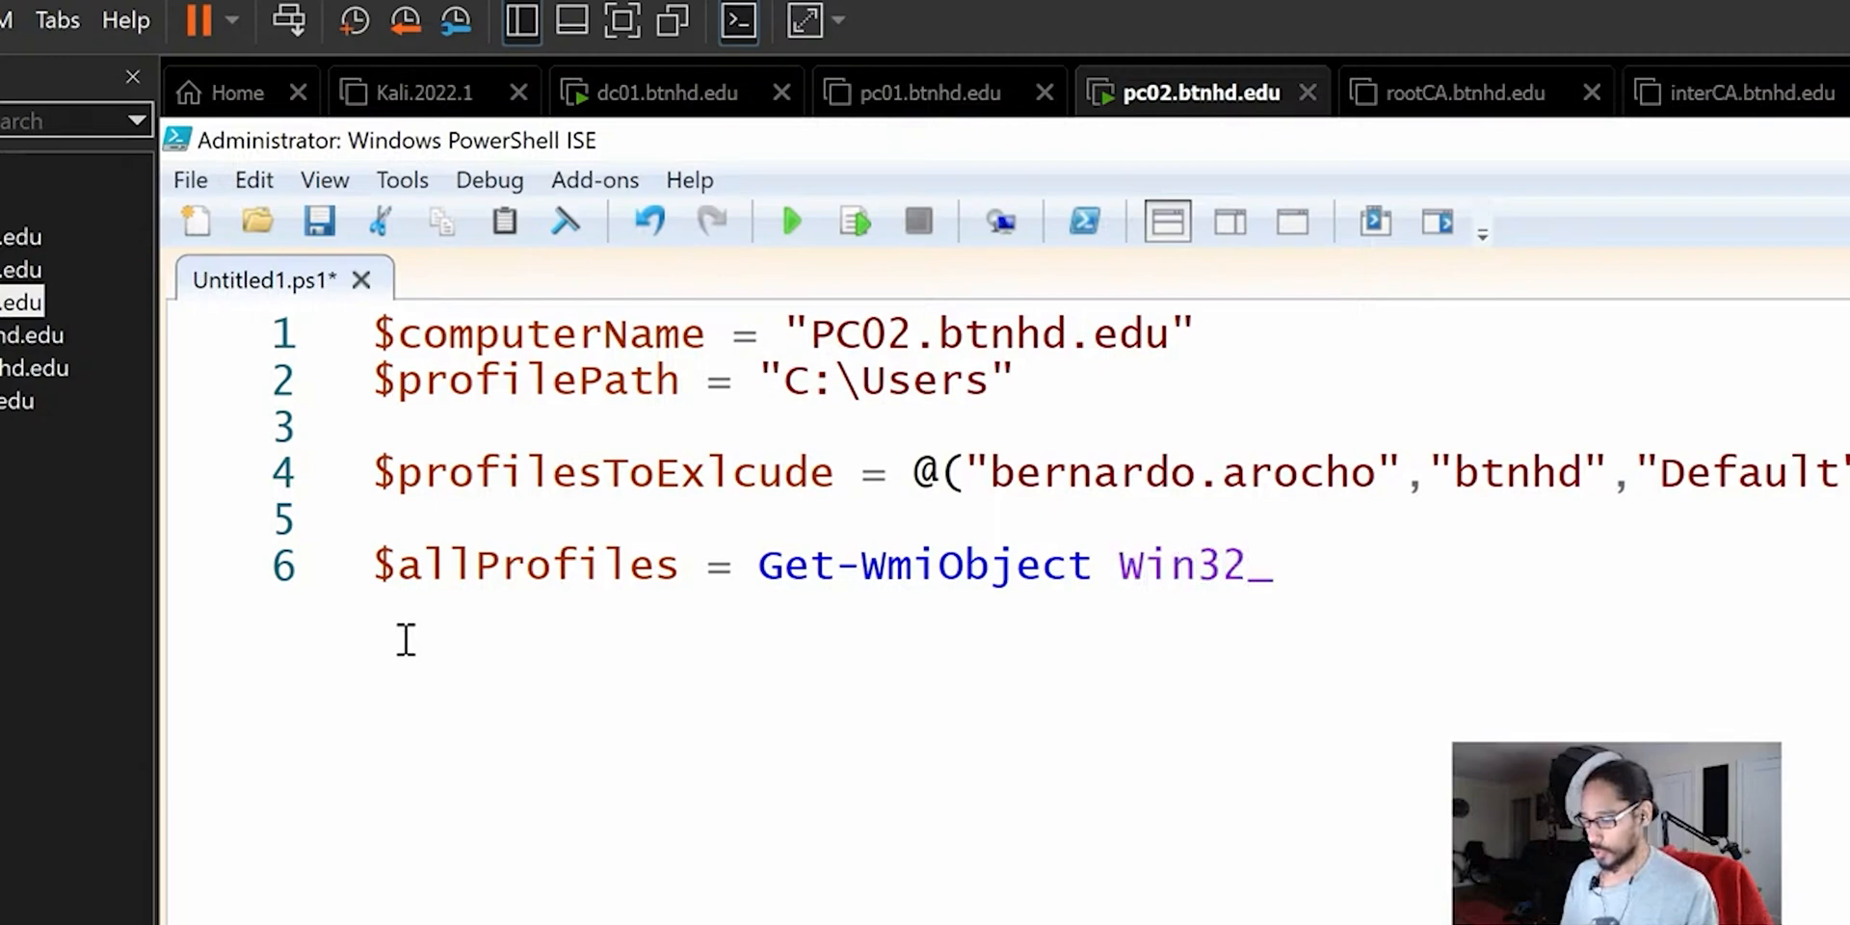
text(UserProfile -)
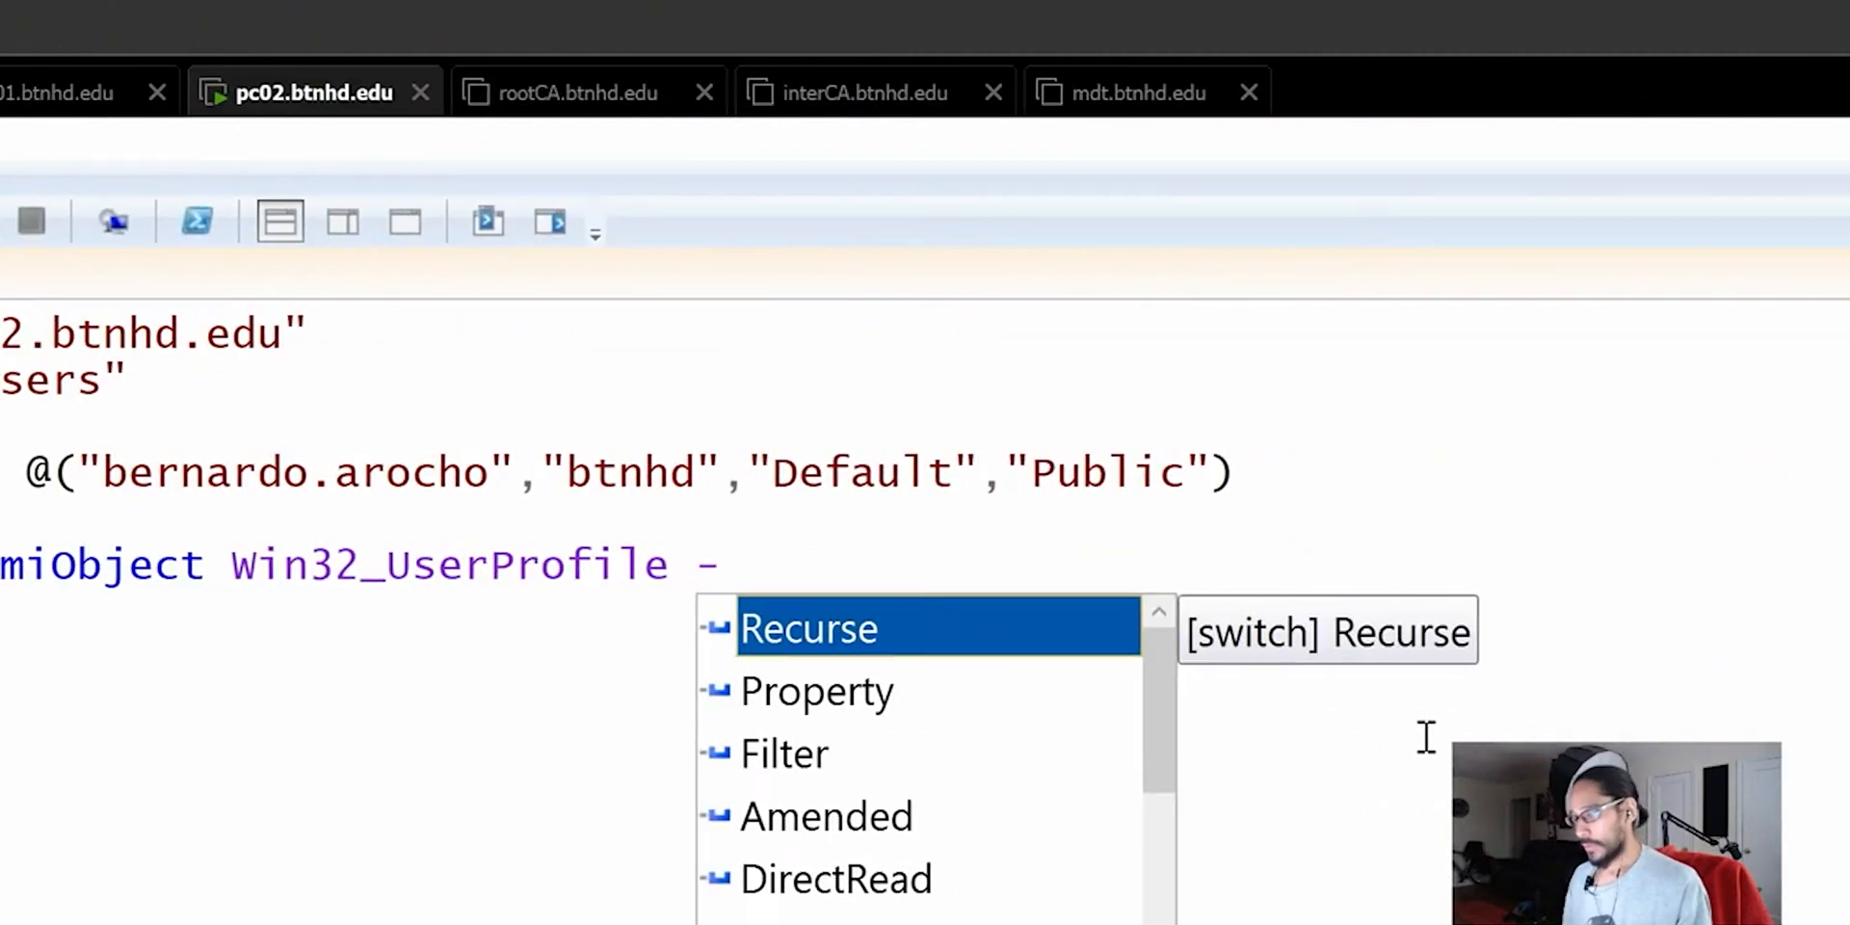
Add -ComputerName $computerName to the query using IntelliSense completion
text(co)
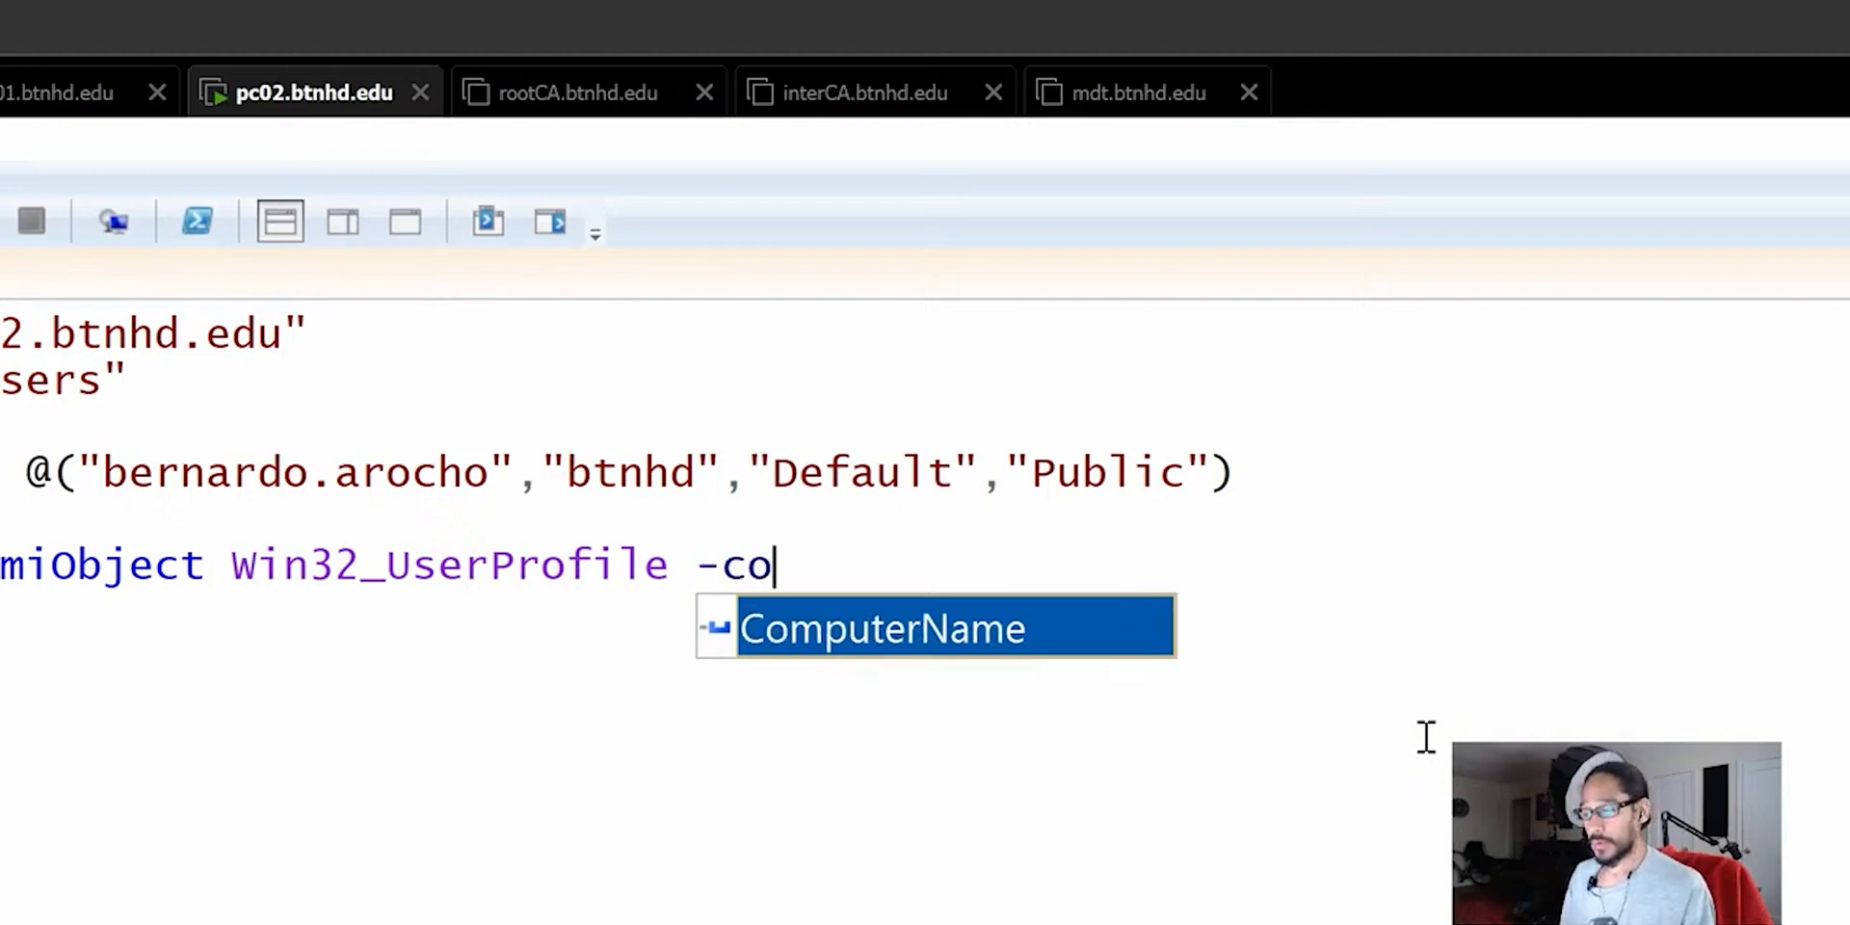
key(Tab)
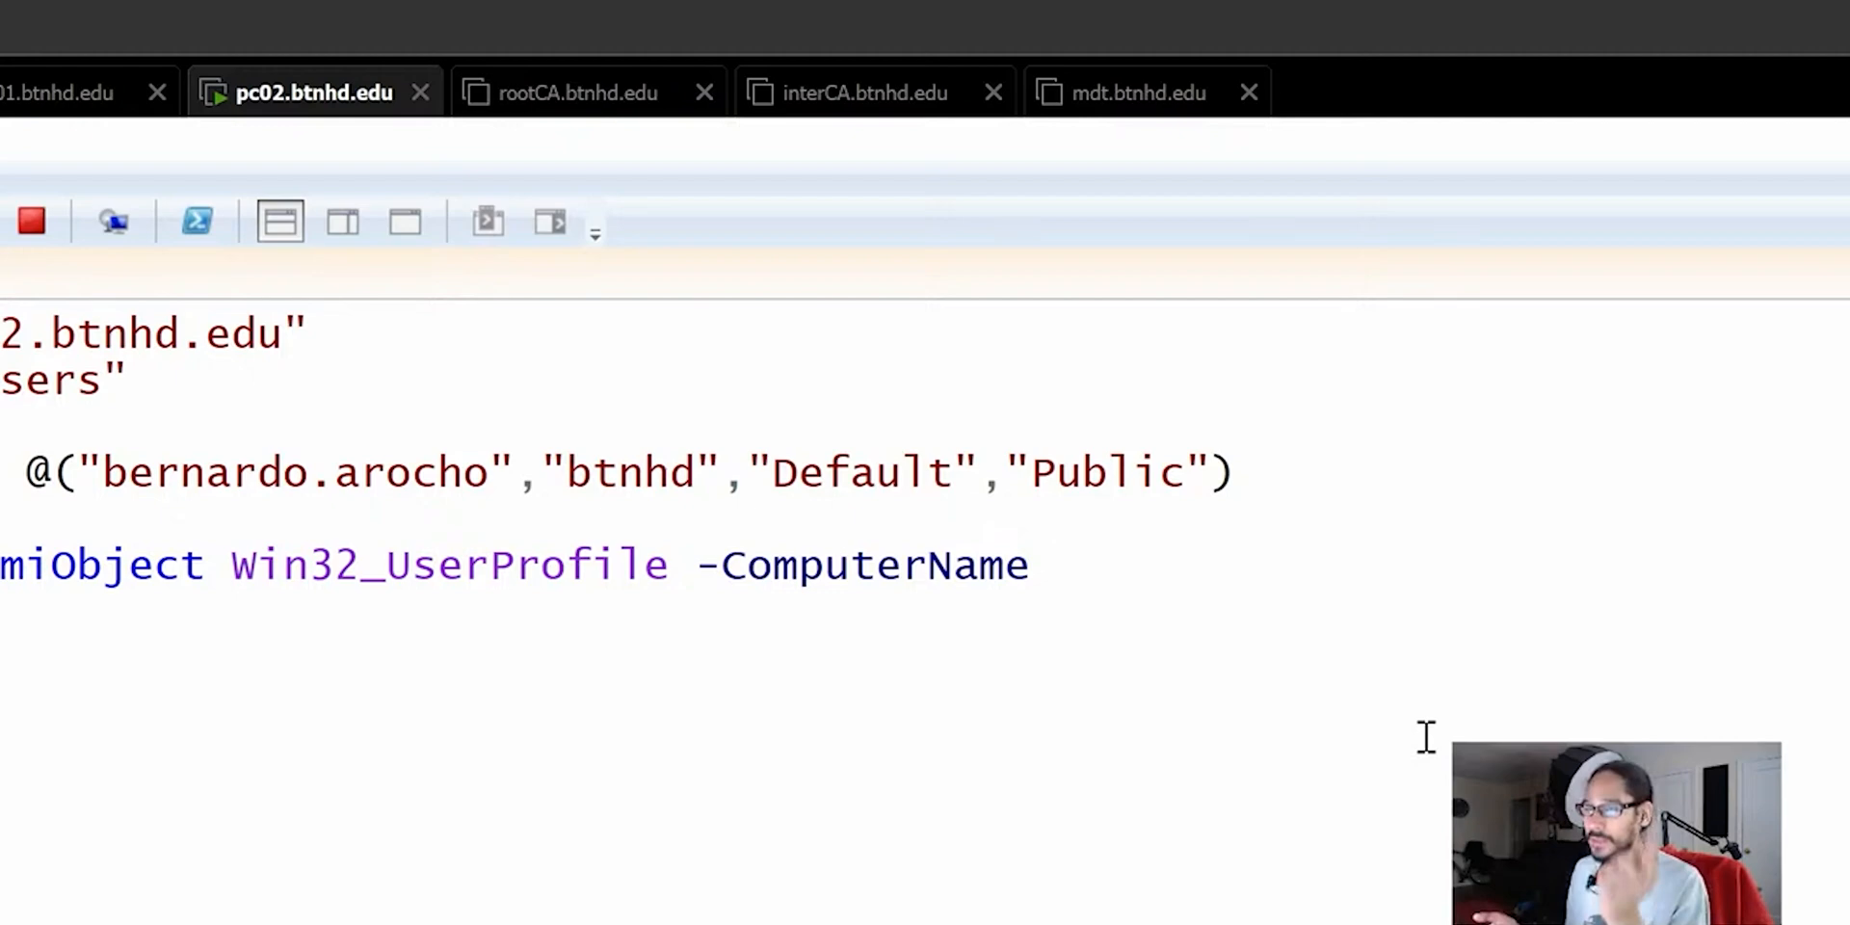
click(33, 220)
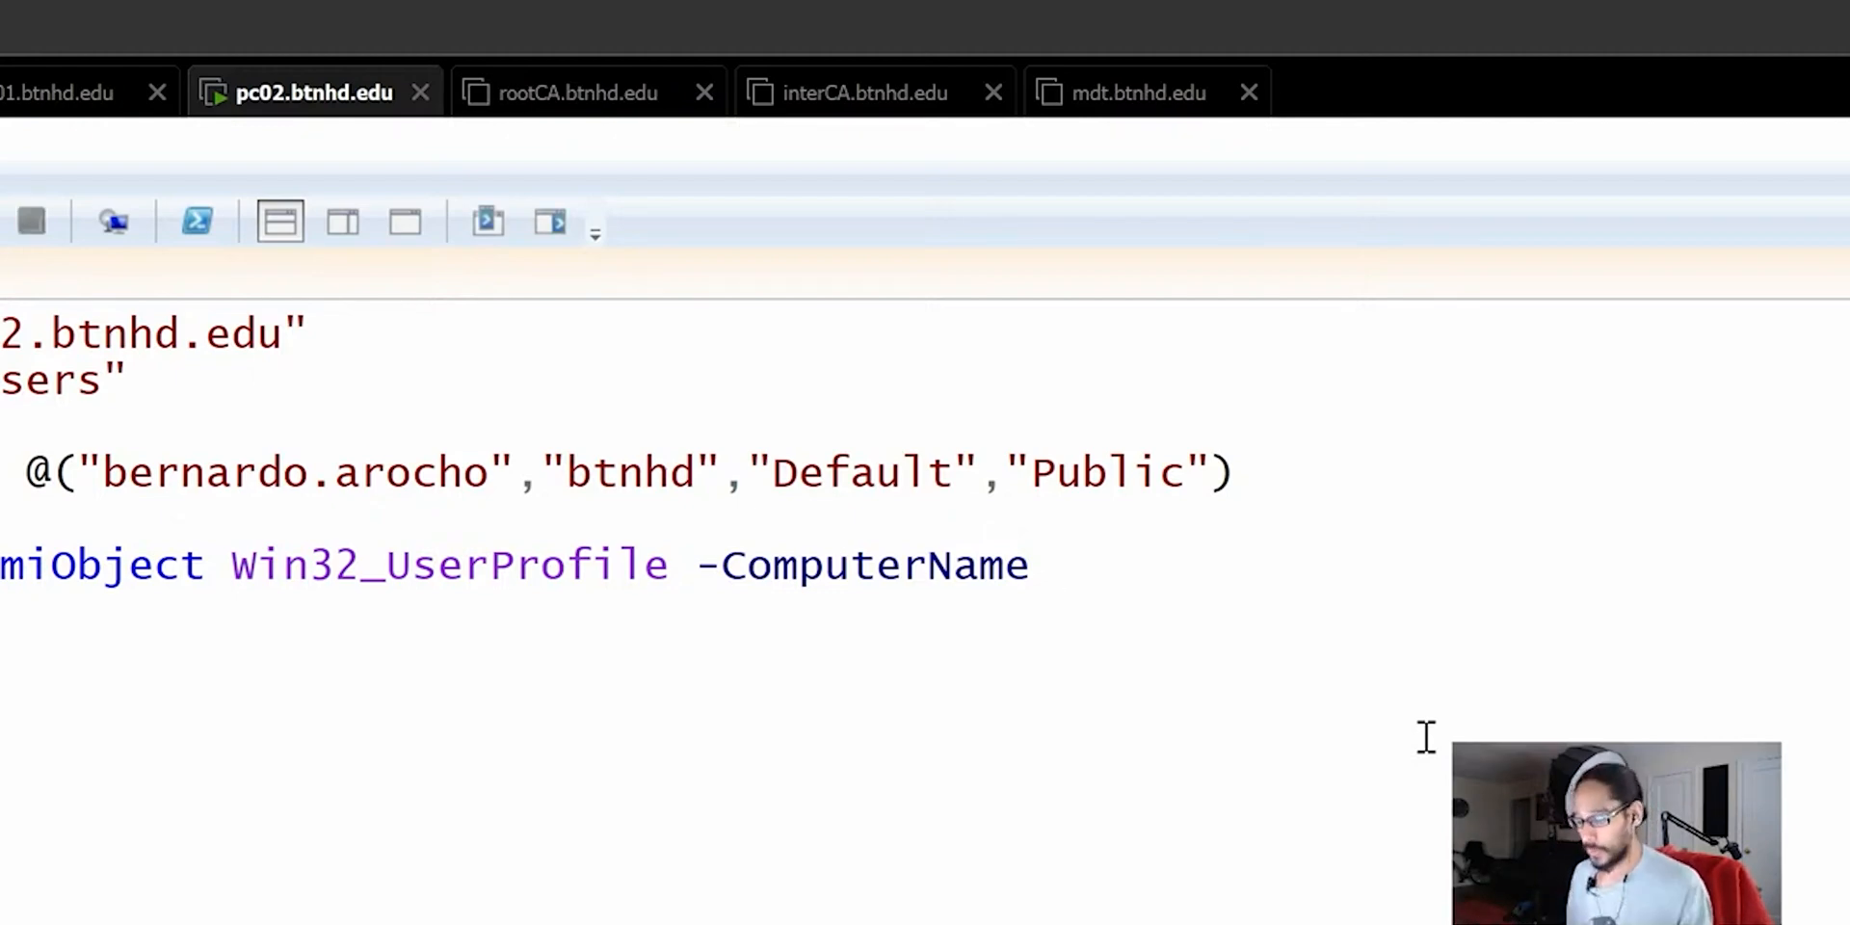
text($c)
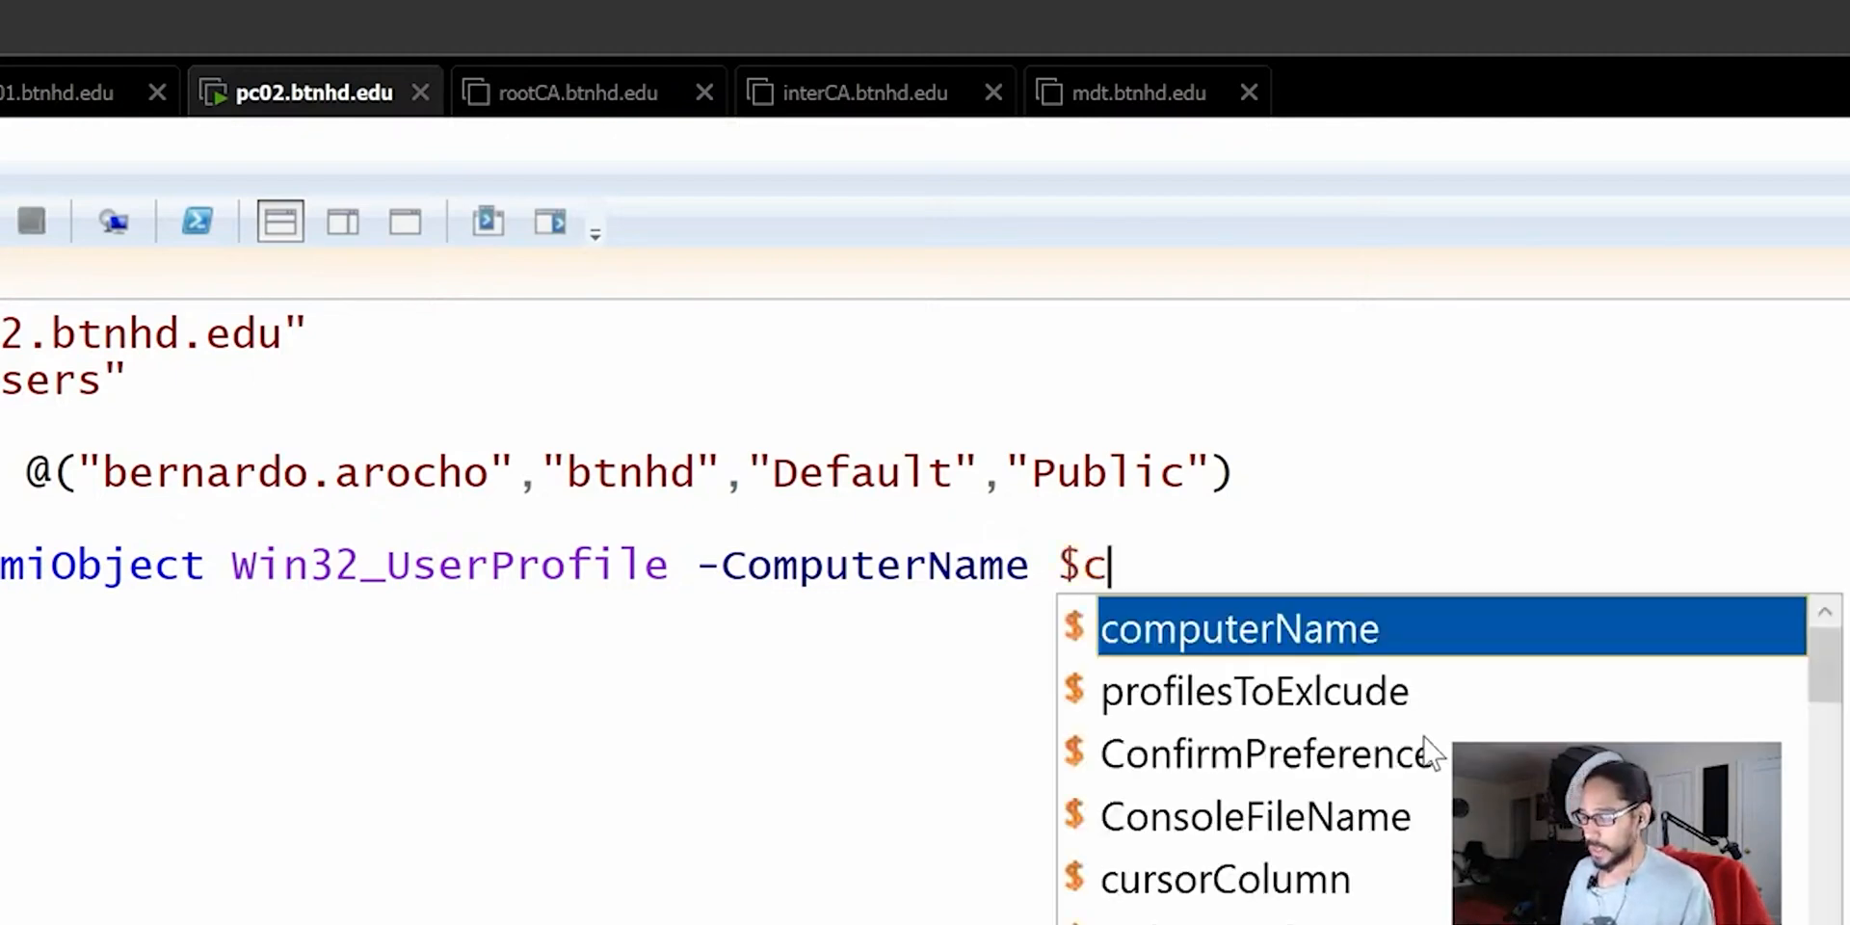
key(Tab)
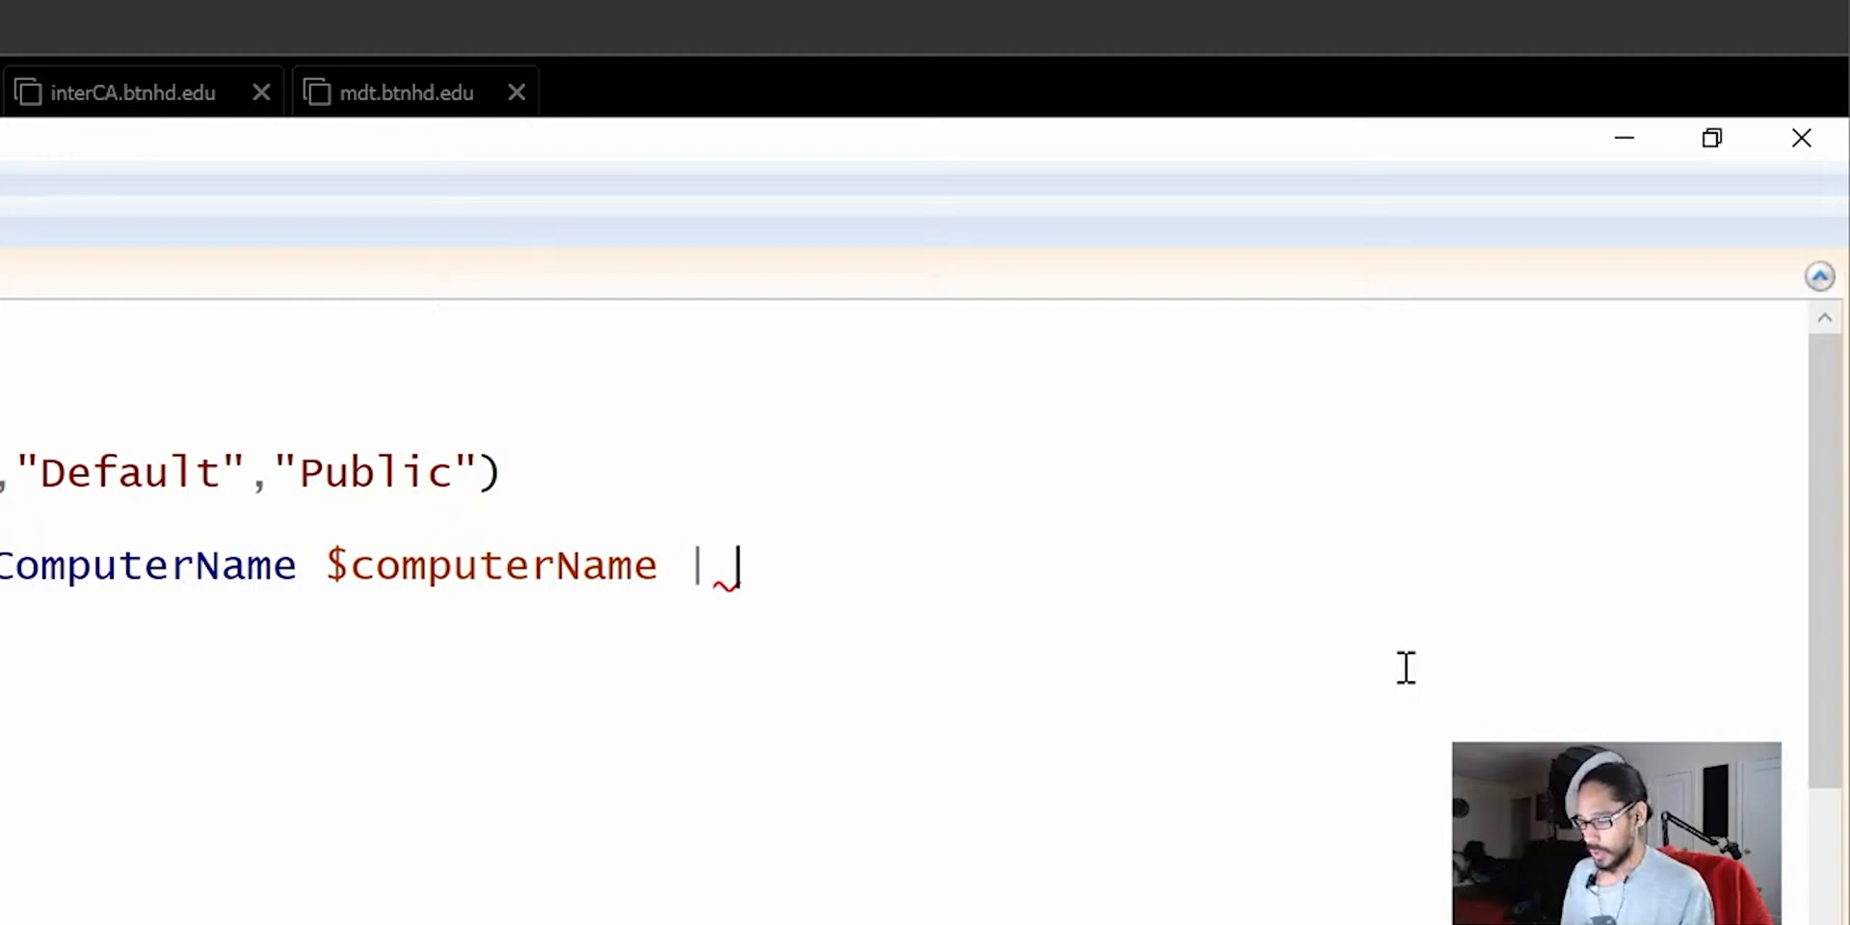
Pipe the query into Where-Object { $_.Special... } to filter the profiles
text(wh)
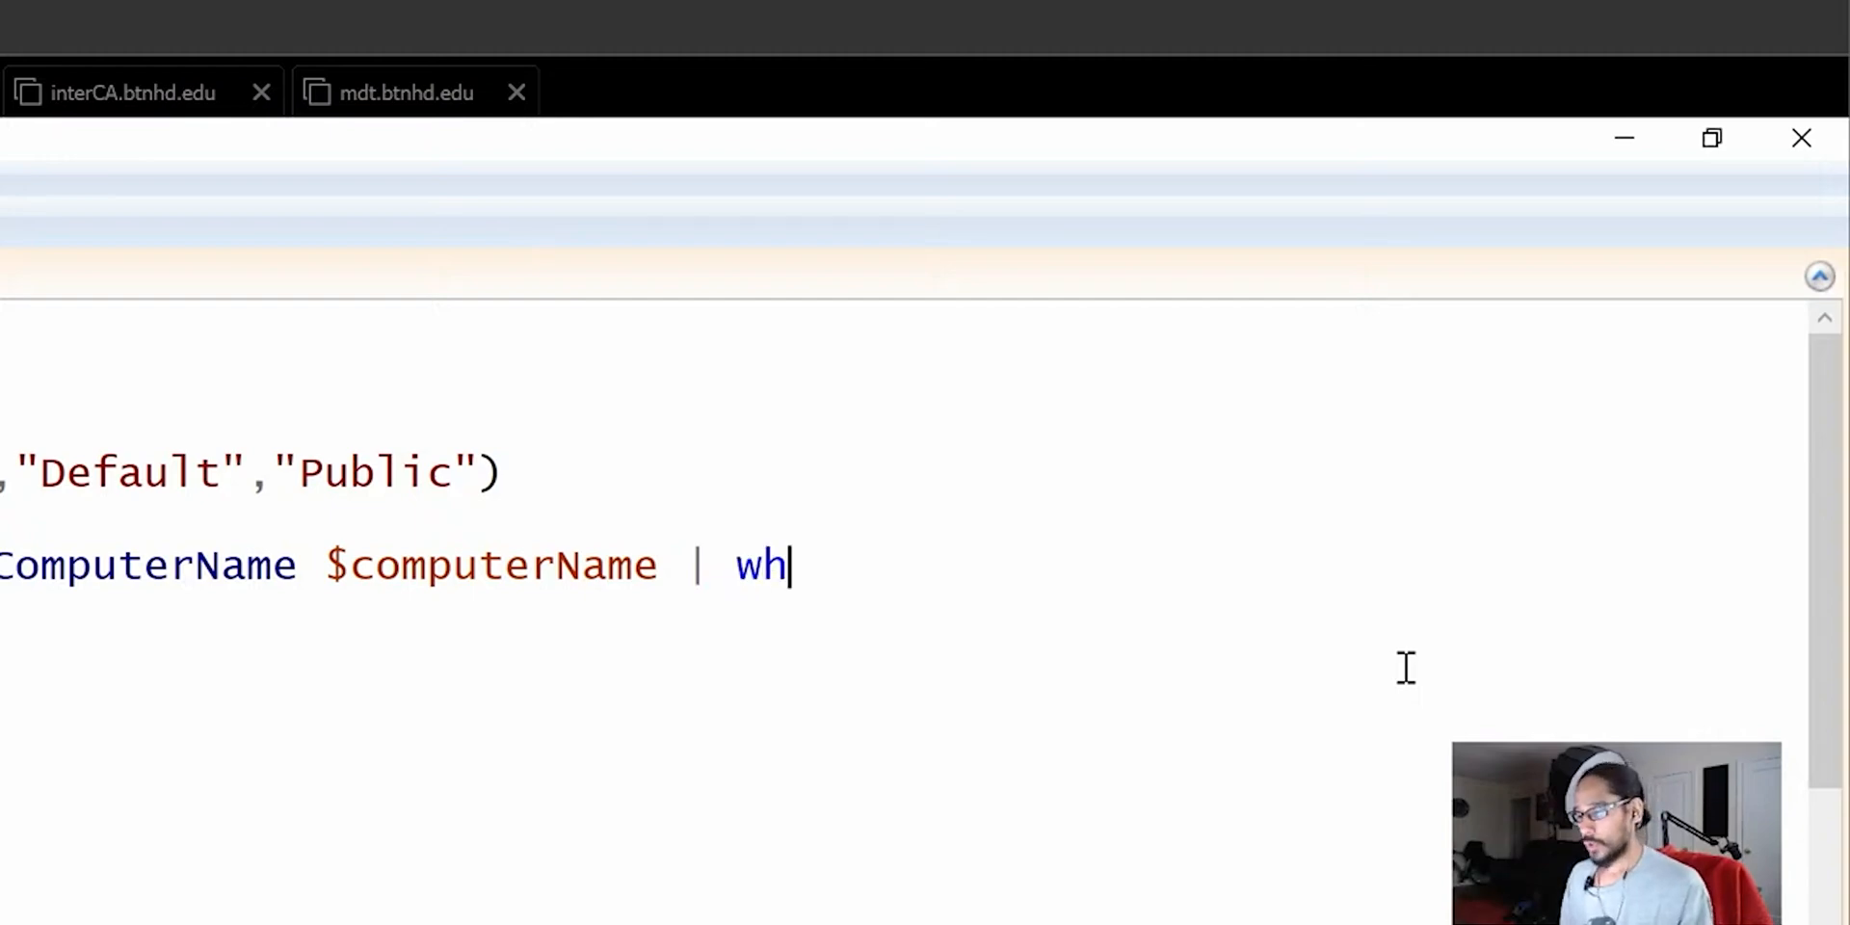
text(ere-Object)
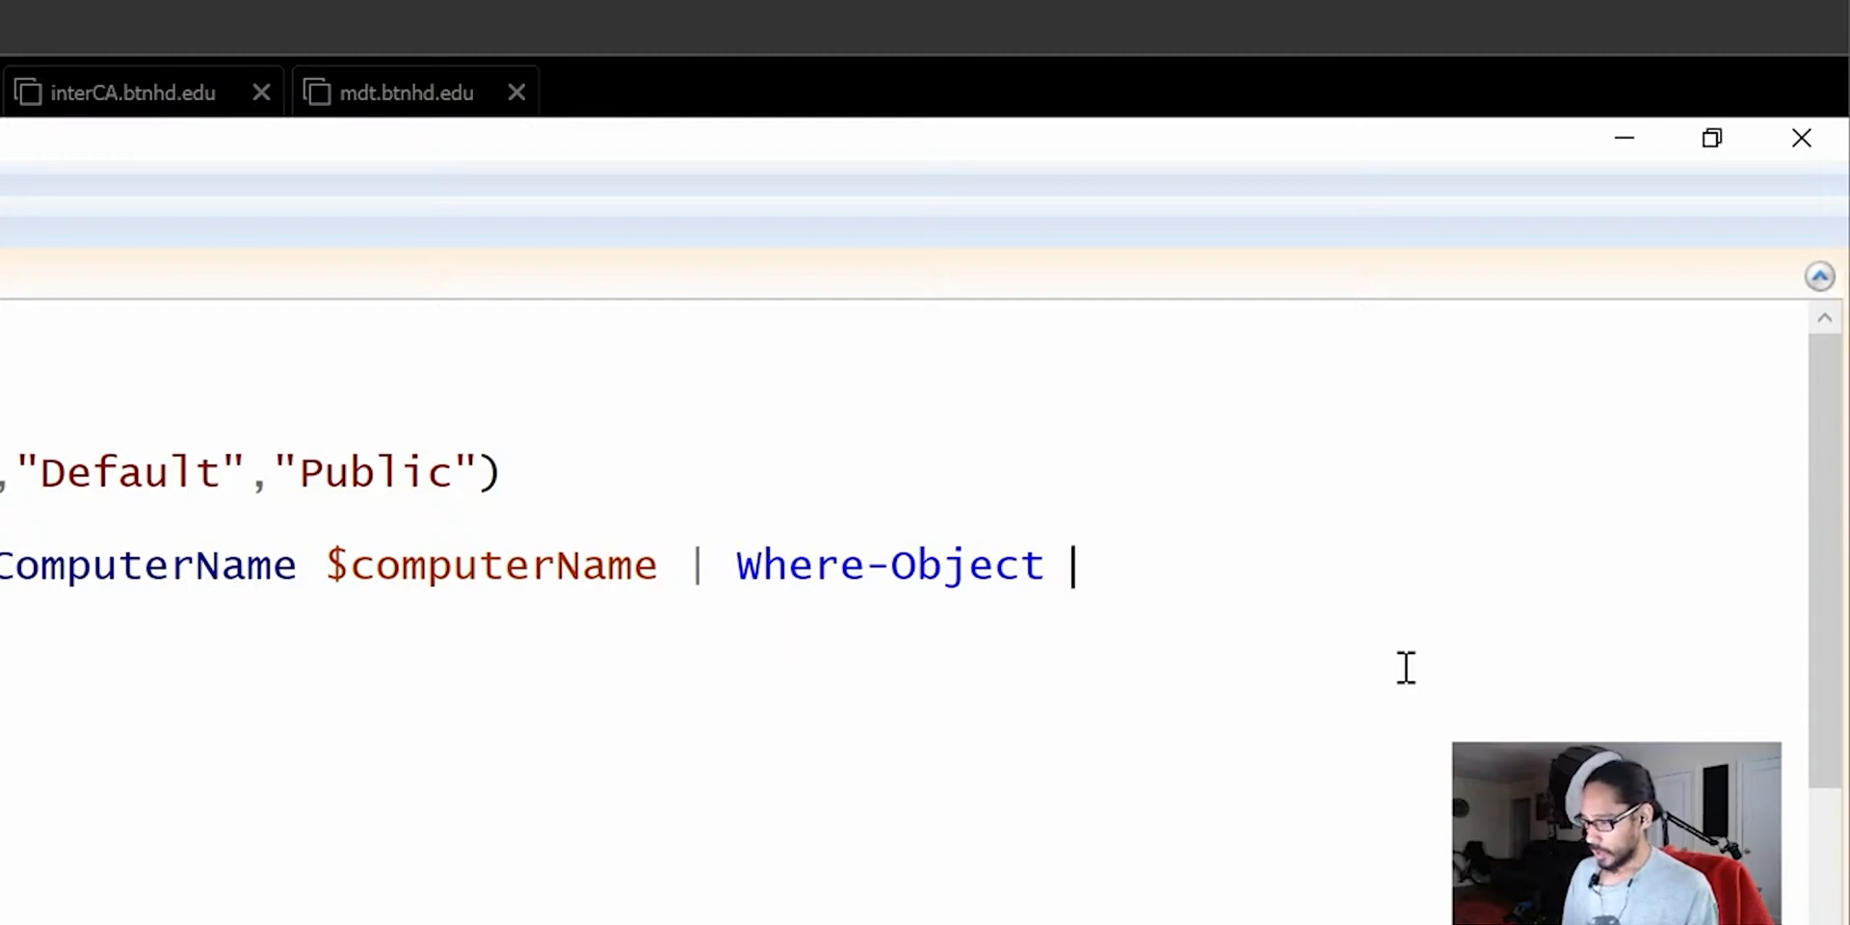
text({})
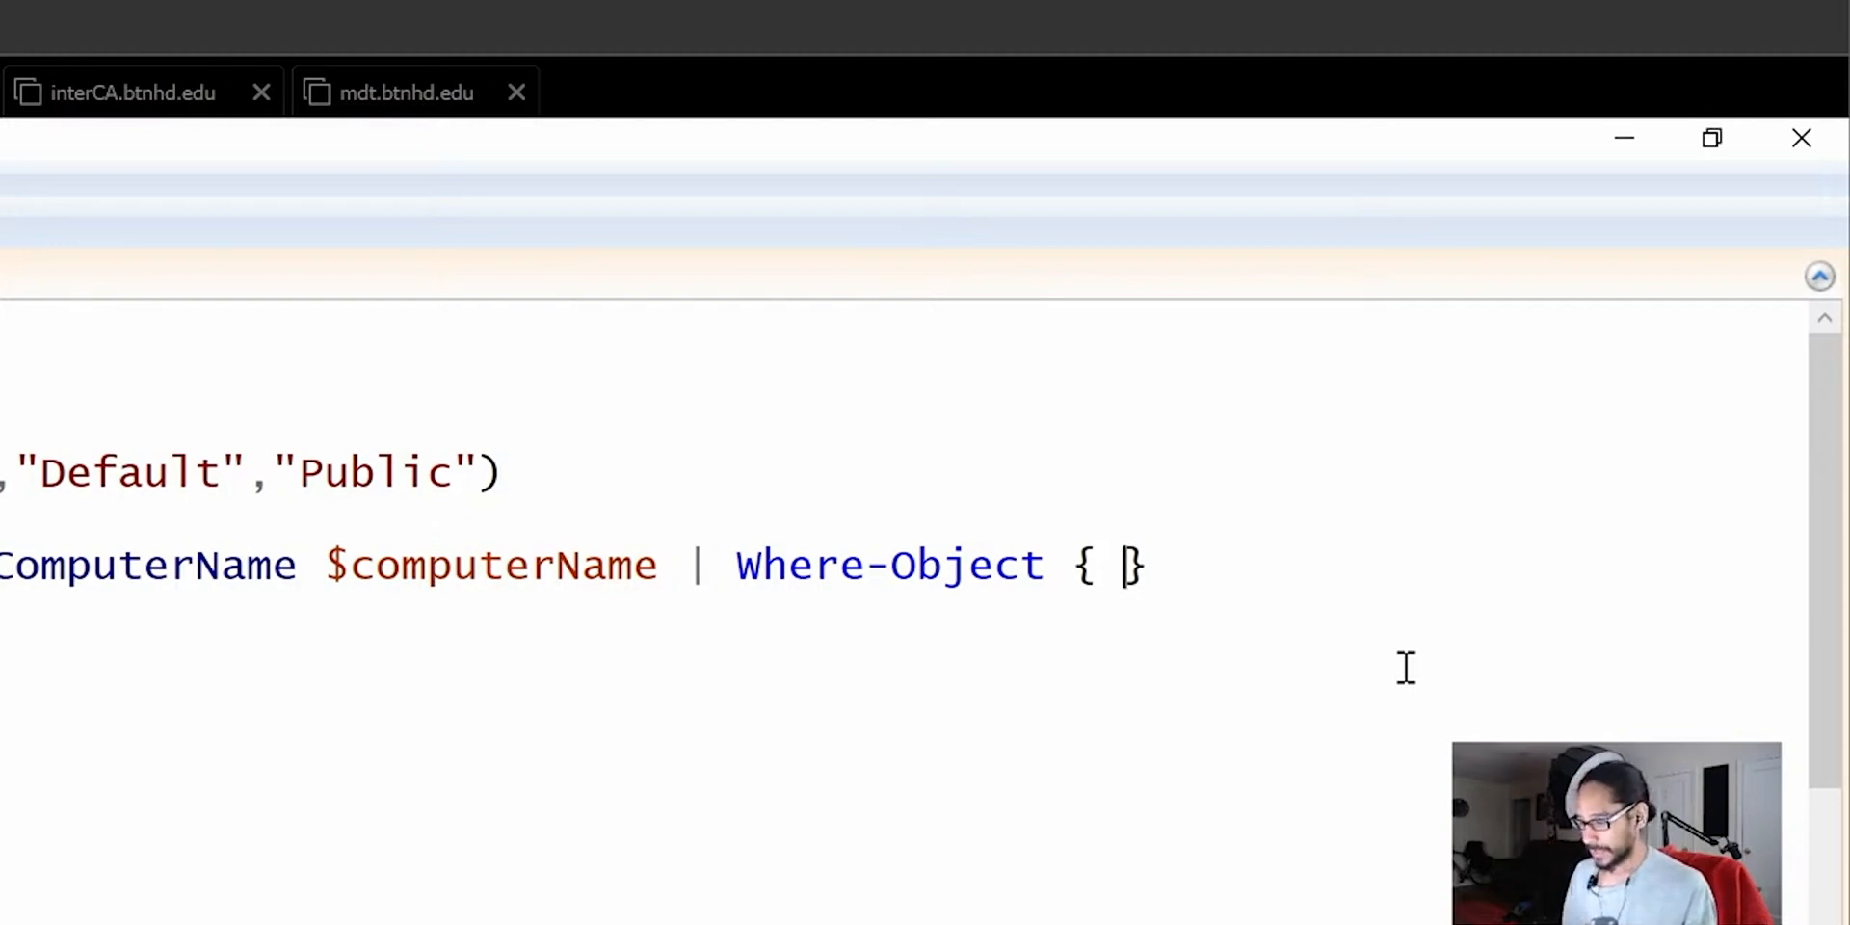
text($_.)
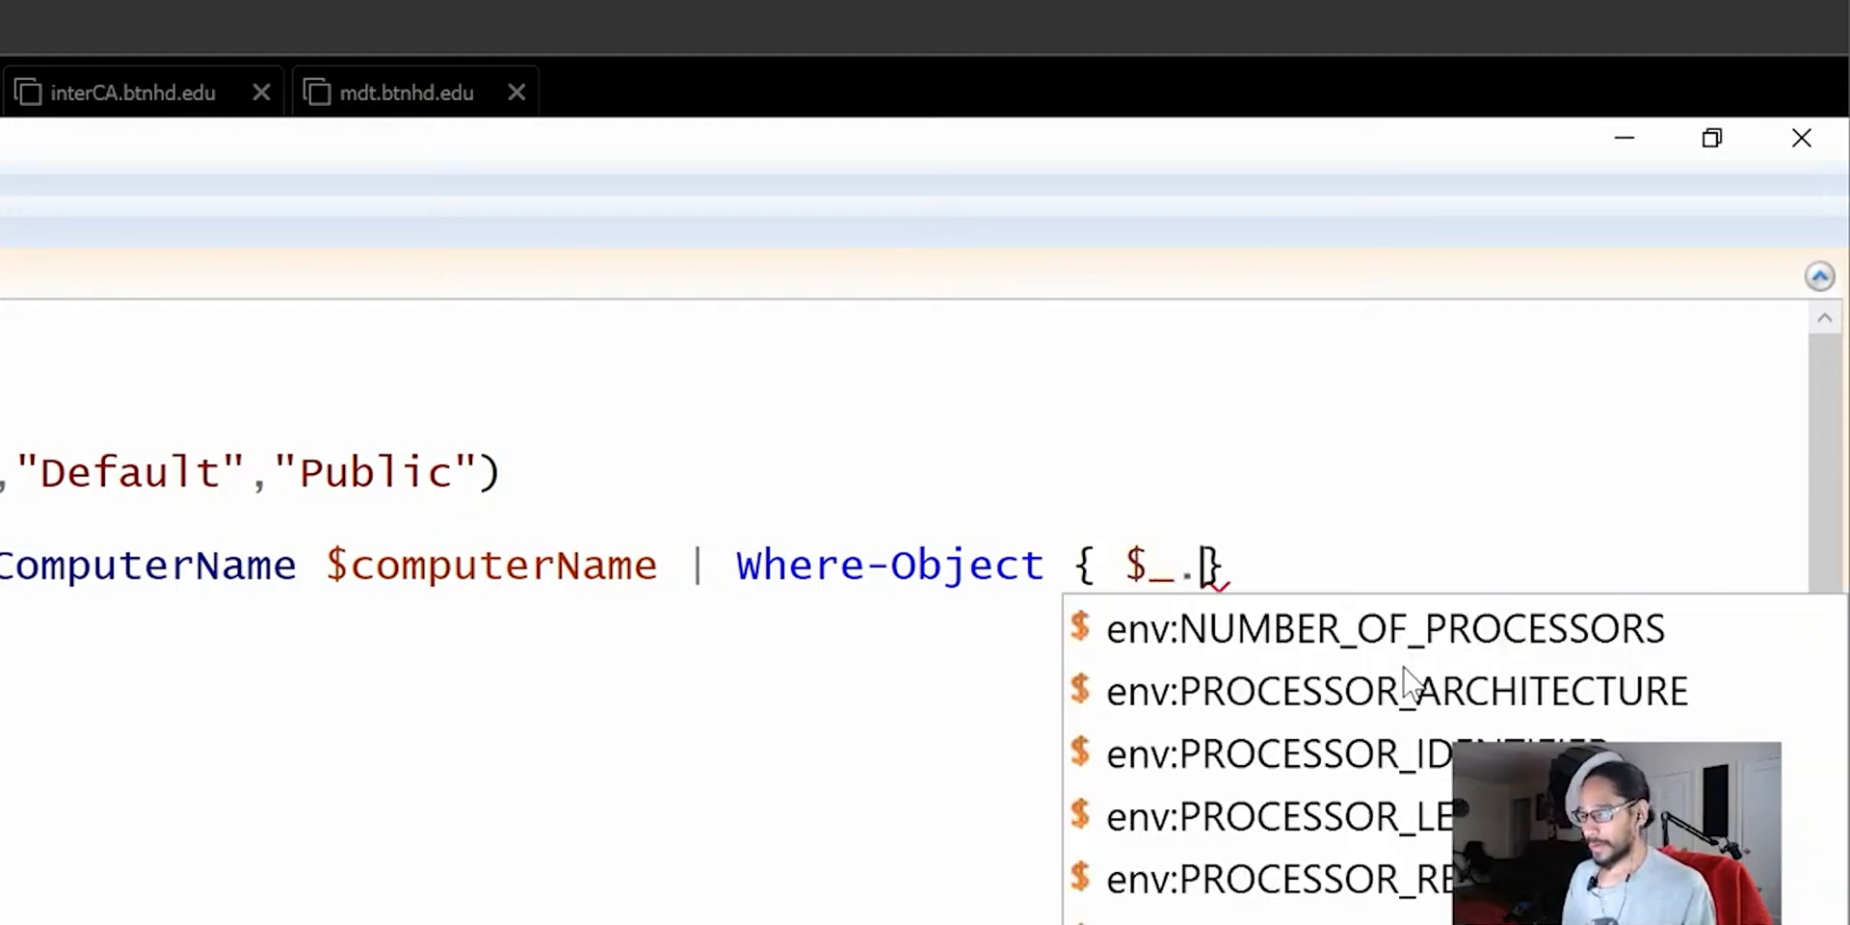
text(Spec)
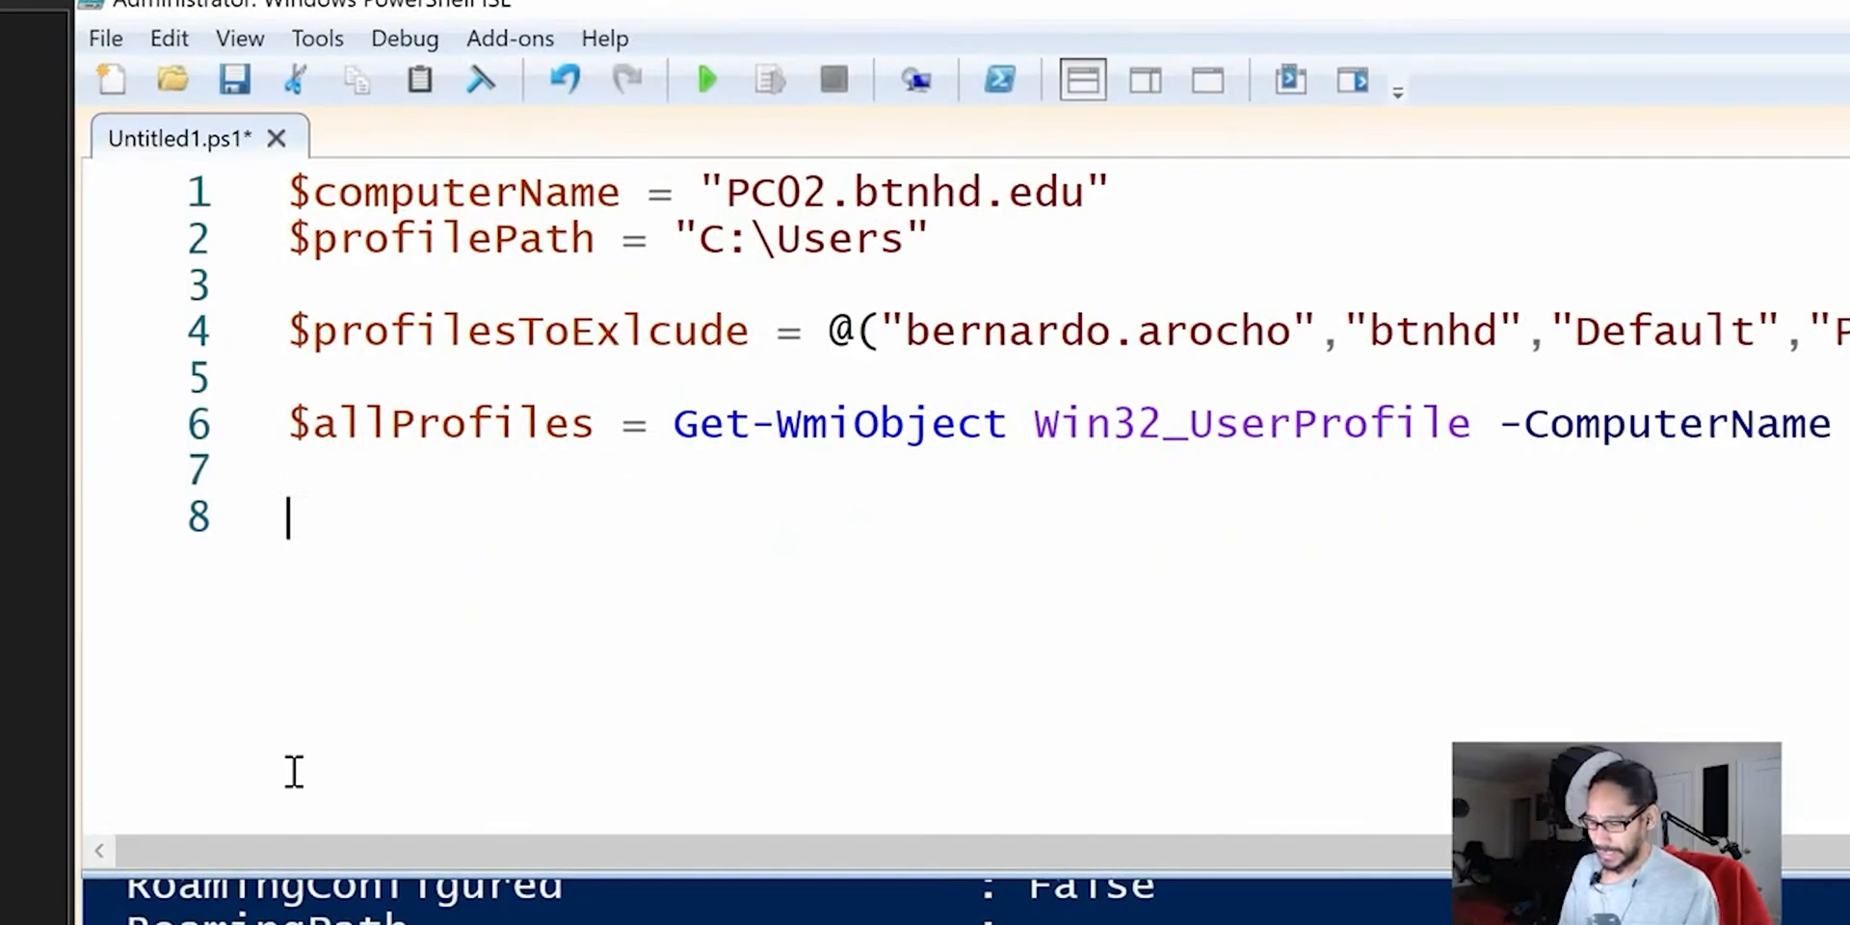
Write foreach ($profile in $allProfiles){ and move into the loop body
text(foreach)
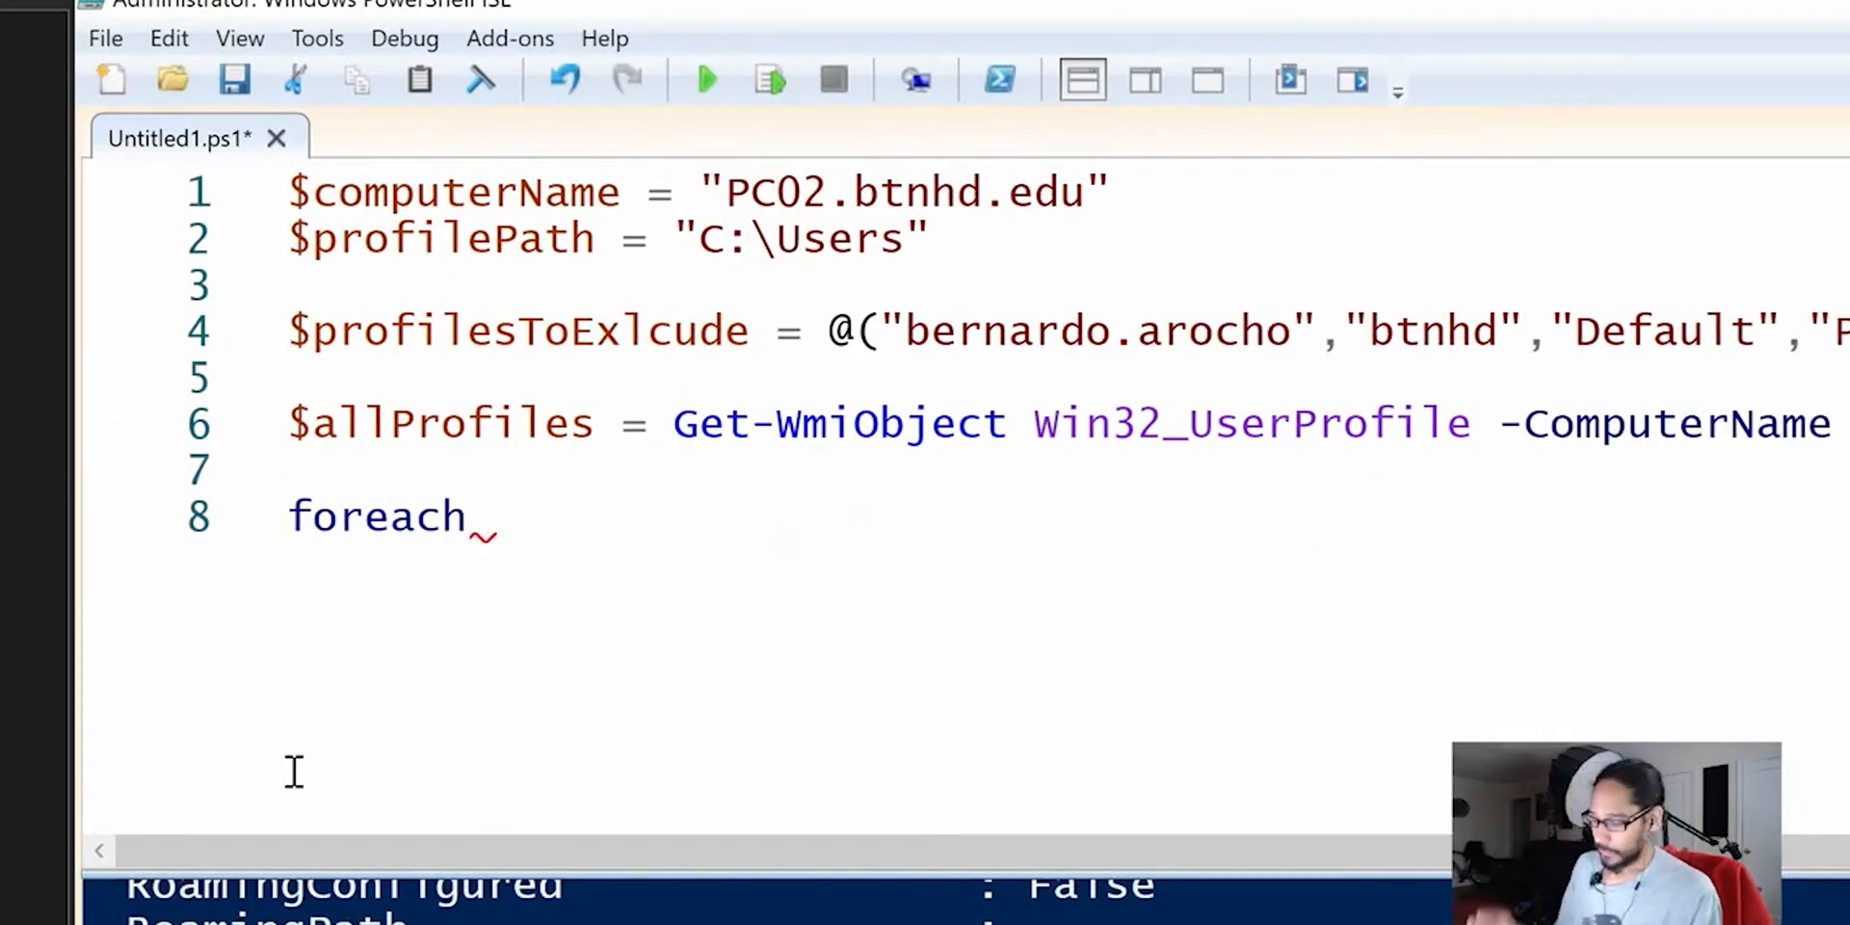
text(())
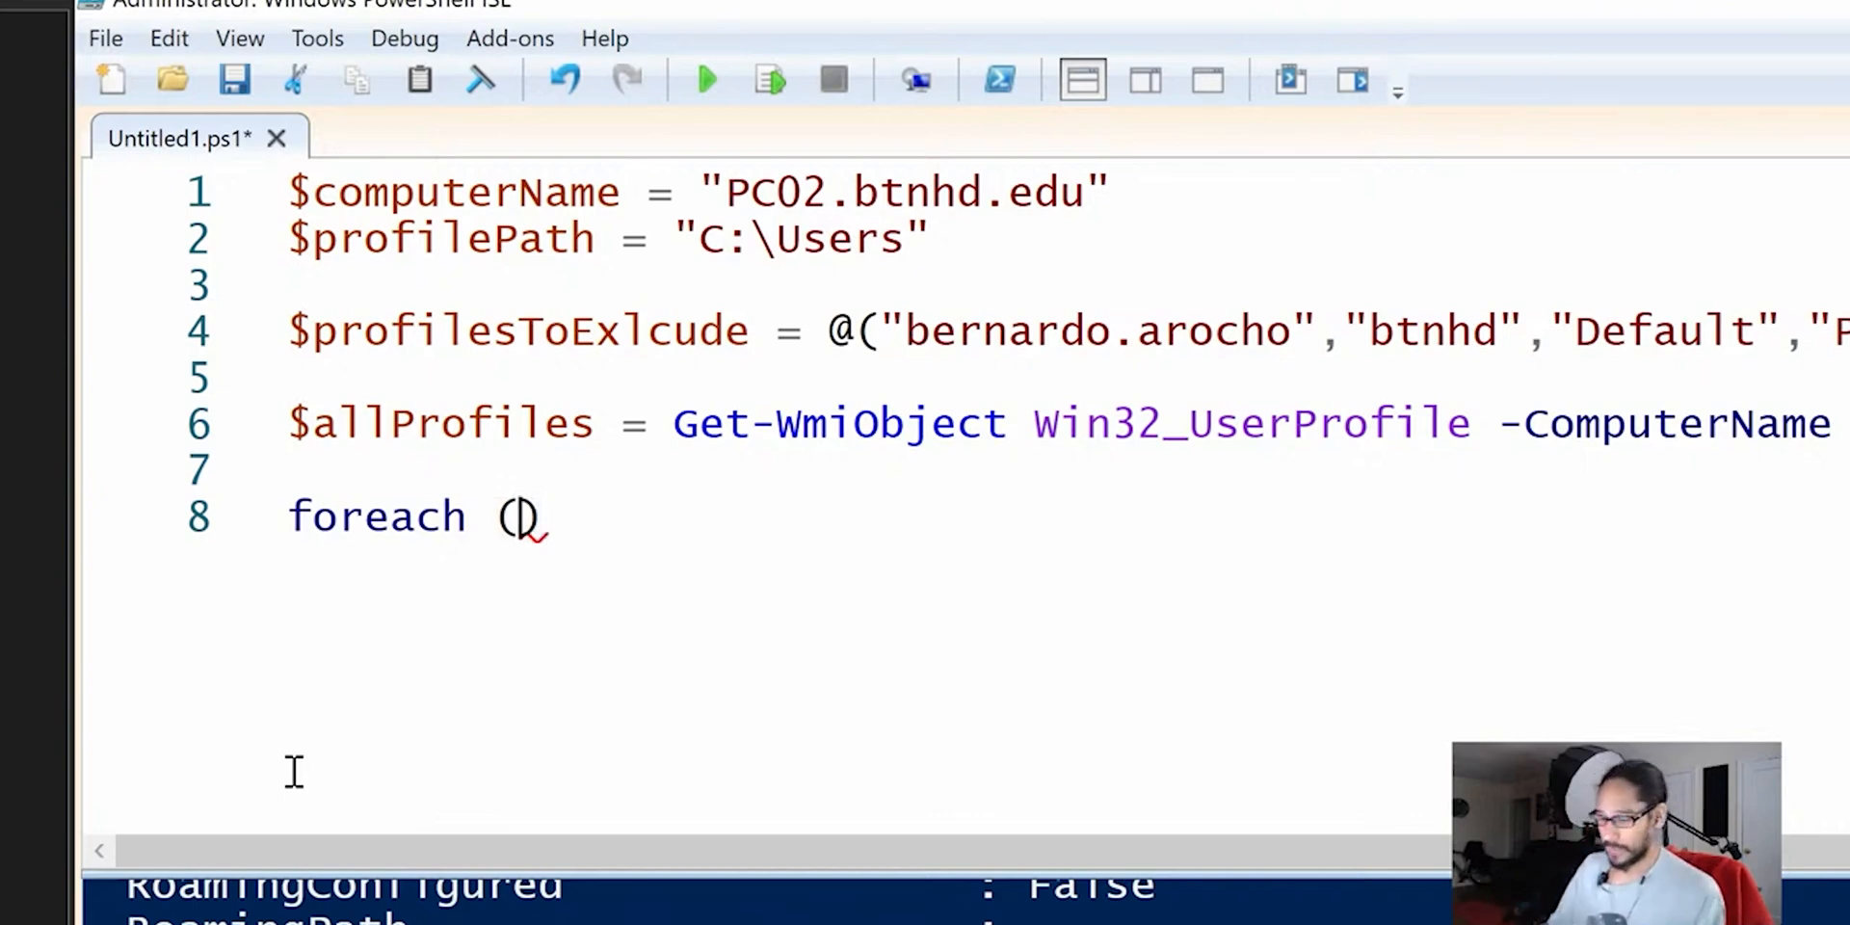
text($)
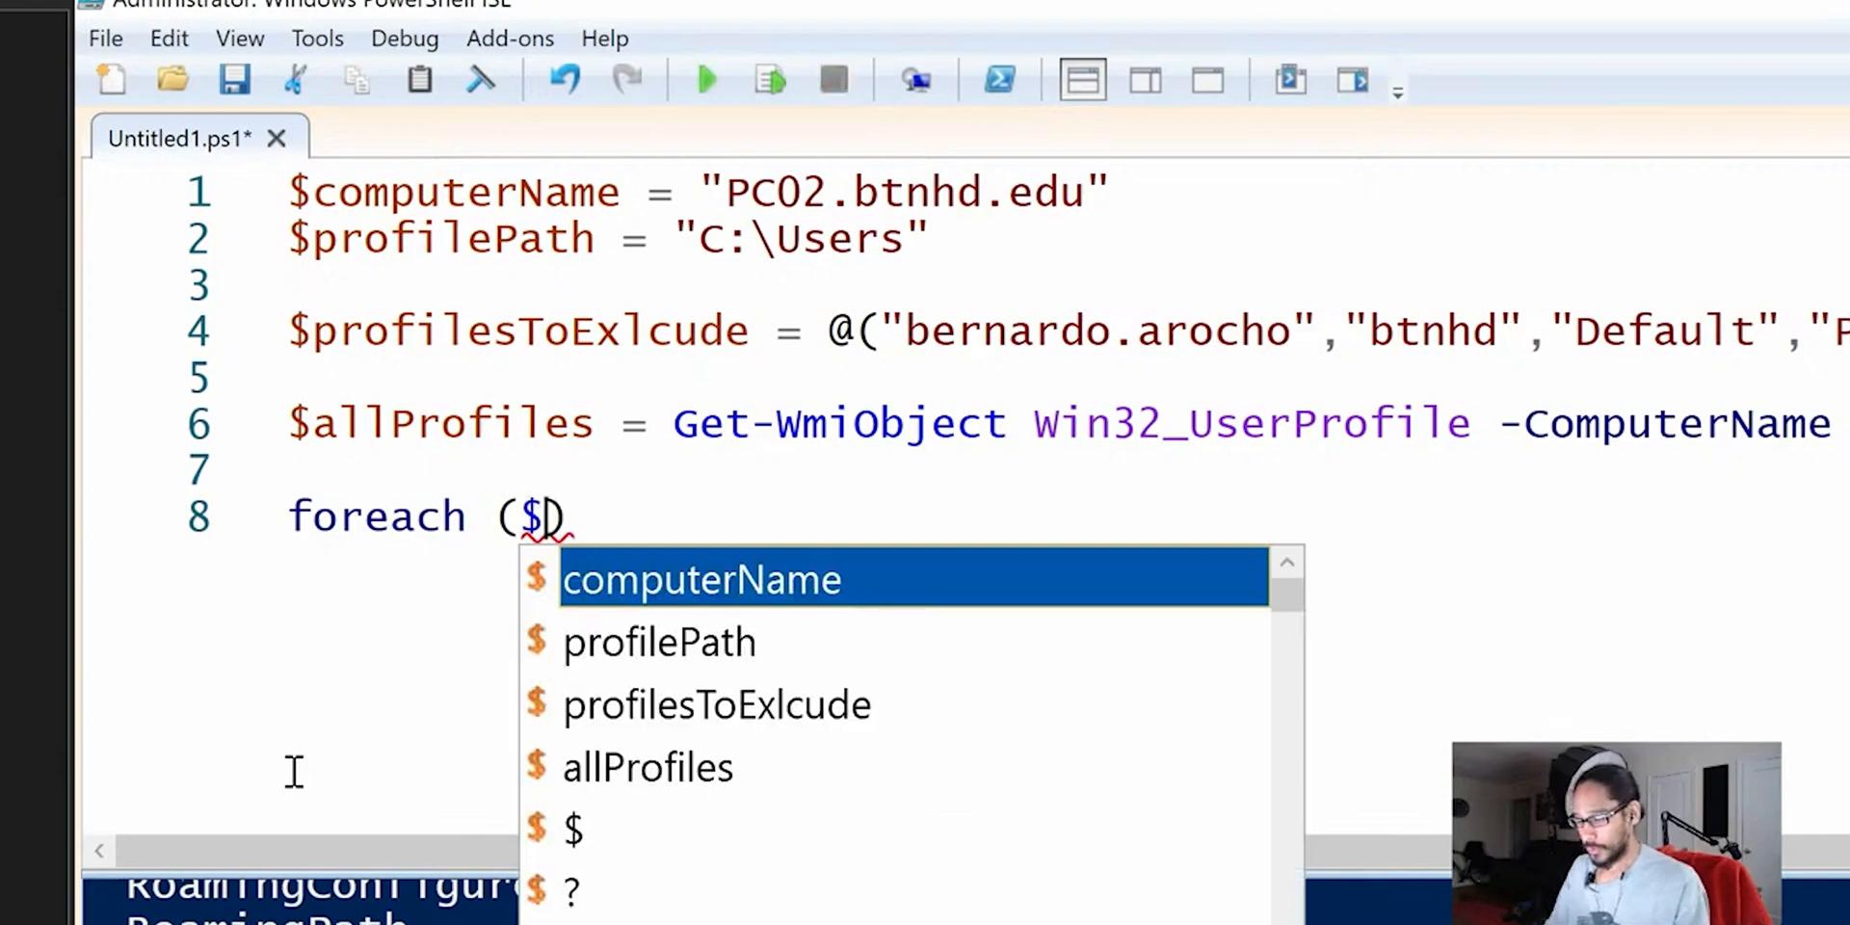
text(p)
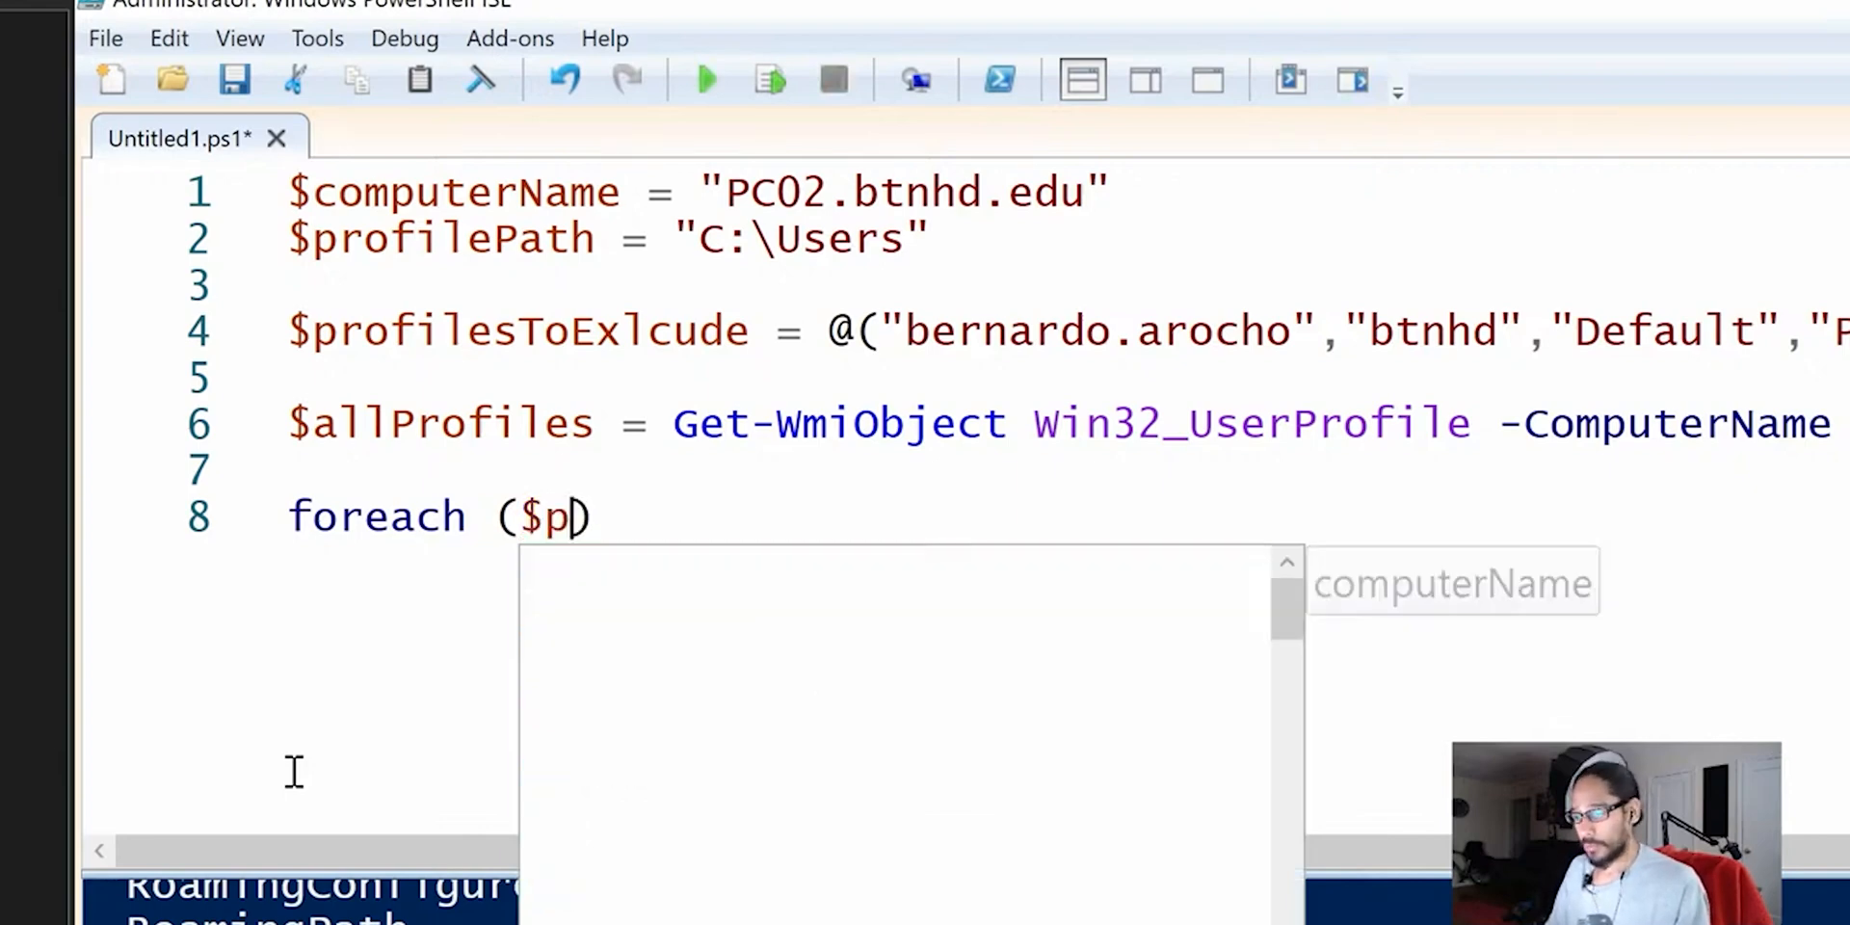
text(rofile in)
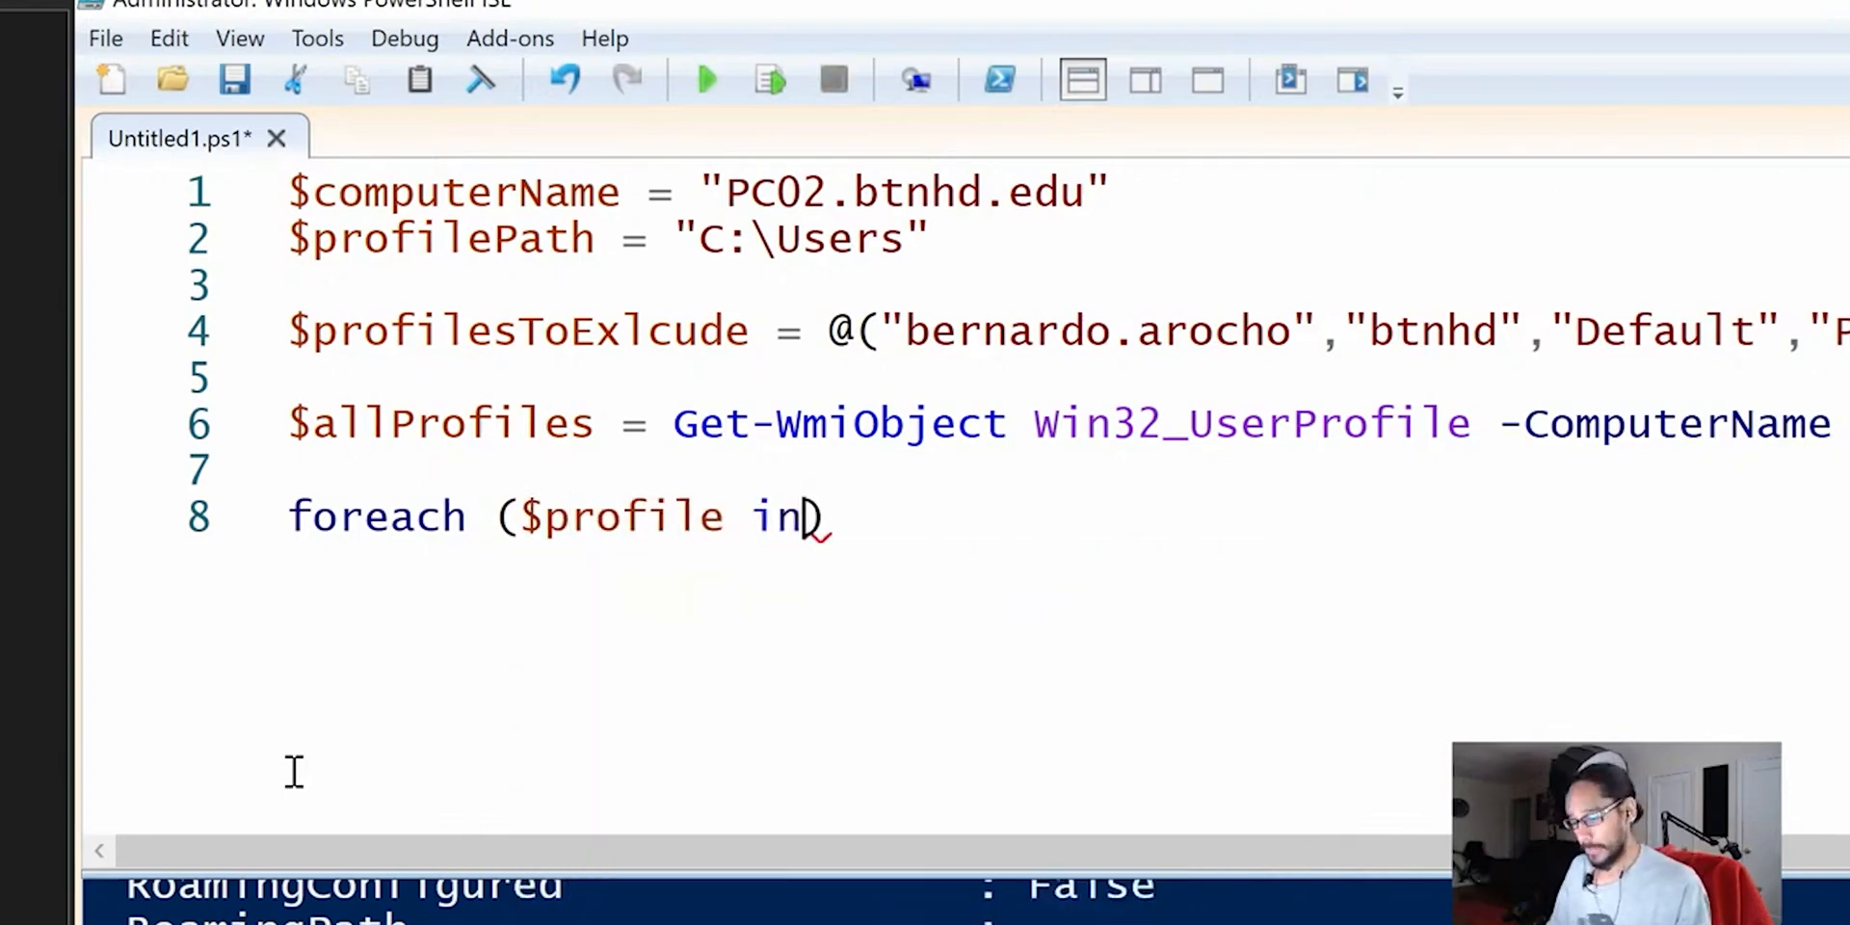
text($)
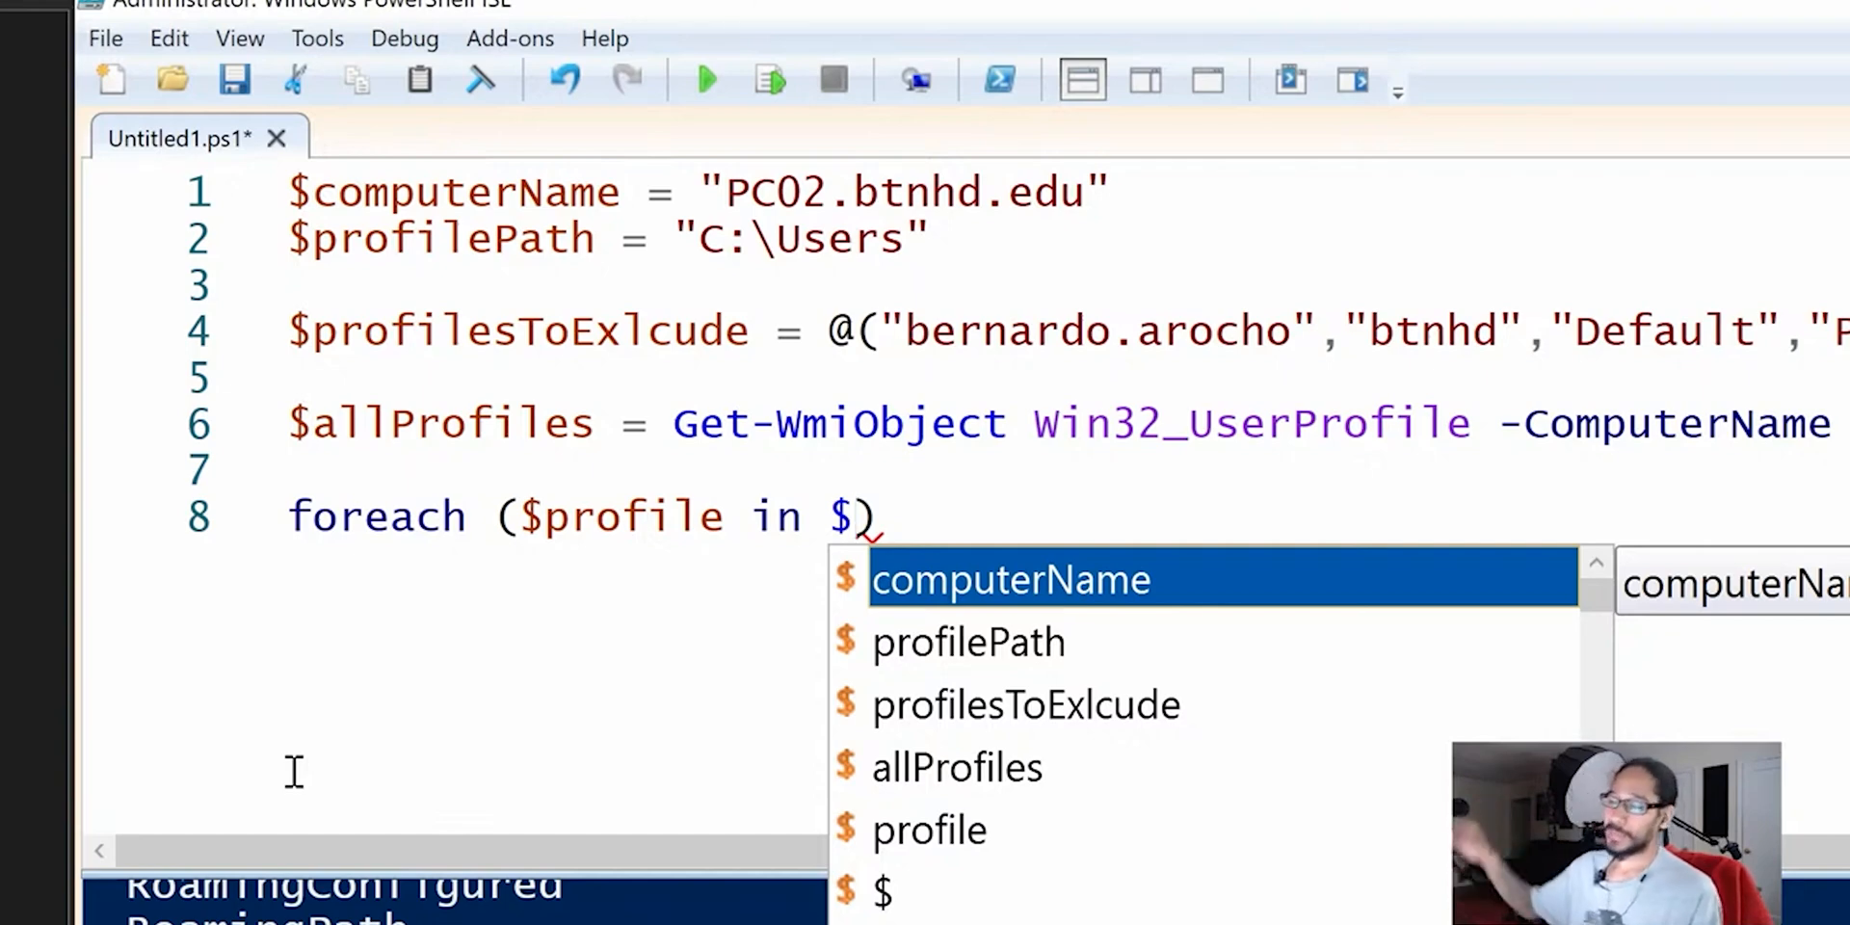
text(allProfiles)
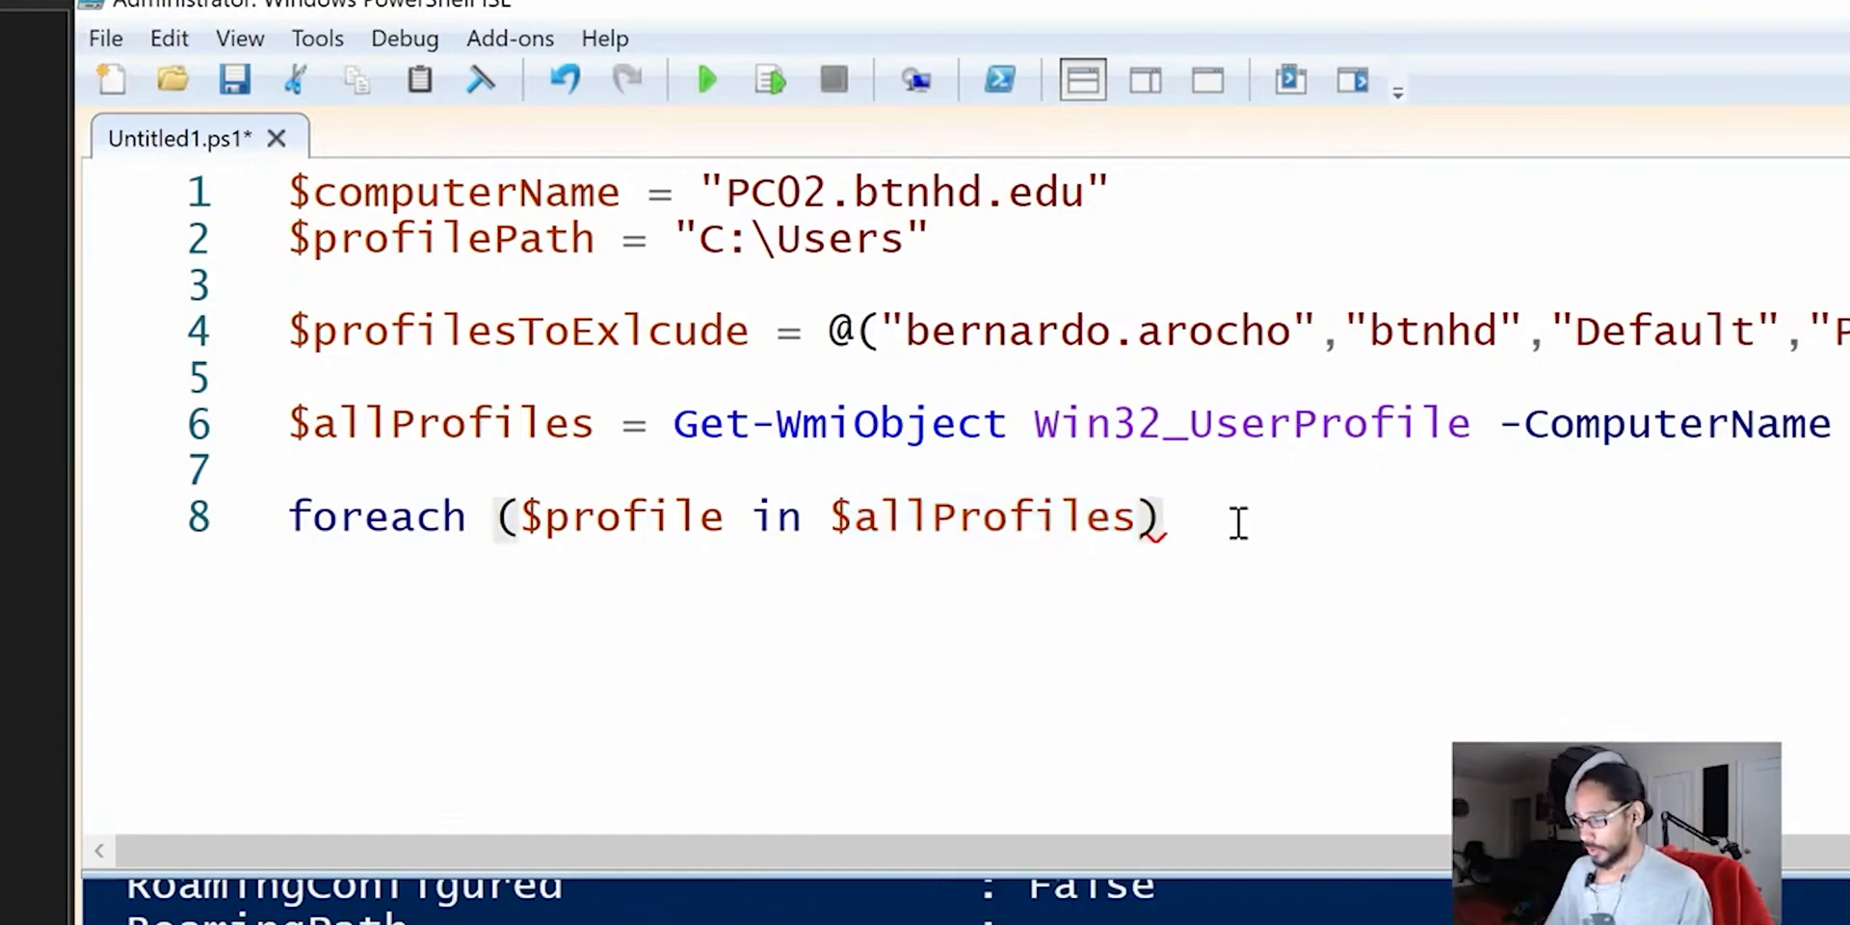
text({)
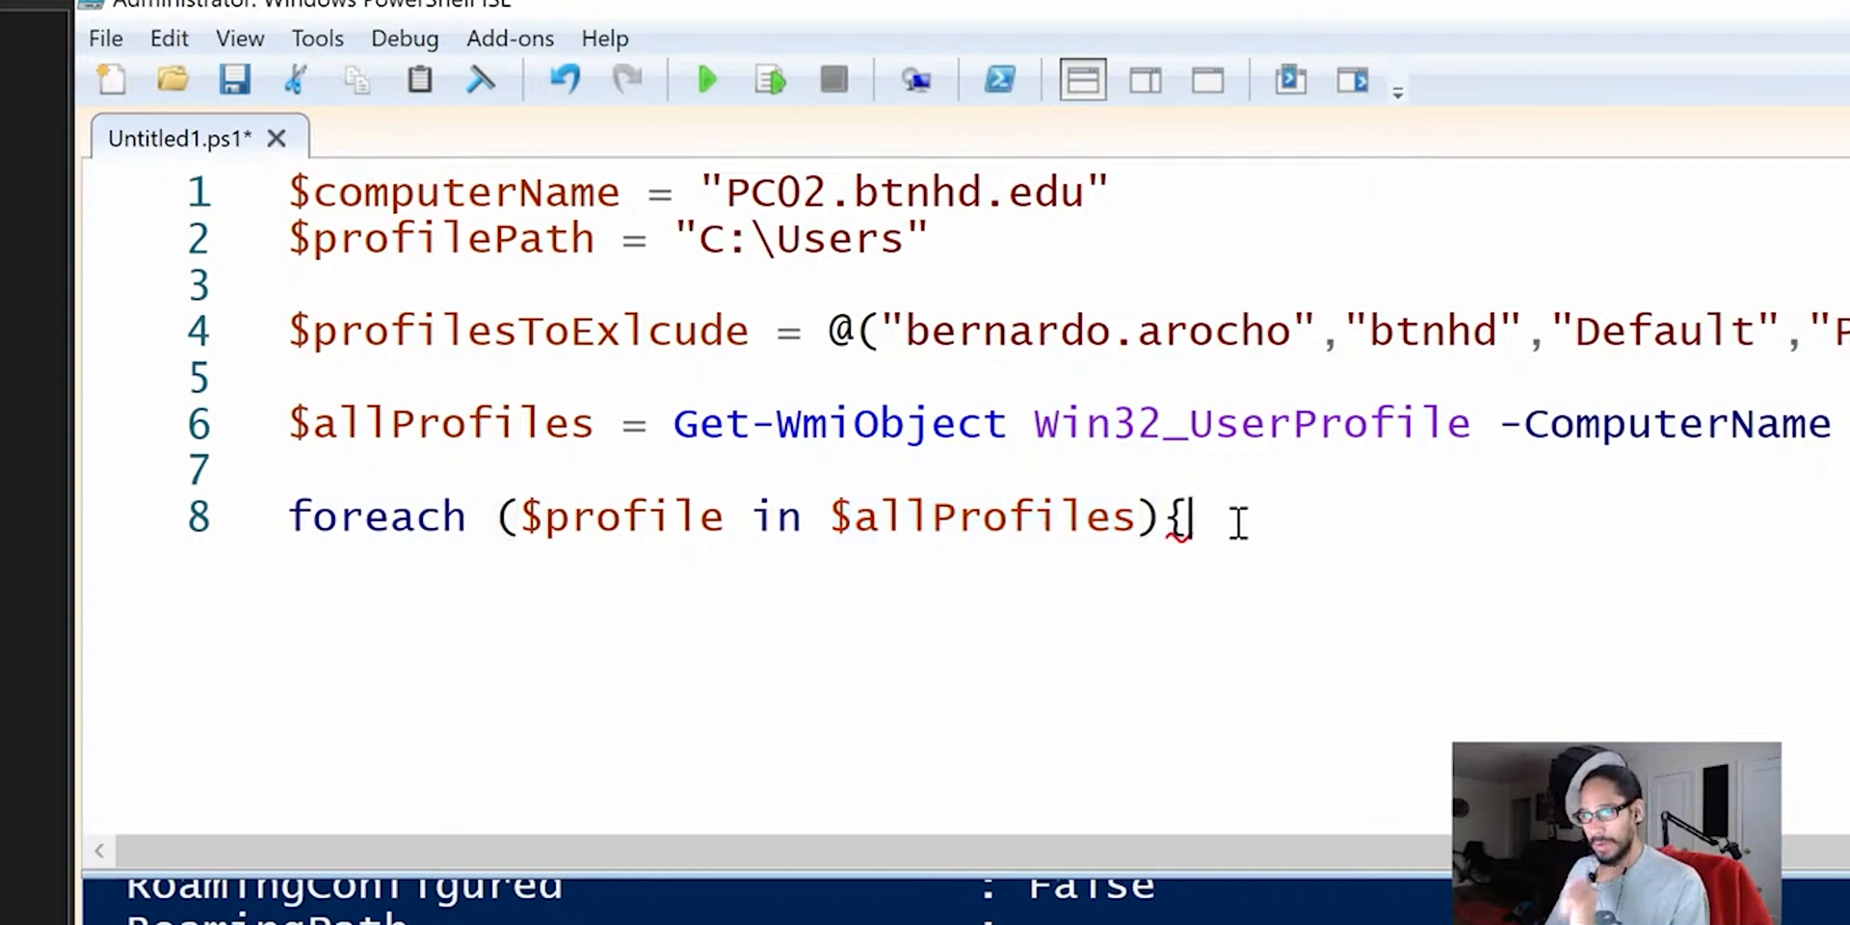
key(Enter)
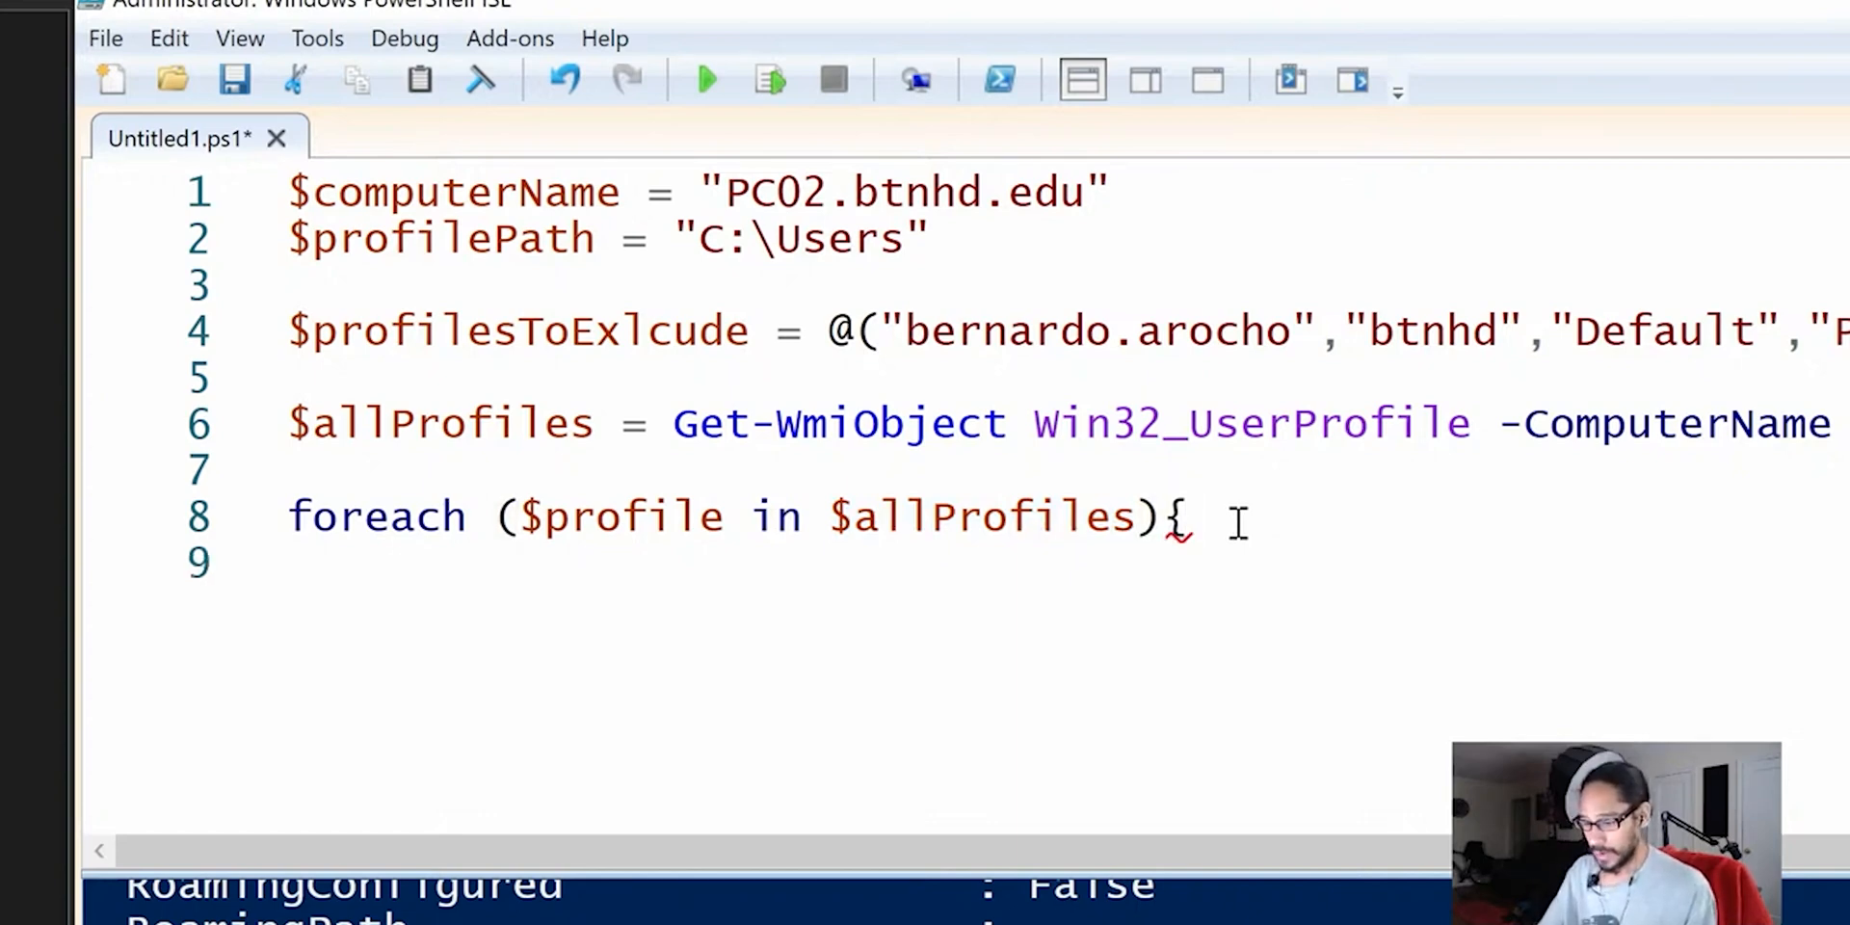
Write $userName = $profile.LocalPath.Split('\')[-1] on line 9
text($userName =)
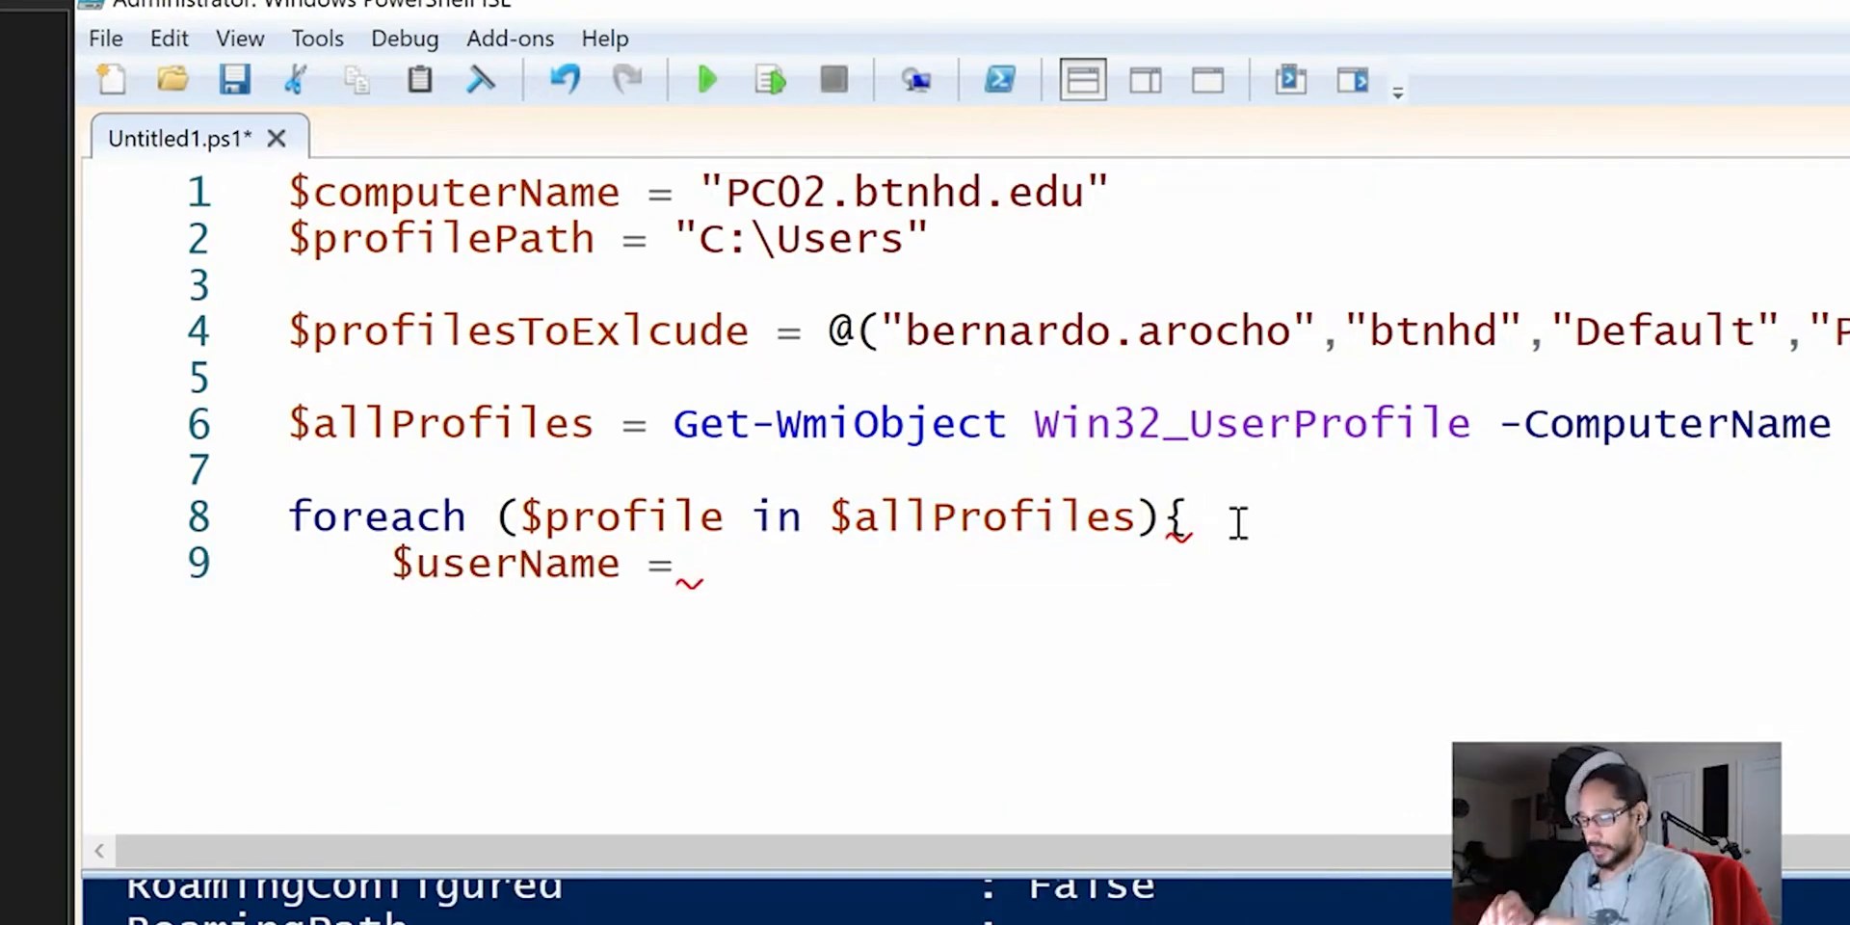
text($)
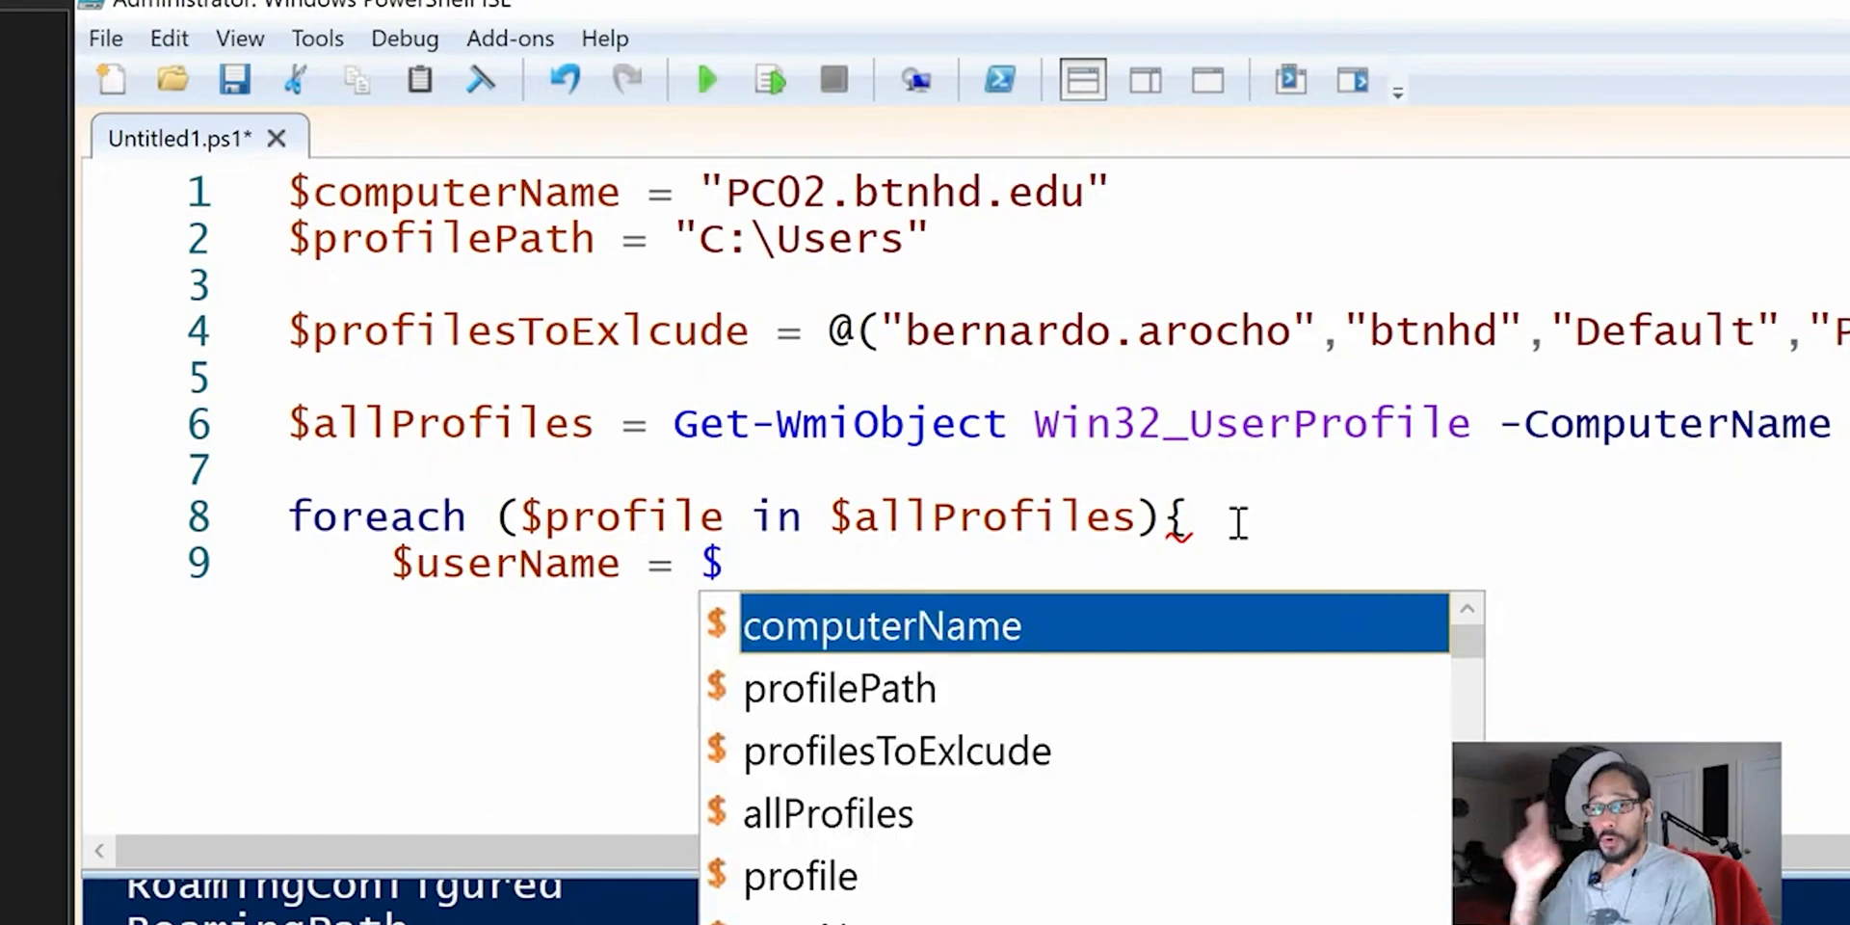
text($profile.)
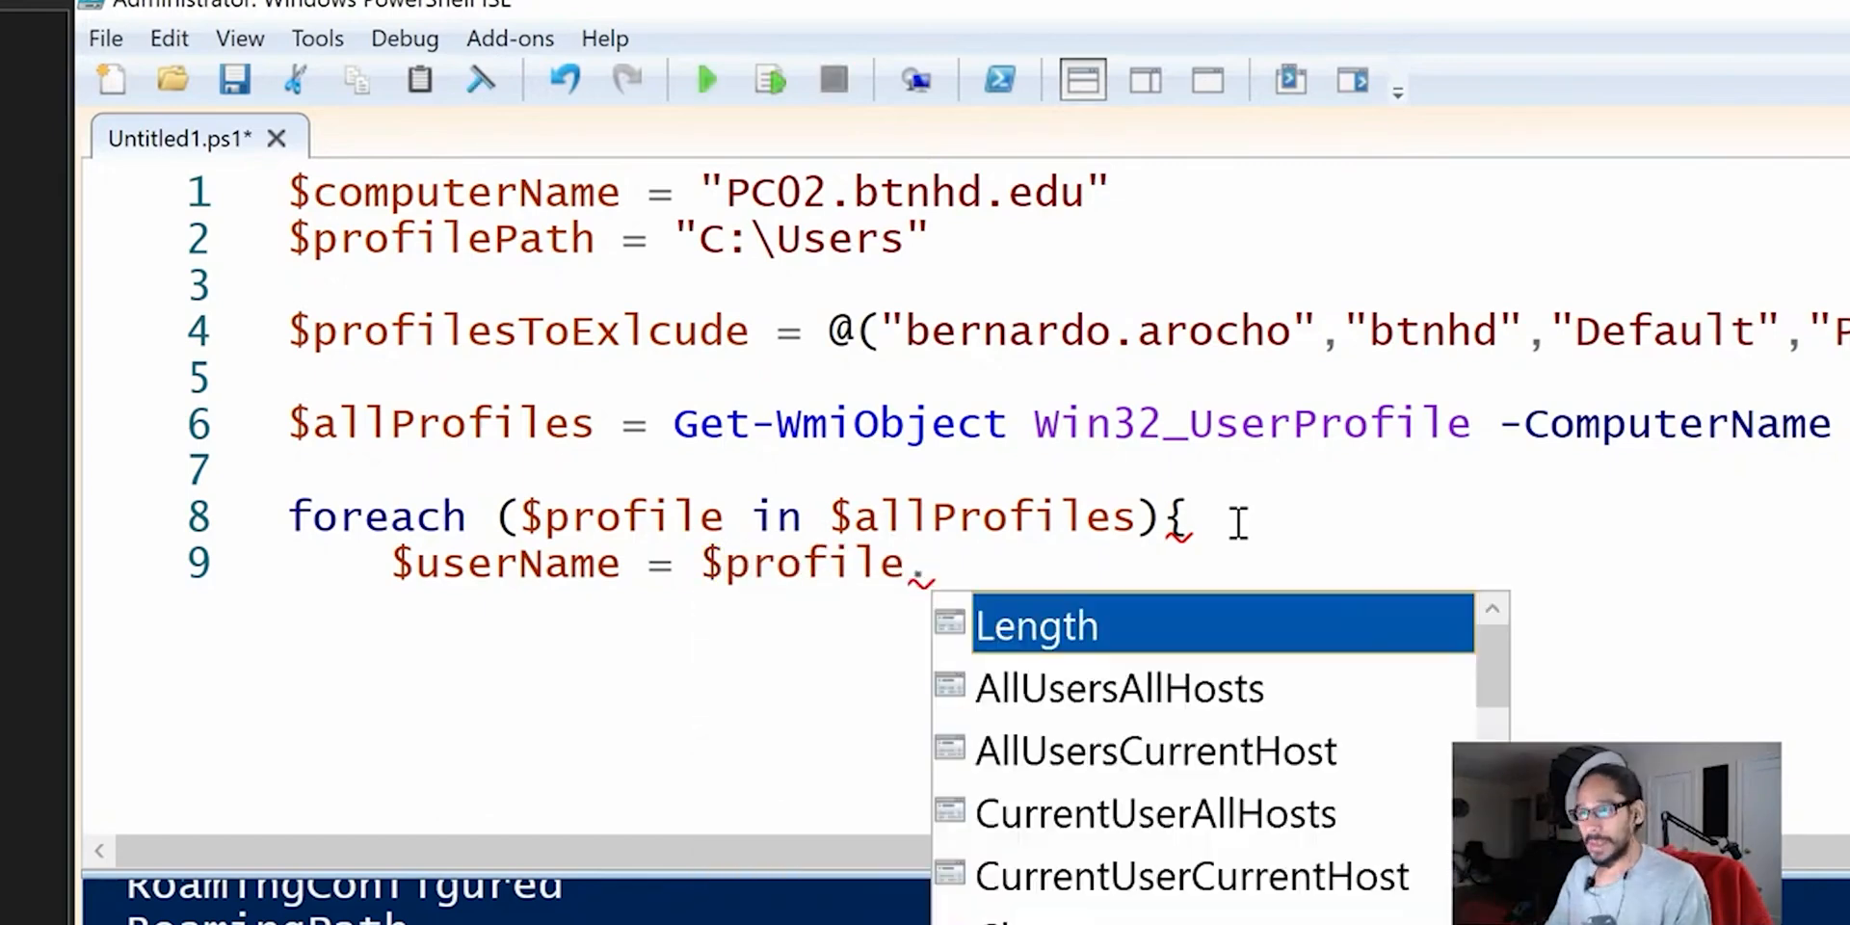
text(Lc)
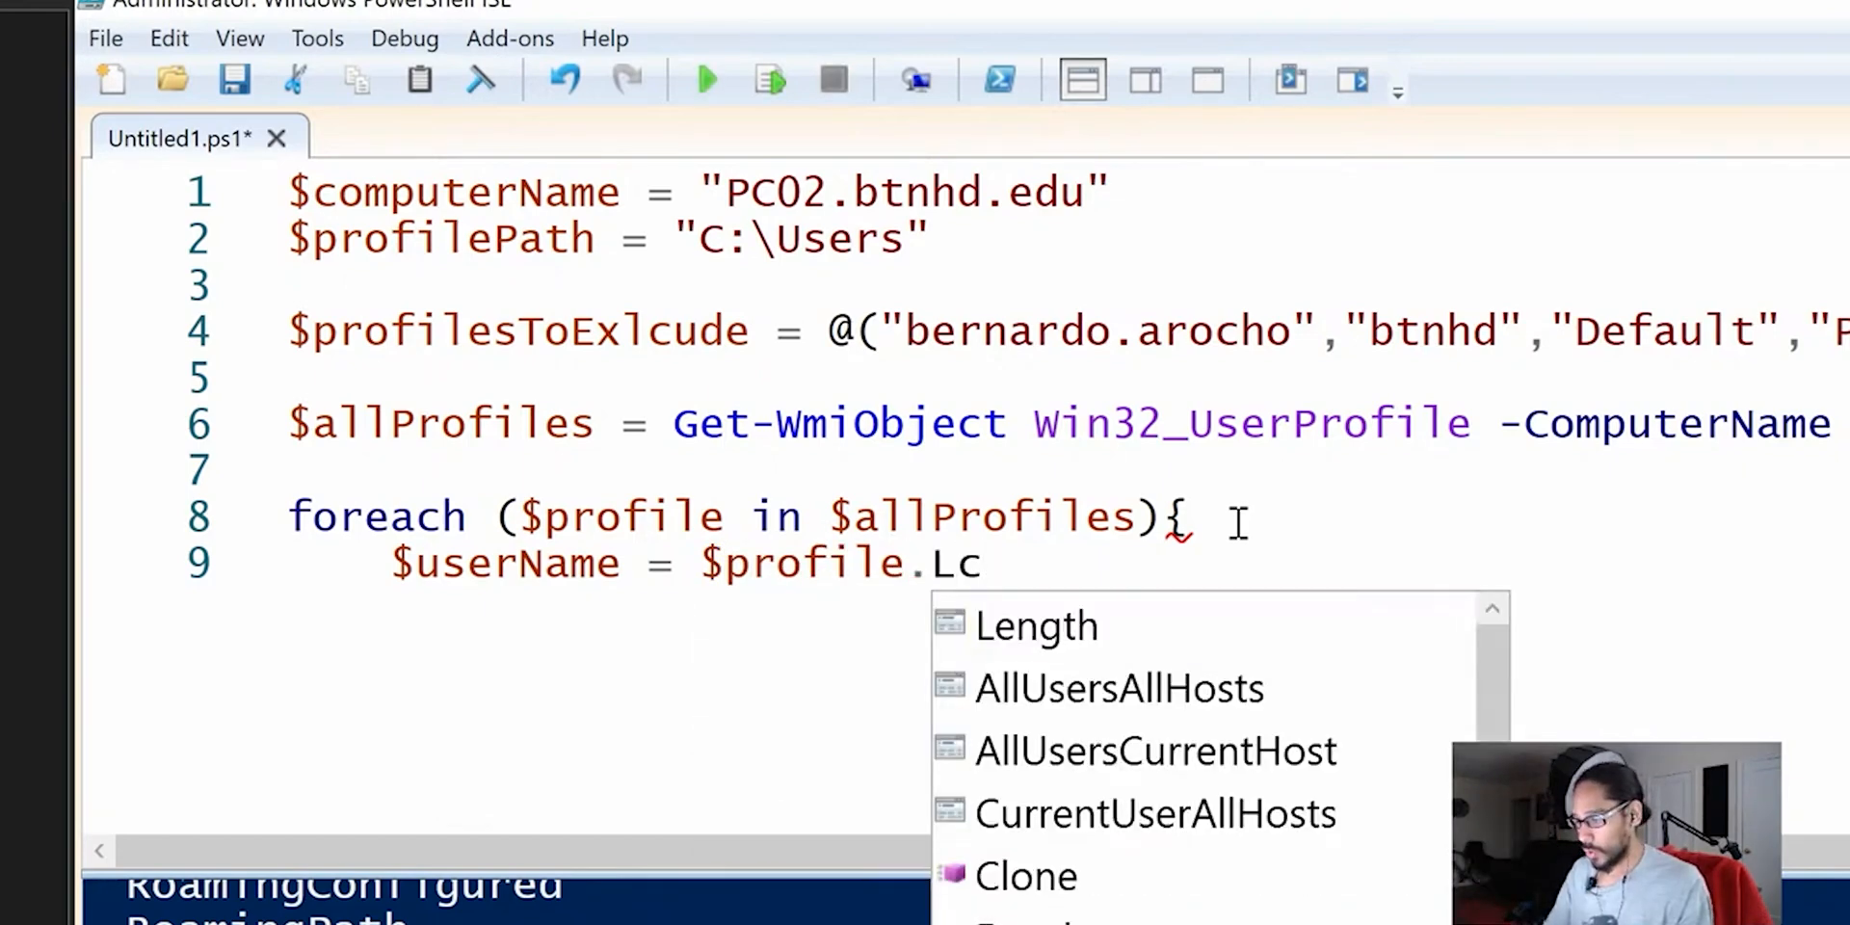
text(ocalPath.Split)
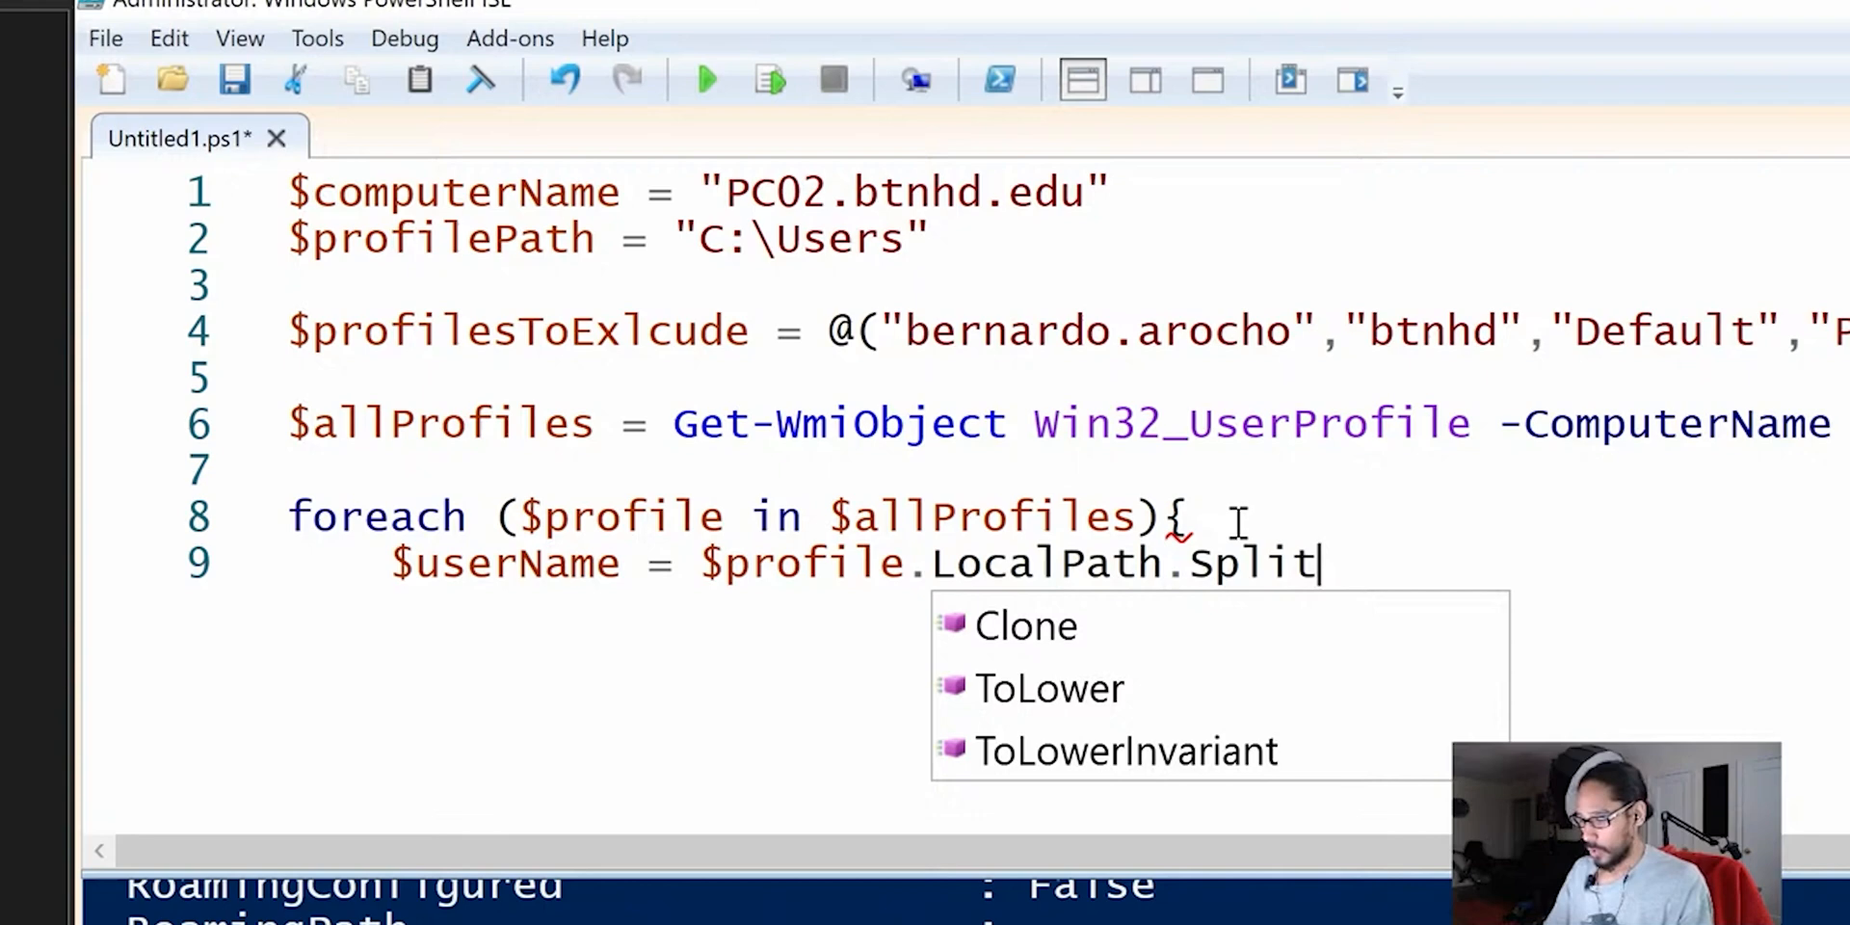
text(())
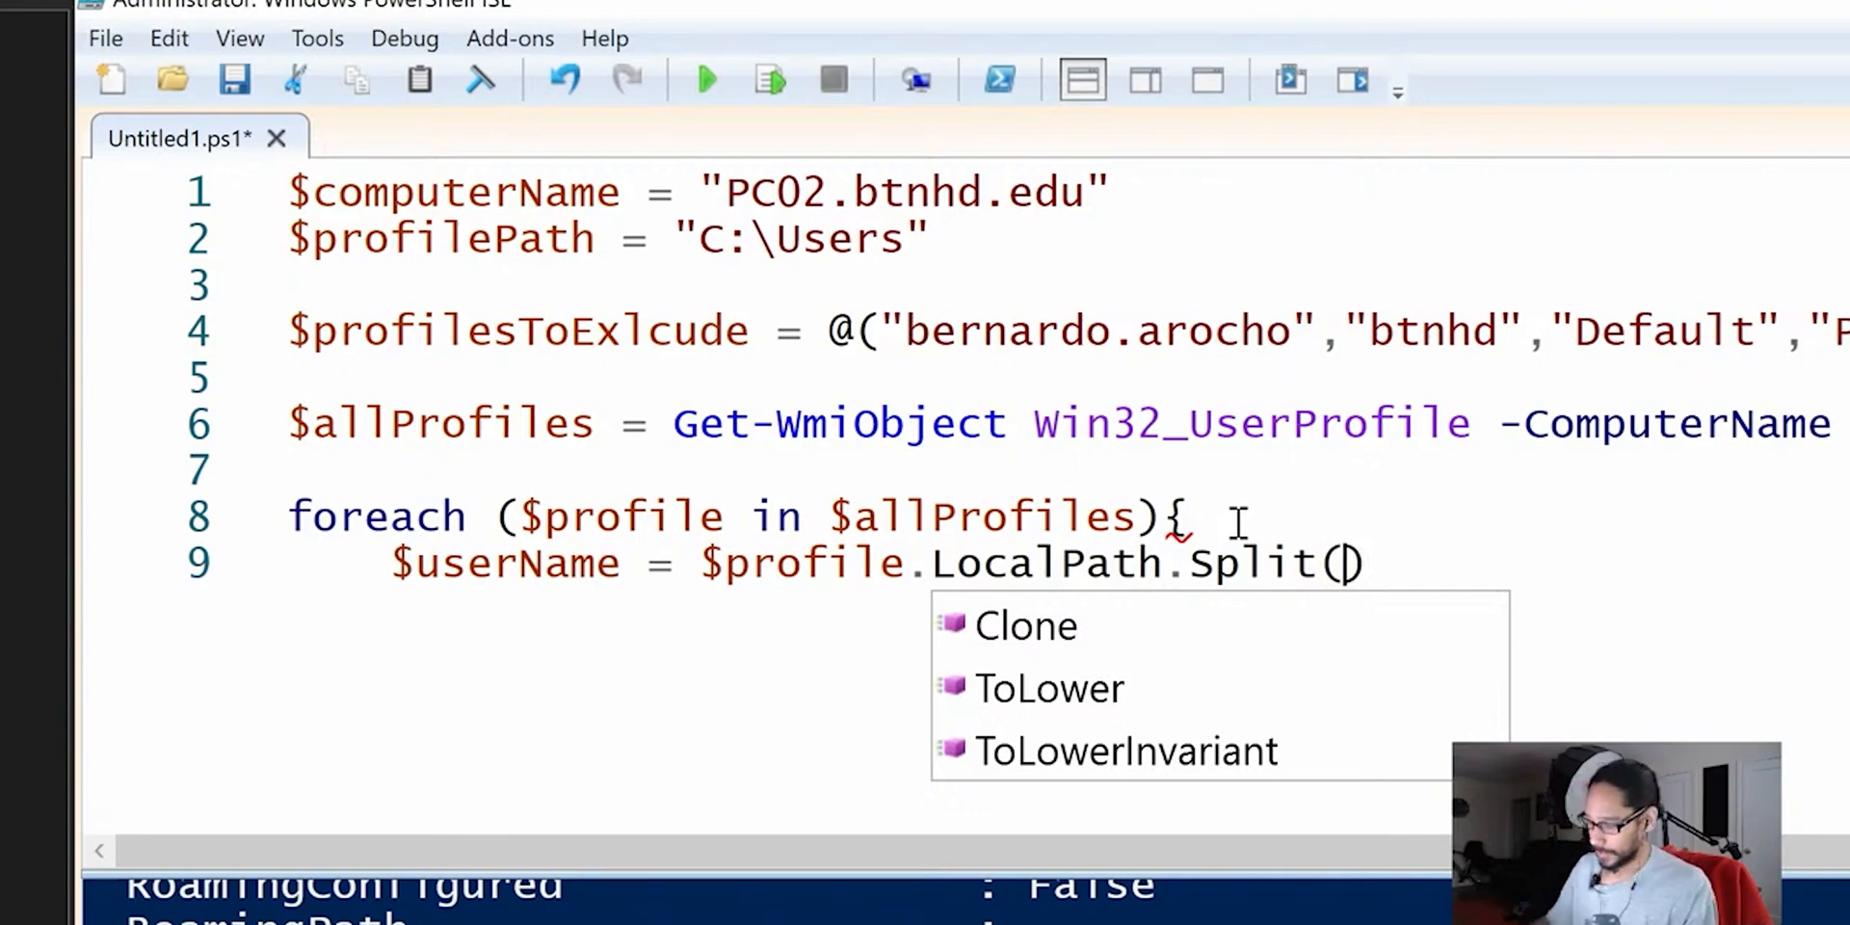
text('')
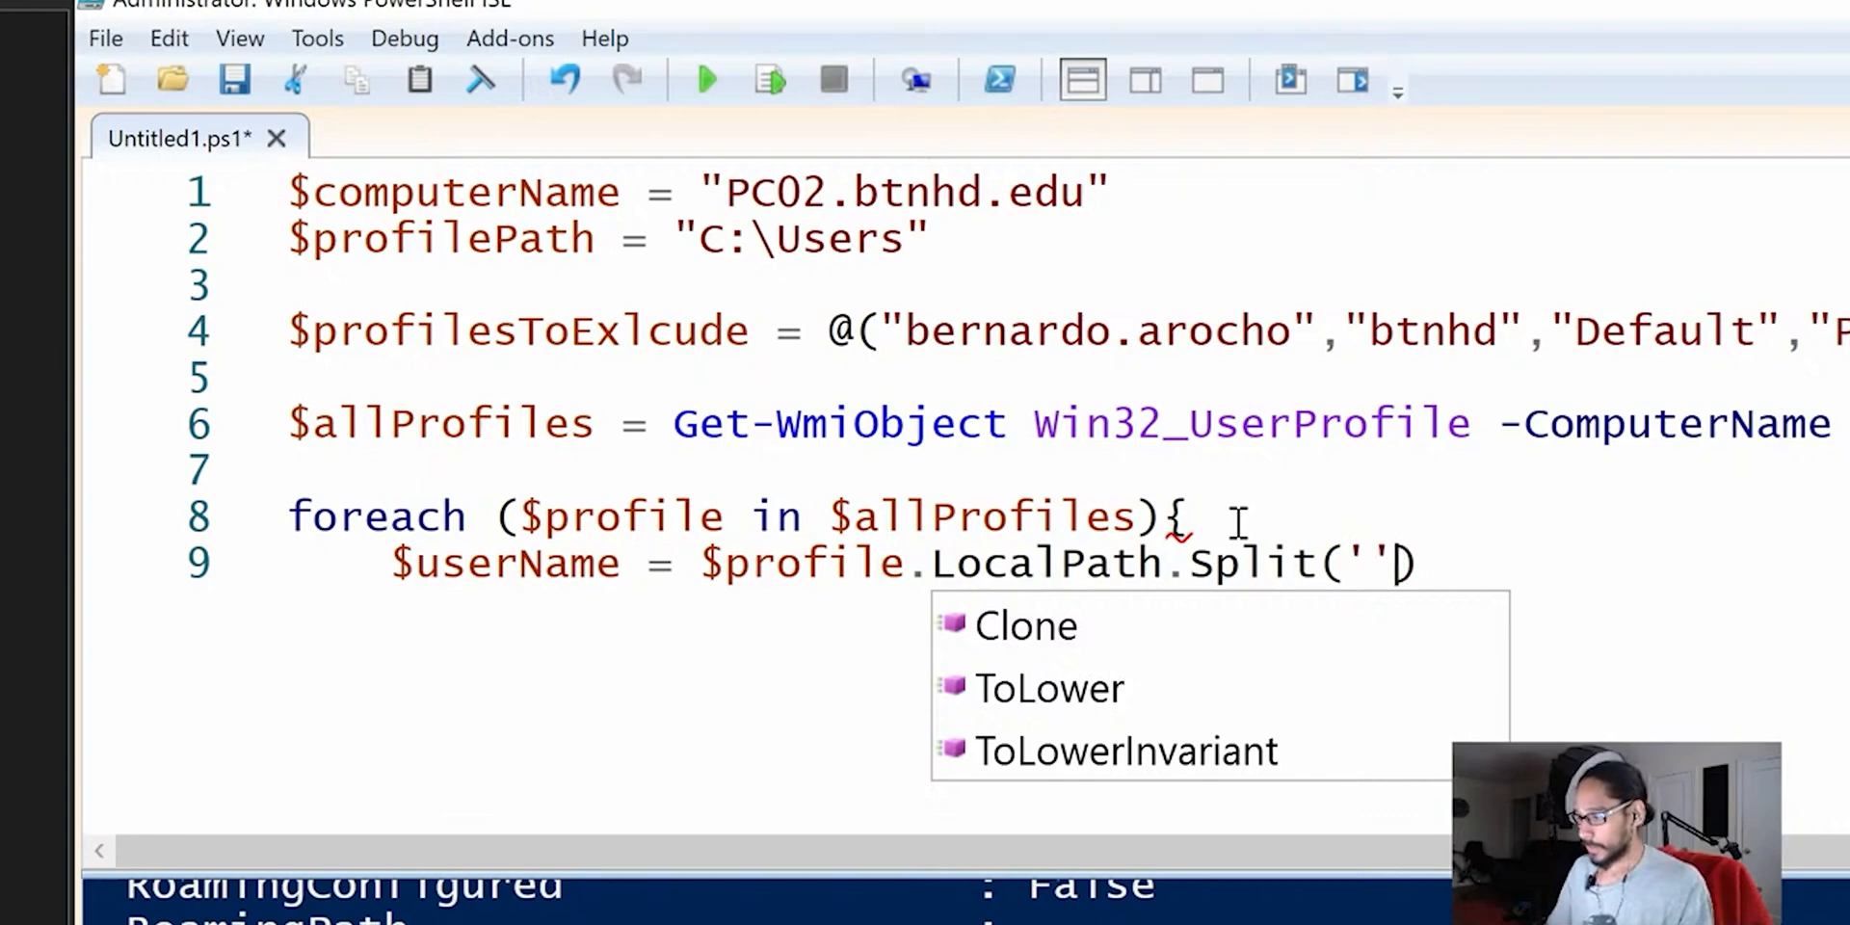
text(|)
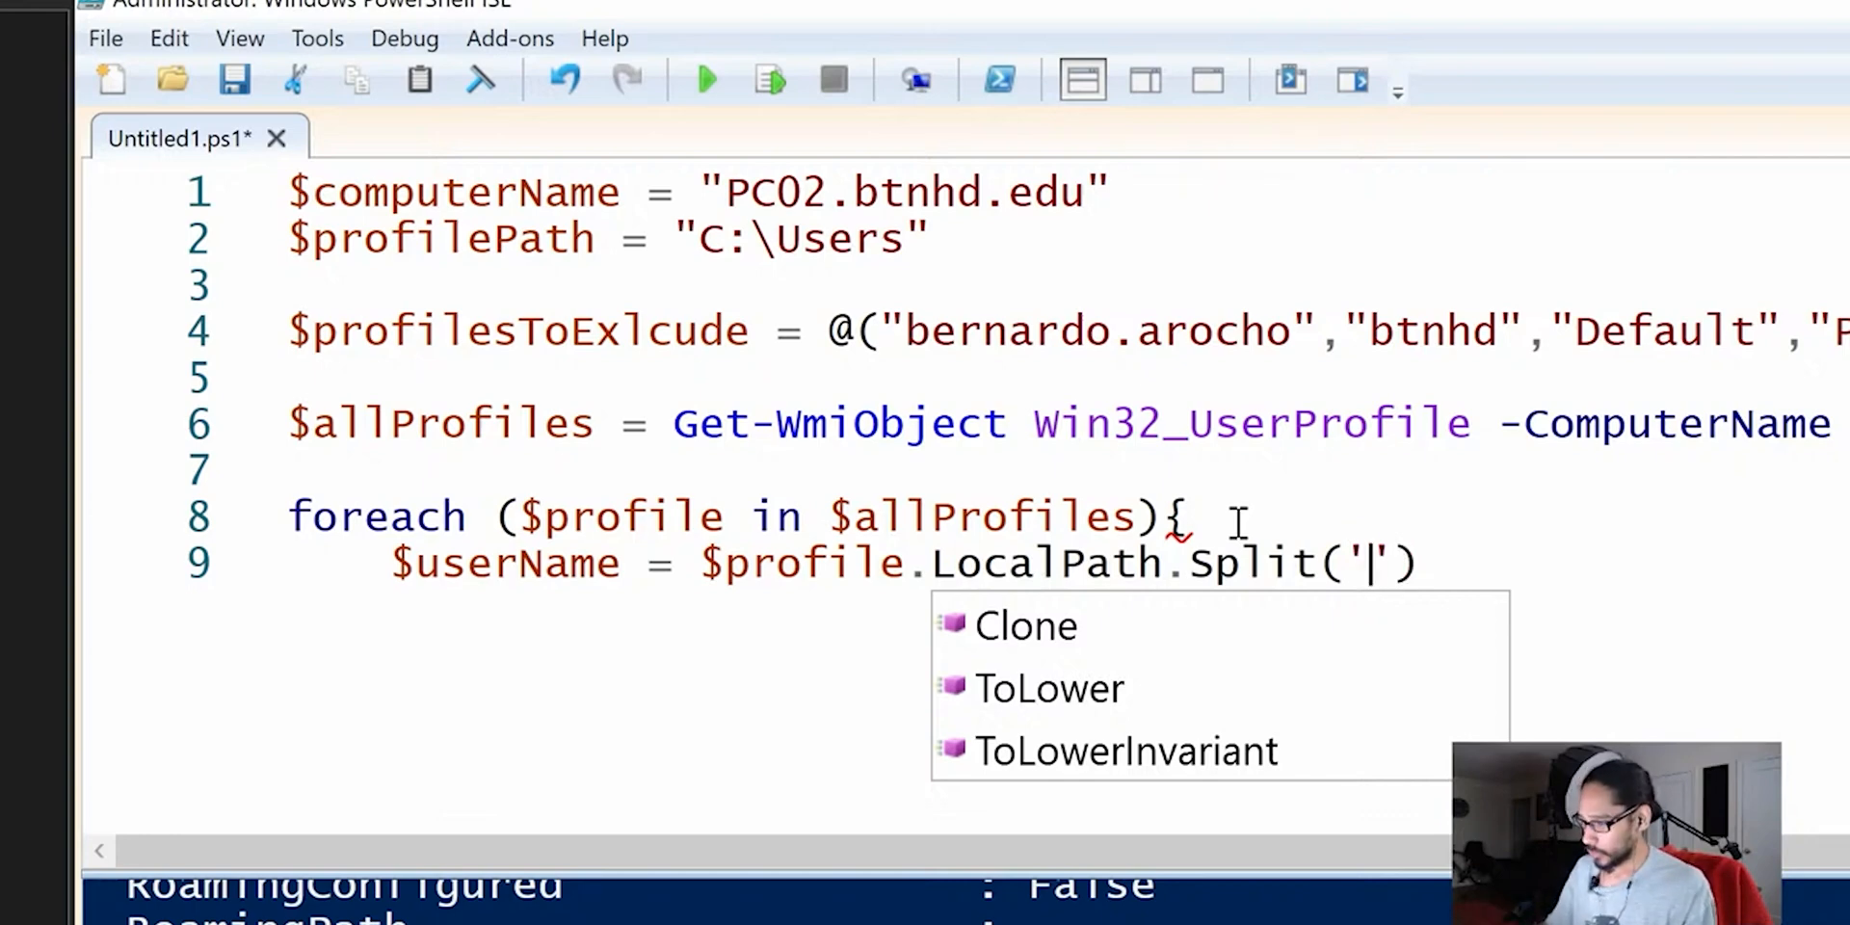
text(\)
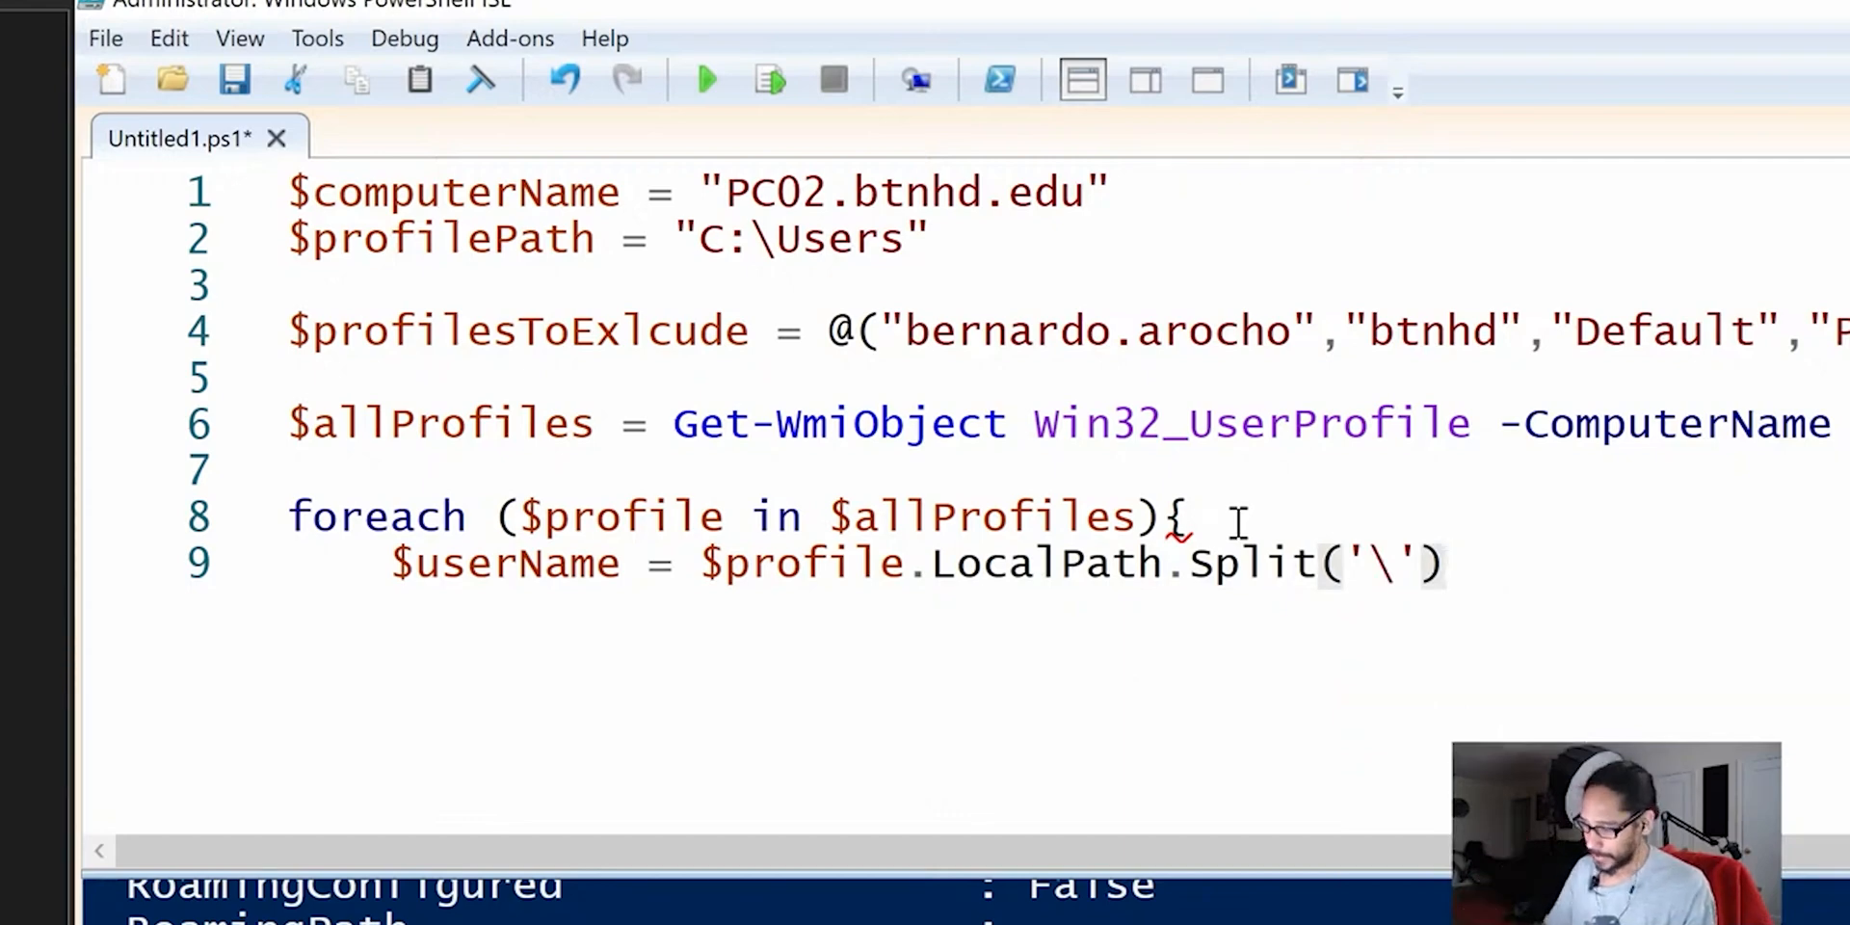
text([])
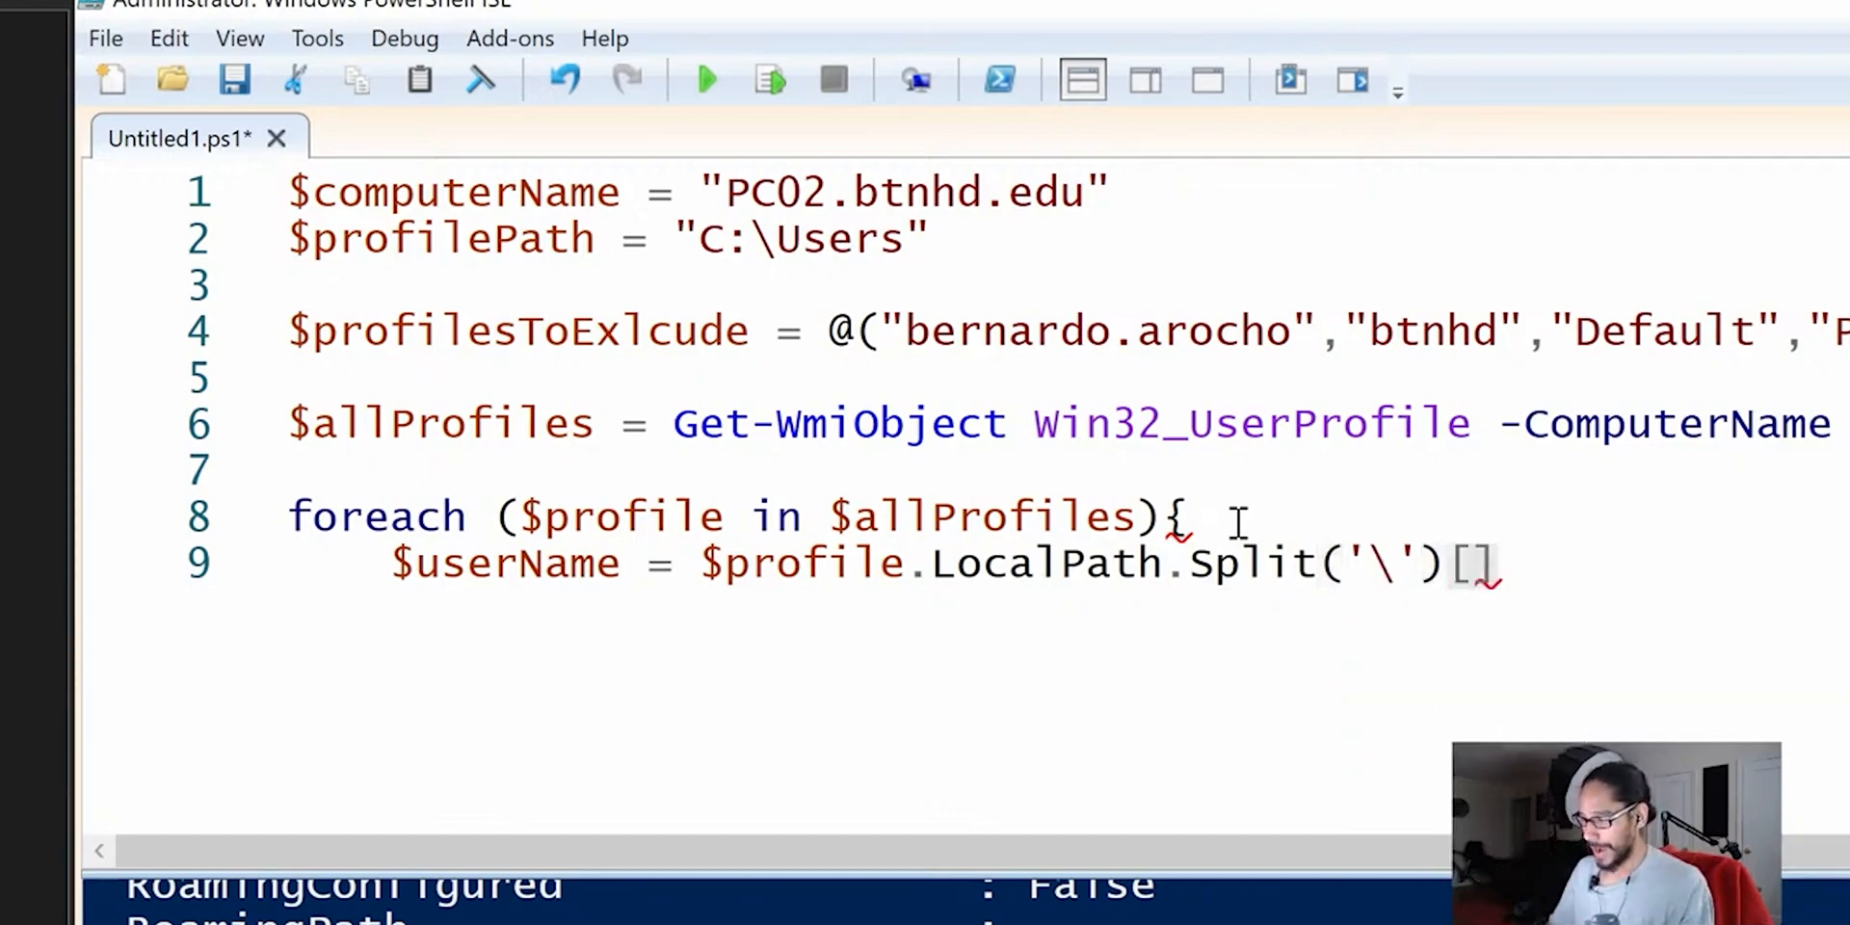
text(-1)
click(1070, 655)
text(if($profilesToExlcude)
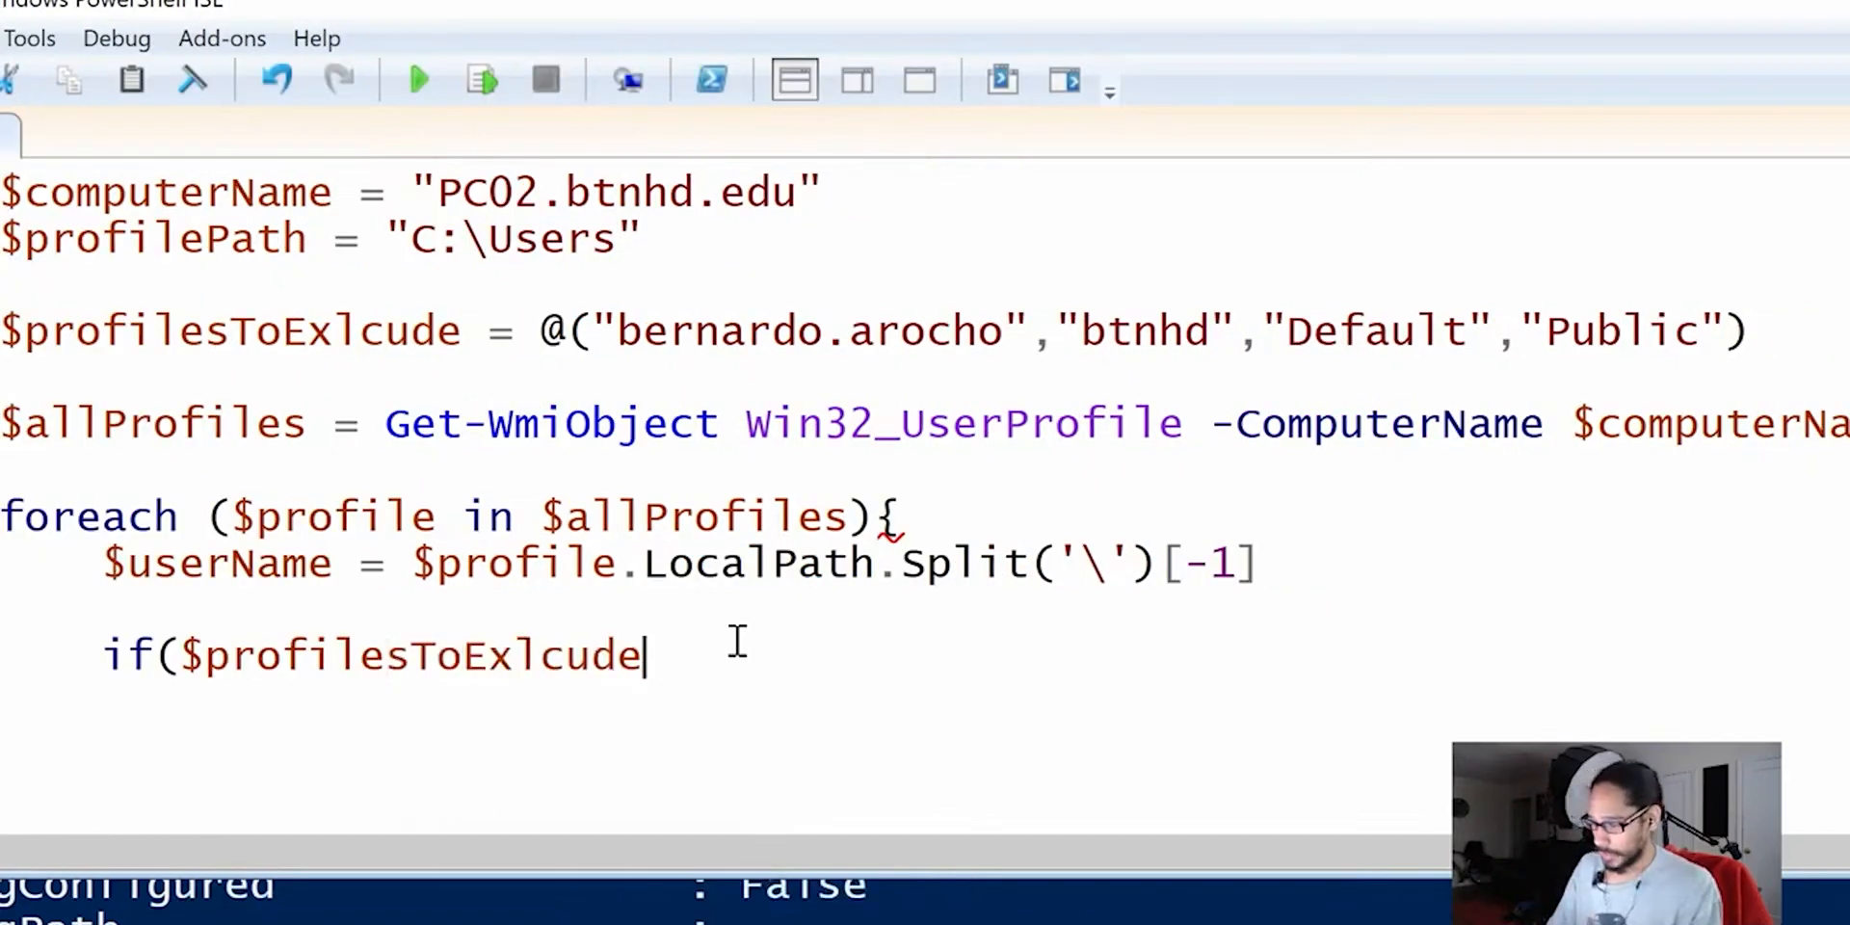
Complete the condition as if($profilesToExlcude -notcontains $userName){
text(-n)
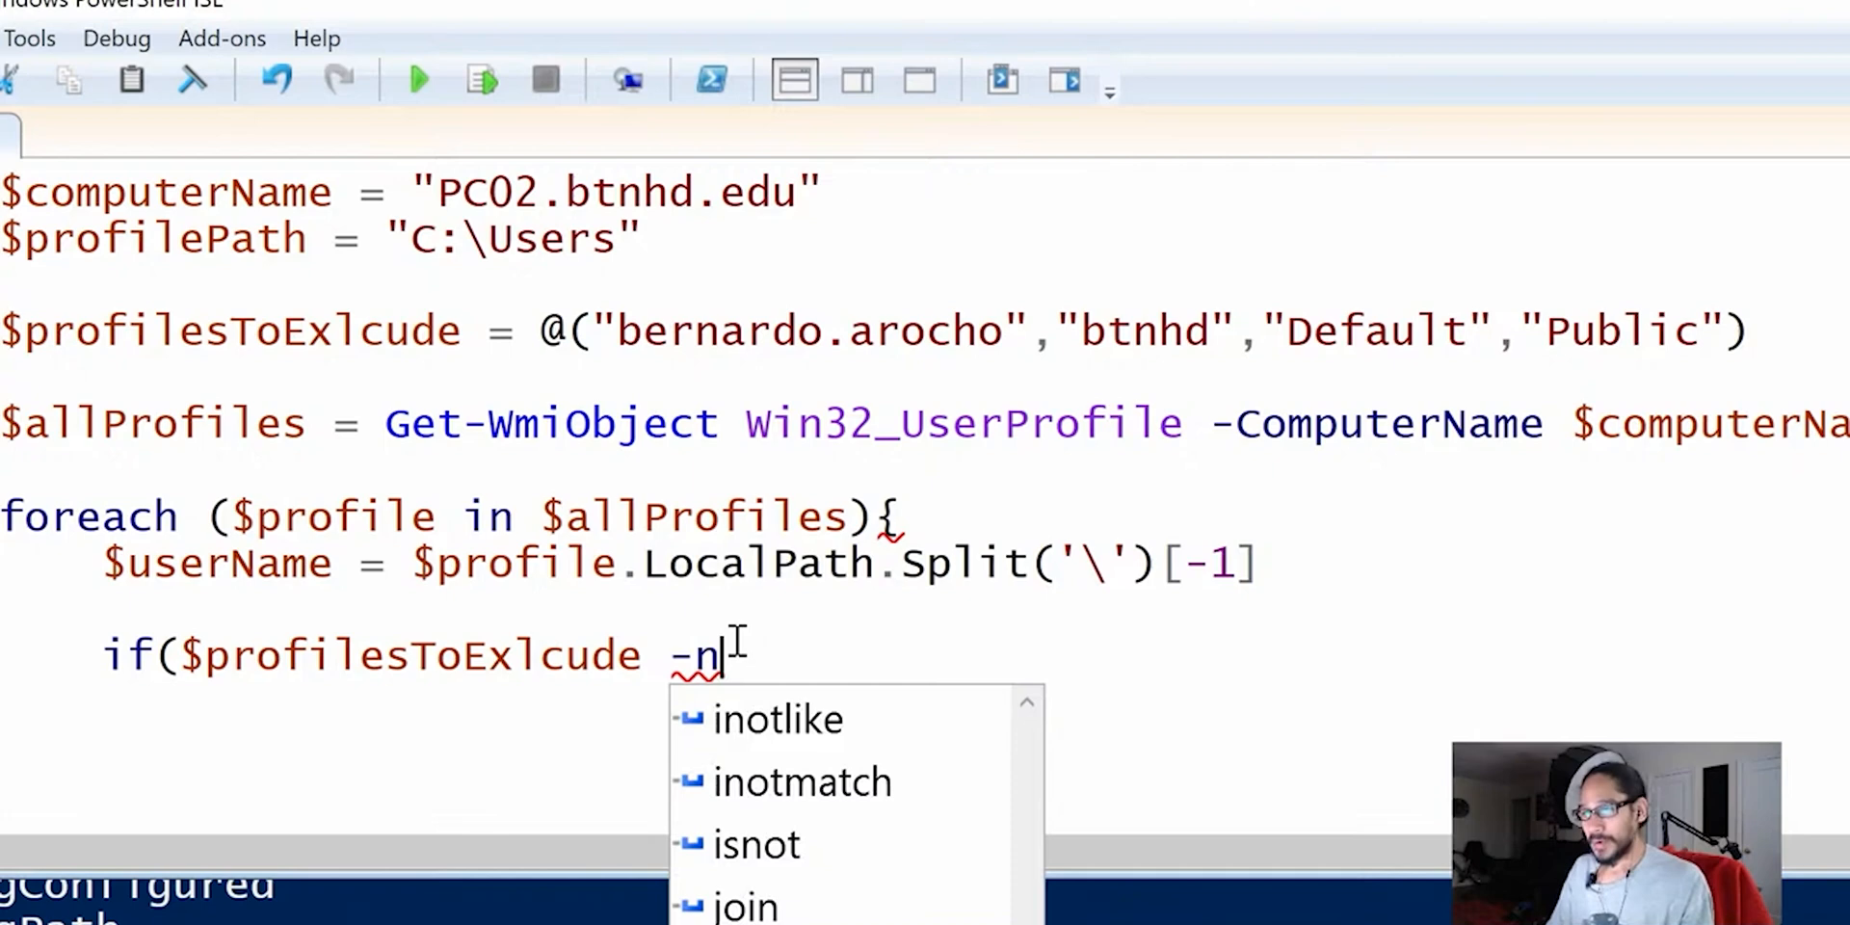
text(otcontains)
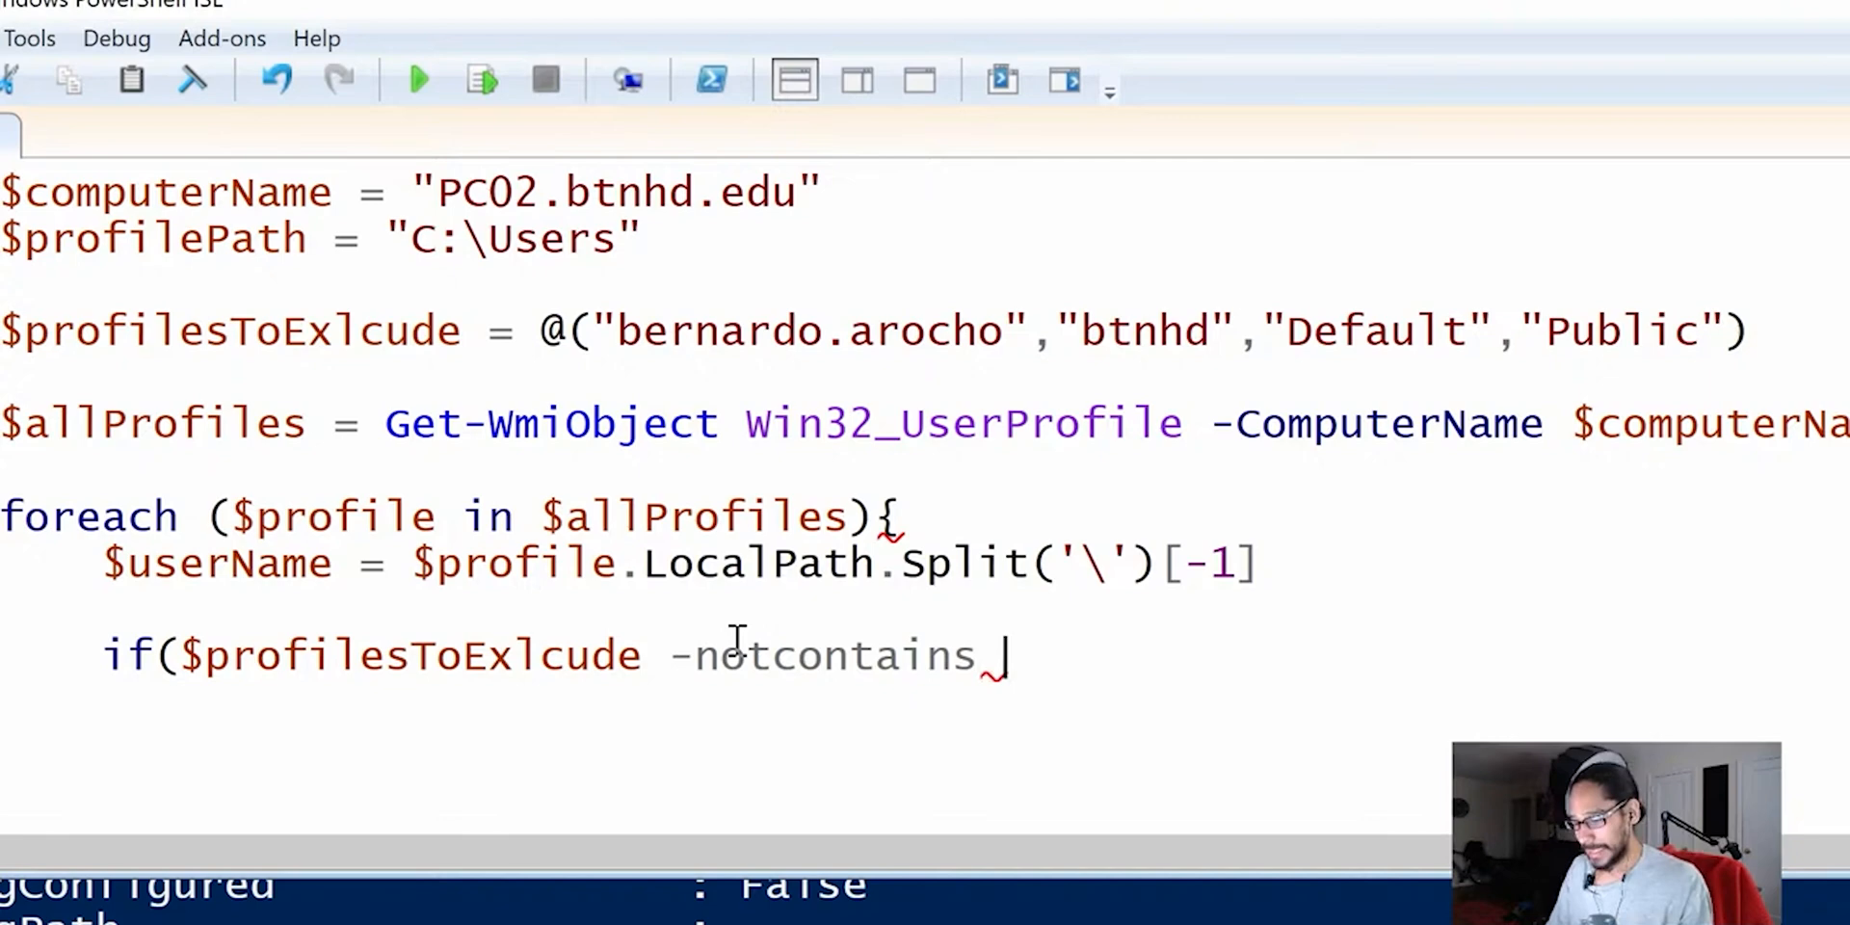
text($userName){)
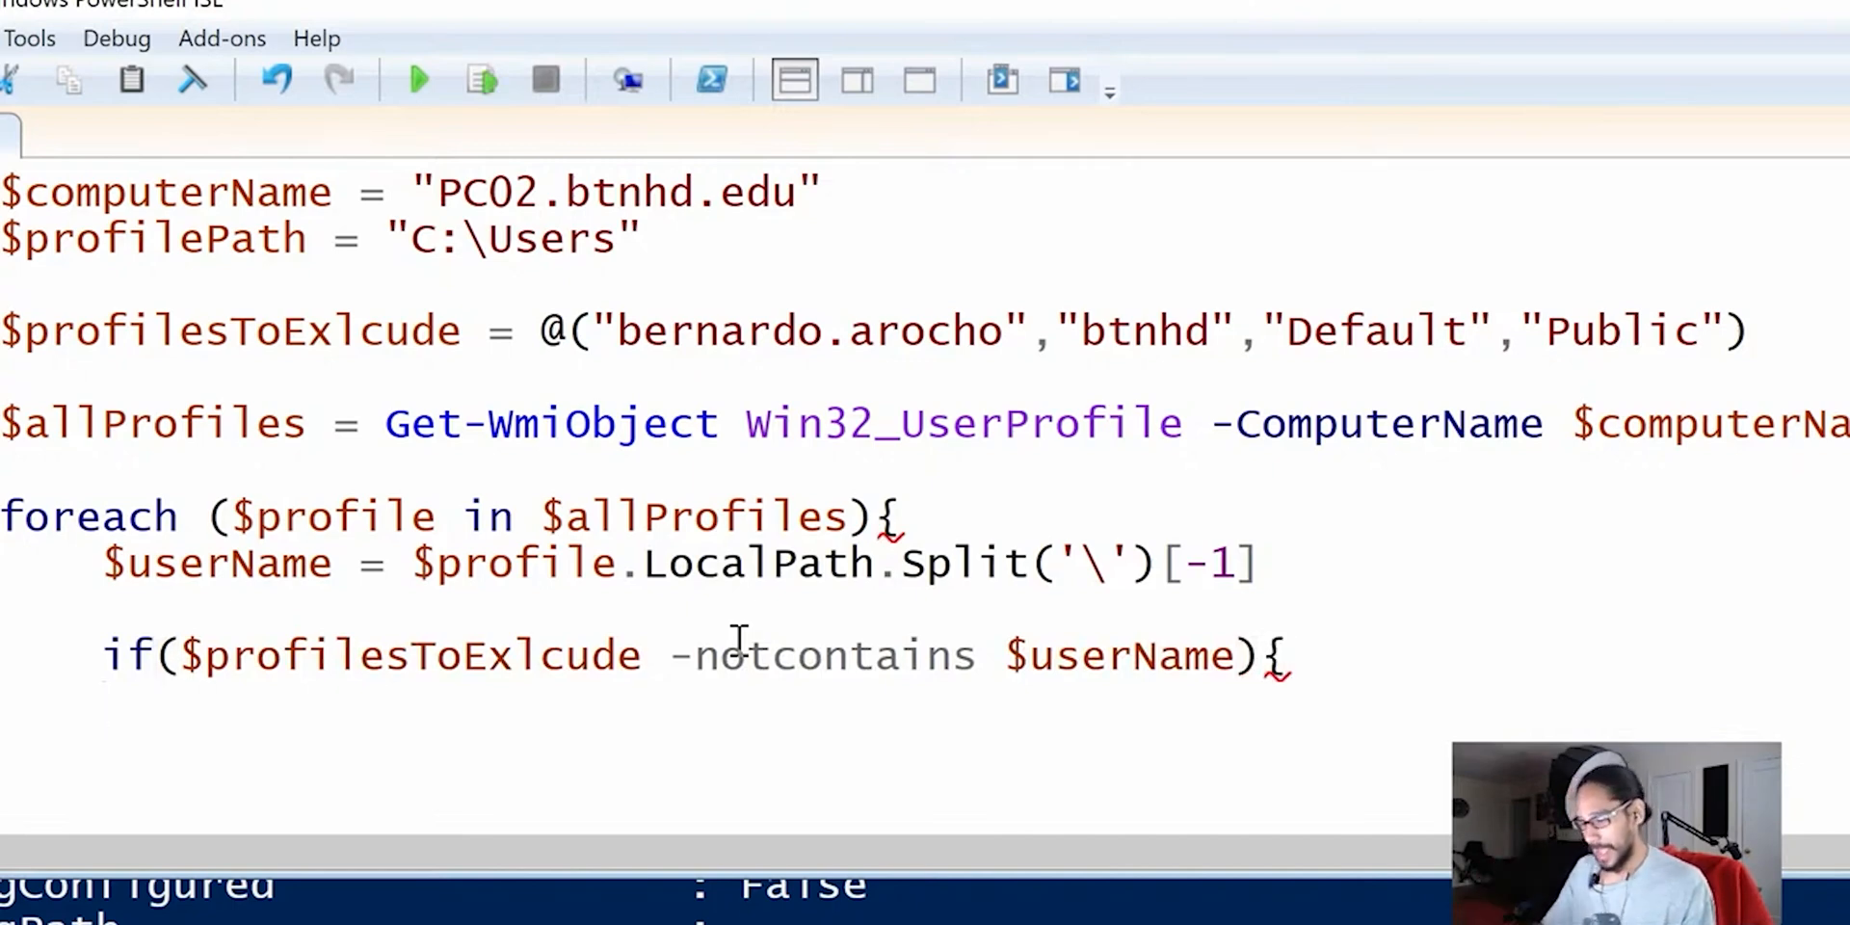
Add Write-Host "Deleting profile for $userName" inside the if block
text(write-)
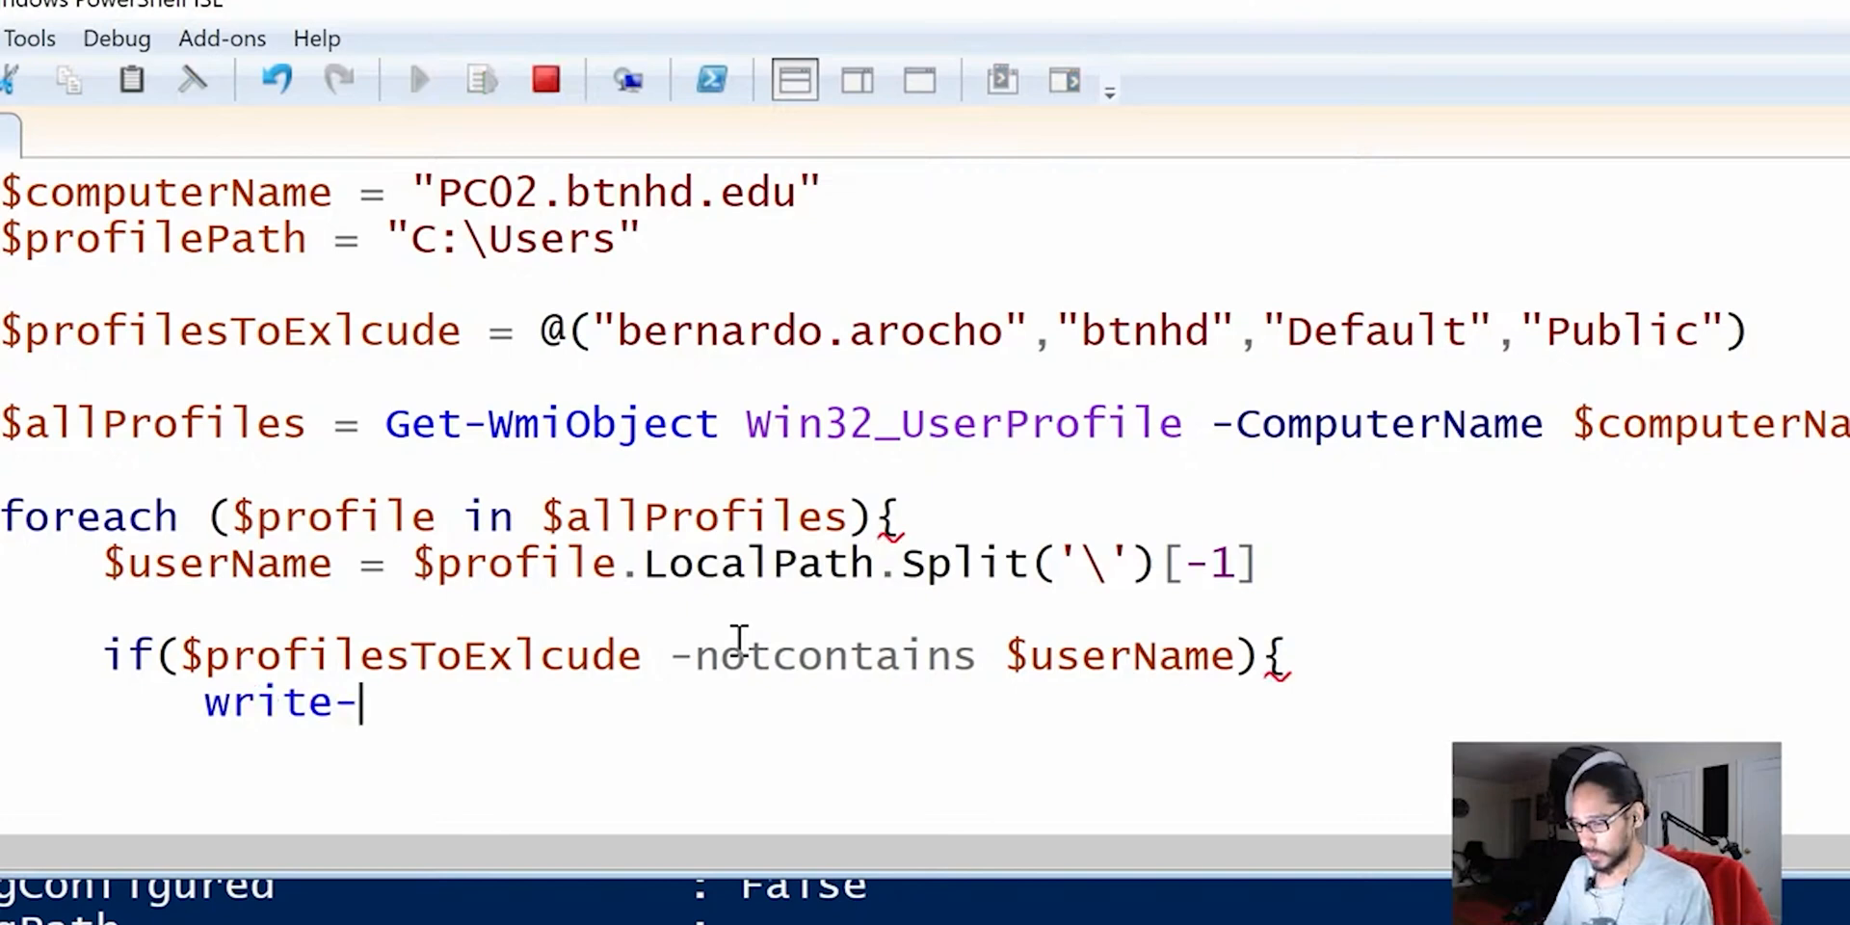
text(Host)
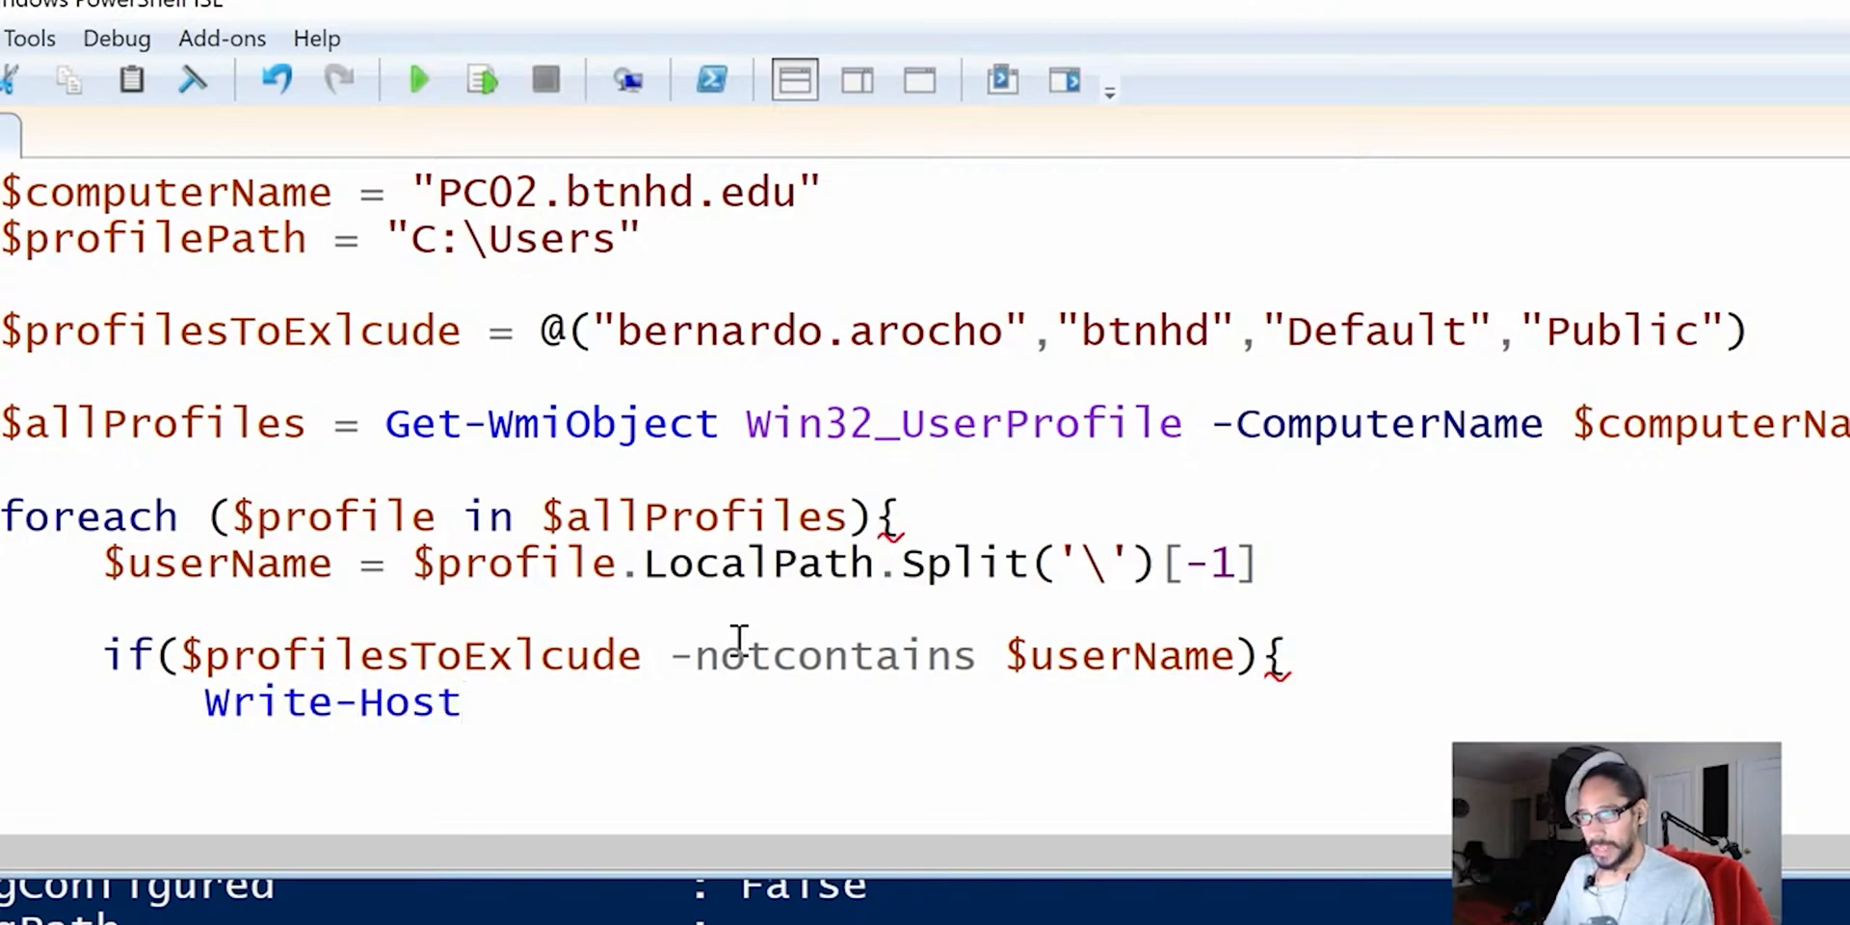
text("")
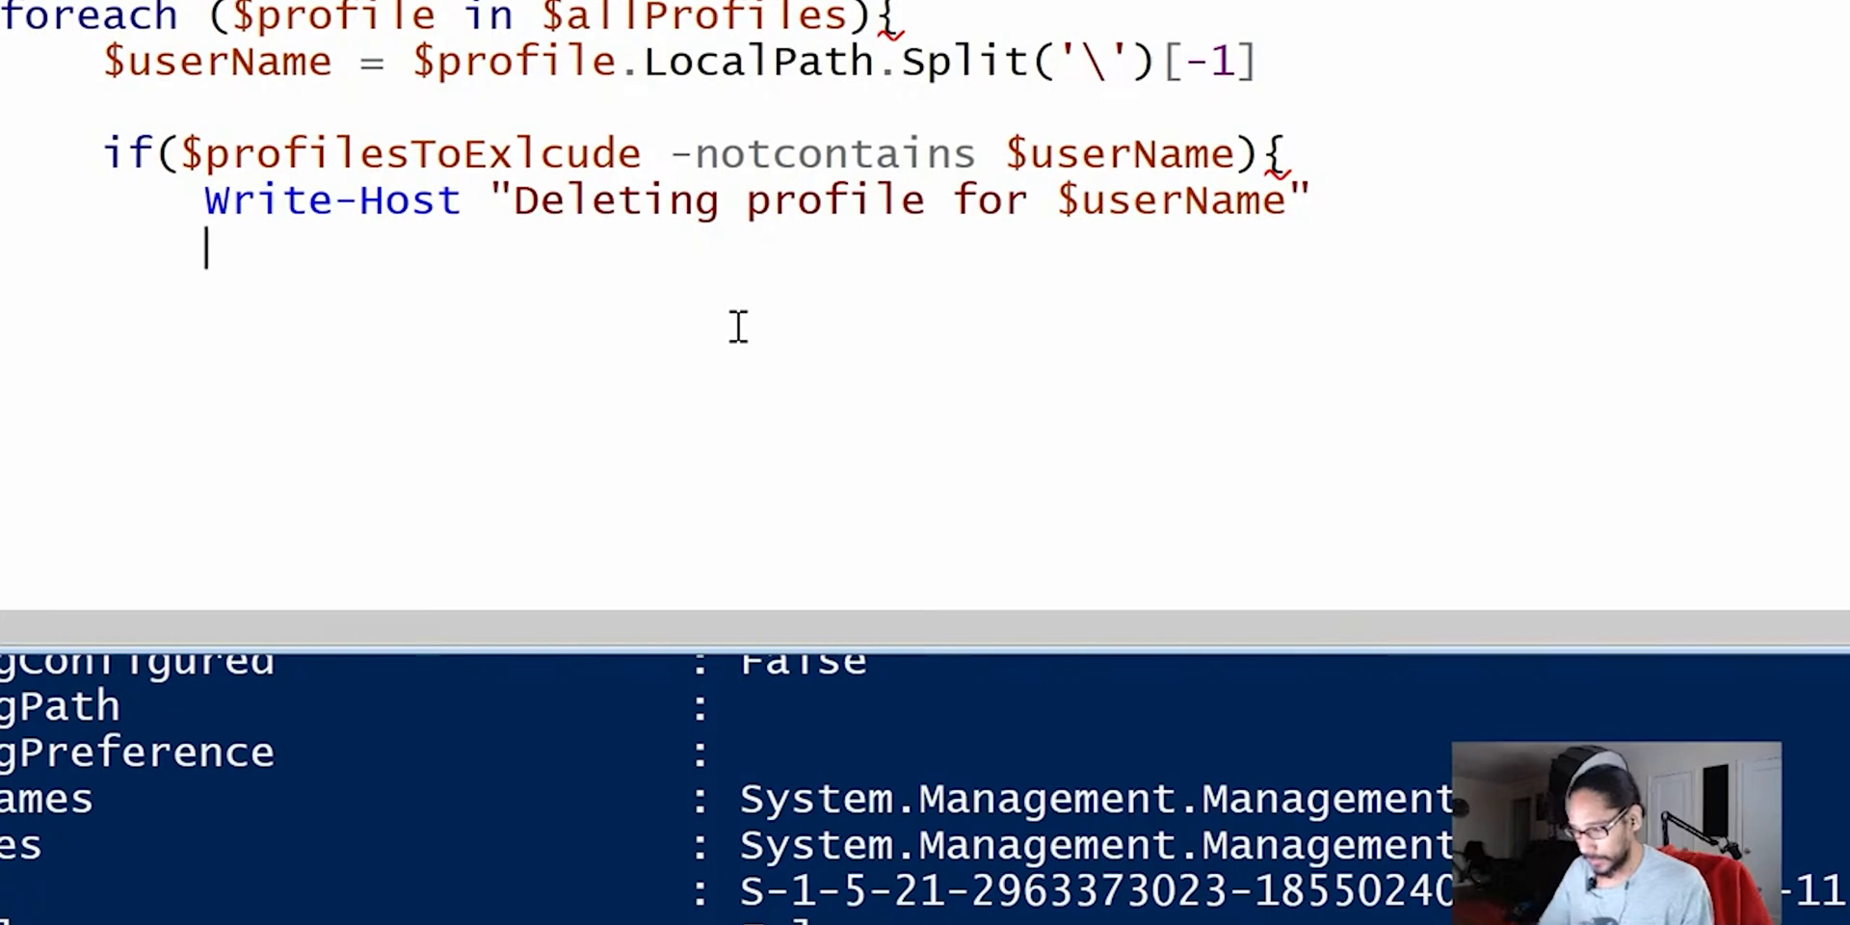
Write Remove-Item -Path with a quoted path value, fixing a typo in the command name
text(remove)
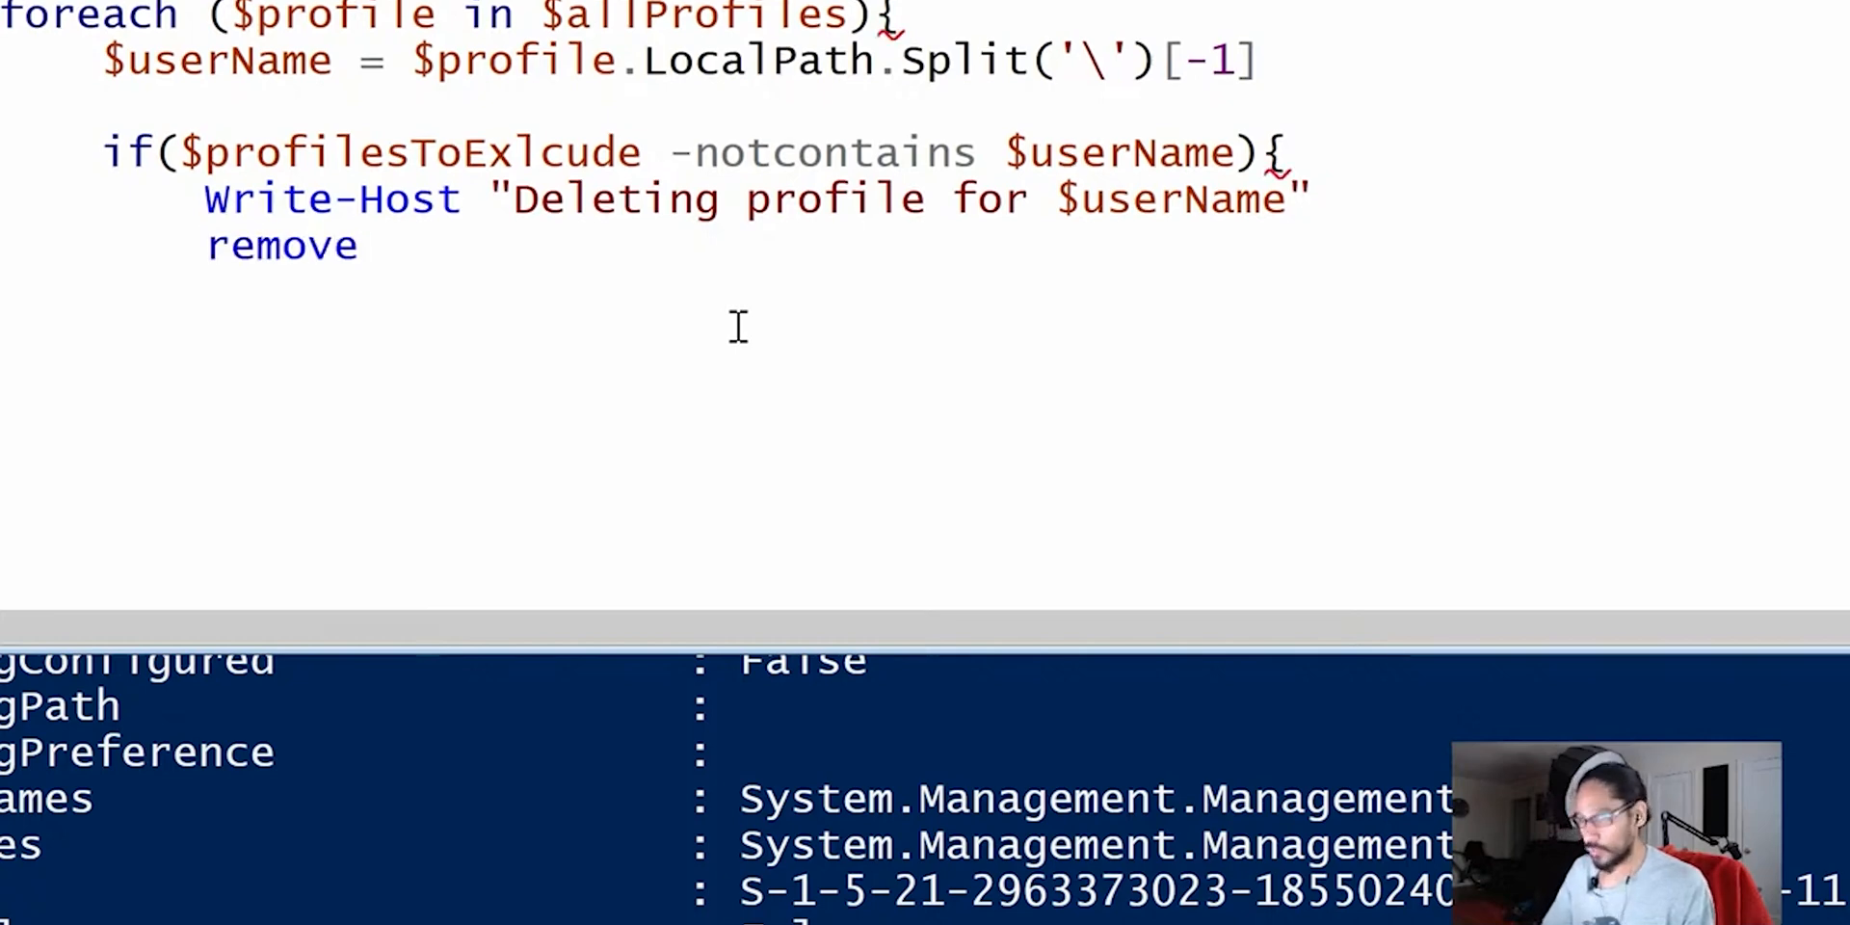
text(-tem)
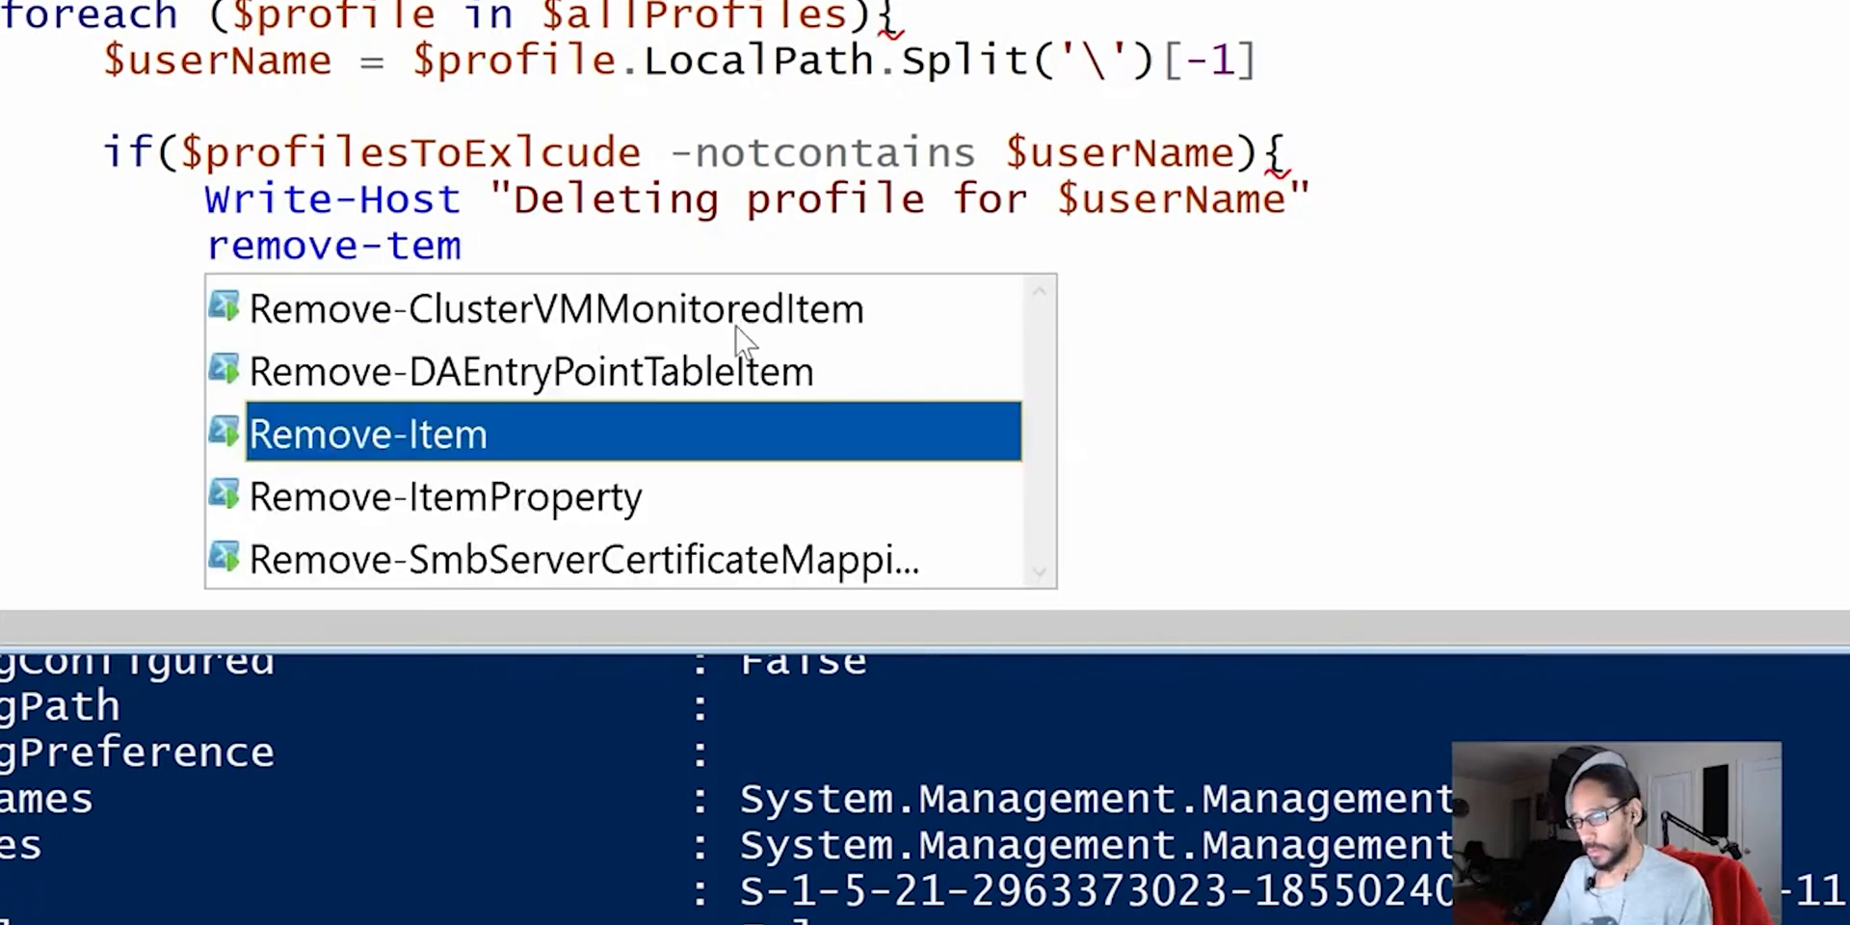
key(Backspace)
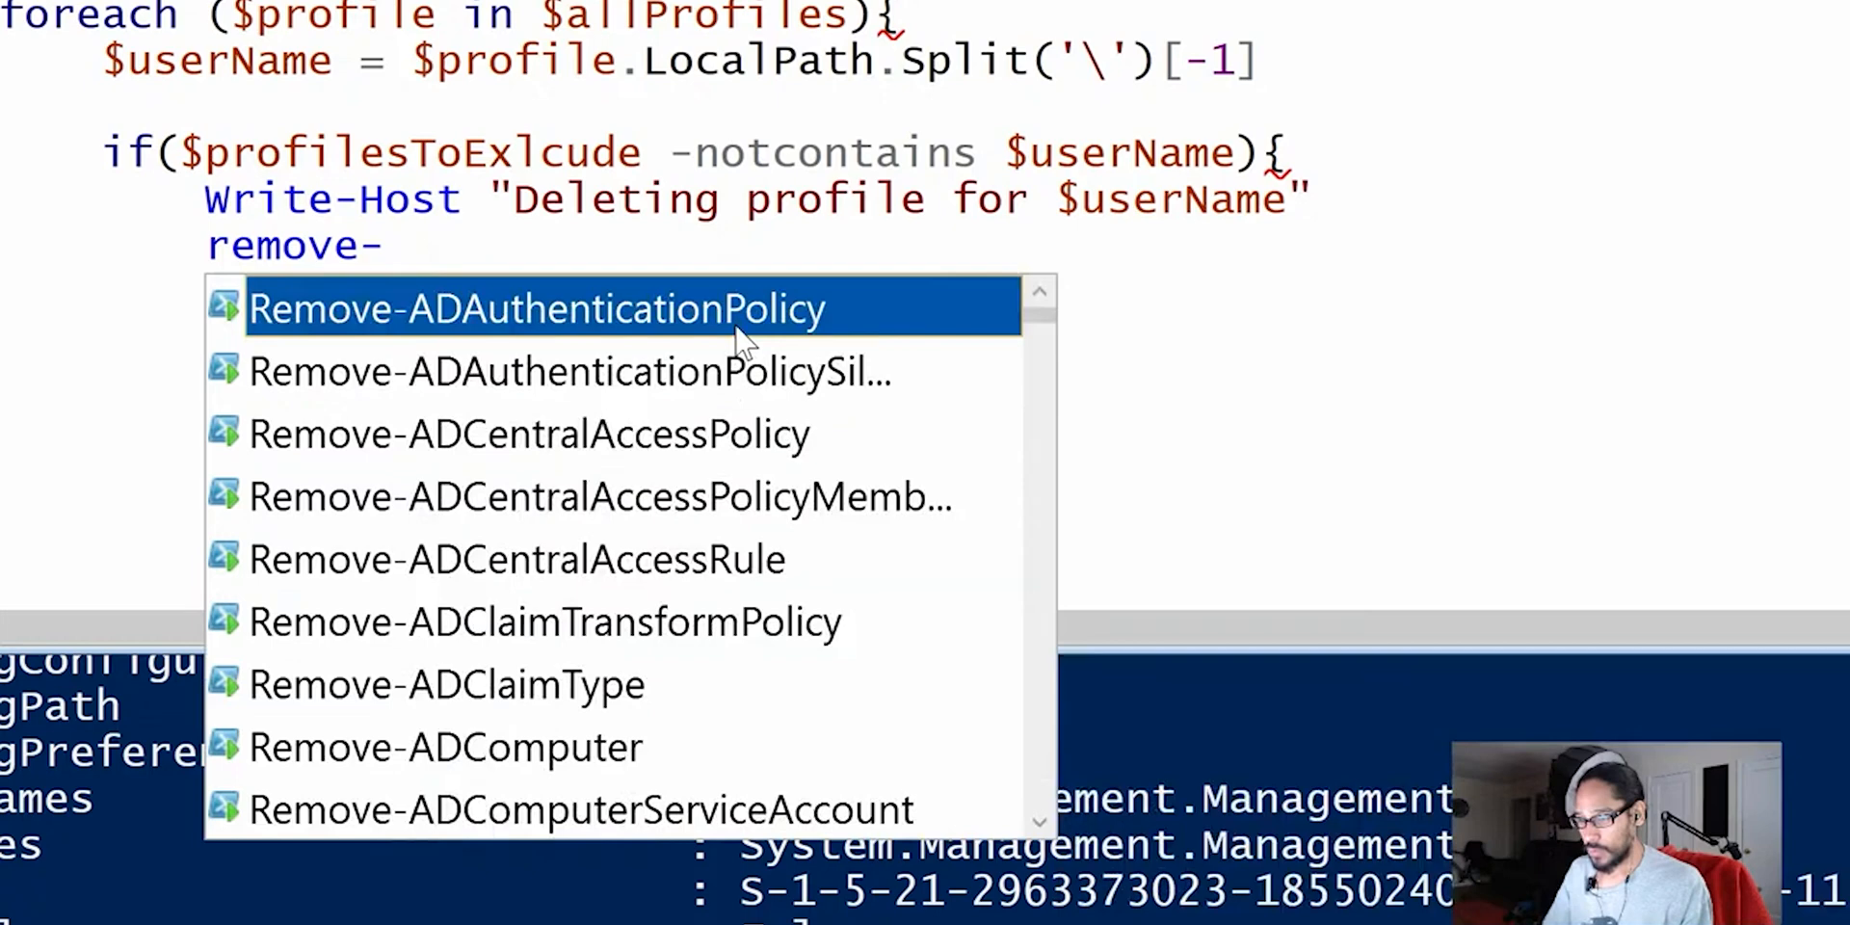
text(Item)
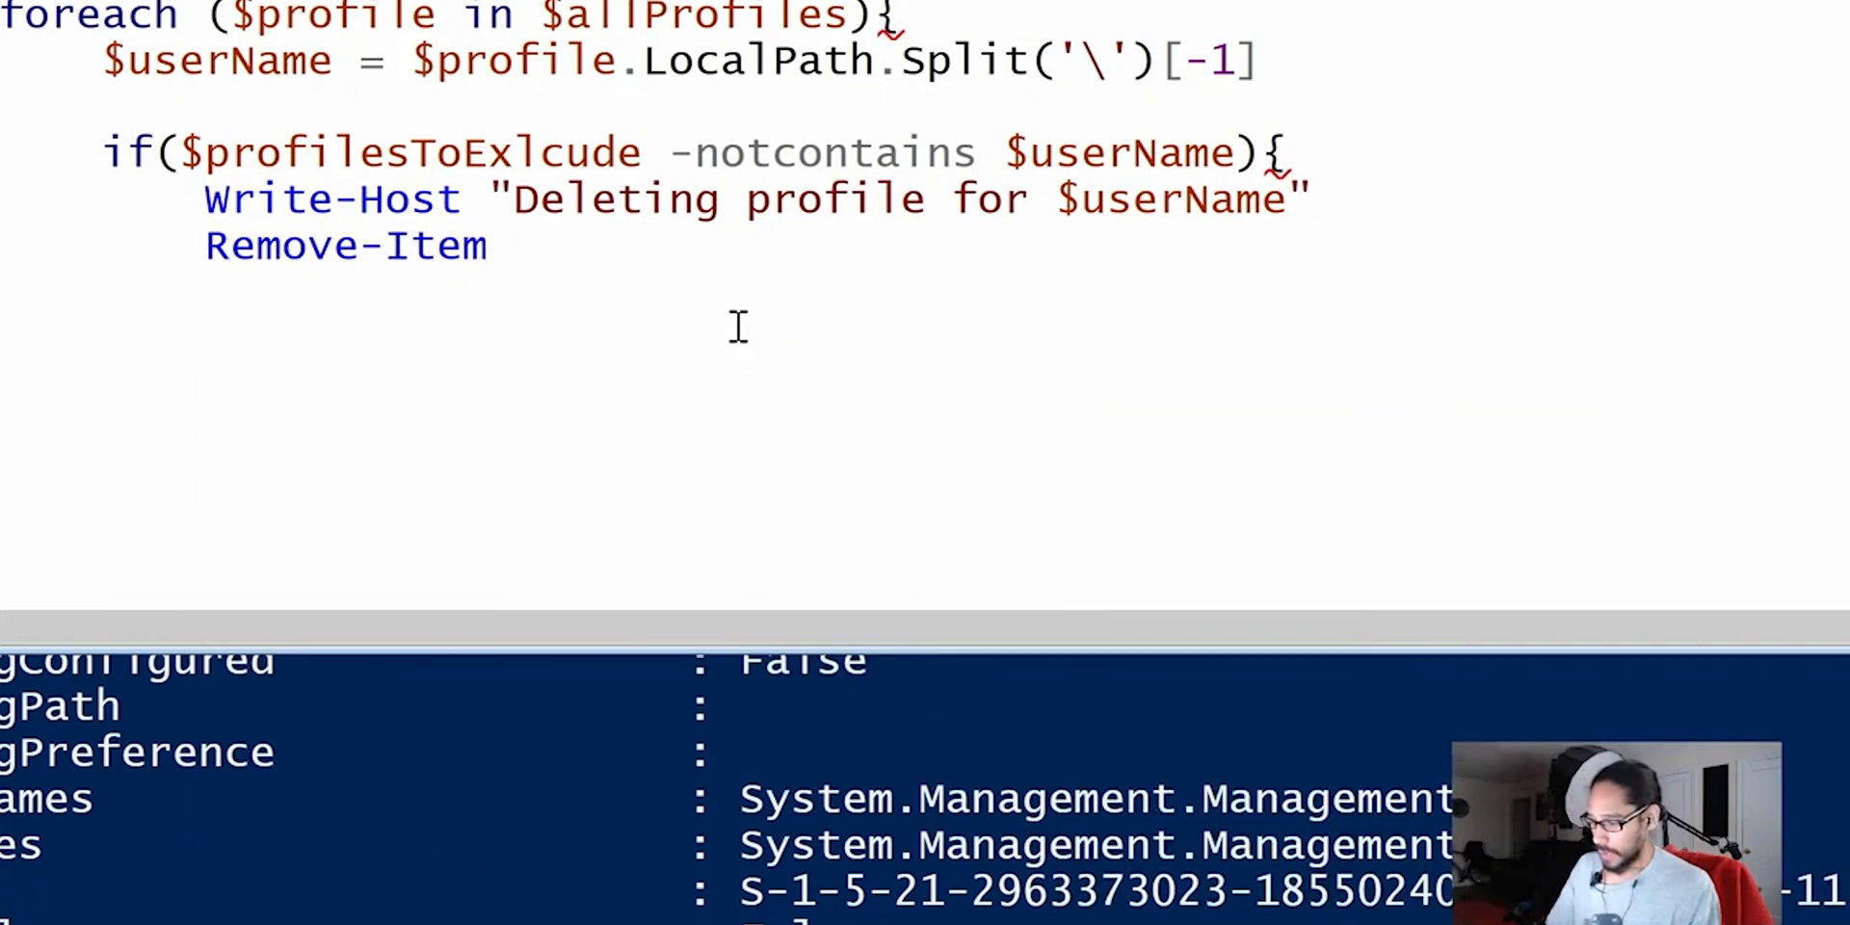
text(-Path)
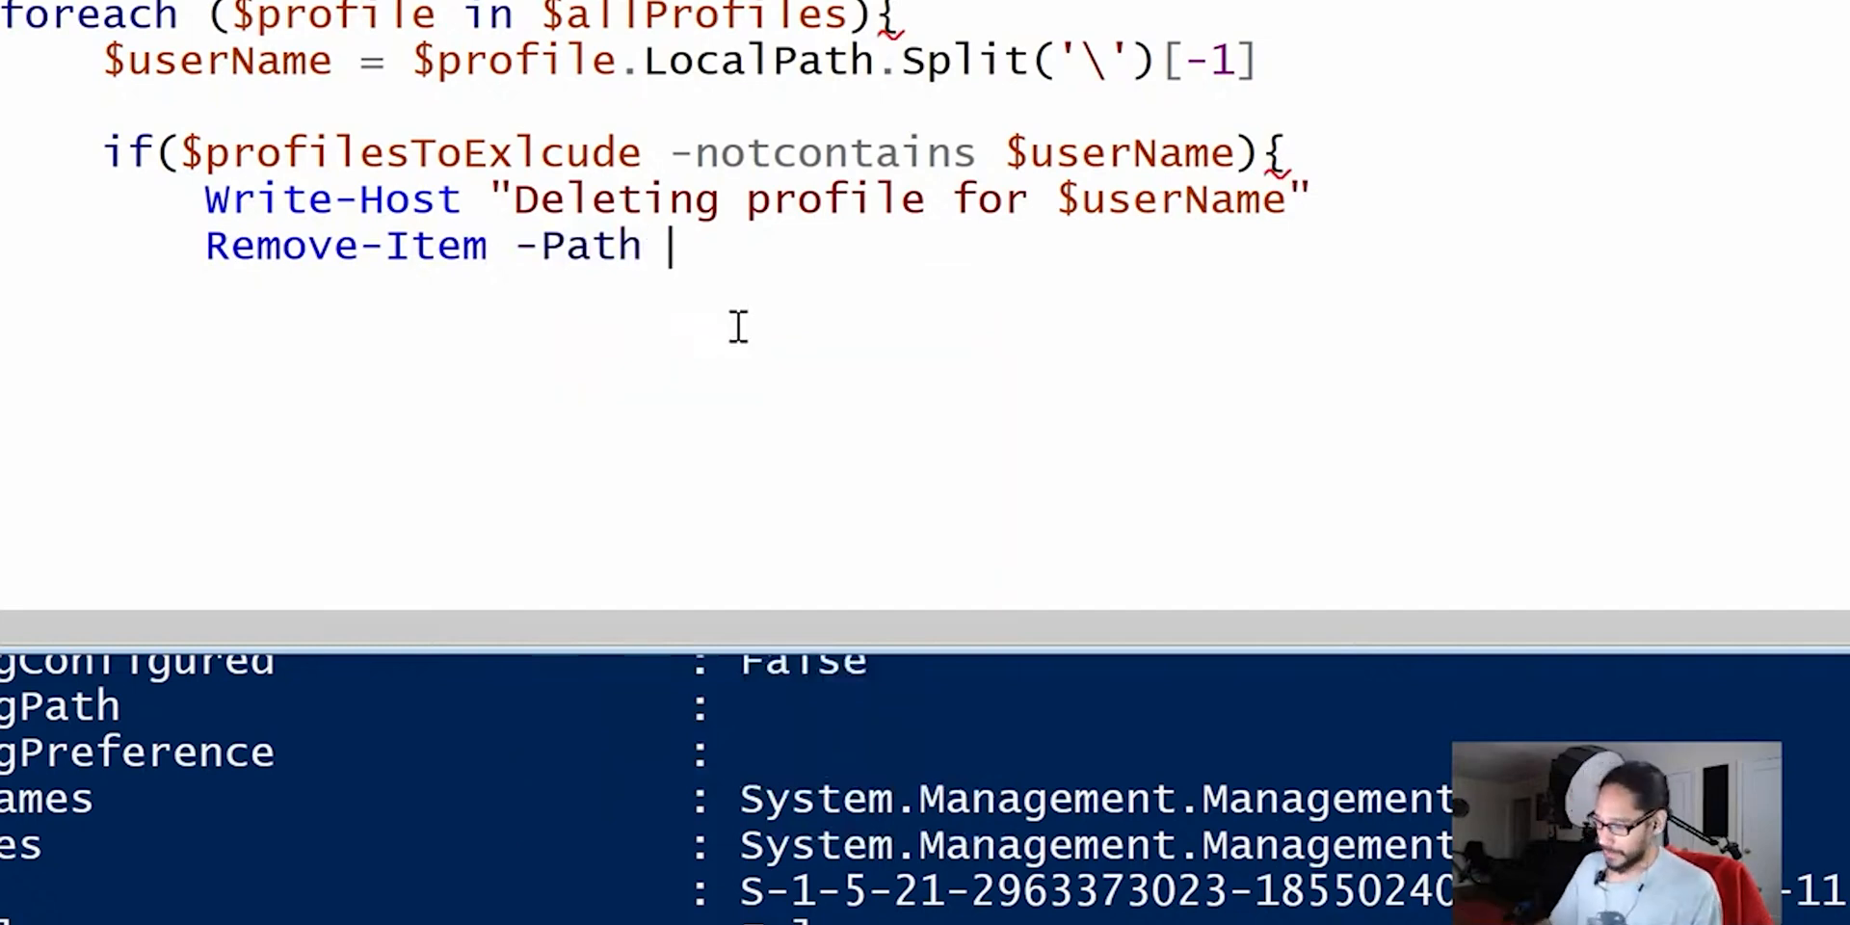
key(Backspace)
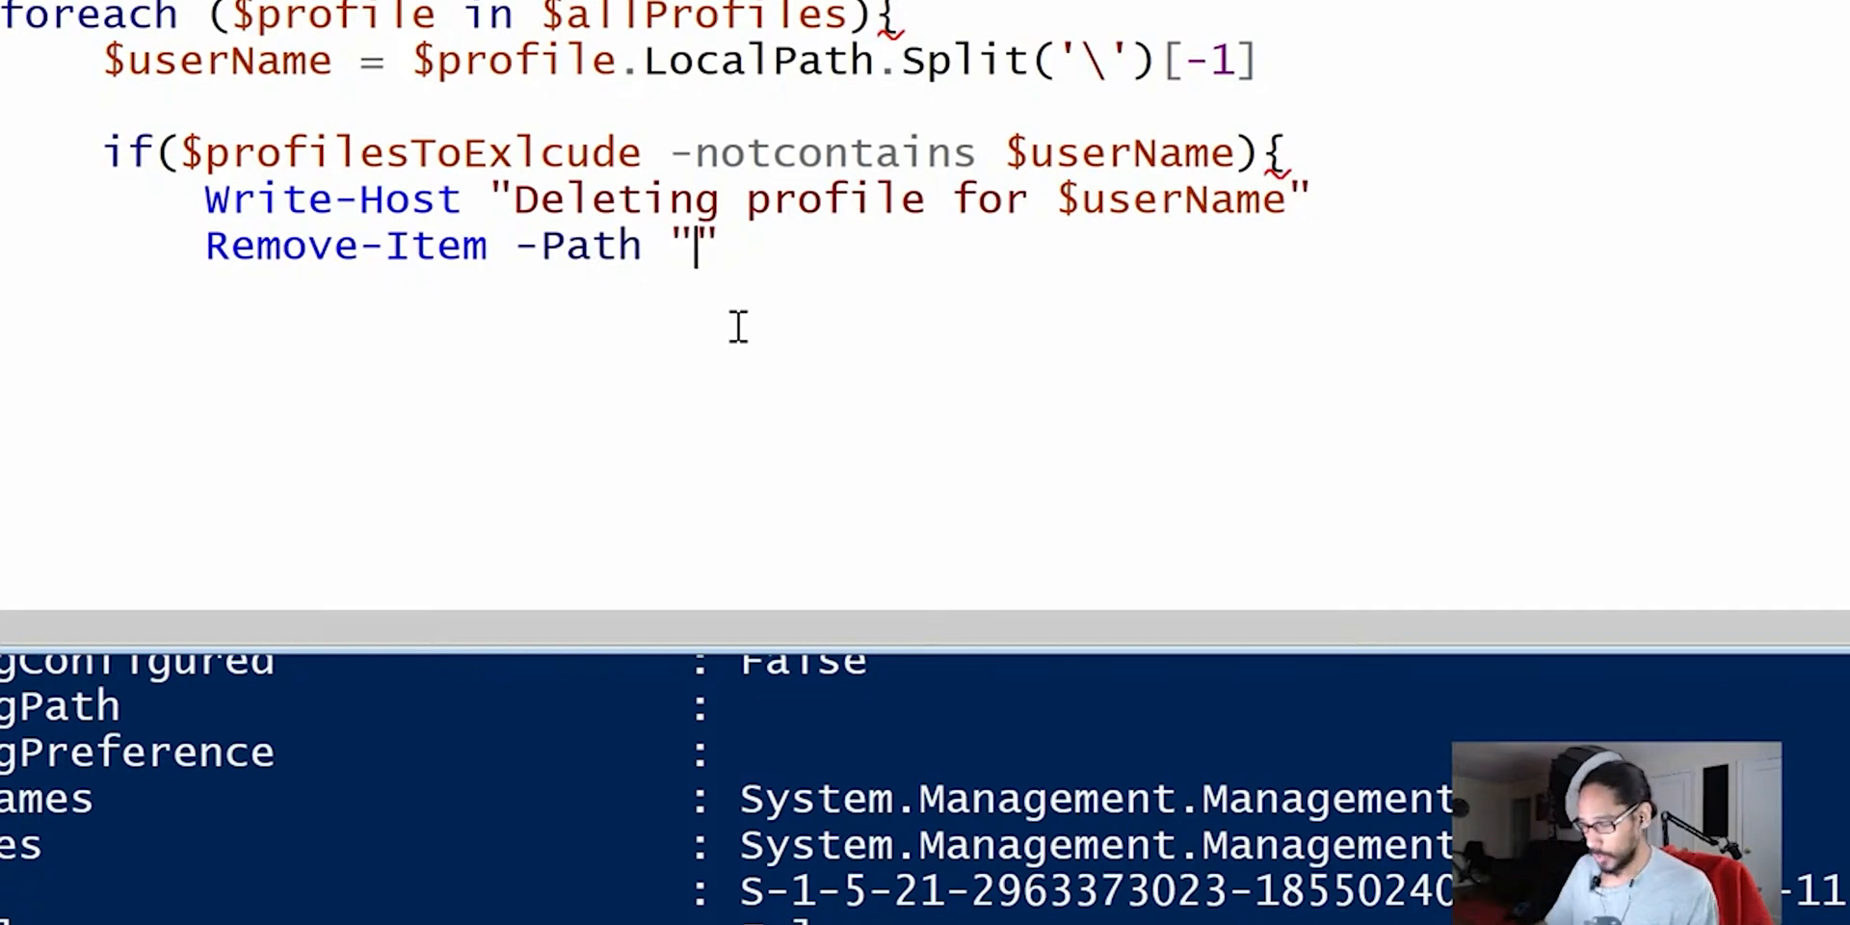
Finish the line as "$profilePath\$userName" -Force -Recurse and close the if block
text($p)
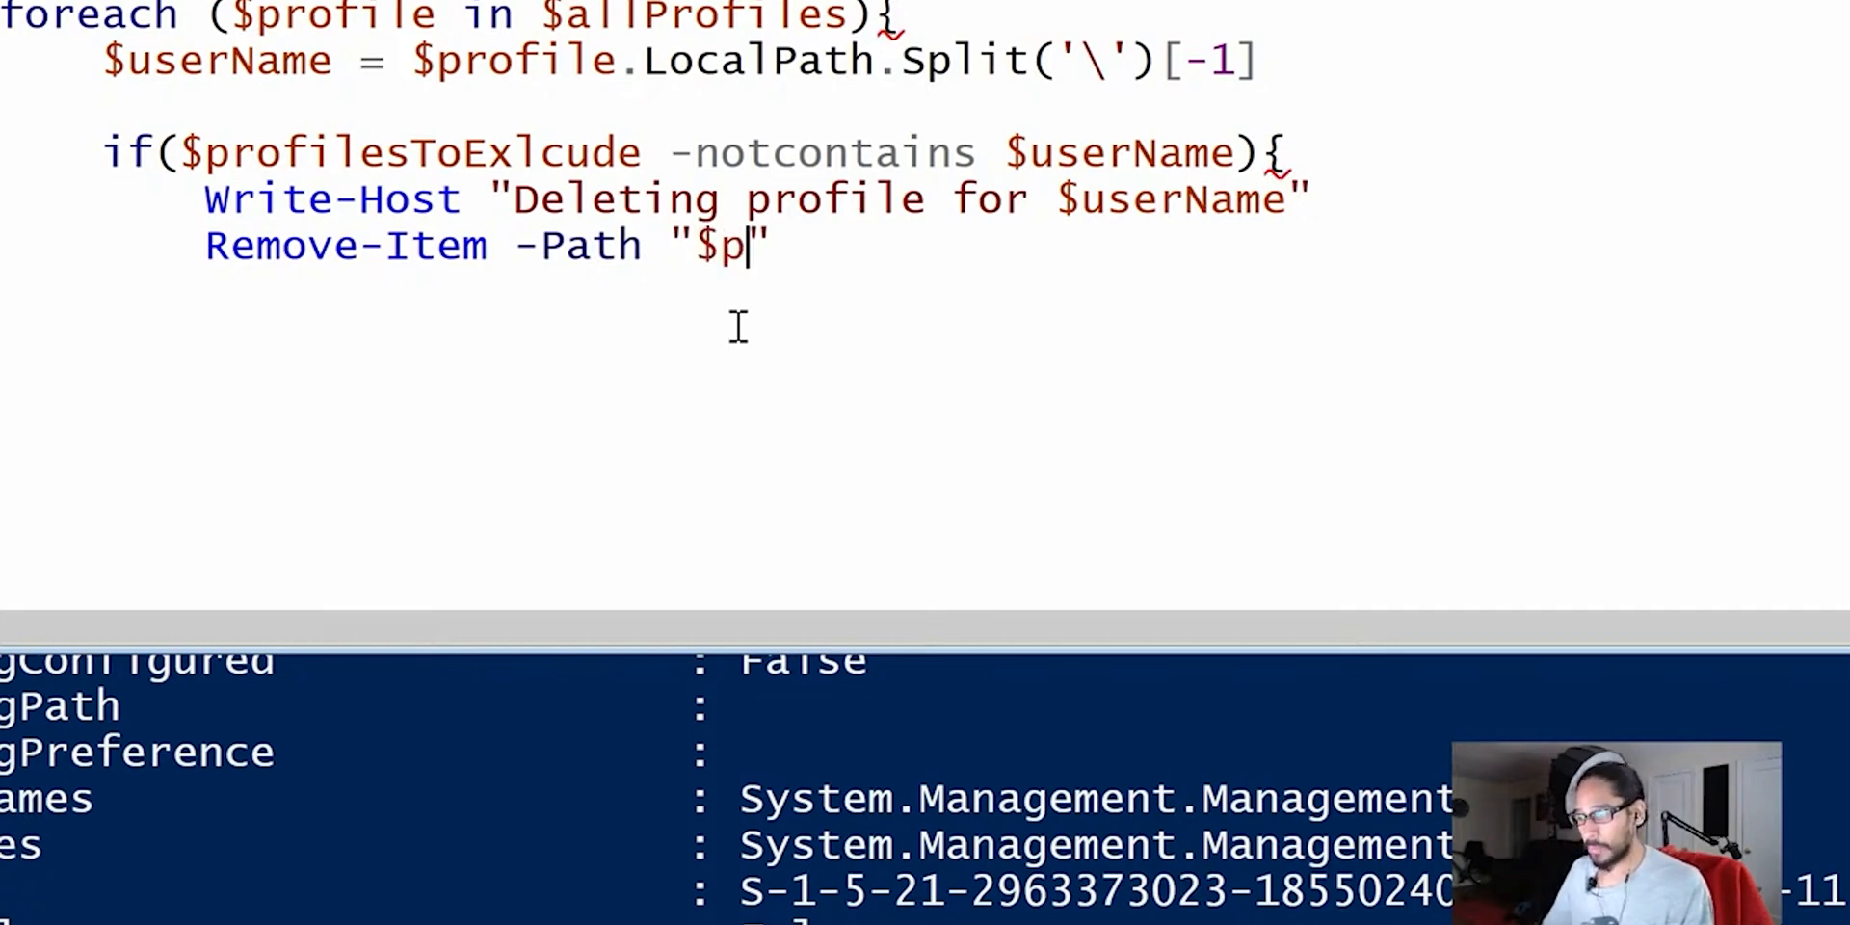
text(rofilePath\$userName)
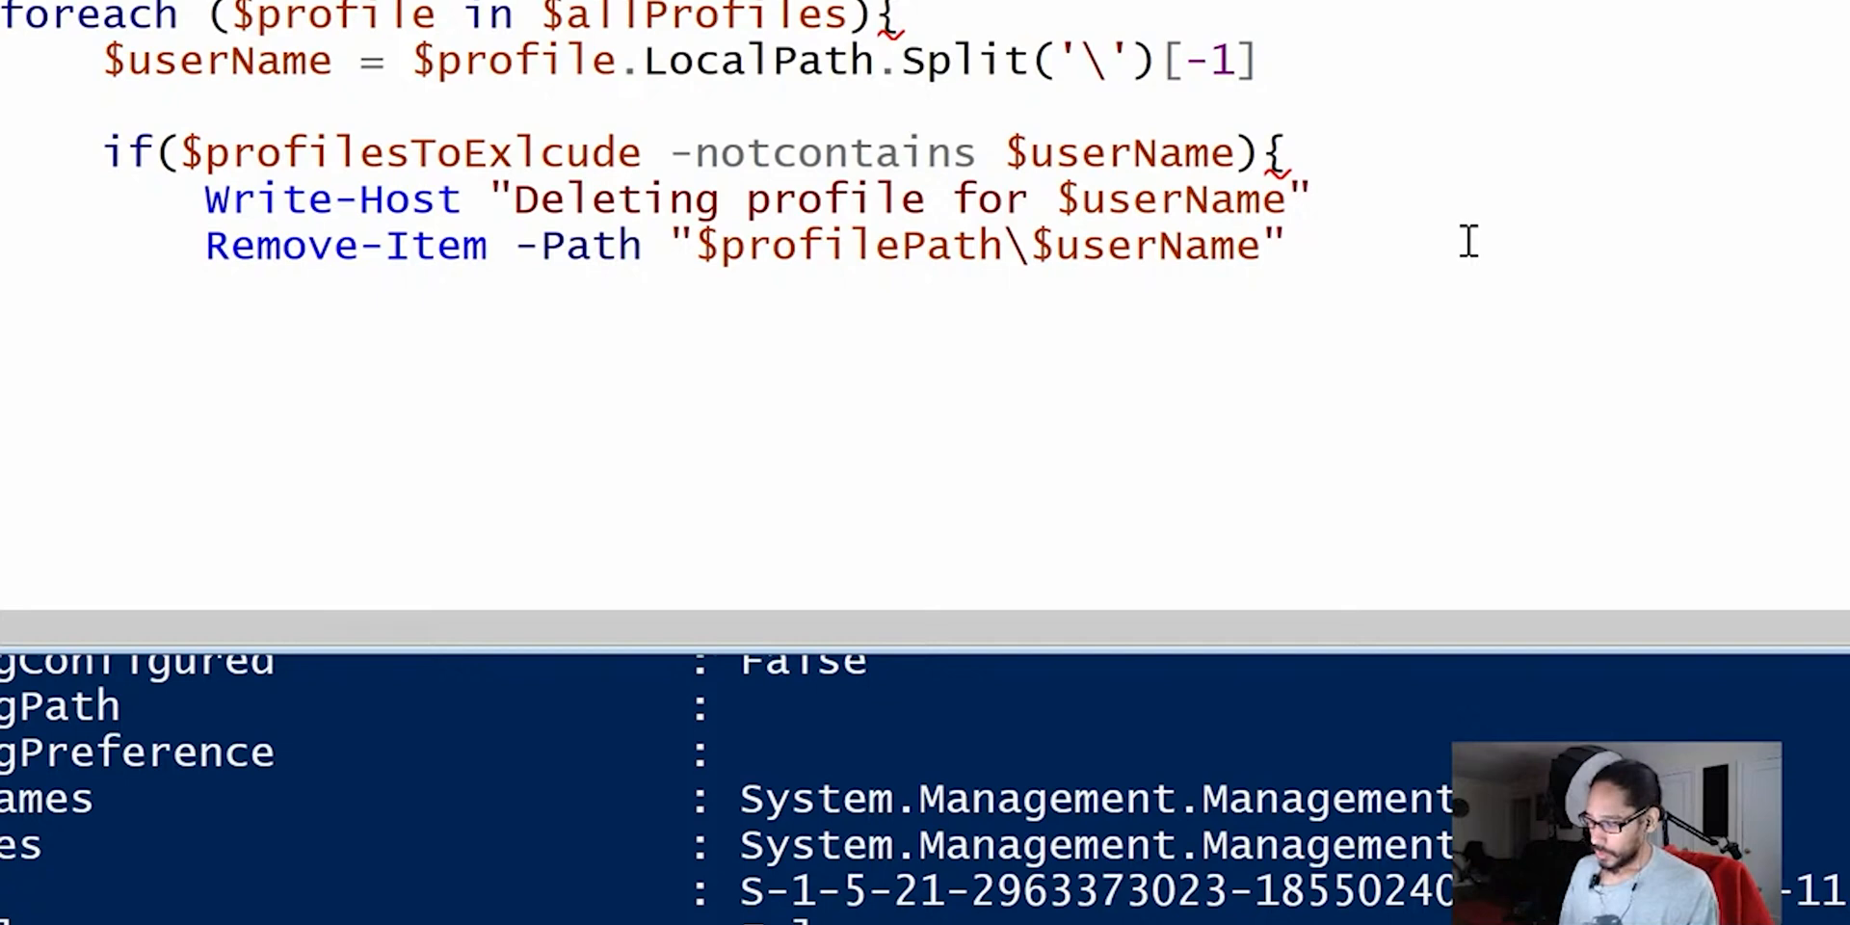
text(-f)
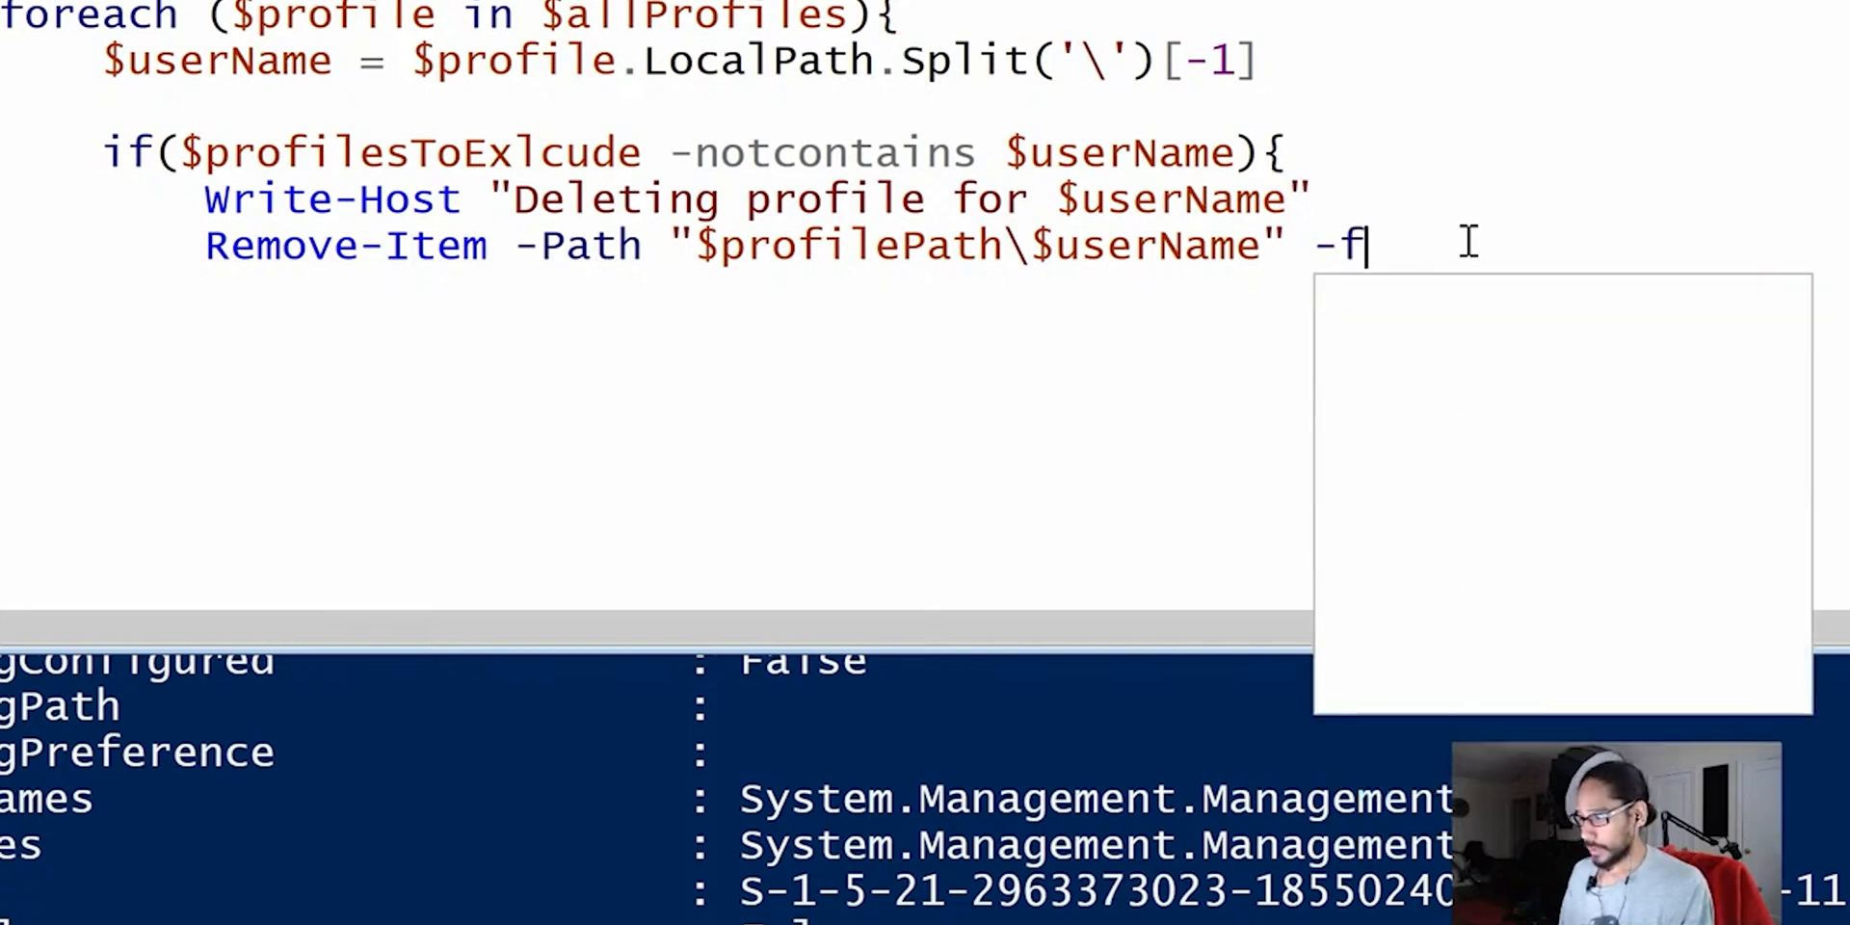
text(orce -Recurse)
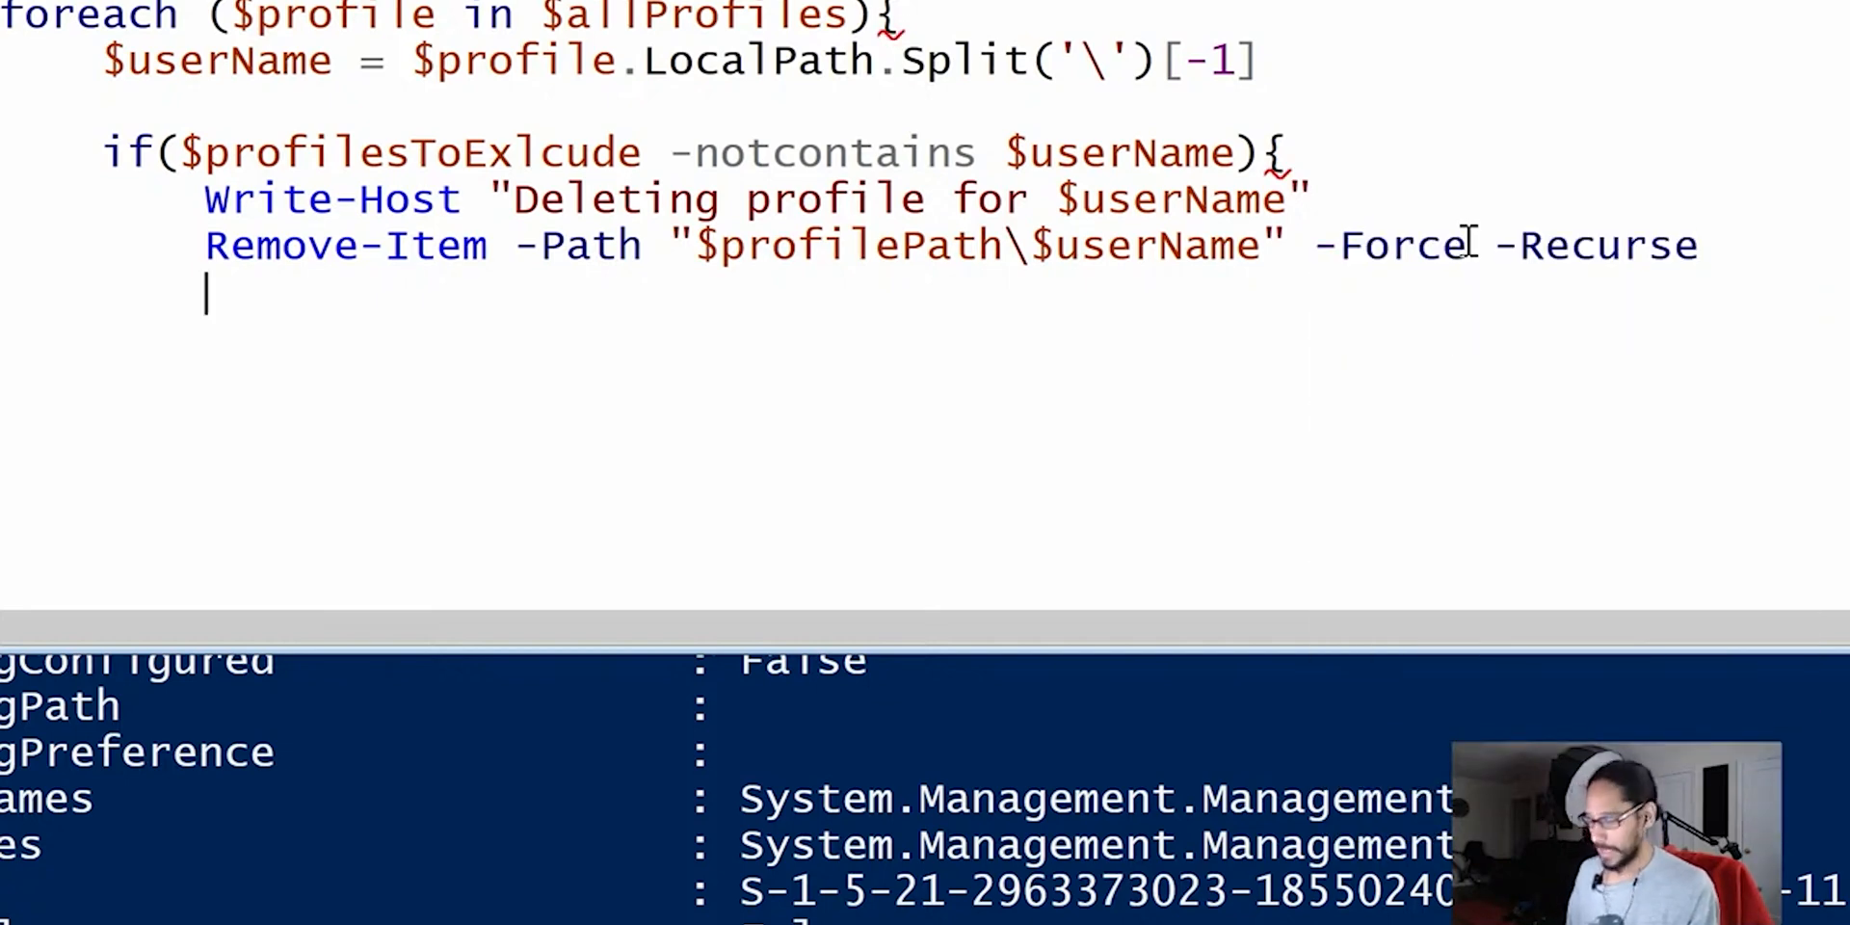
text(})
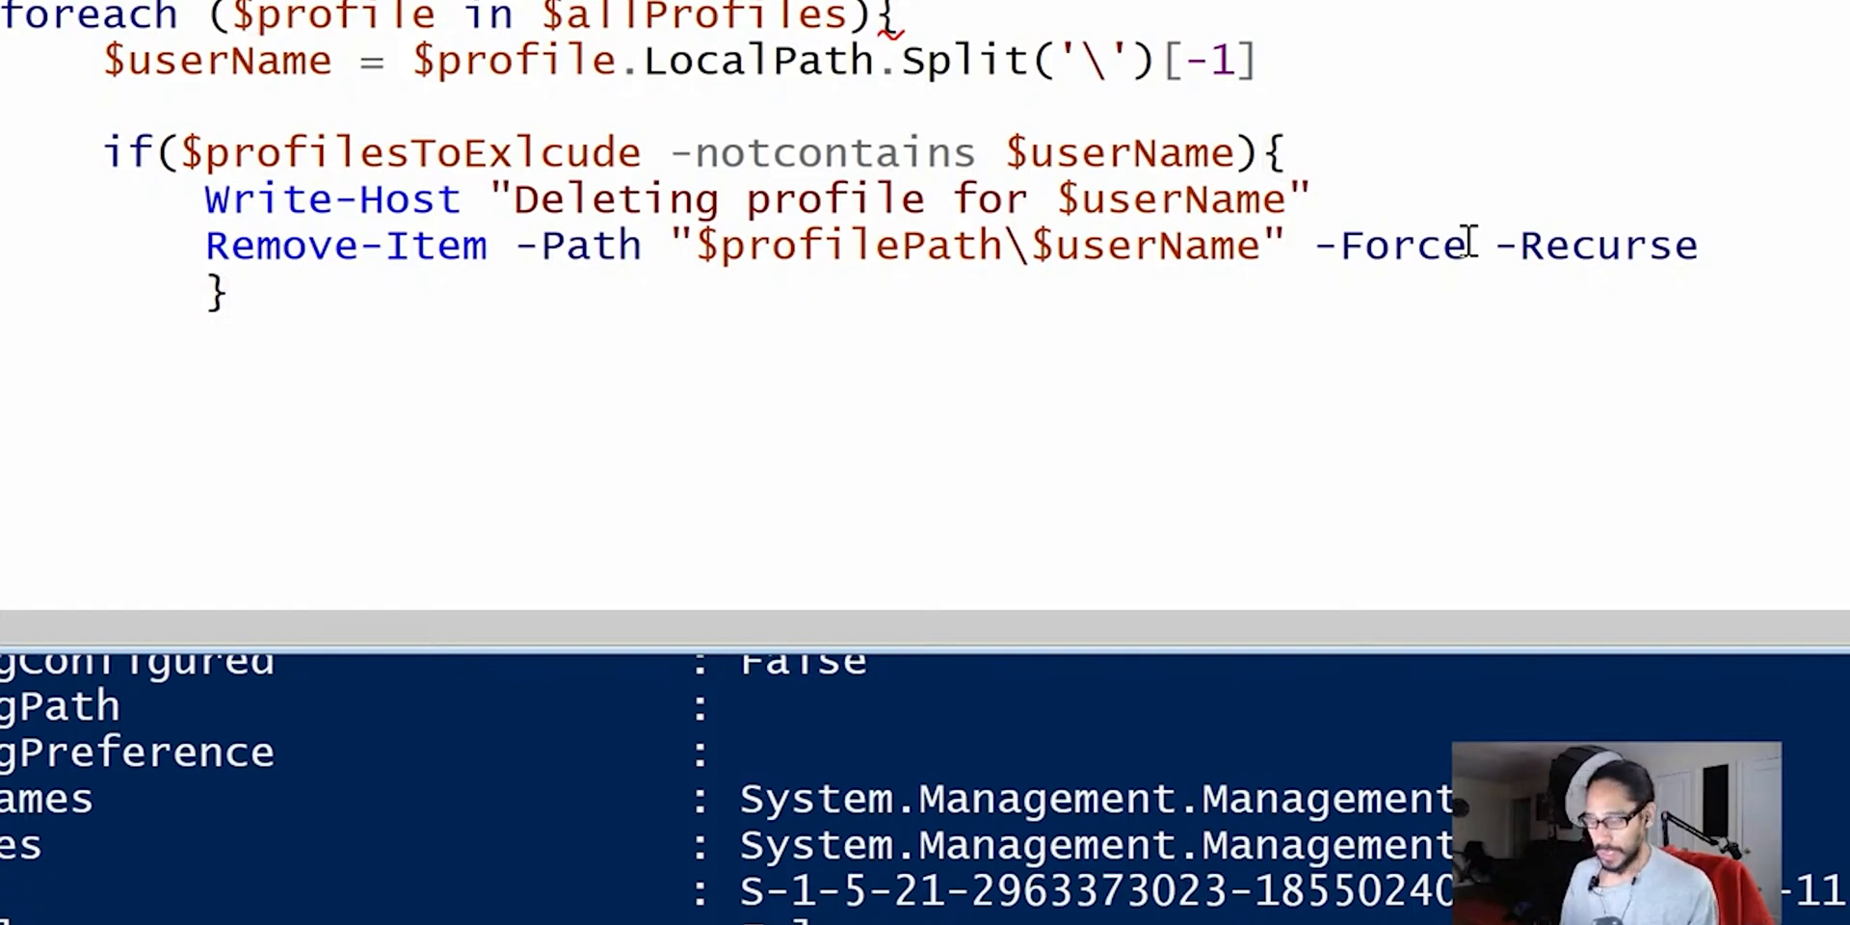
Add else { Write-Host "Excluding pfile for $userName from delection" } after the if block
text(else)
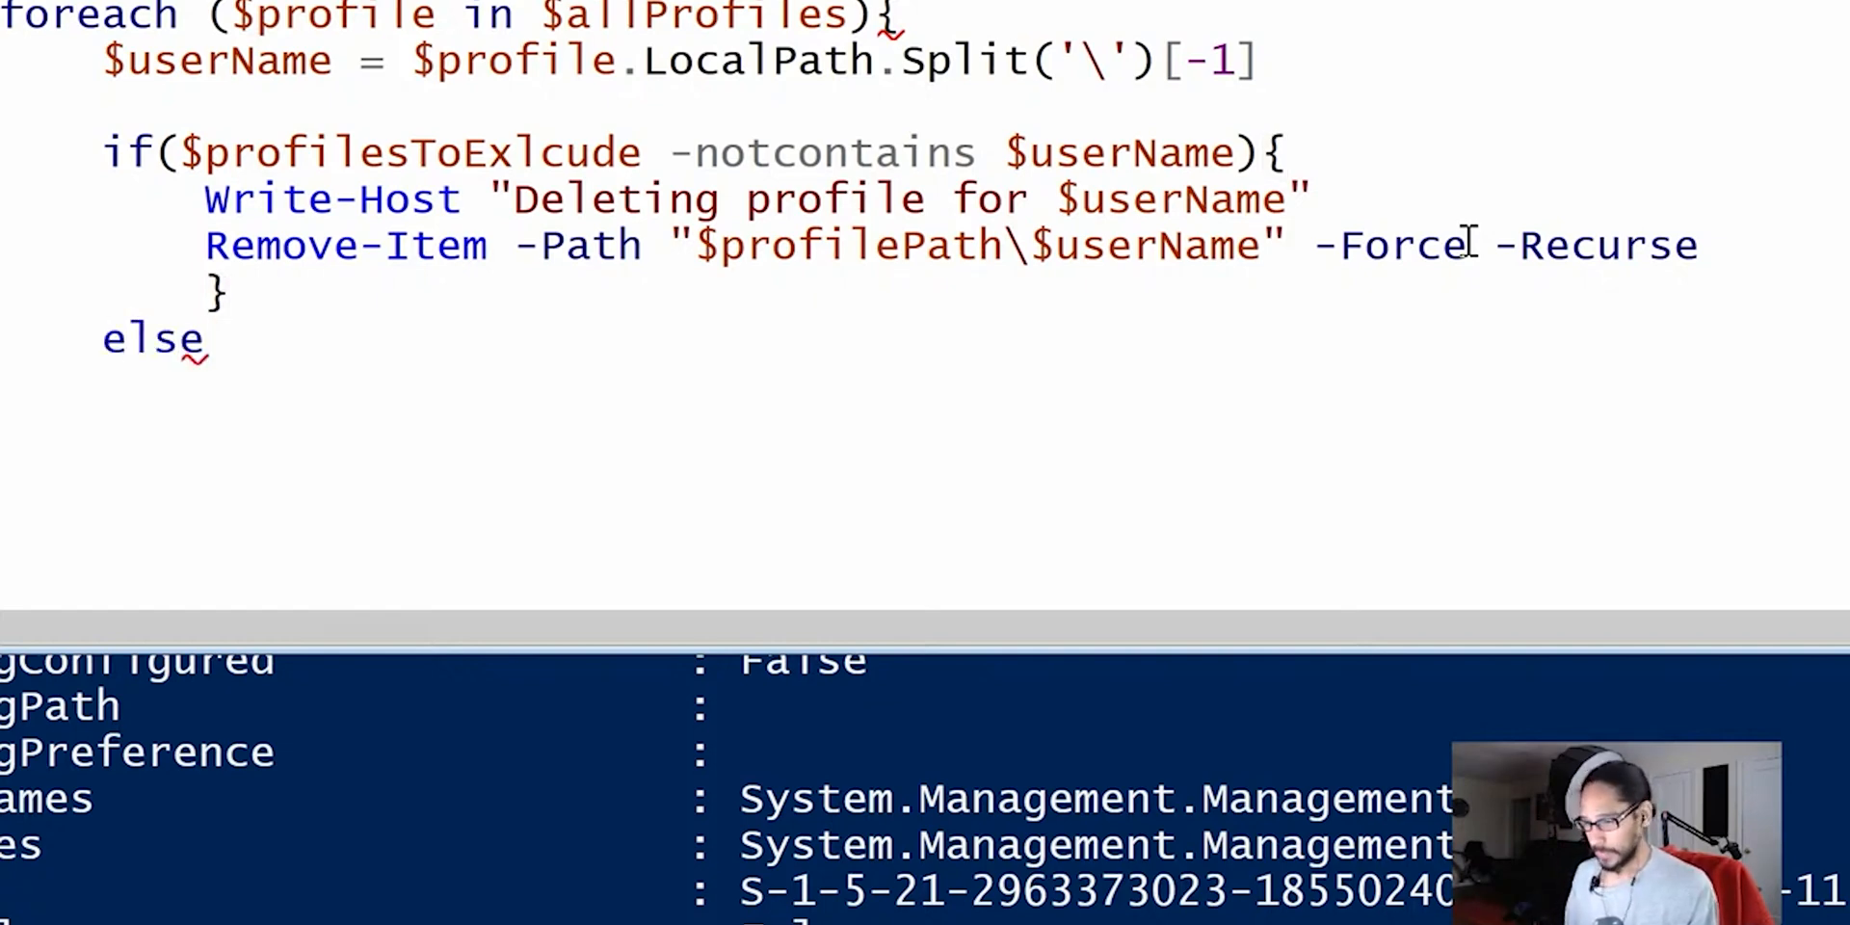
text({)
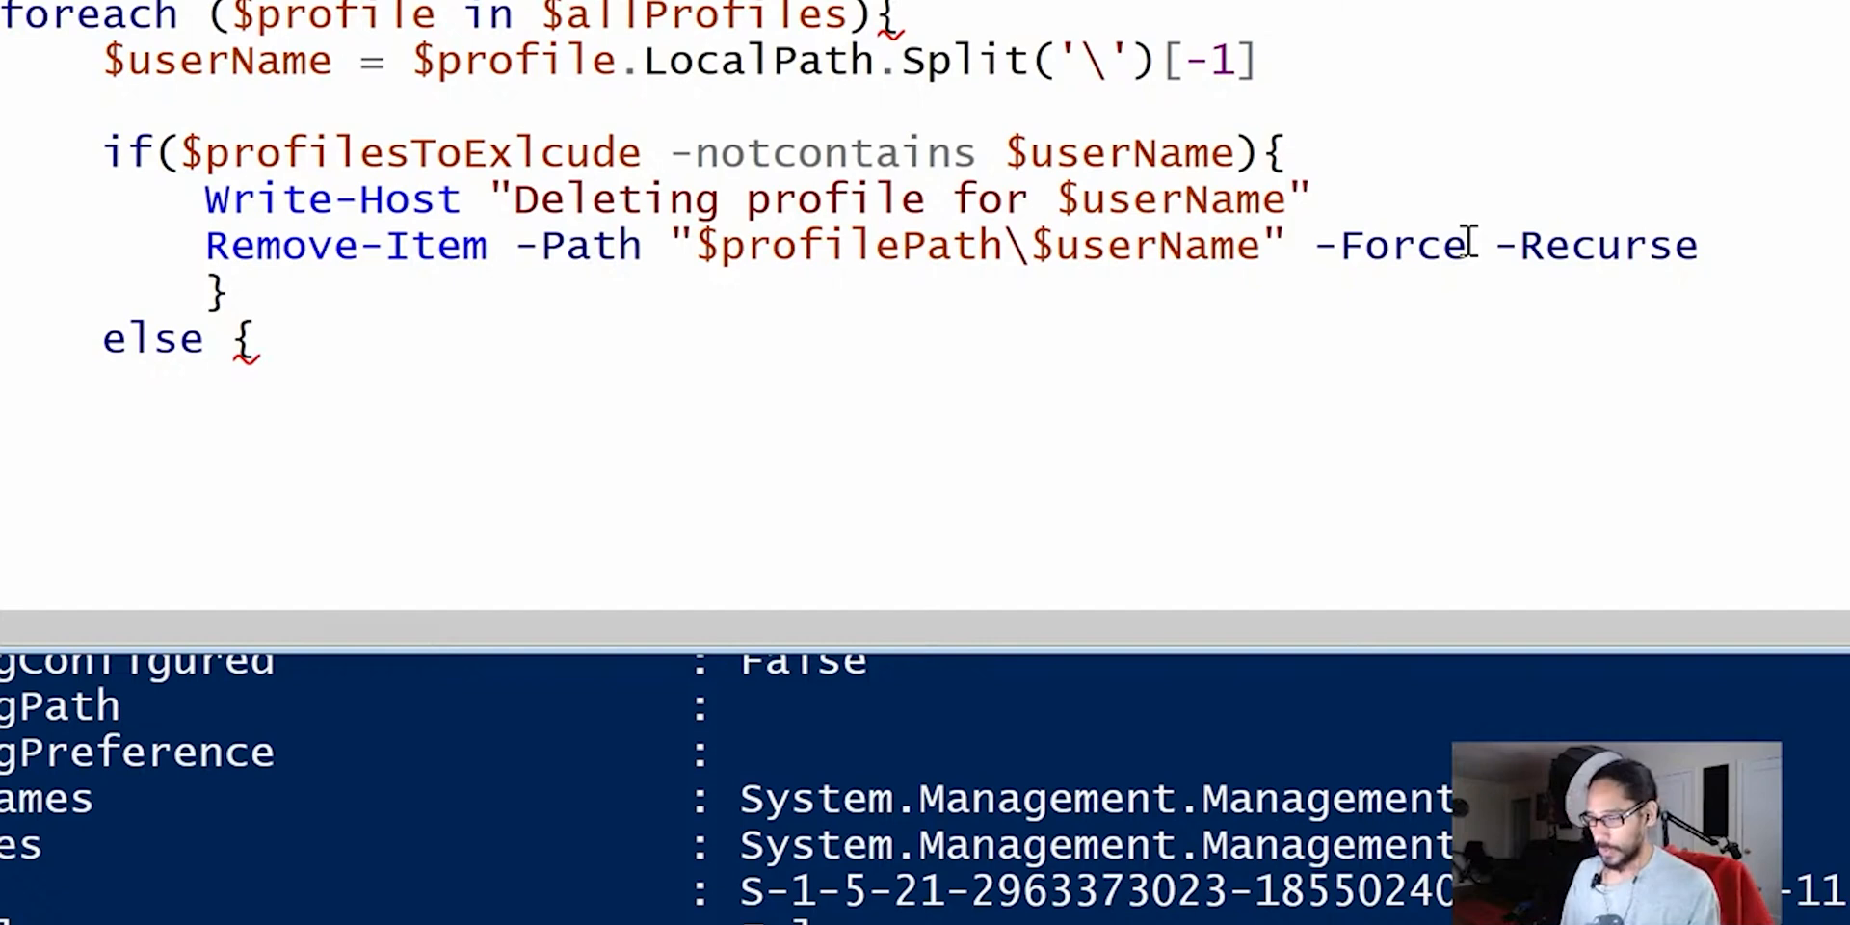
text(write-)
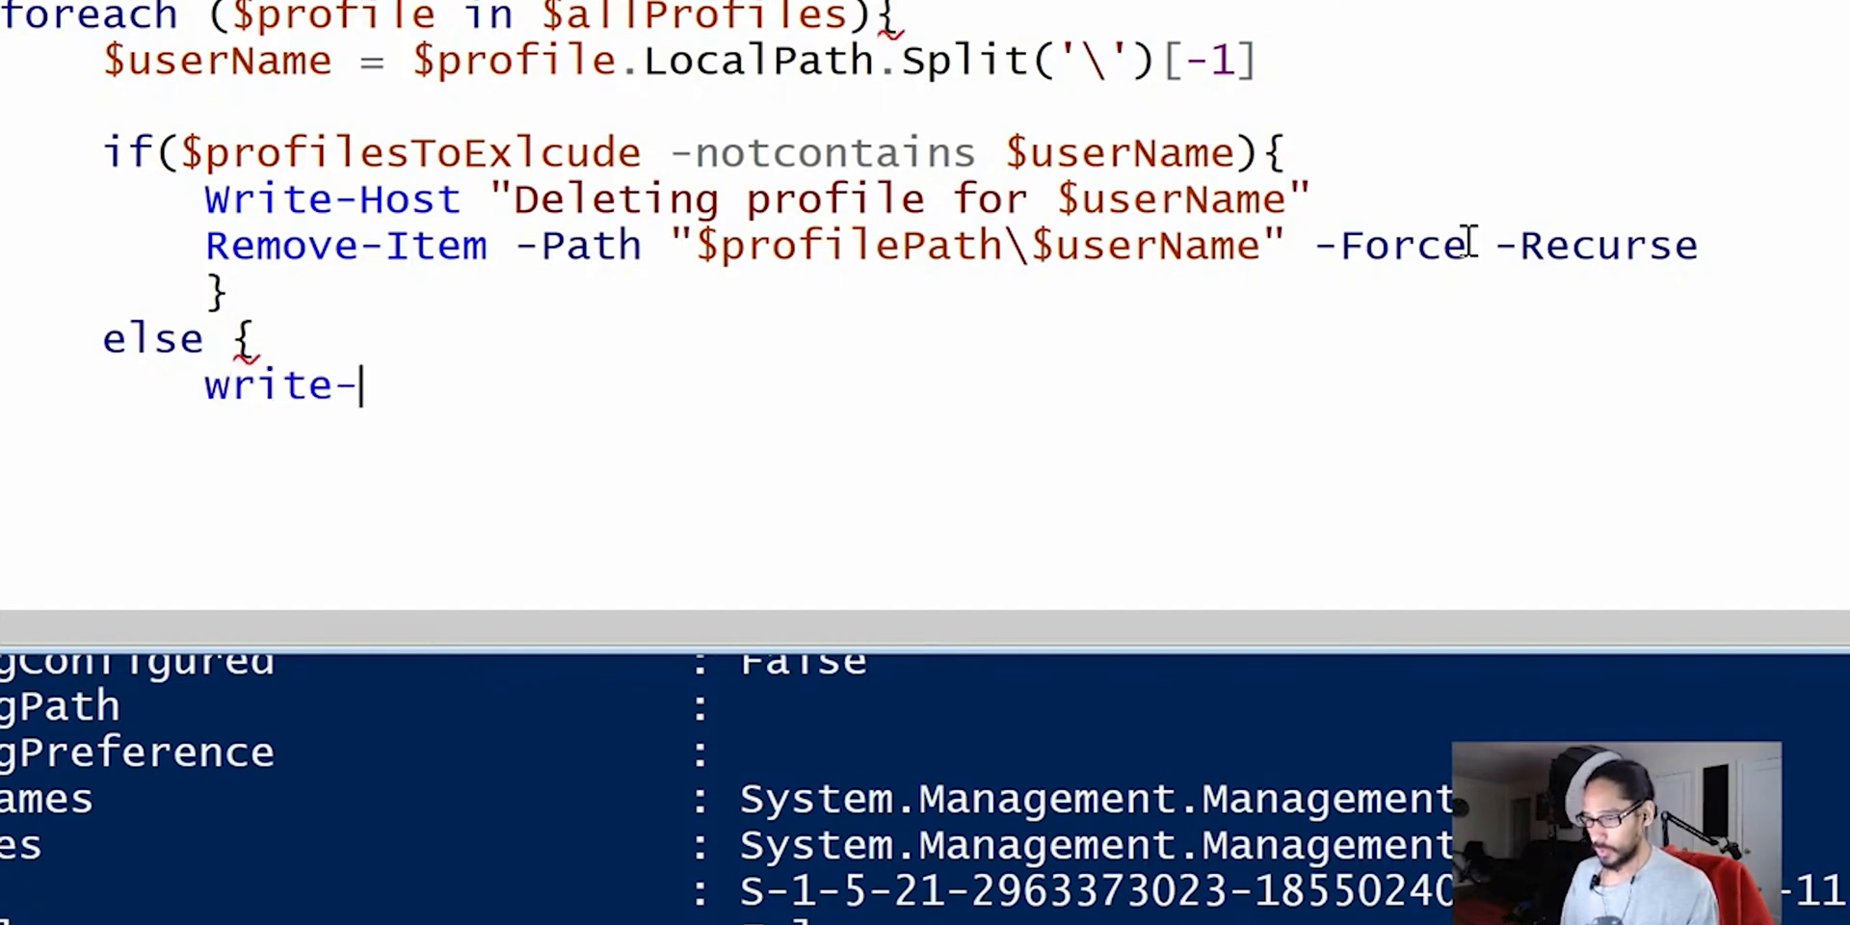
text(host)
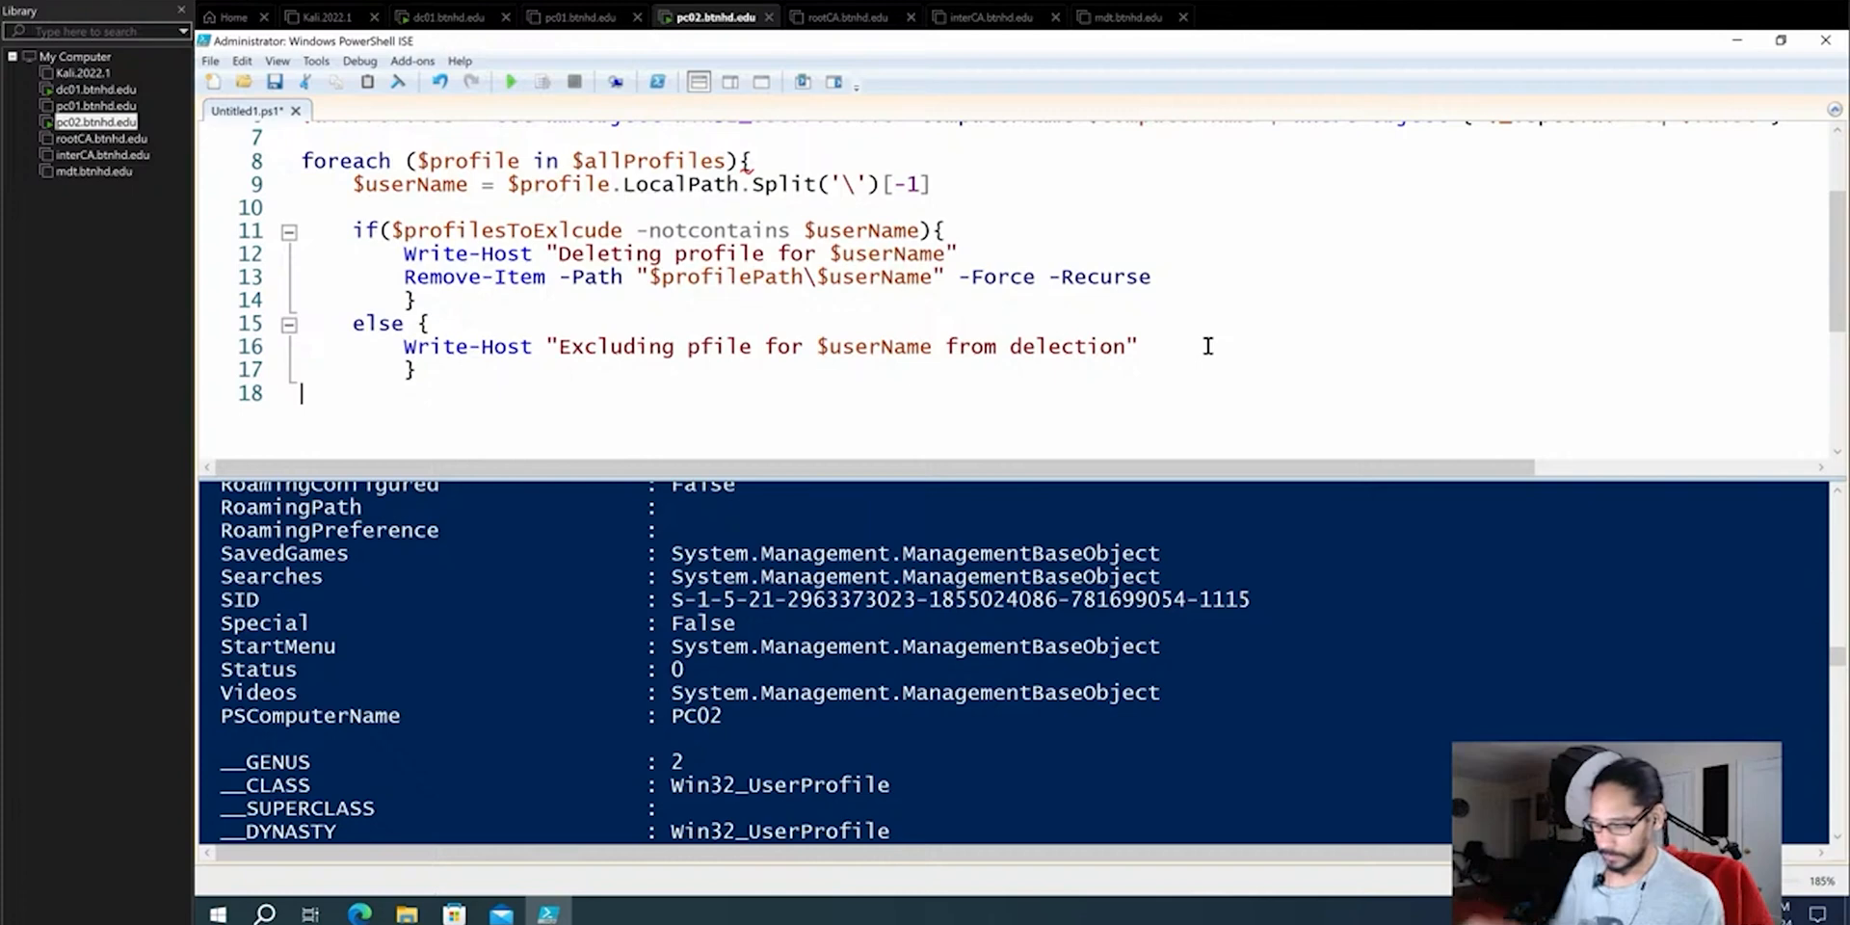
text(})
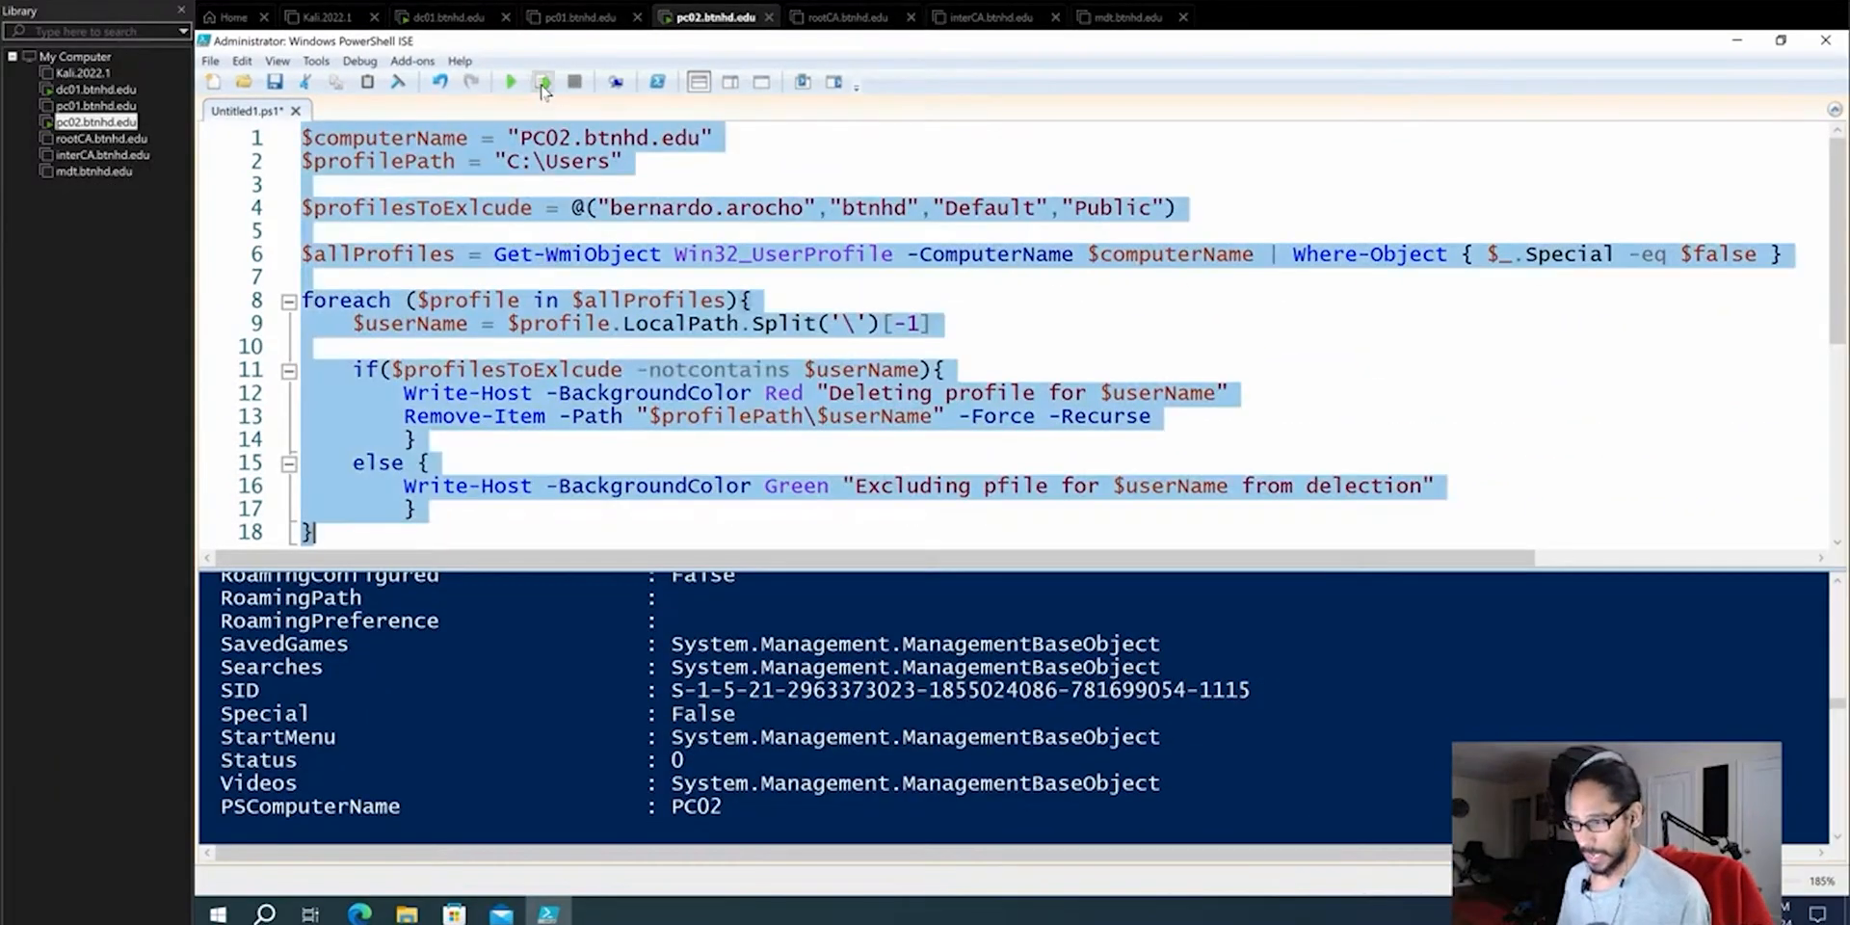
Clear the console and run the script to print green exclusion and red deletion messages
click(544, 81)
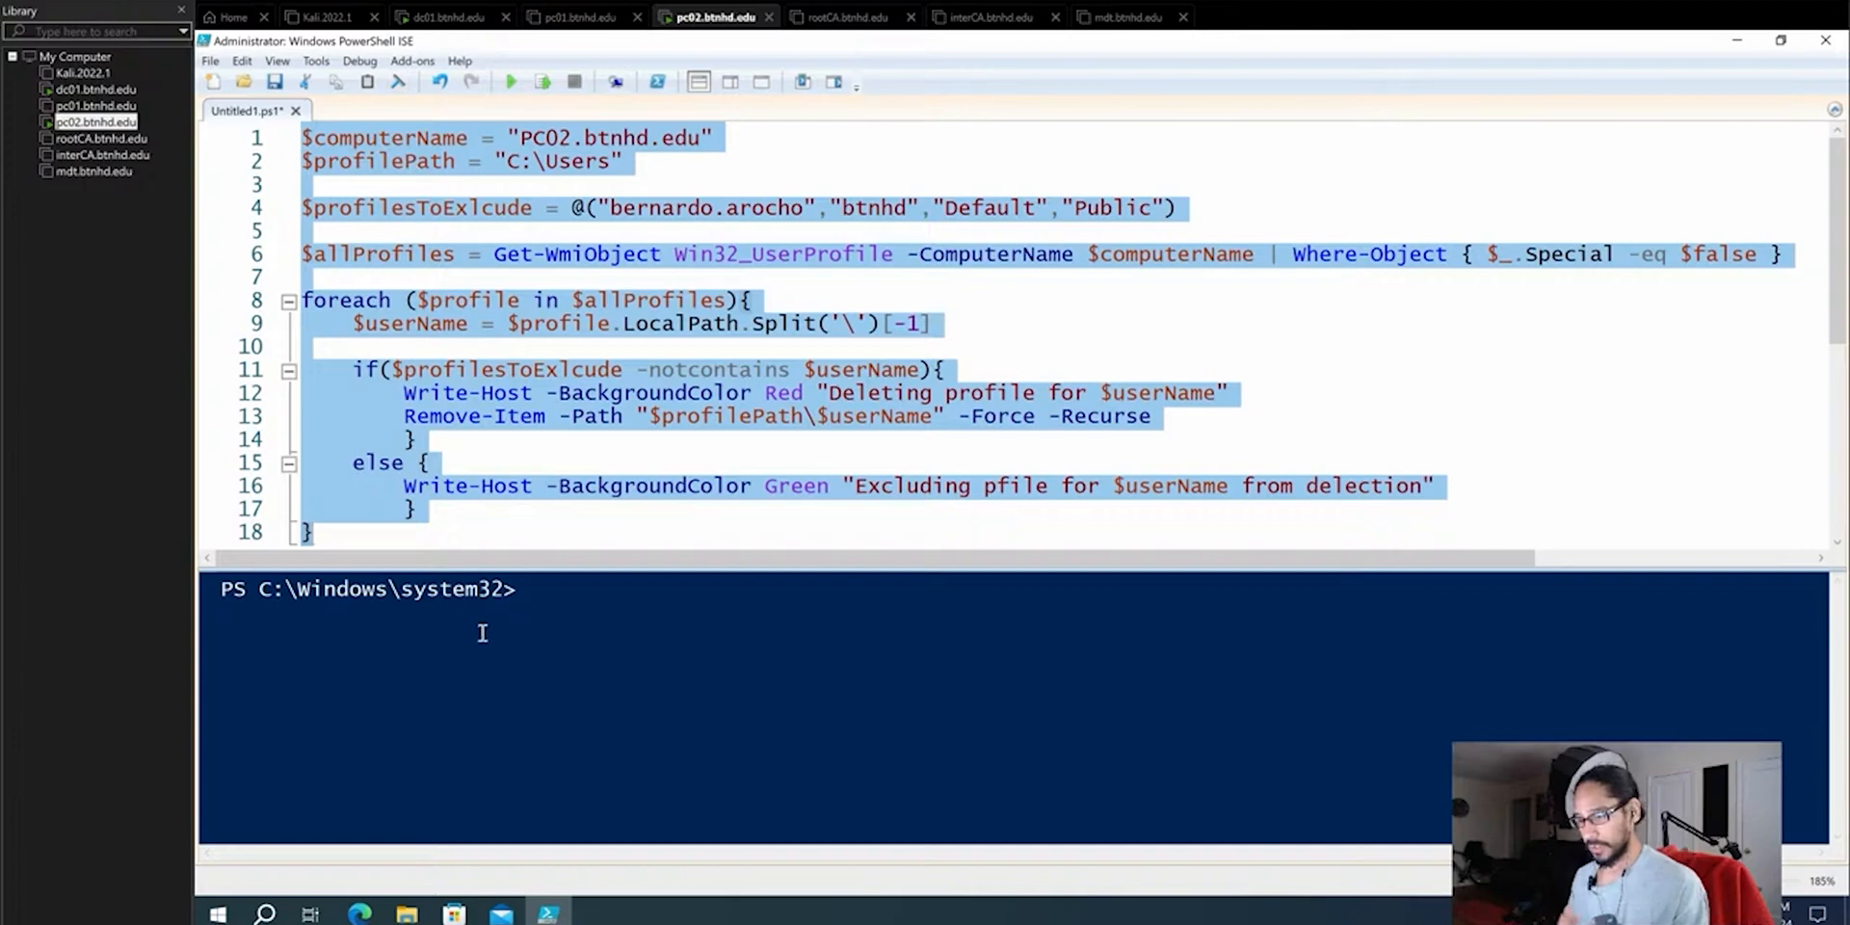
click(509, 81)
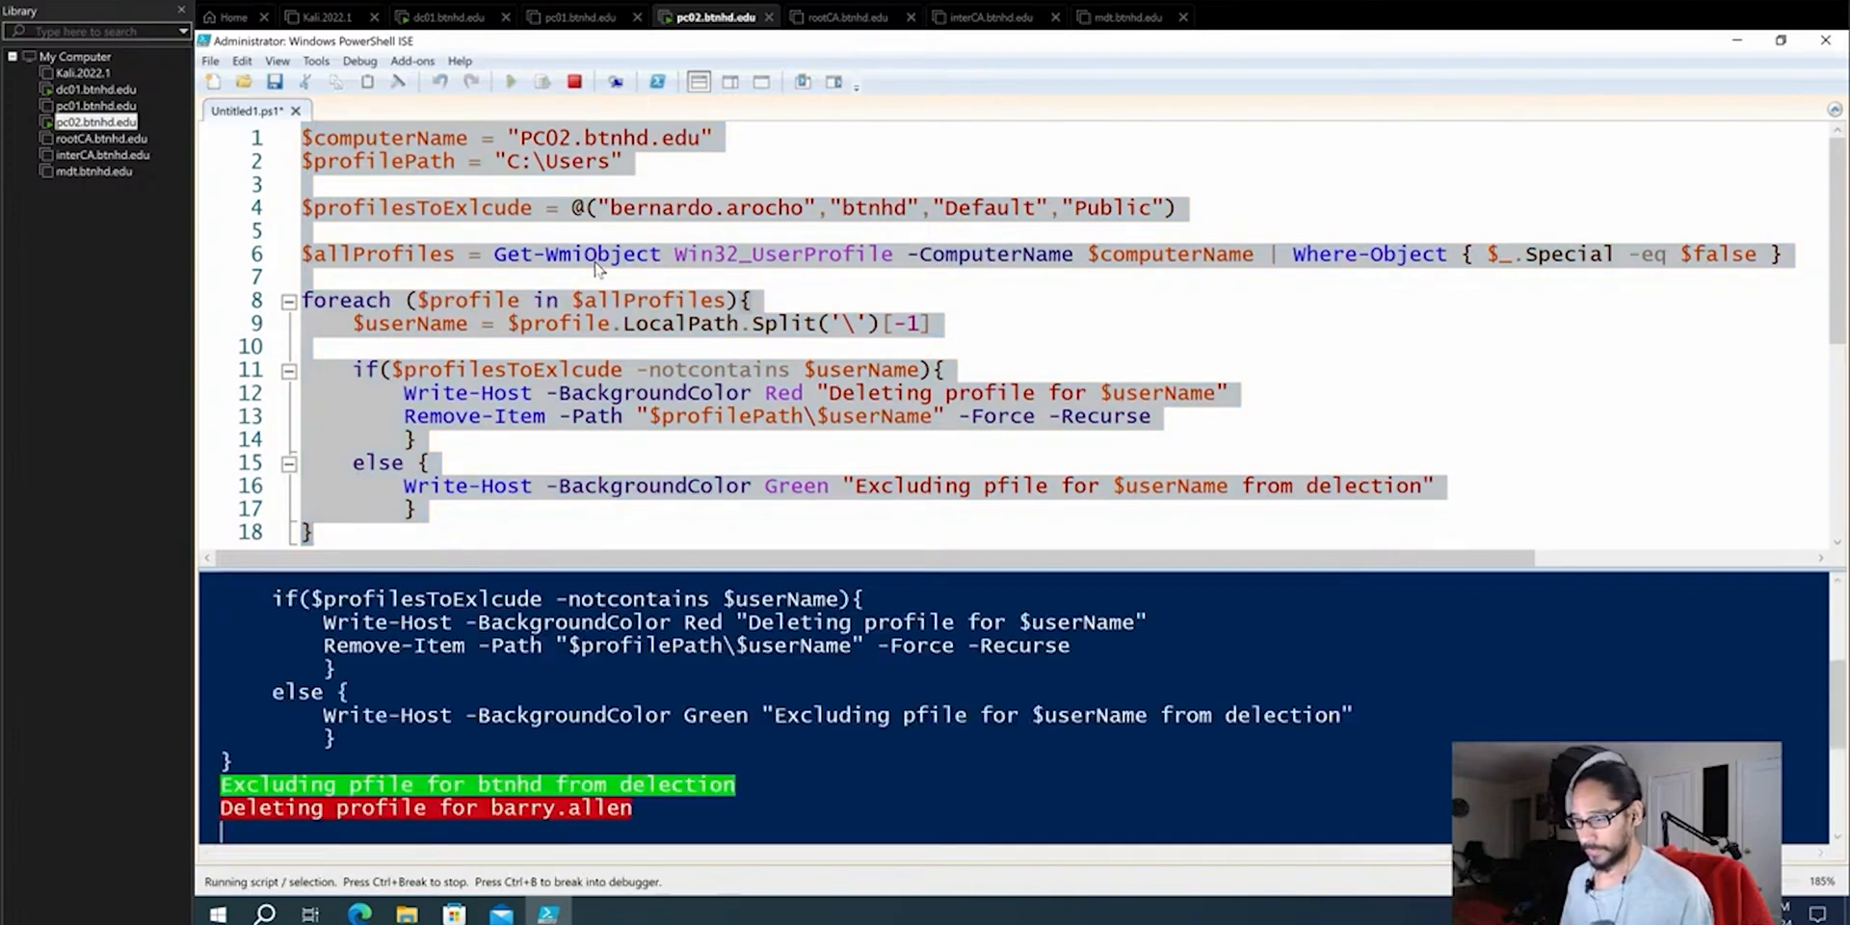